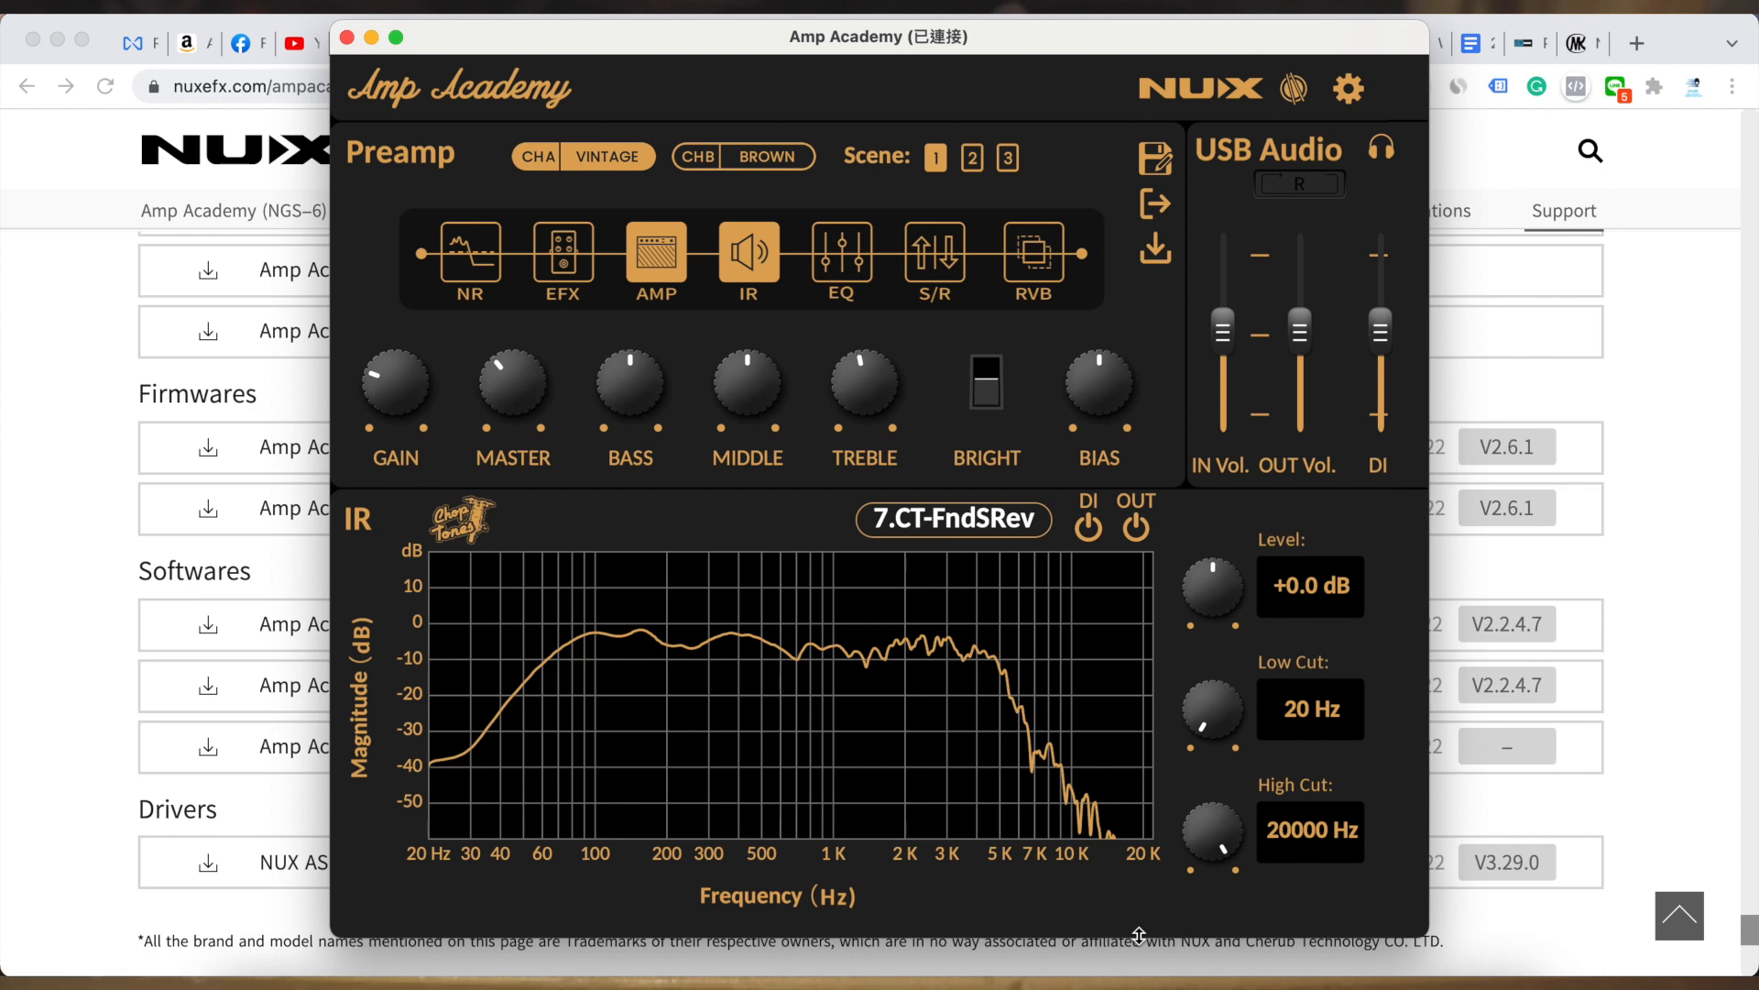
mouse_move(465, 430)
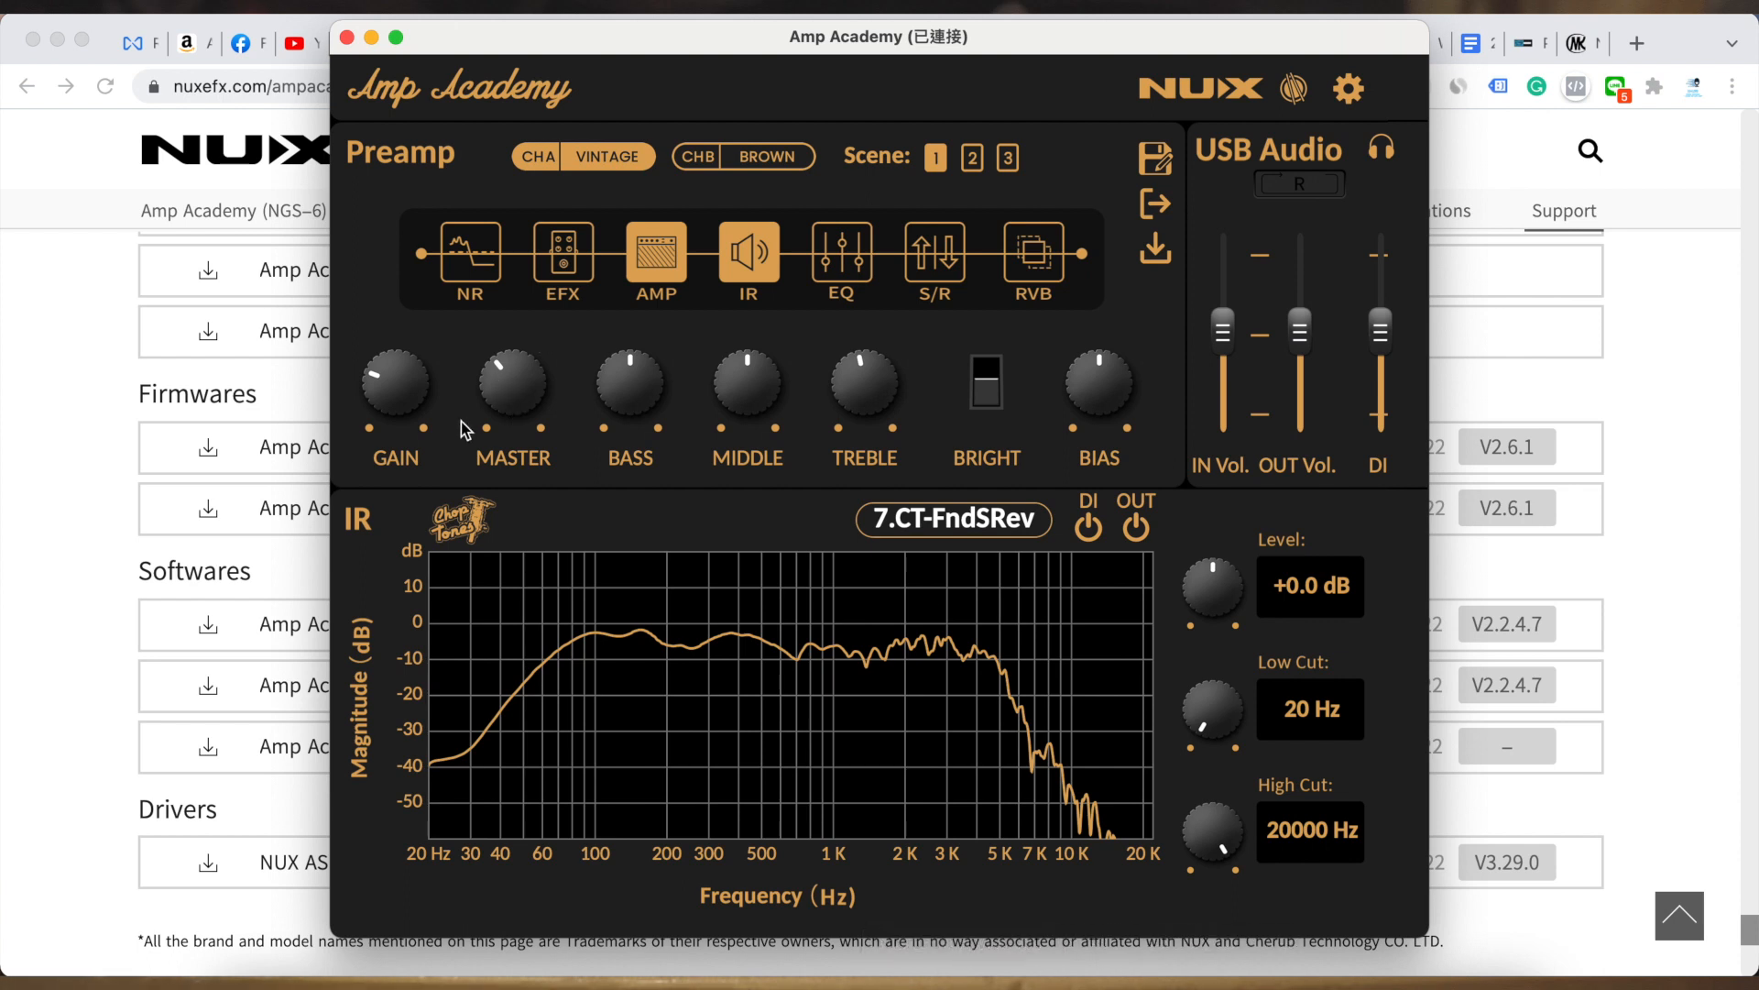
mouse_move(913, 436)
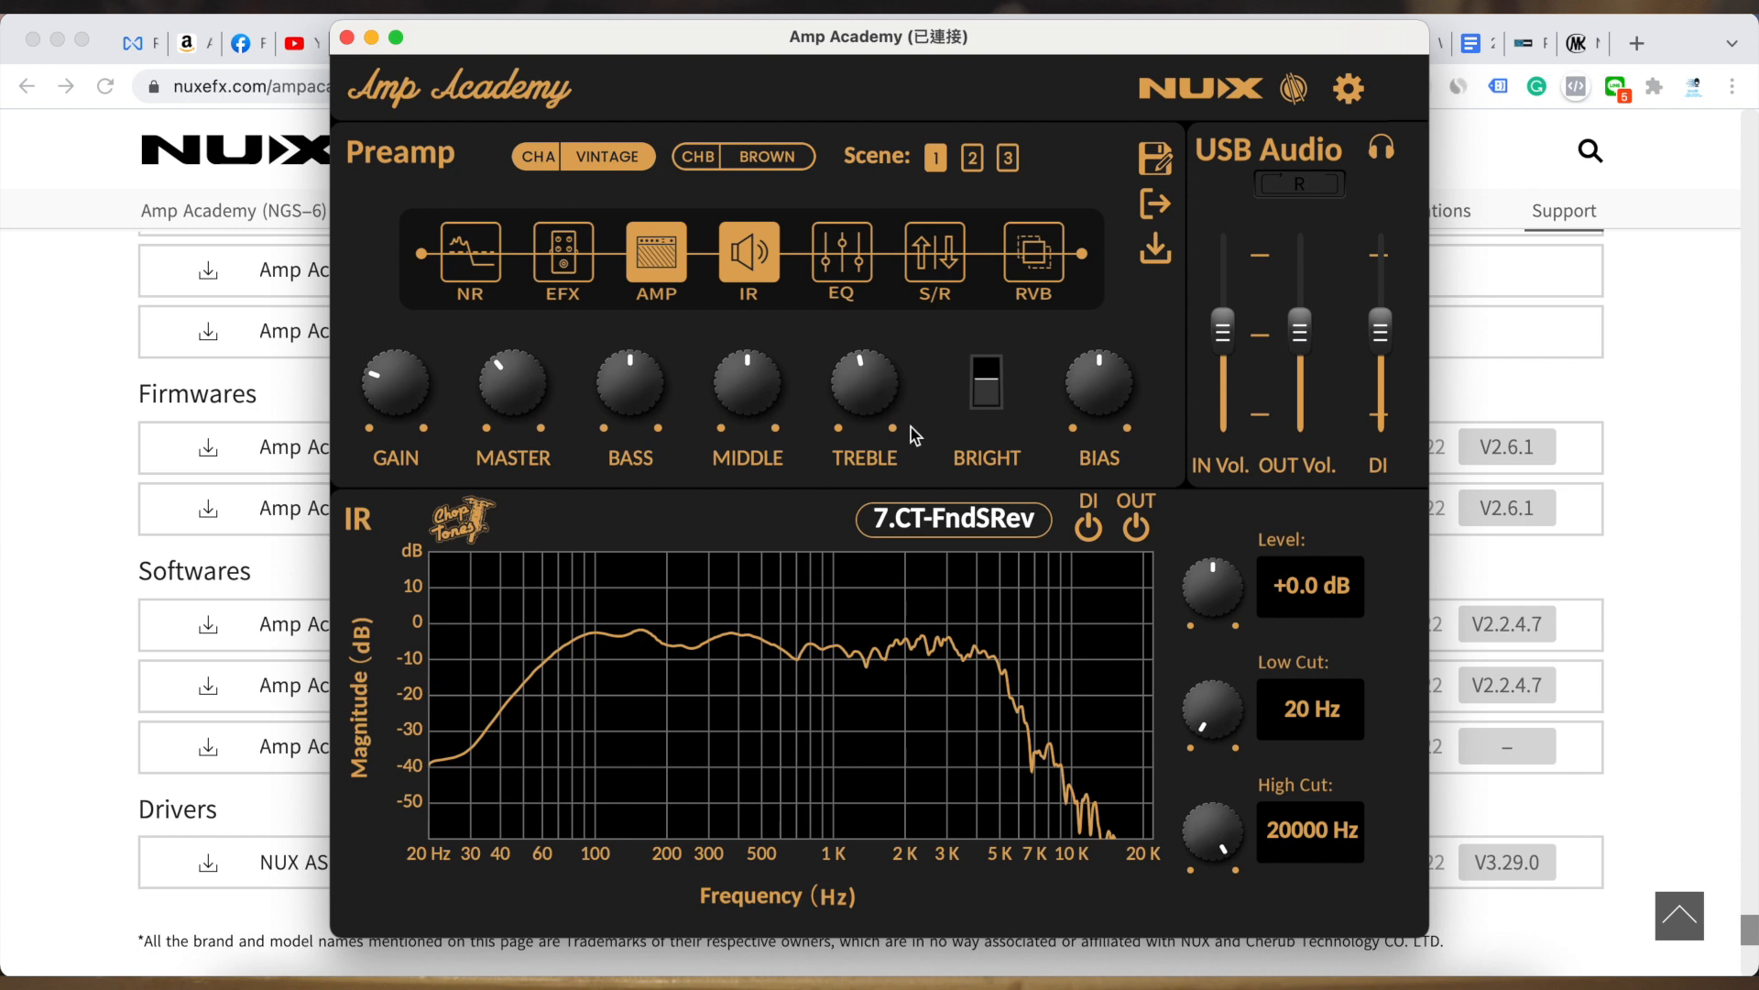
- Enable the EFX and S/R modules alongside the amp and cabinet IR in scene 1
left_click(607, 156)
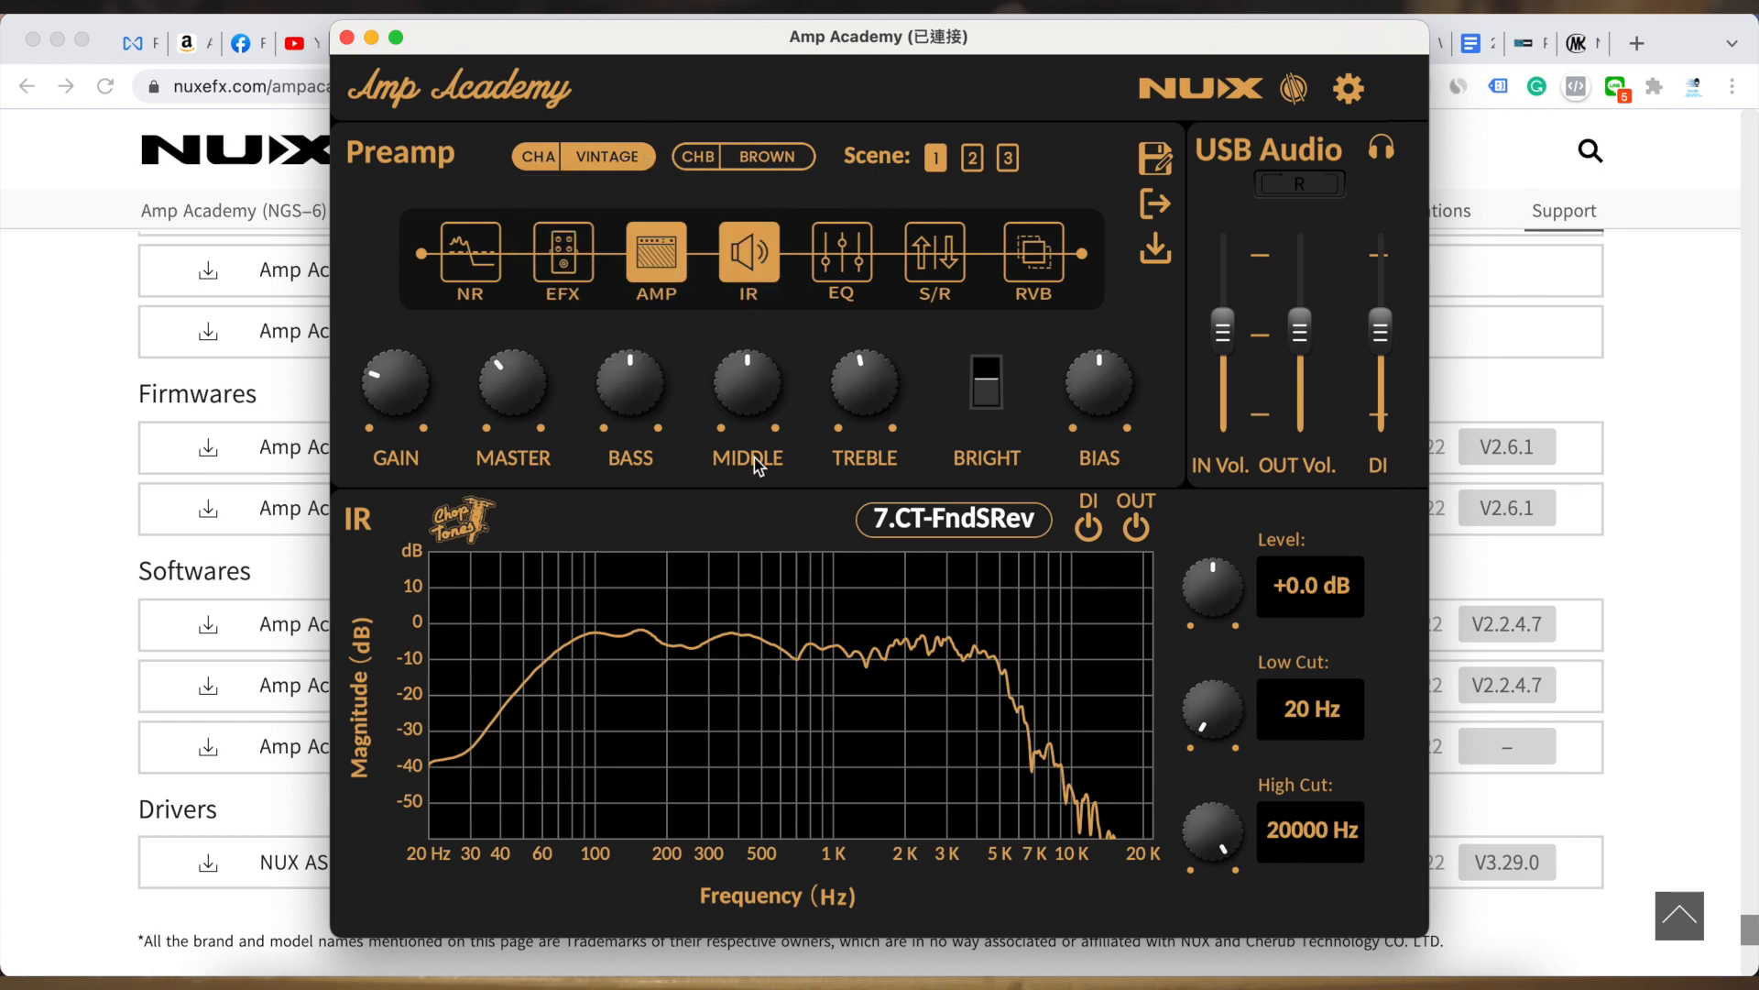
mouse_move(1116, 416)
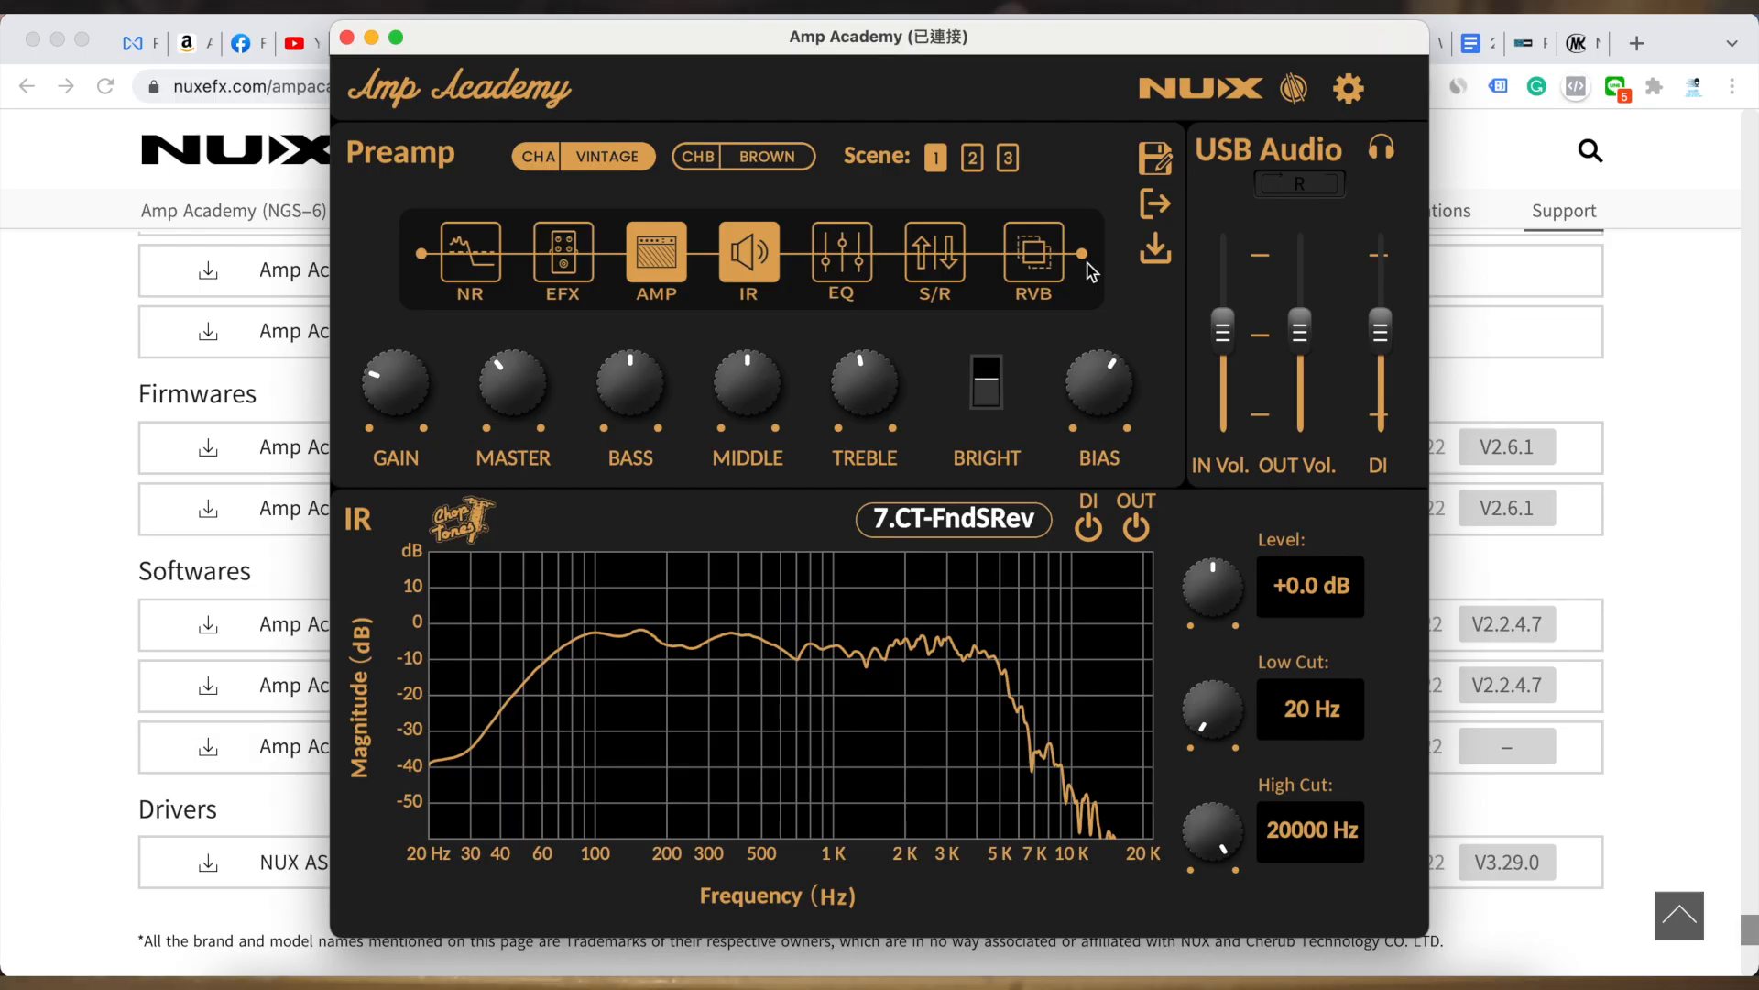
mouse_move(512, 381)
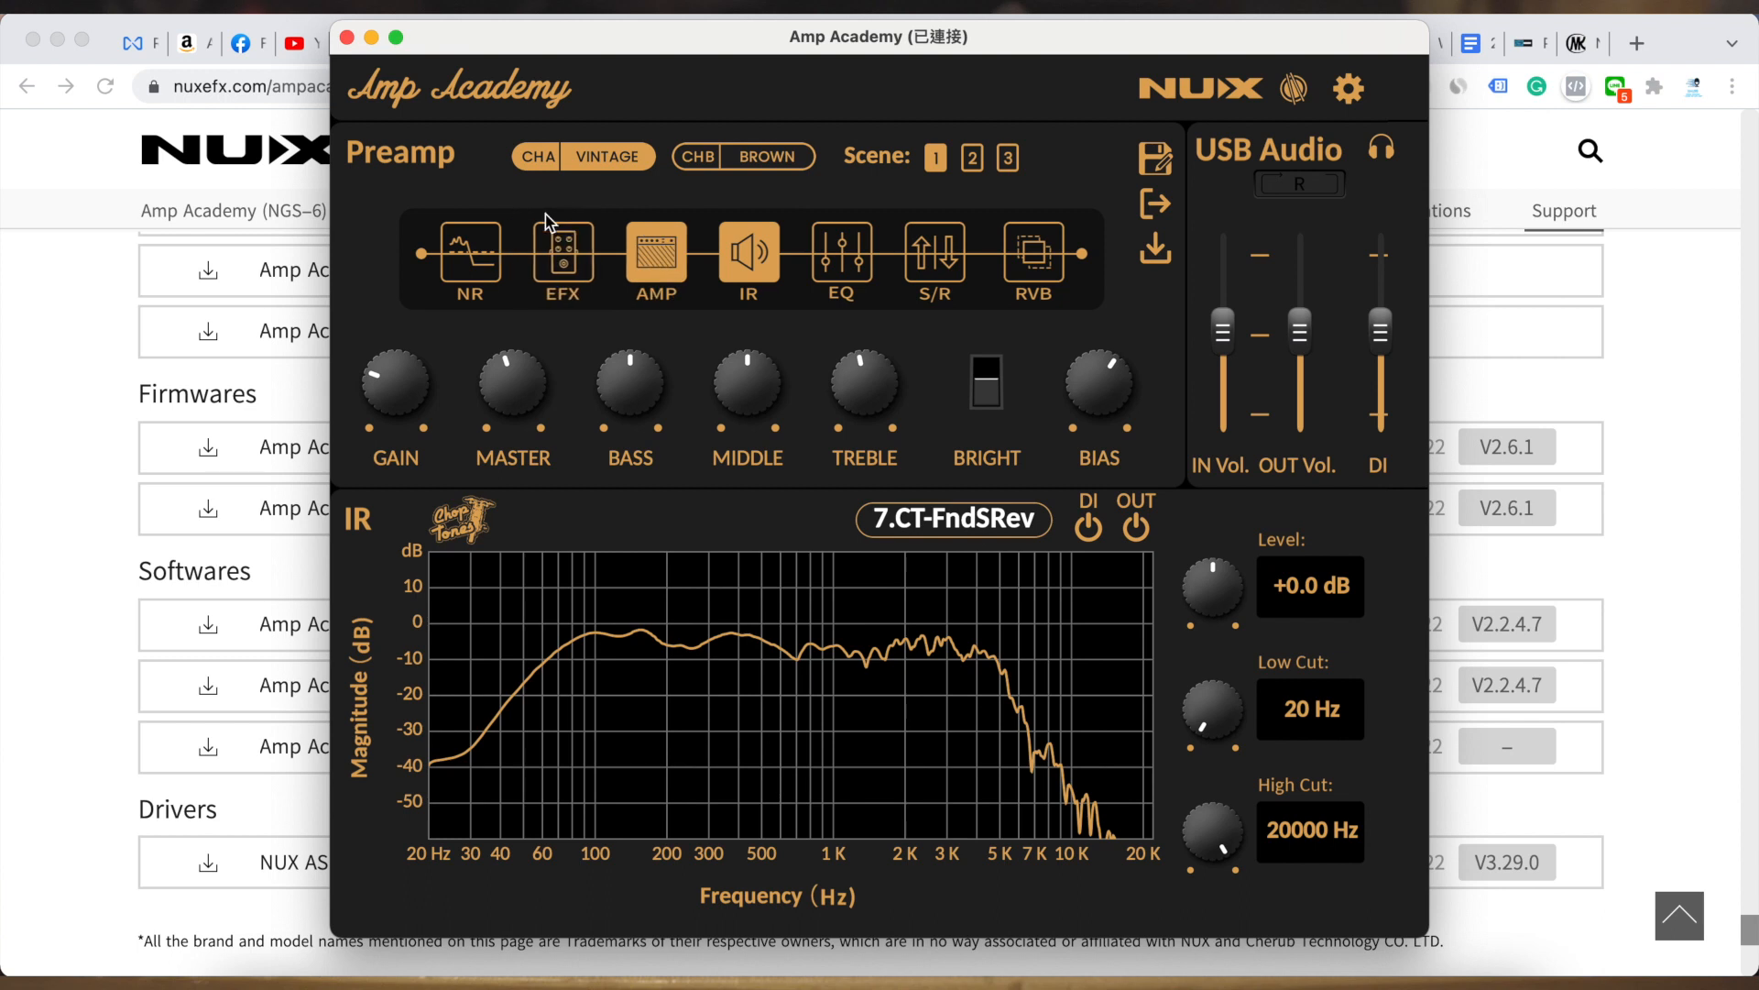
mouse_move(908, 254)
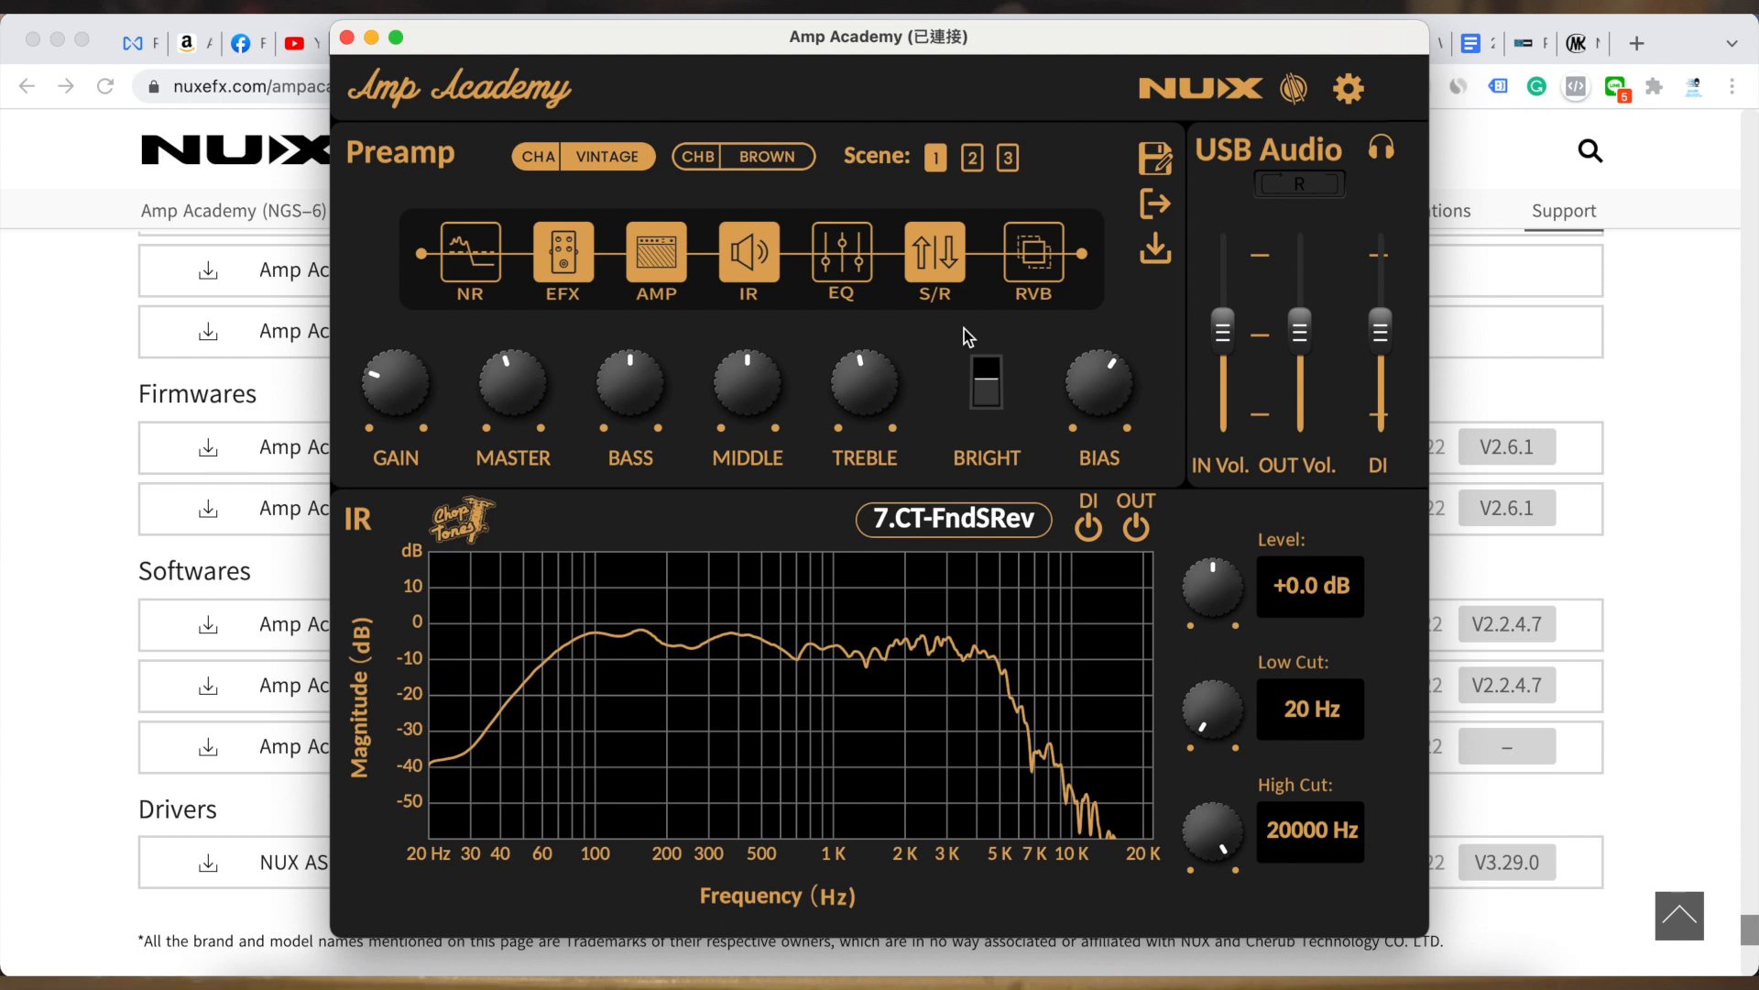
mouse_move(954, 186)
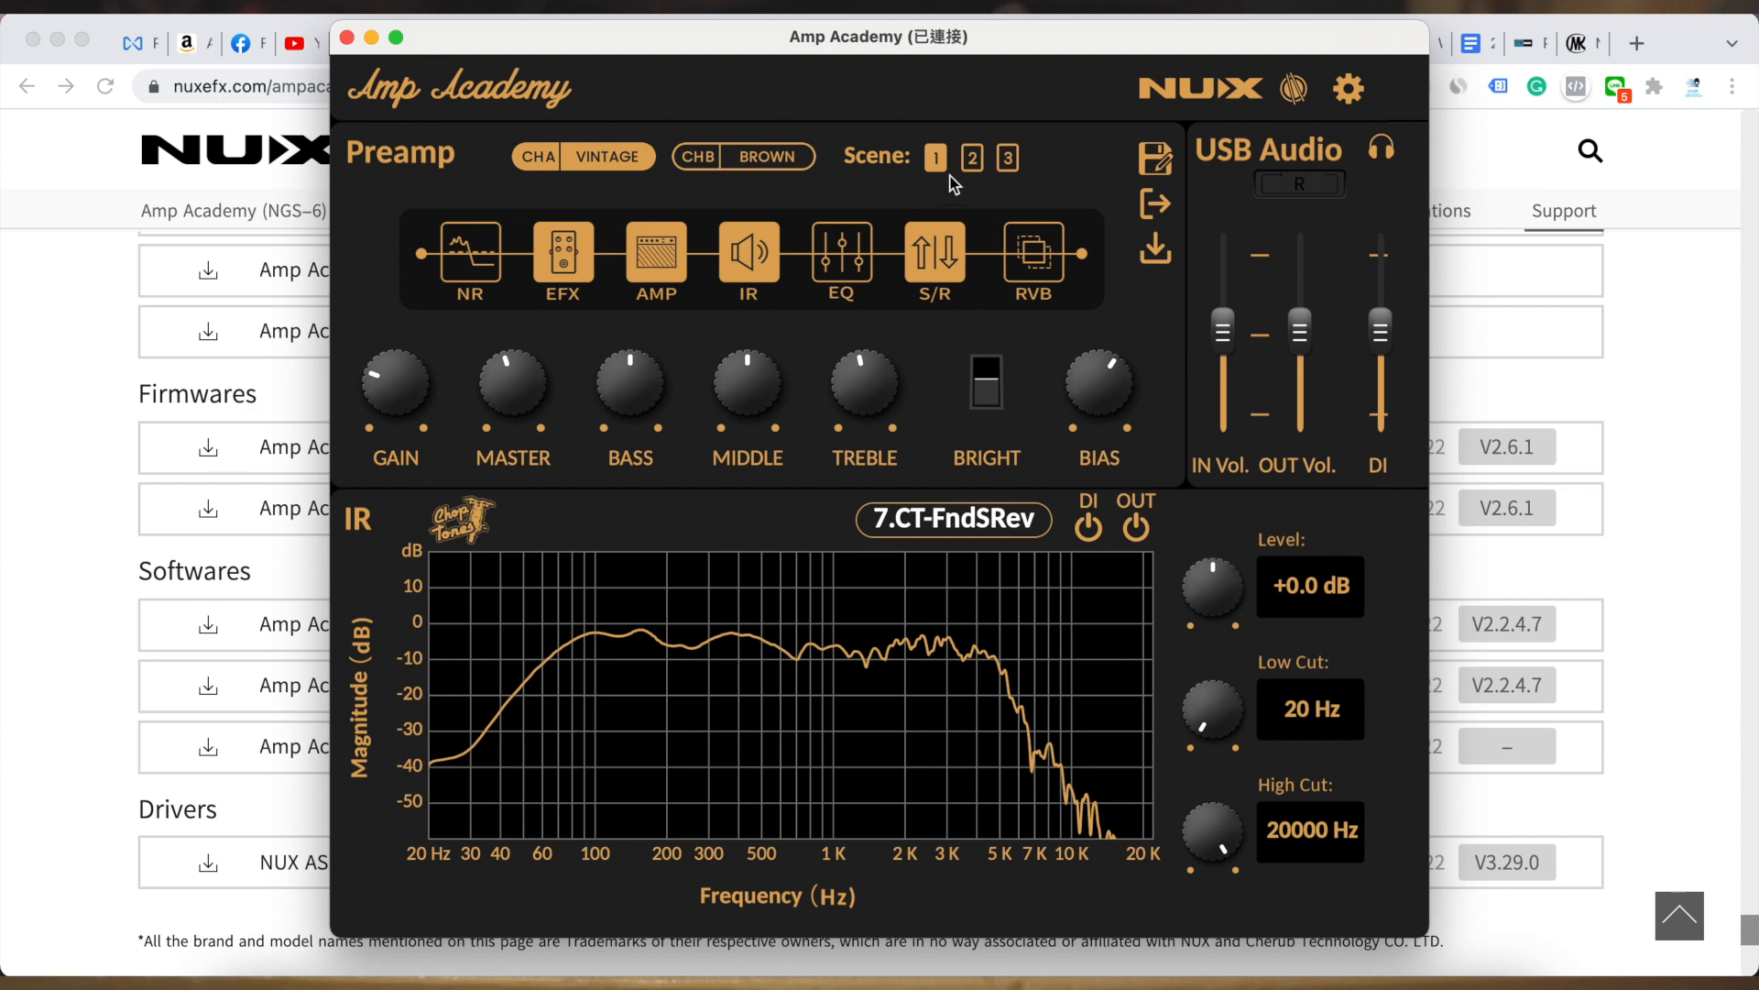
mouse_move(931, 240)
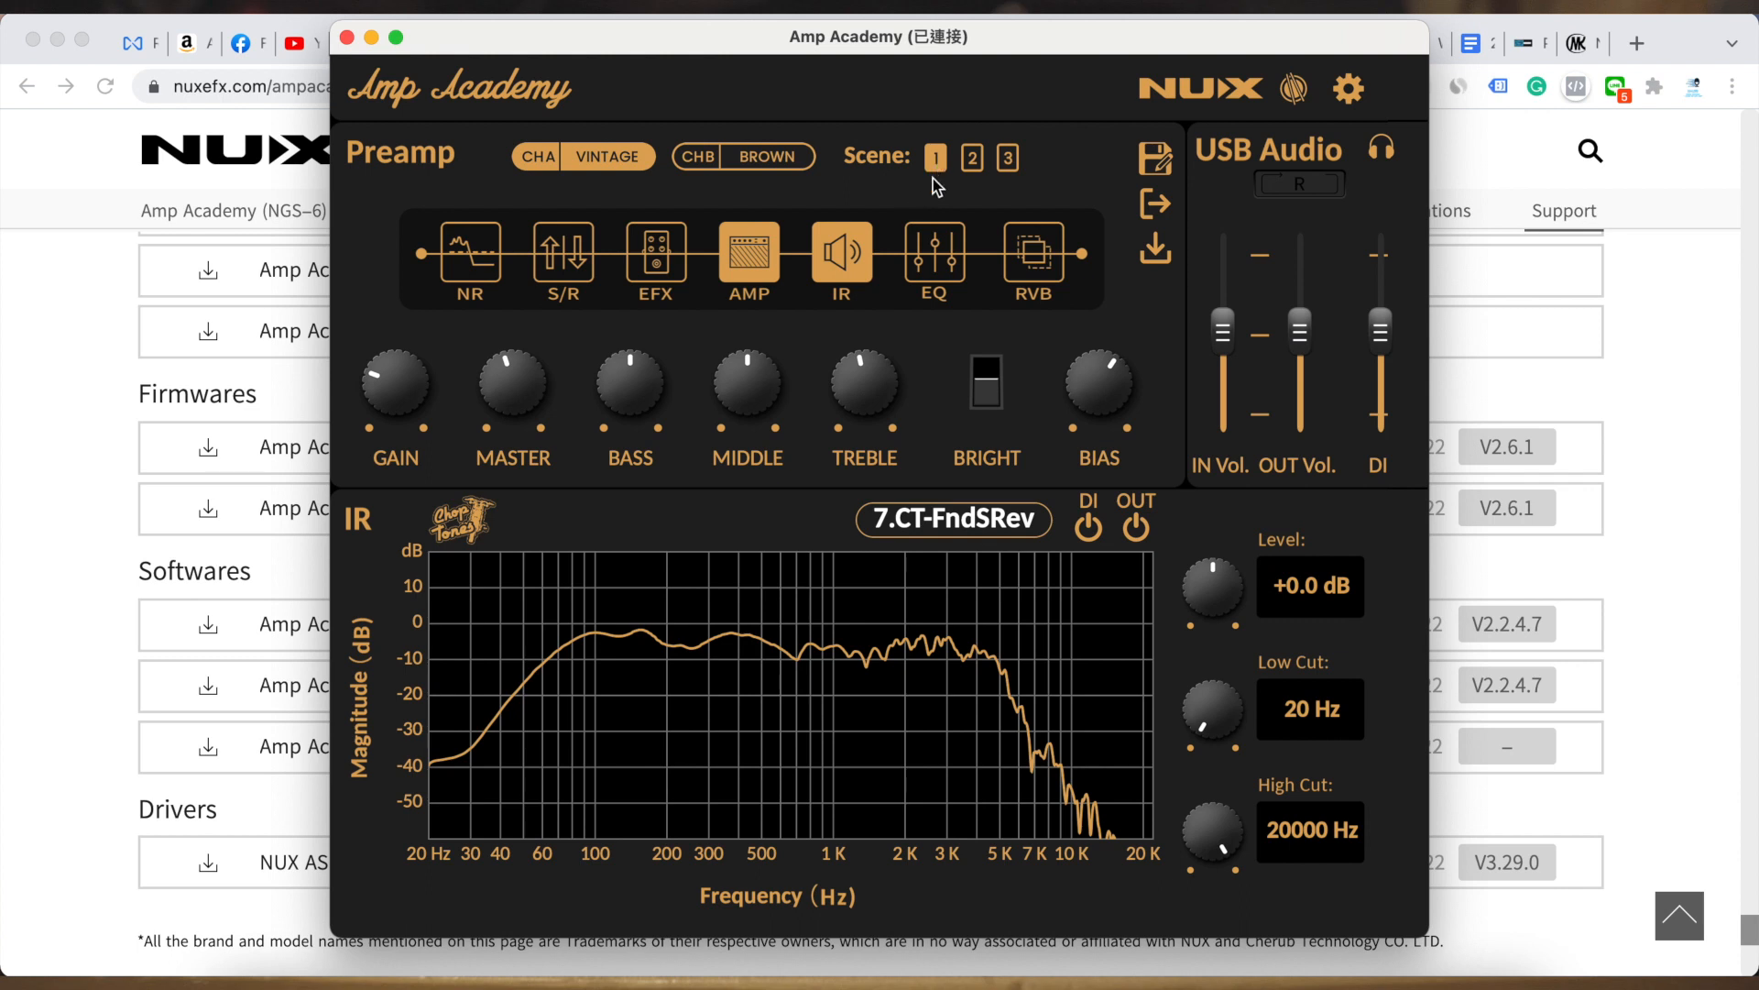
mouse_move(950, 175)
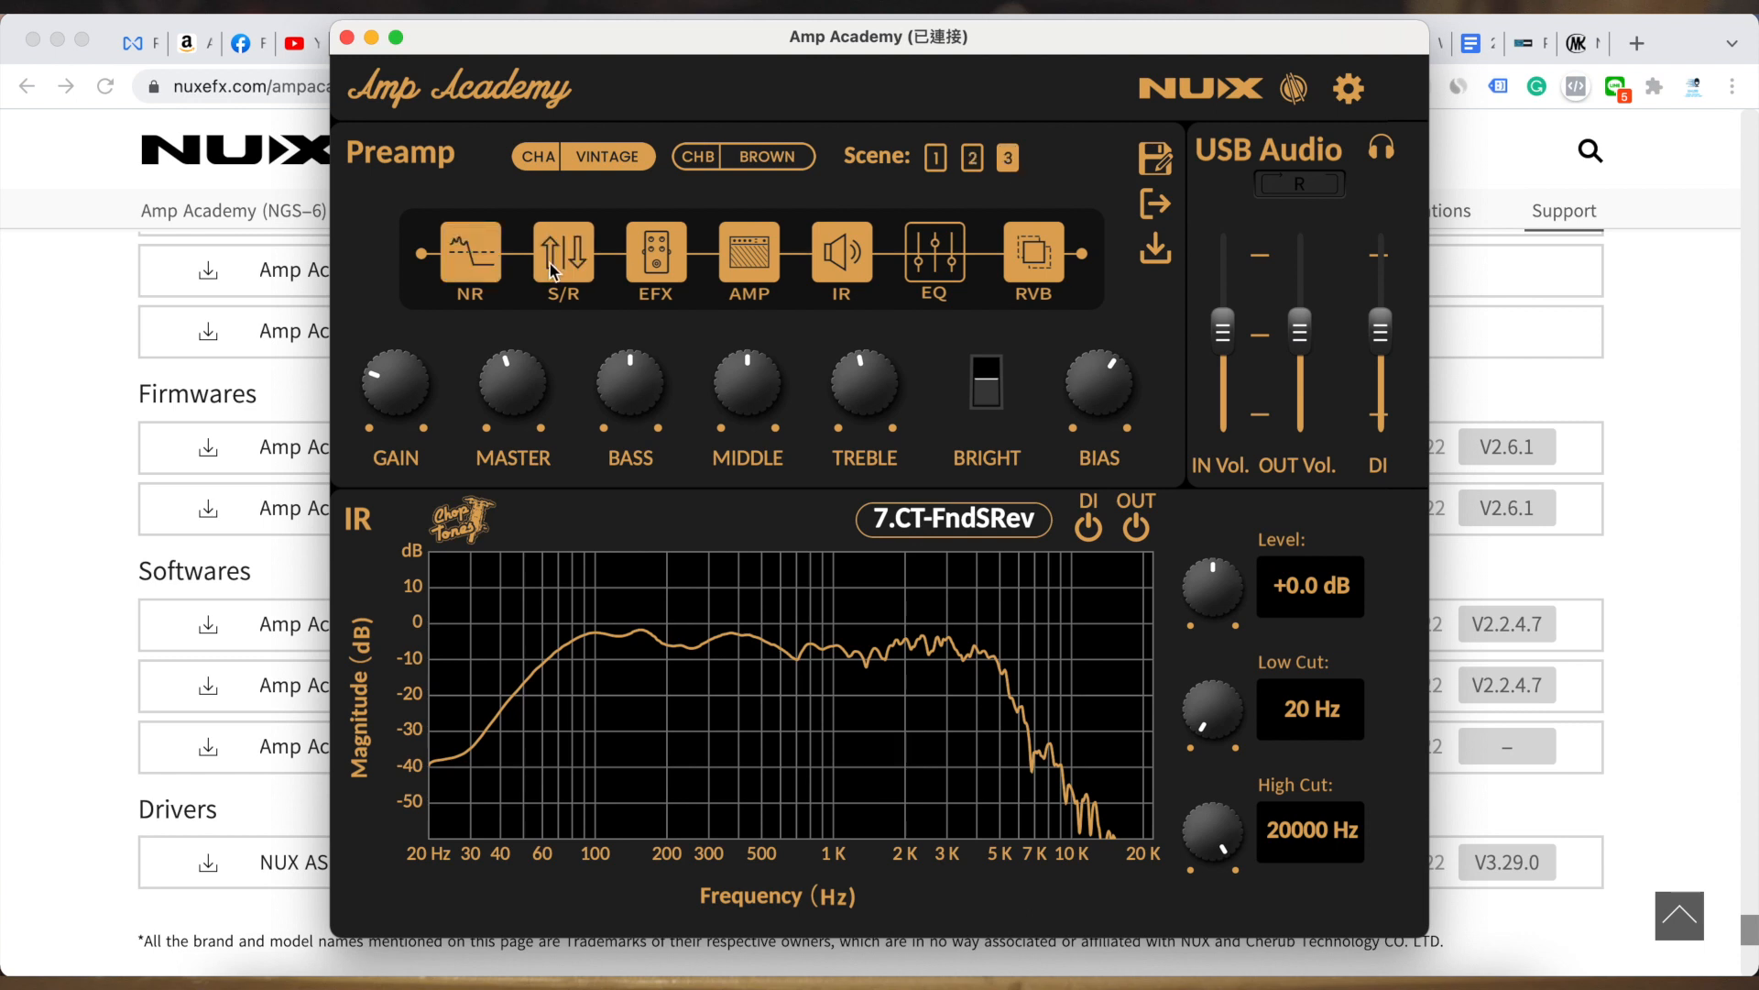
mouse_move(591, 260)
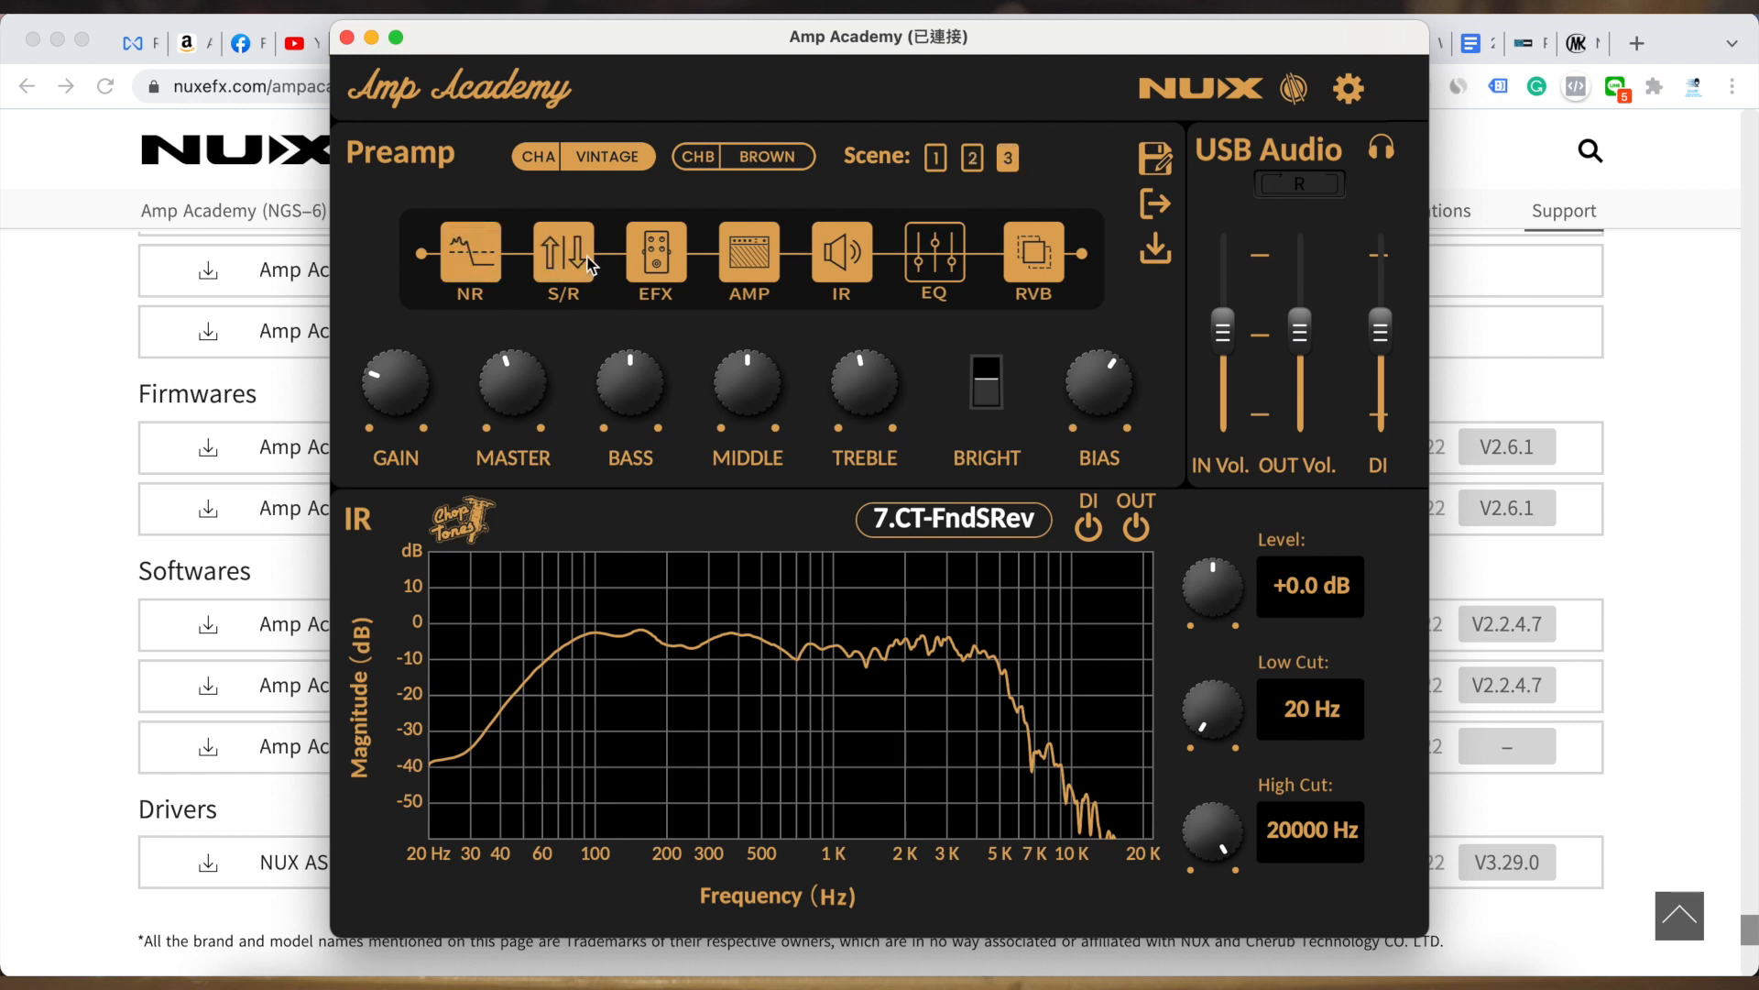
mouse_move(1095, 181)
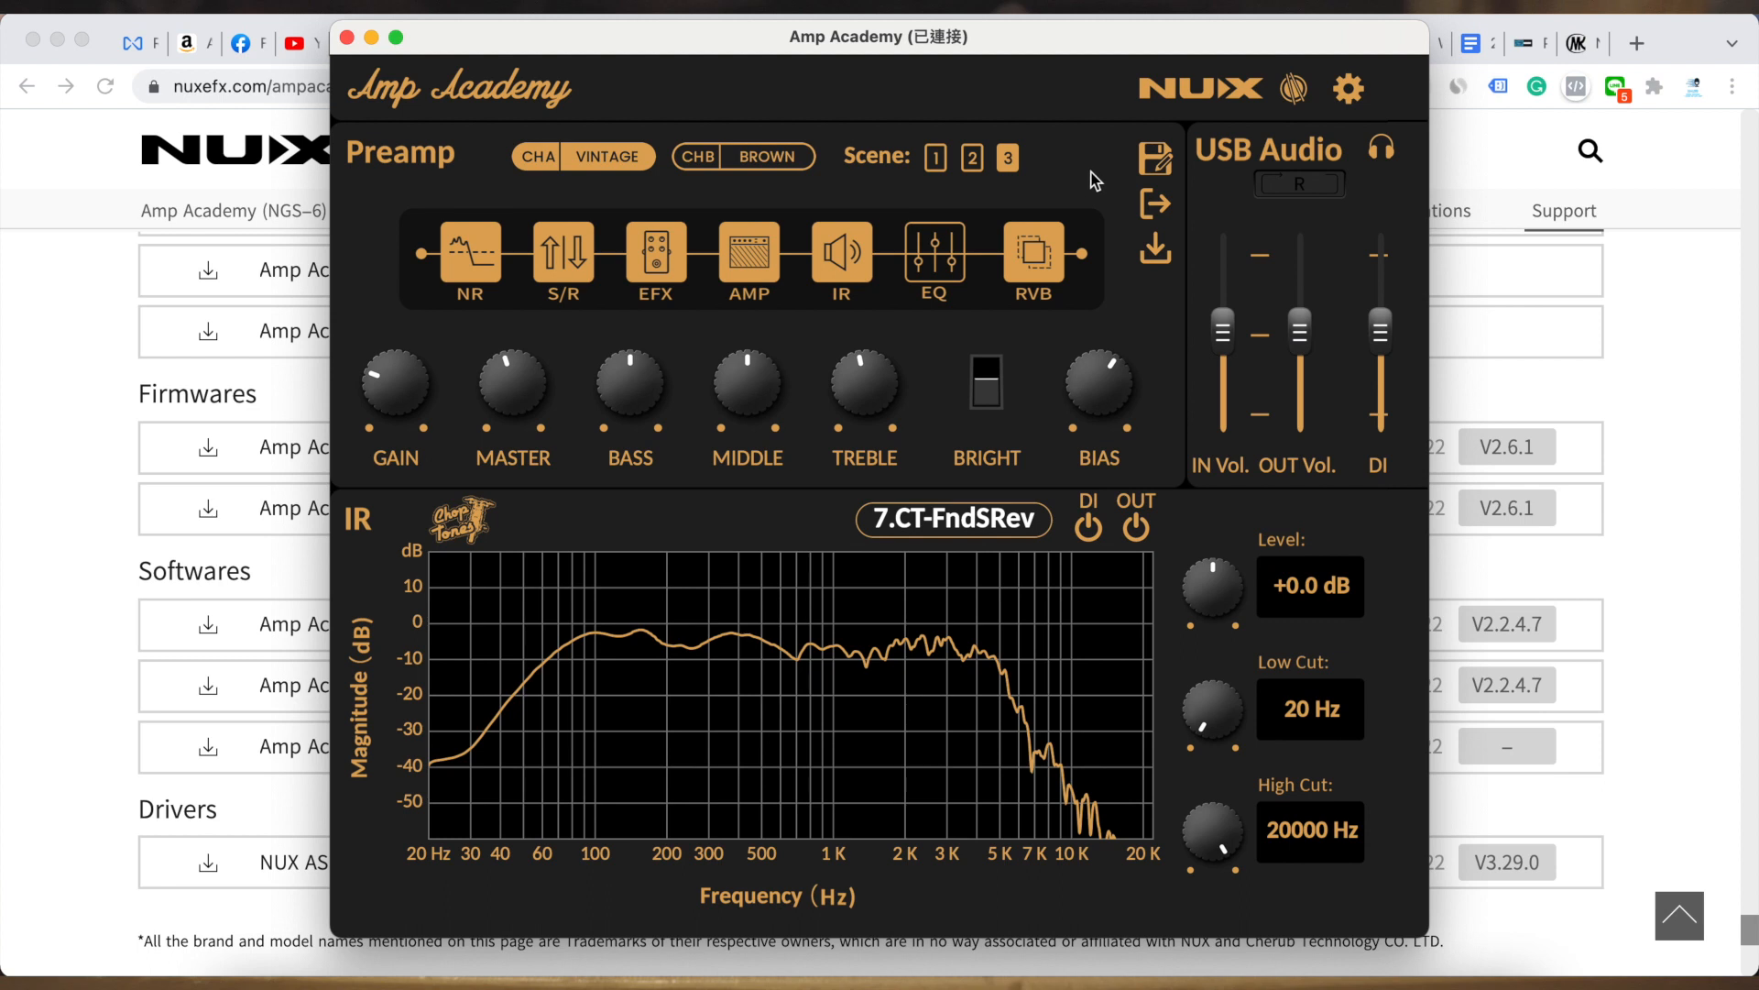
mouse_move(1155, 157)
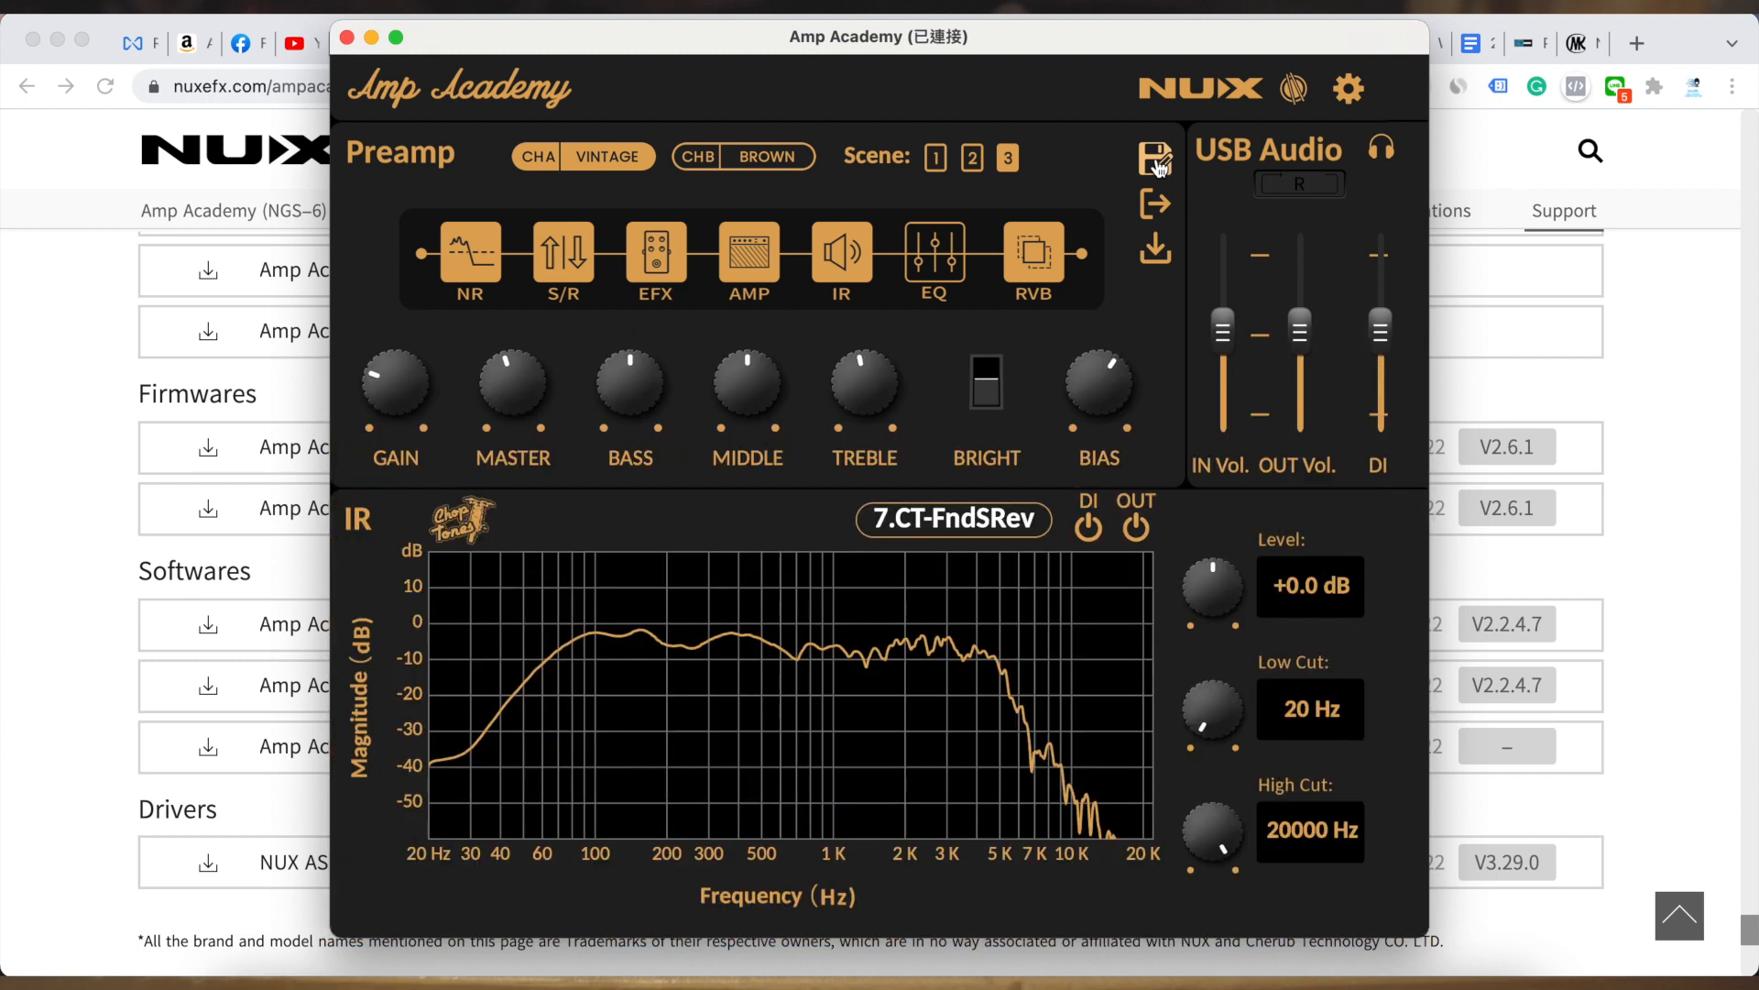
mouse_move(1348, 89)
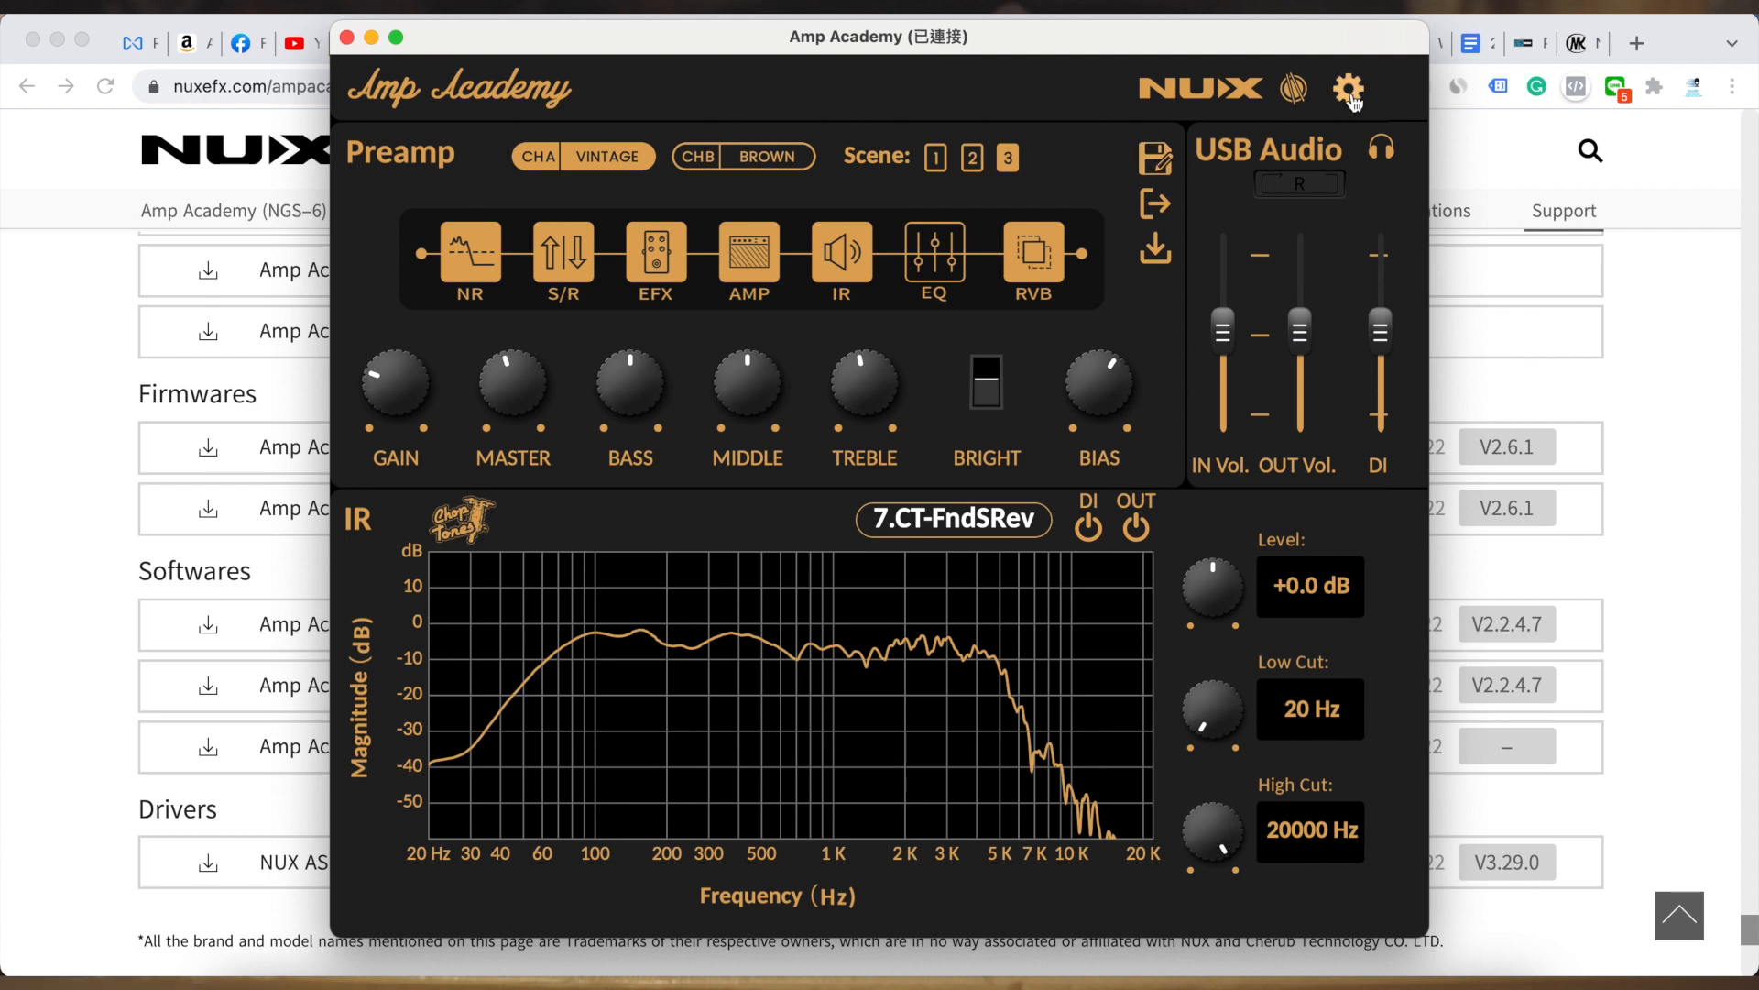
- Set Scene3 to Disengage in Settings and close the dialog
left_click(1348, 89)
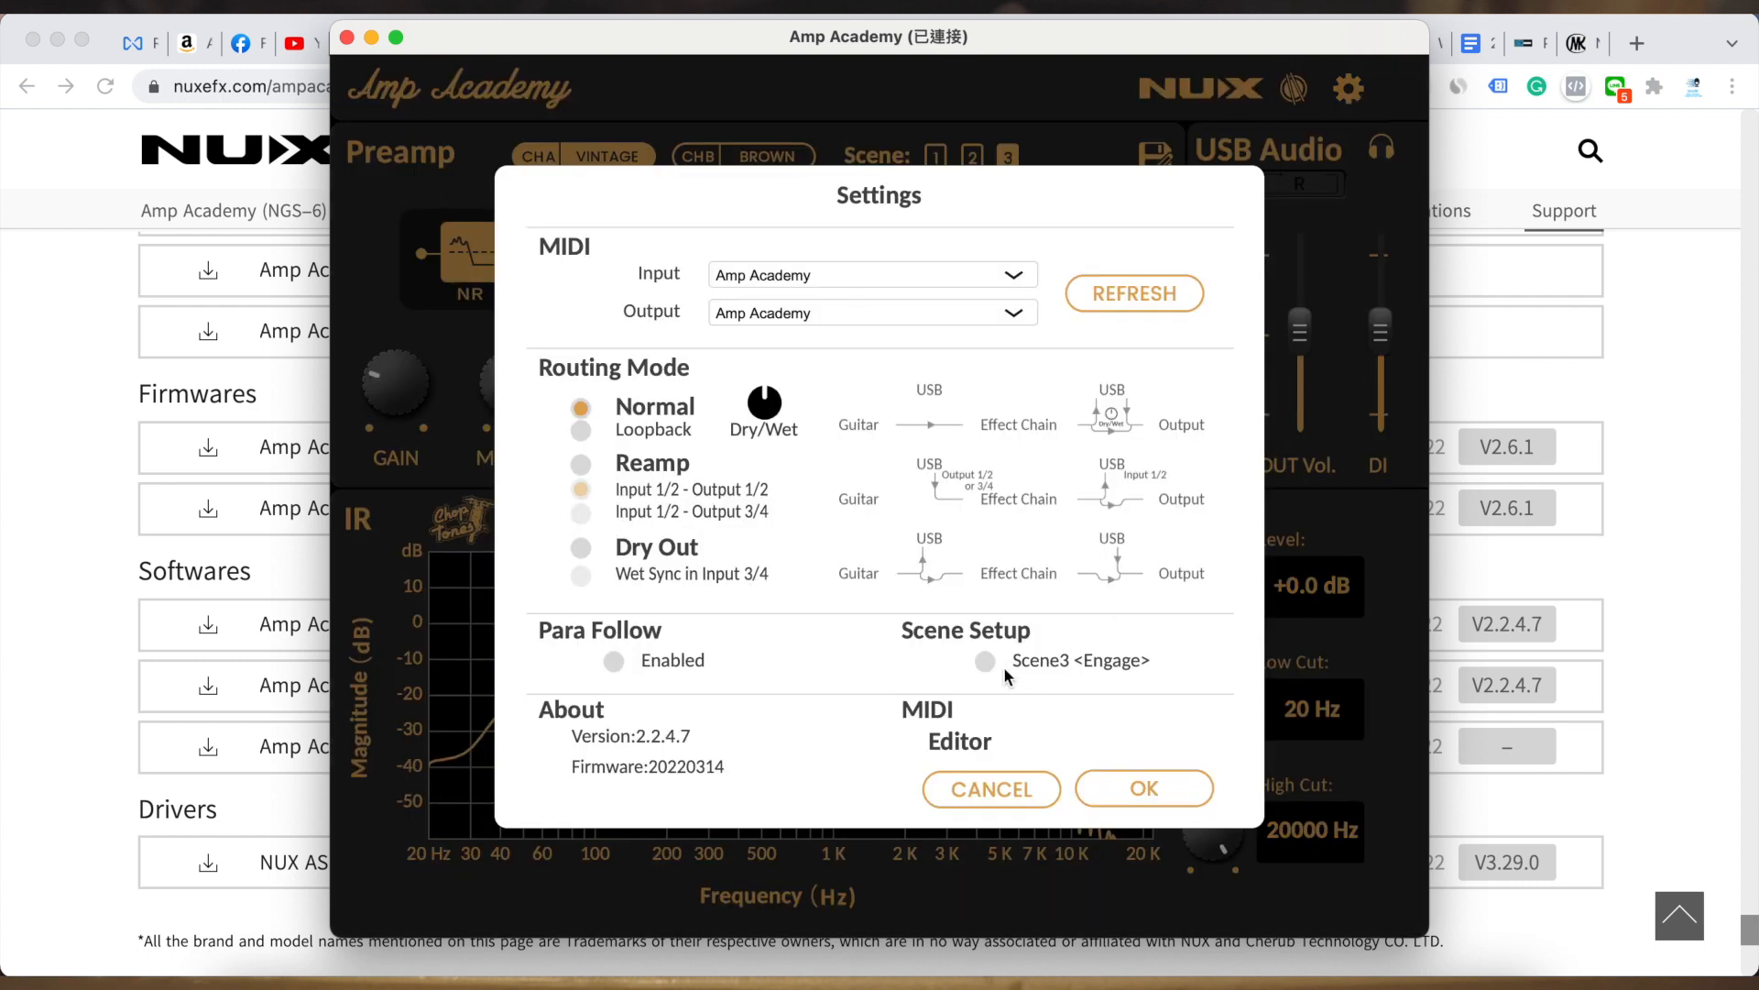
left_click(985, 661)
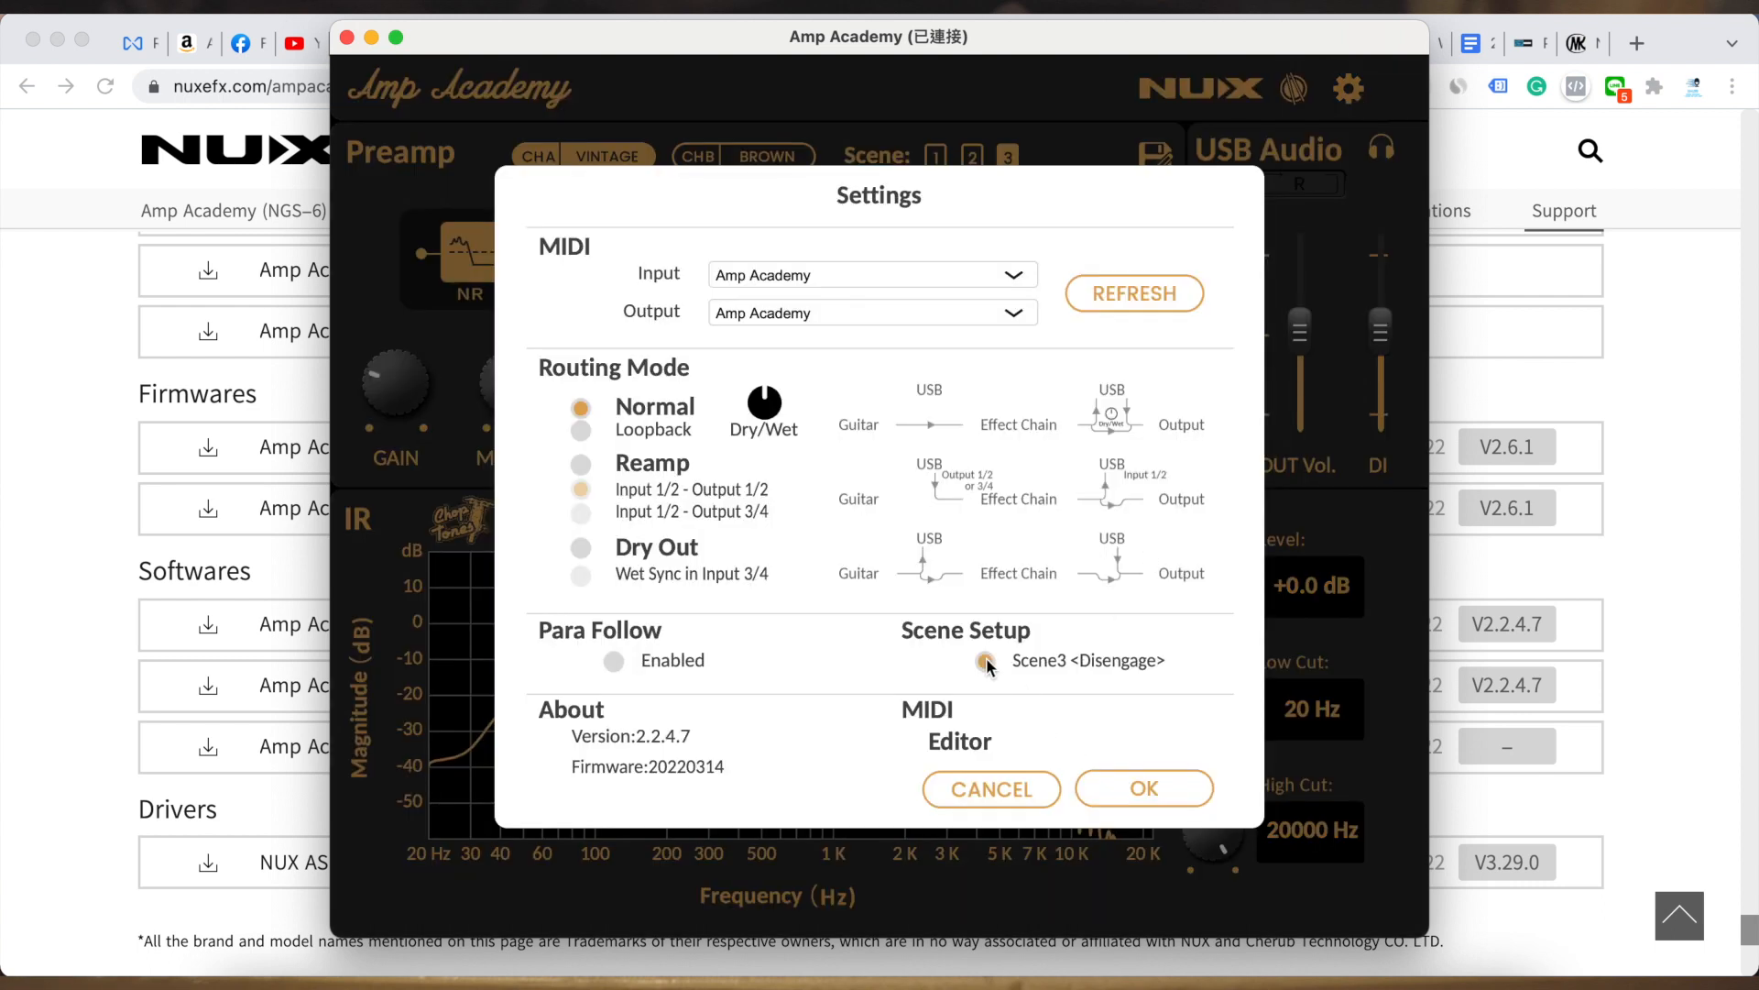
left_click(1142, 788)
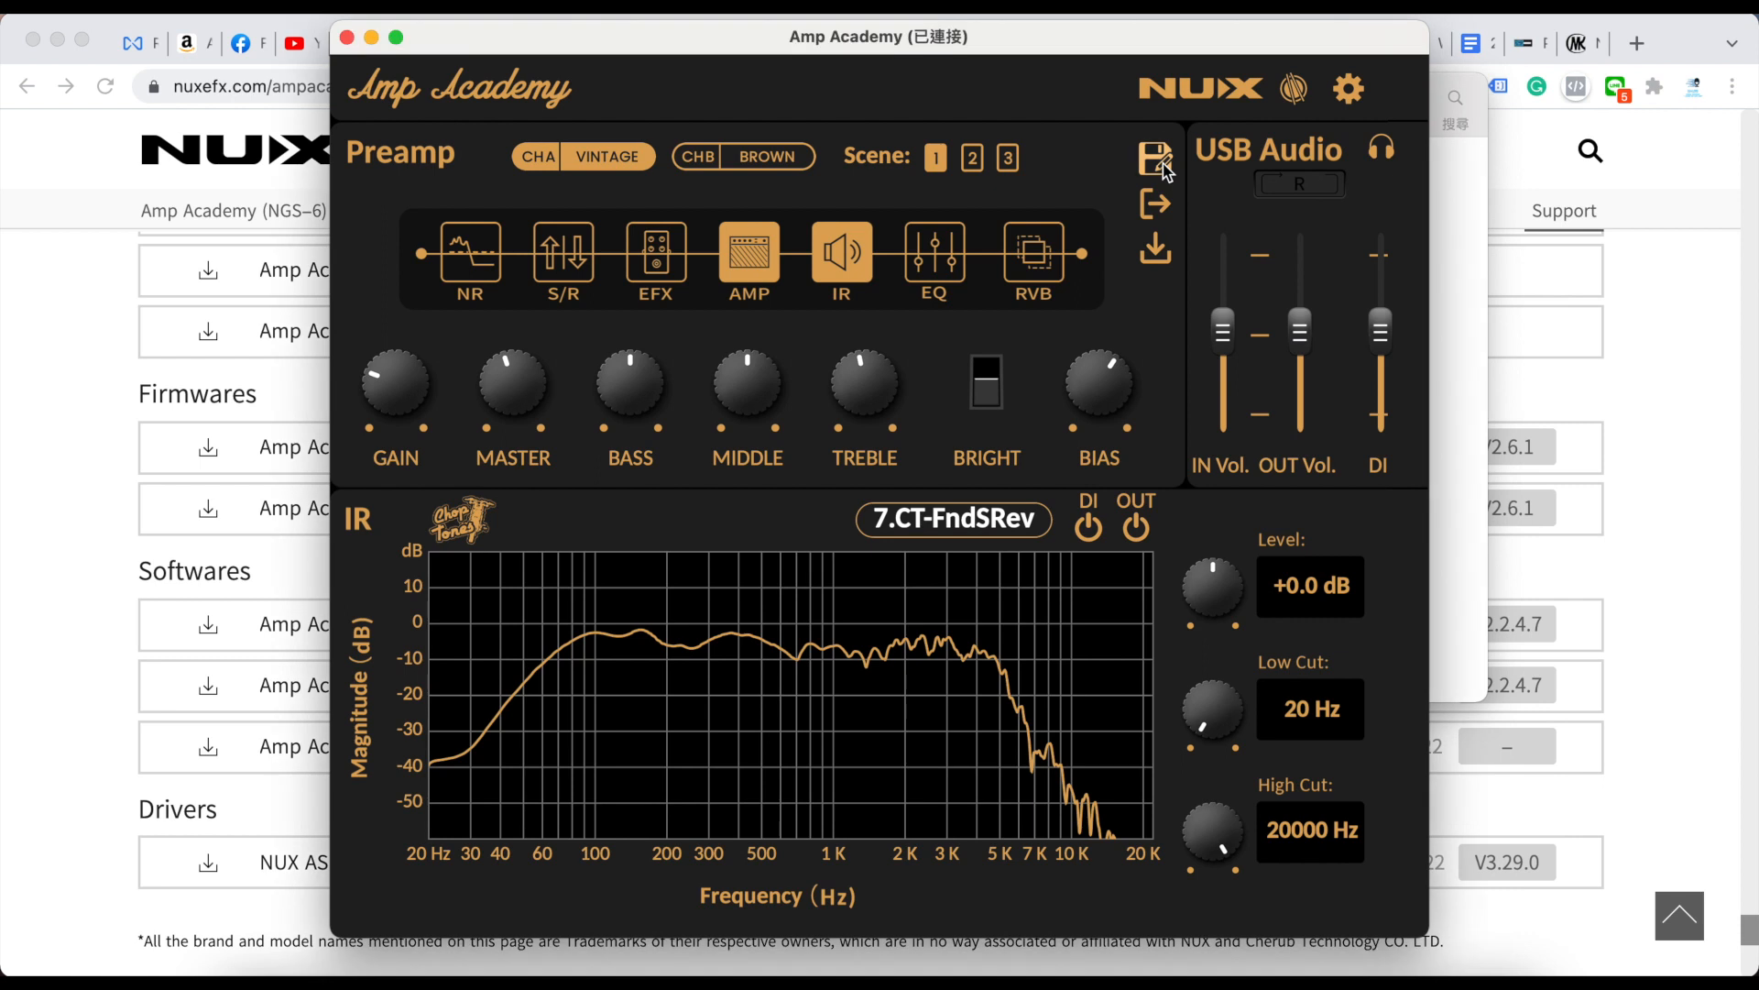
mouse_move(1155, 204)
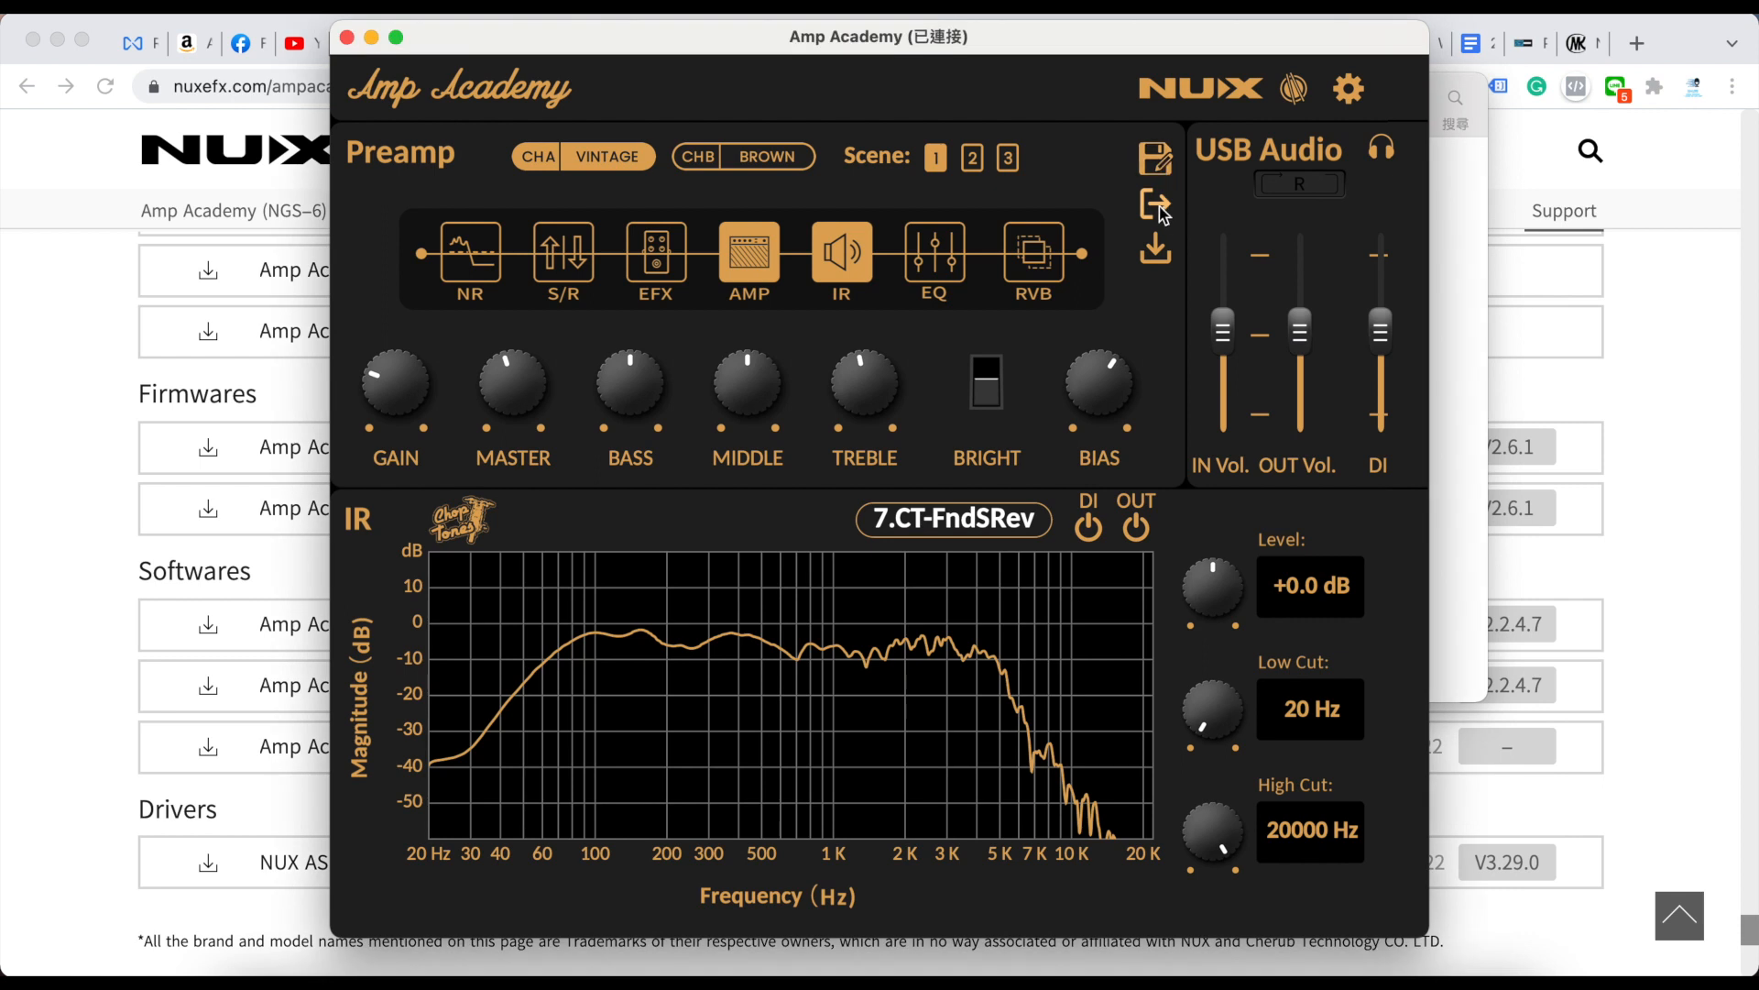
- Export the 7.Super Rvb patch to a saved patch file
left_click(1154, 205)
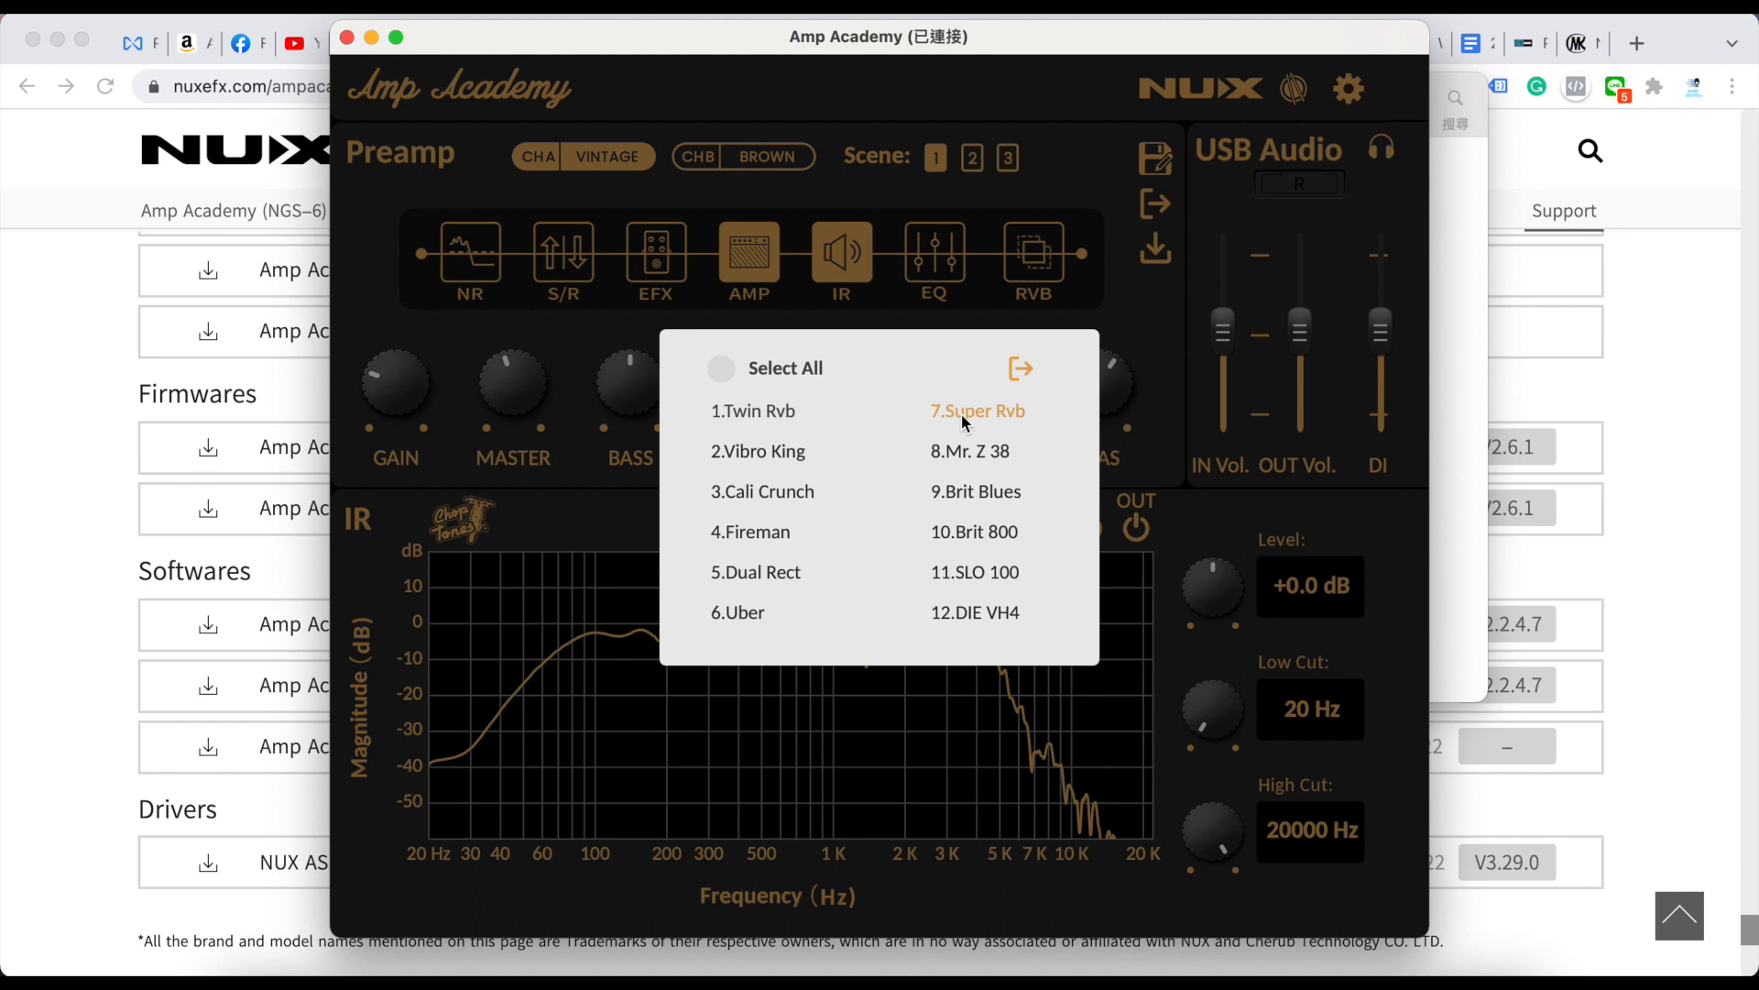
left_click(1020, 369)
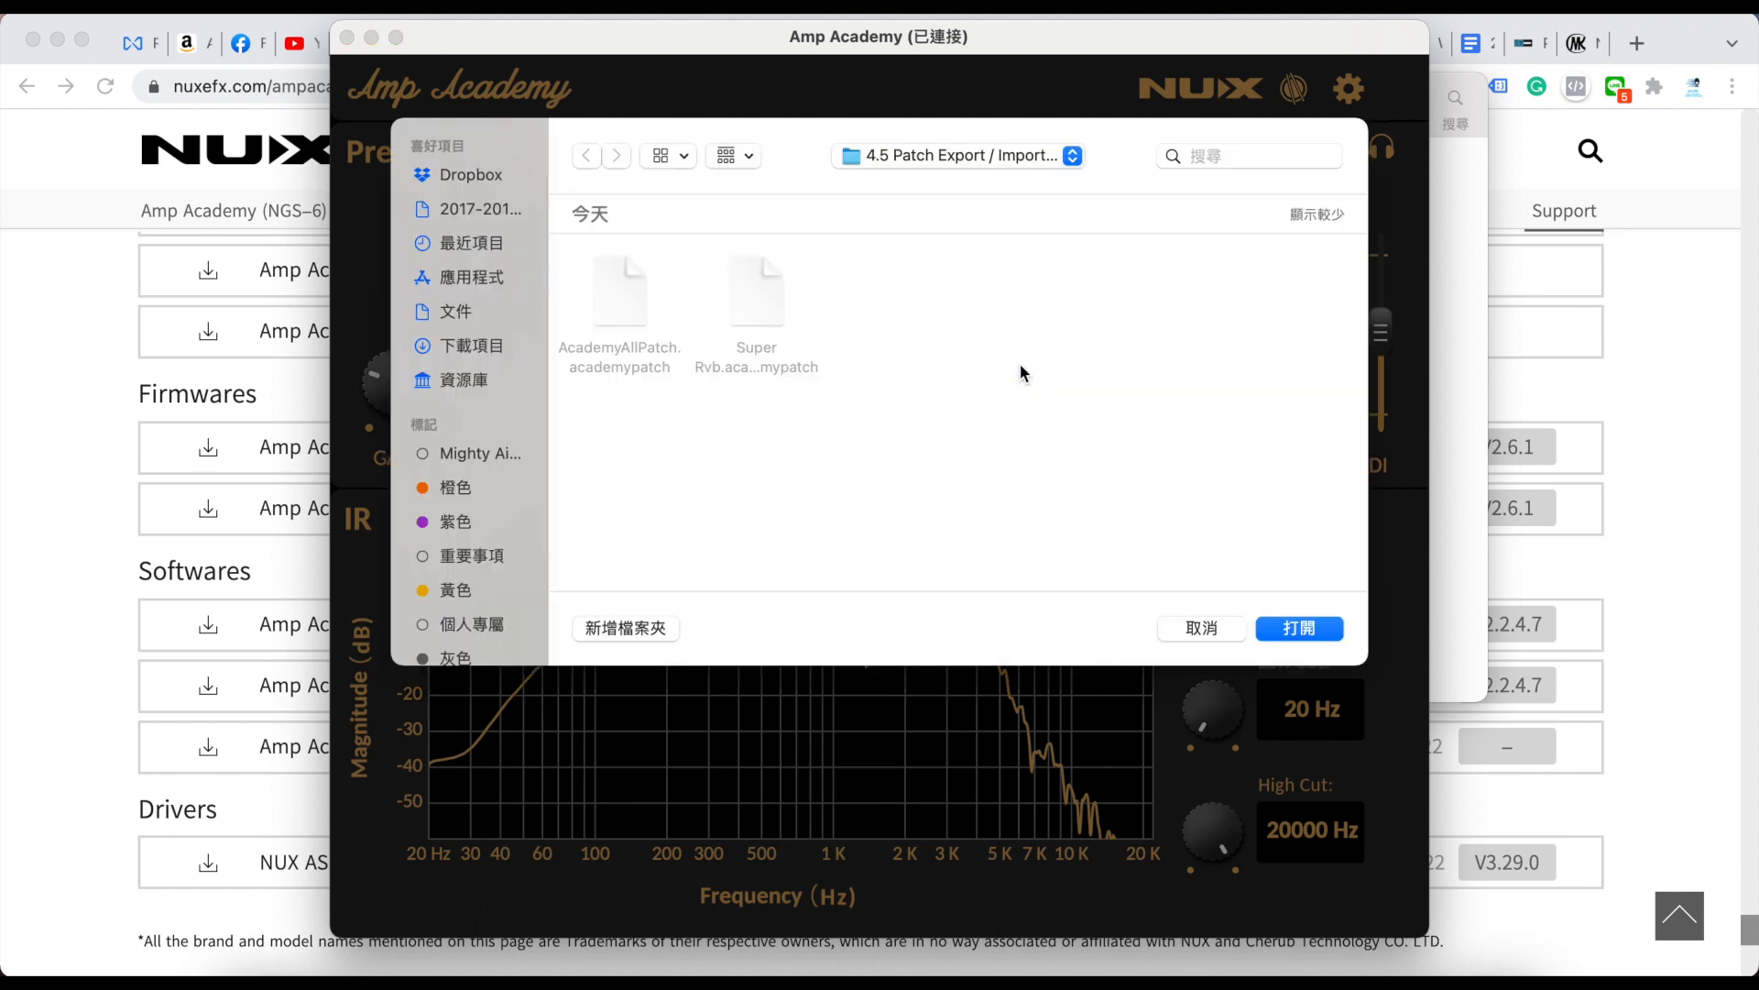
left_click(1298, 627)
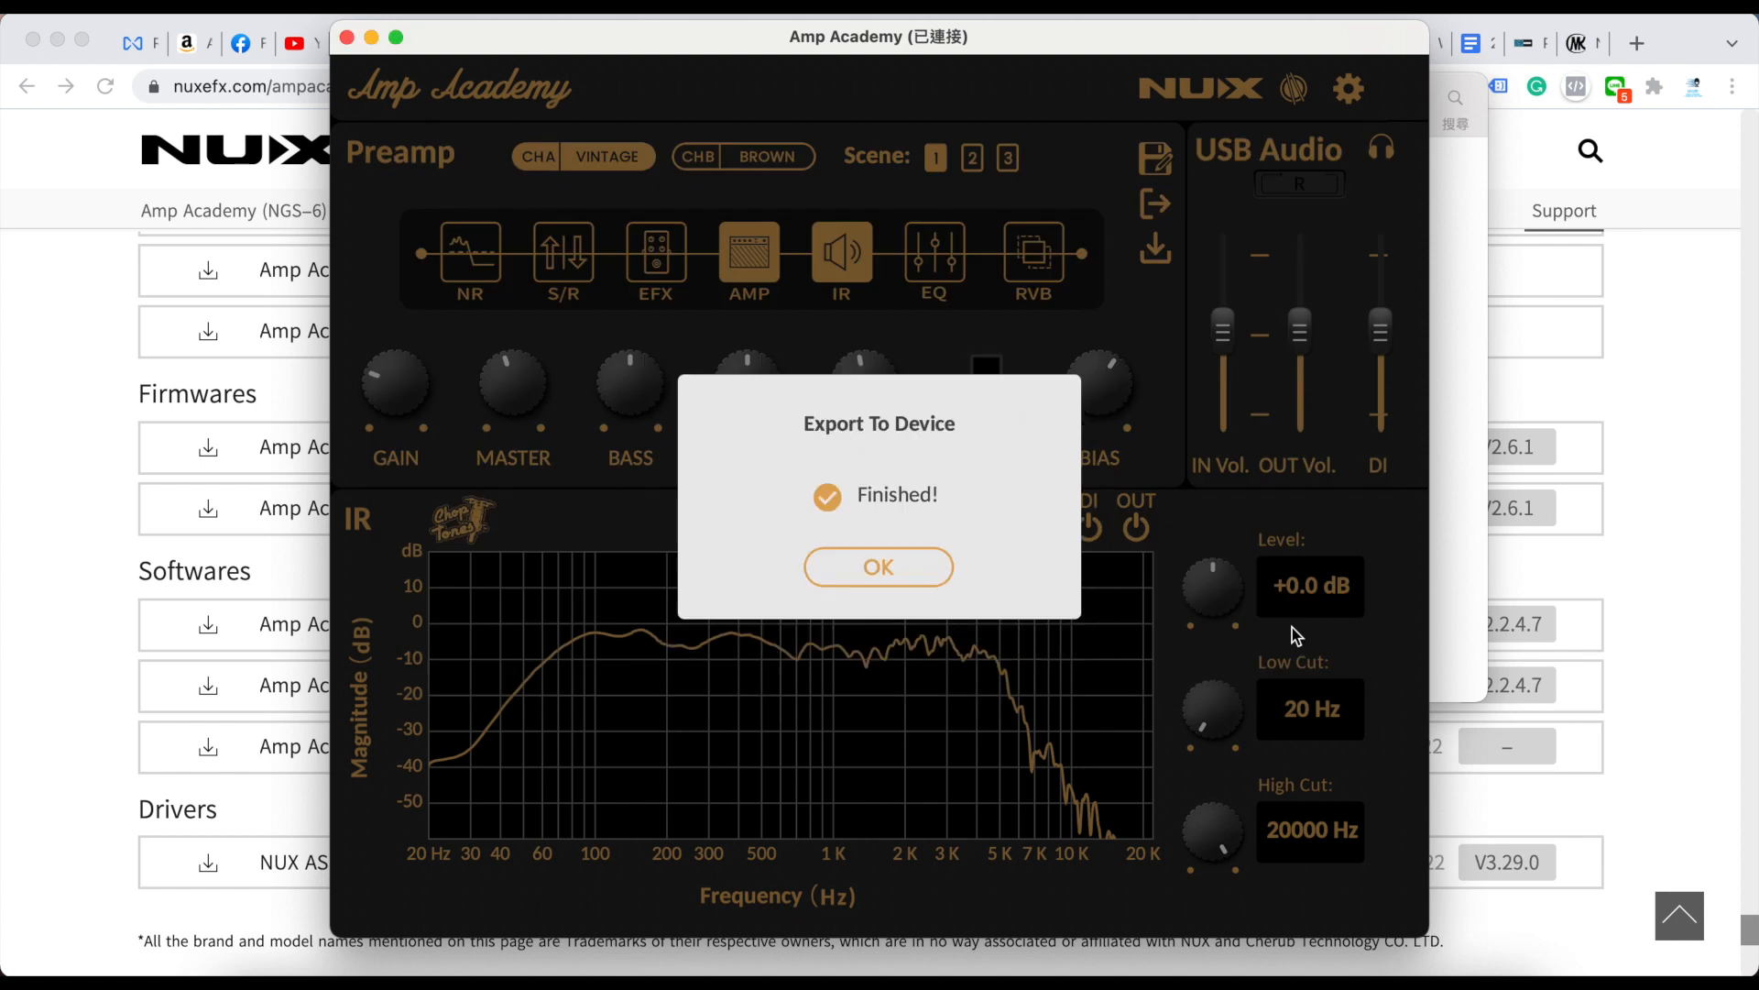
left_click(879, 566)
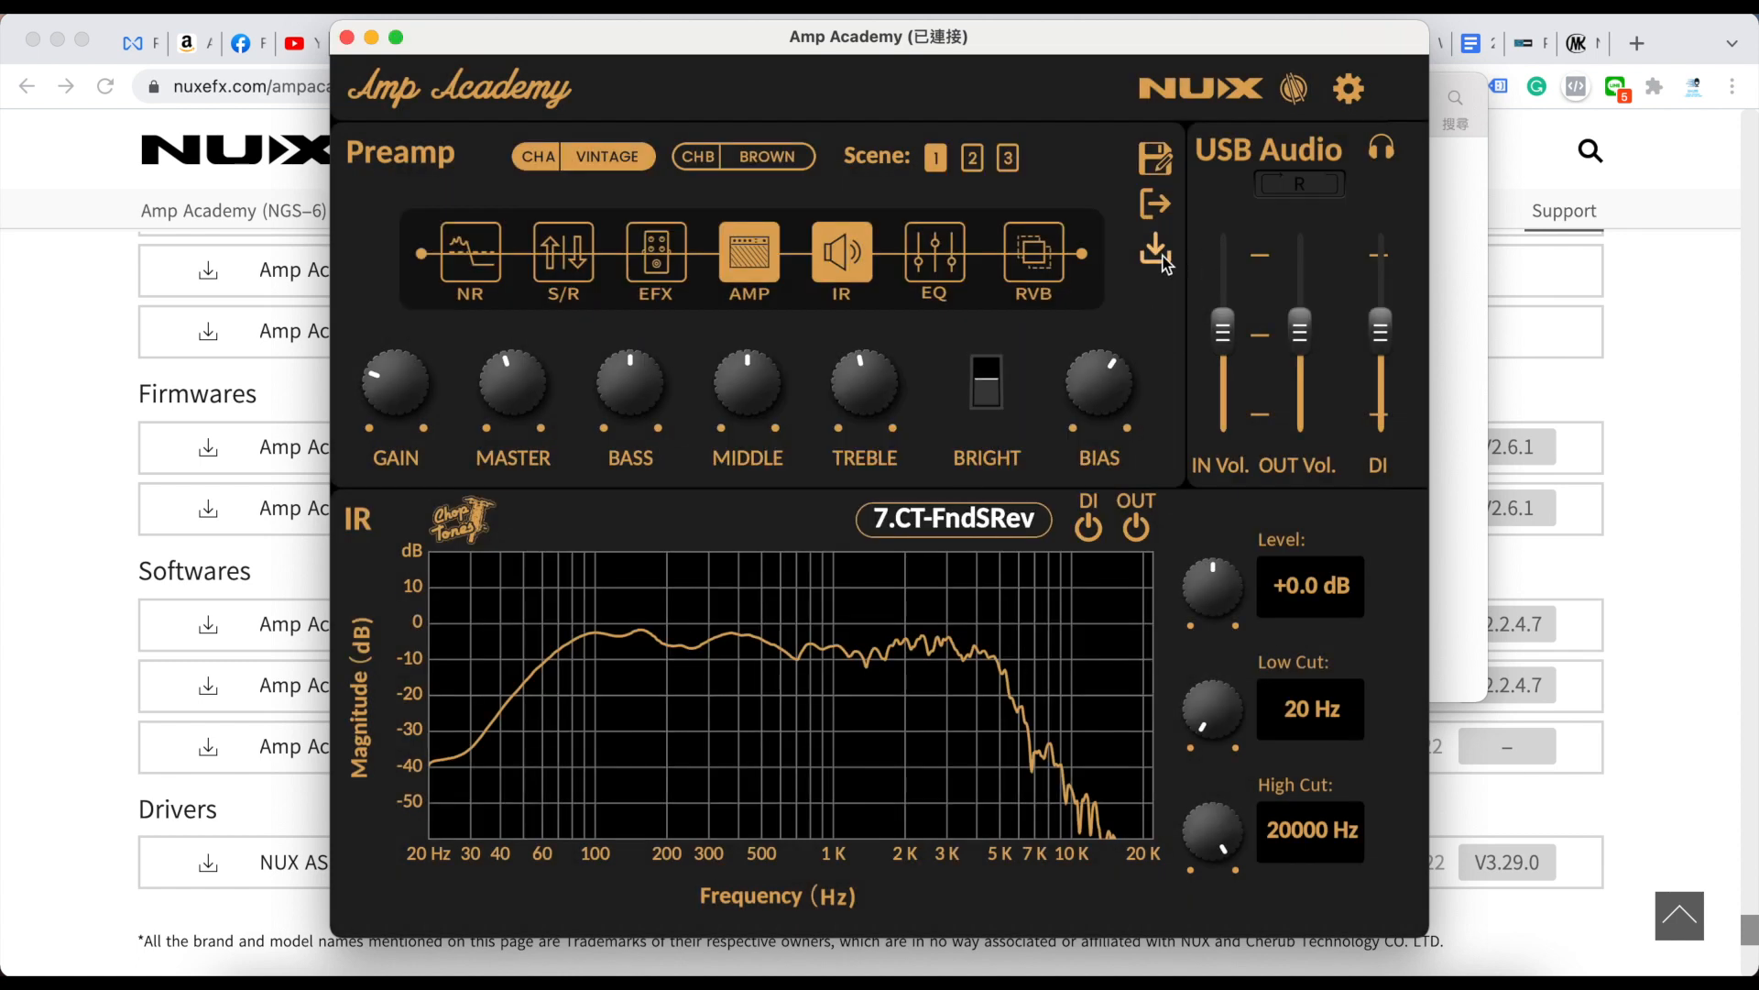
left_click(749, 251)
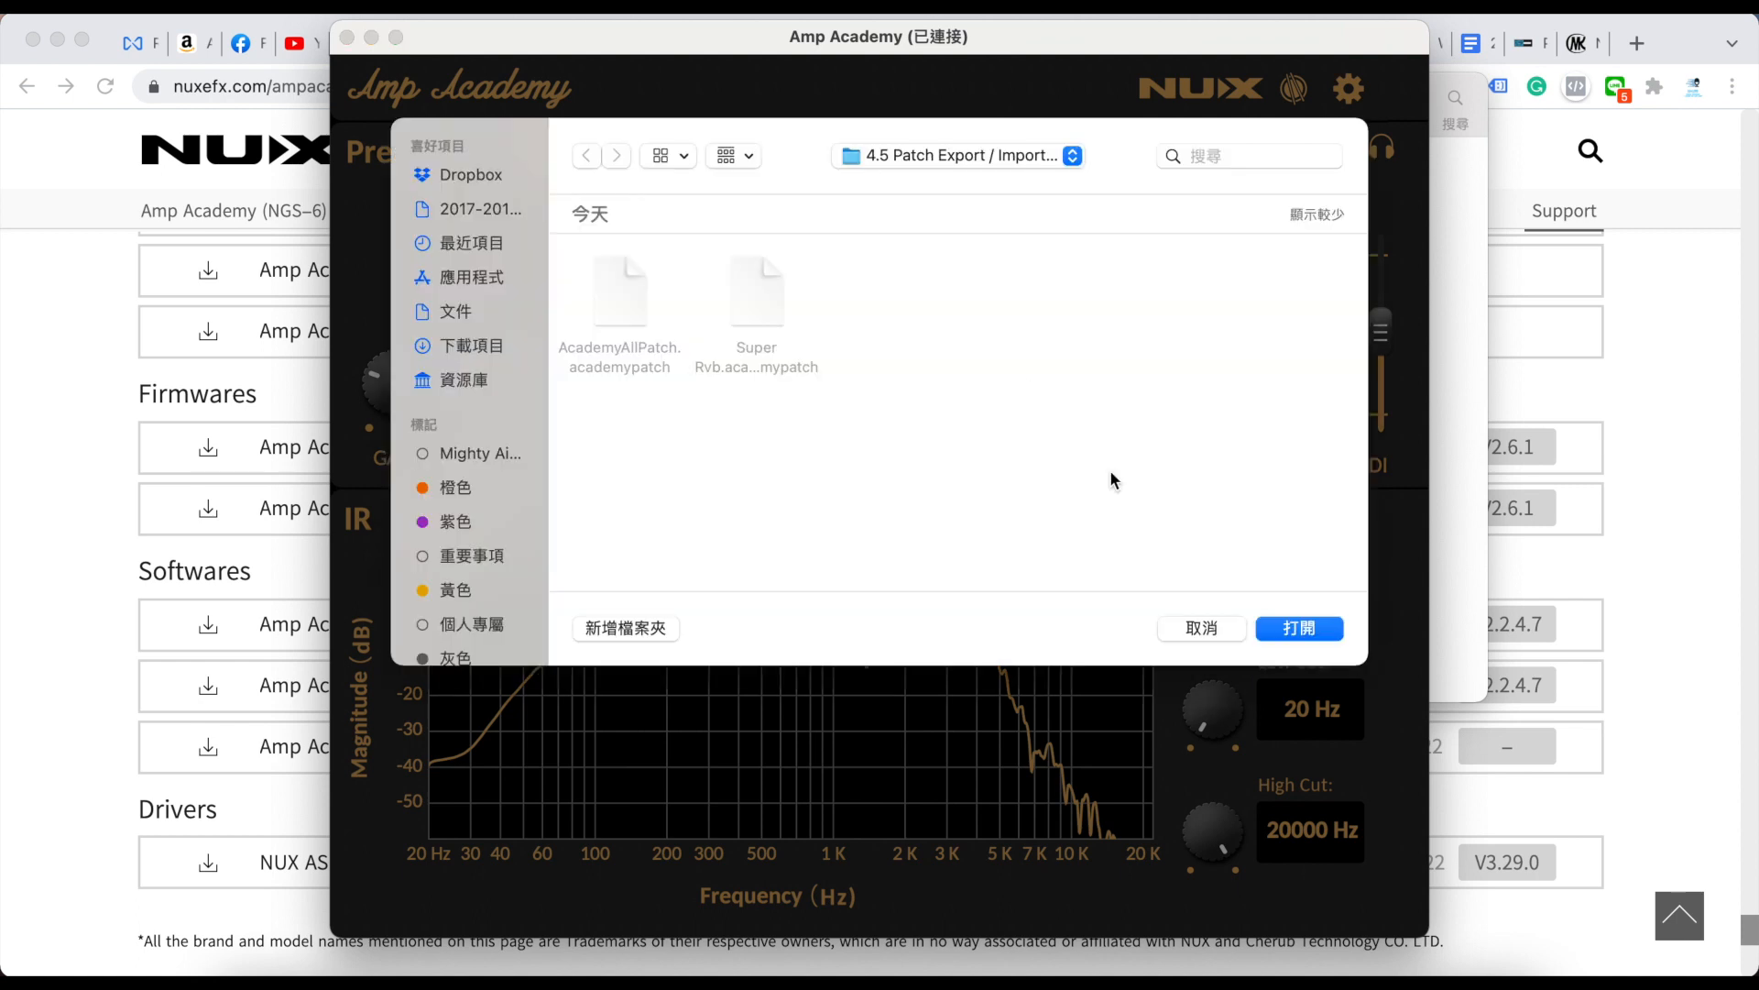
left_click(1298, 627)
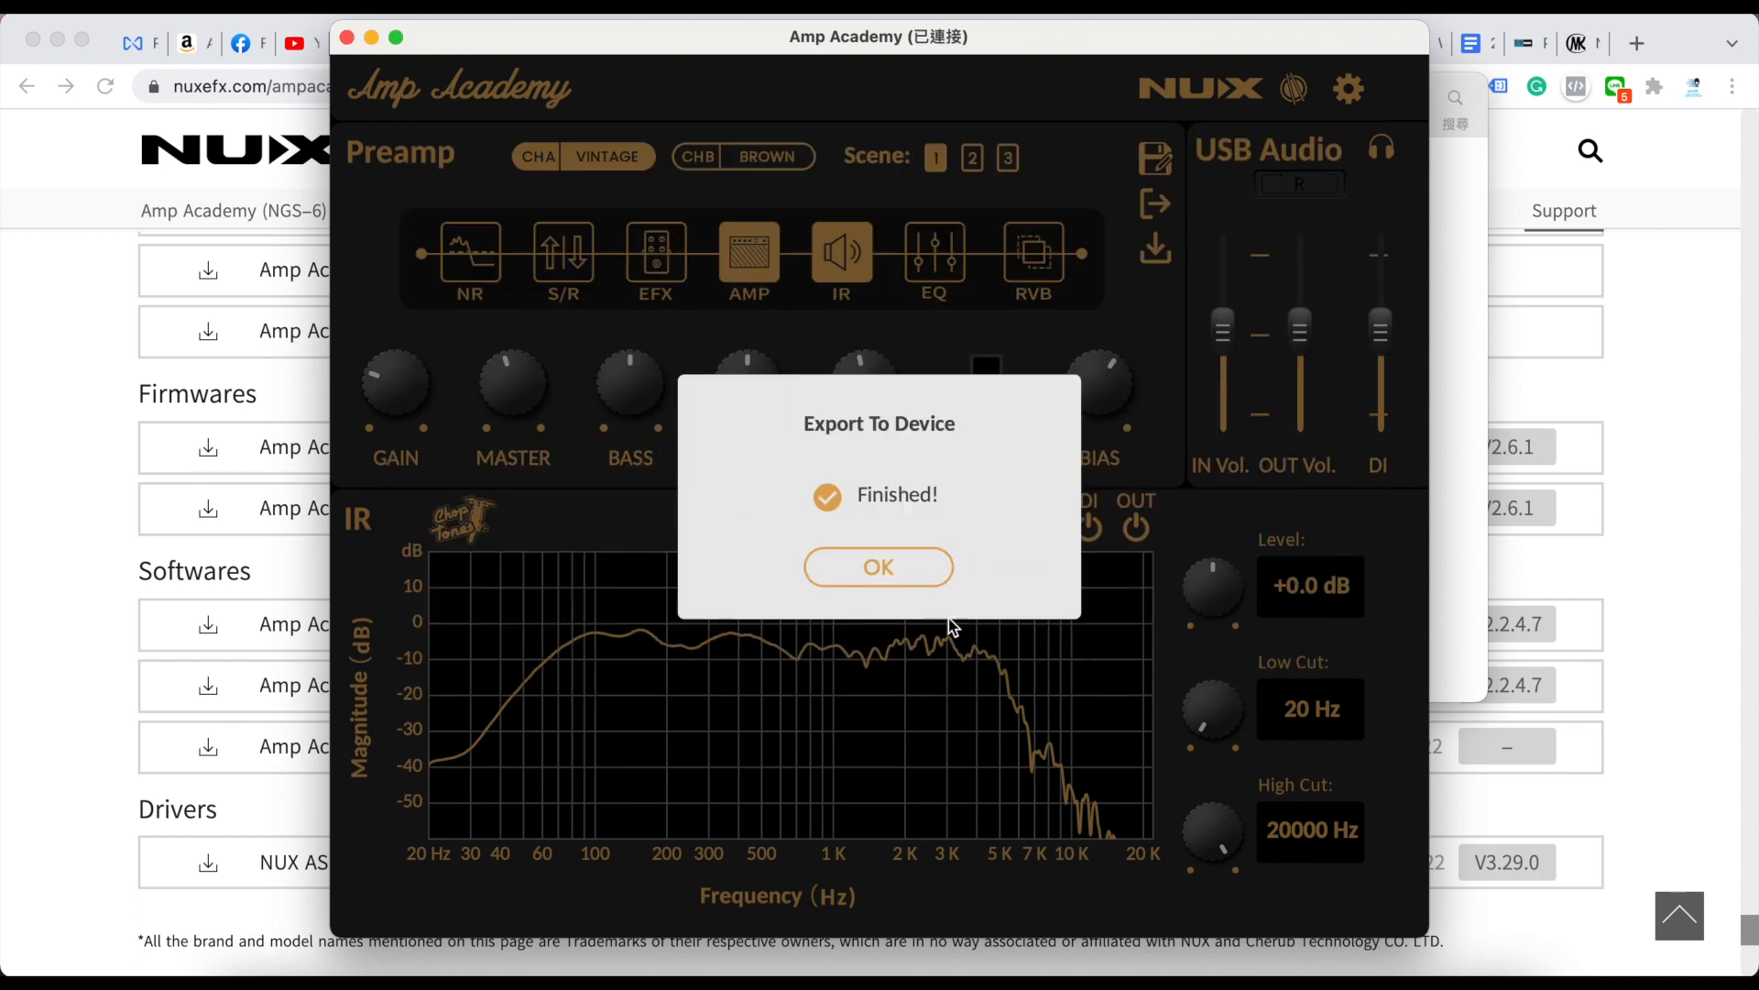
left_click(879, 567)
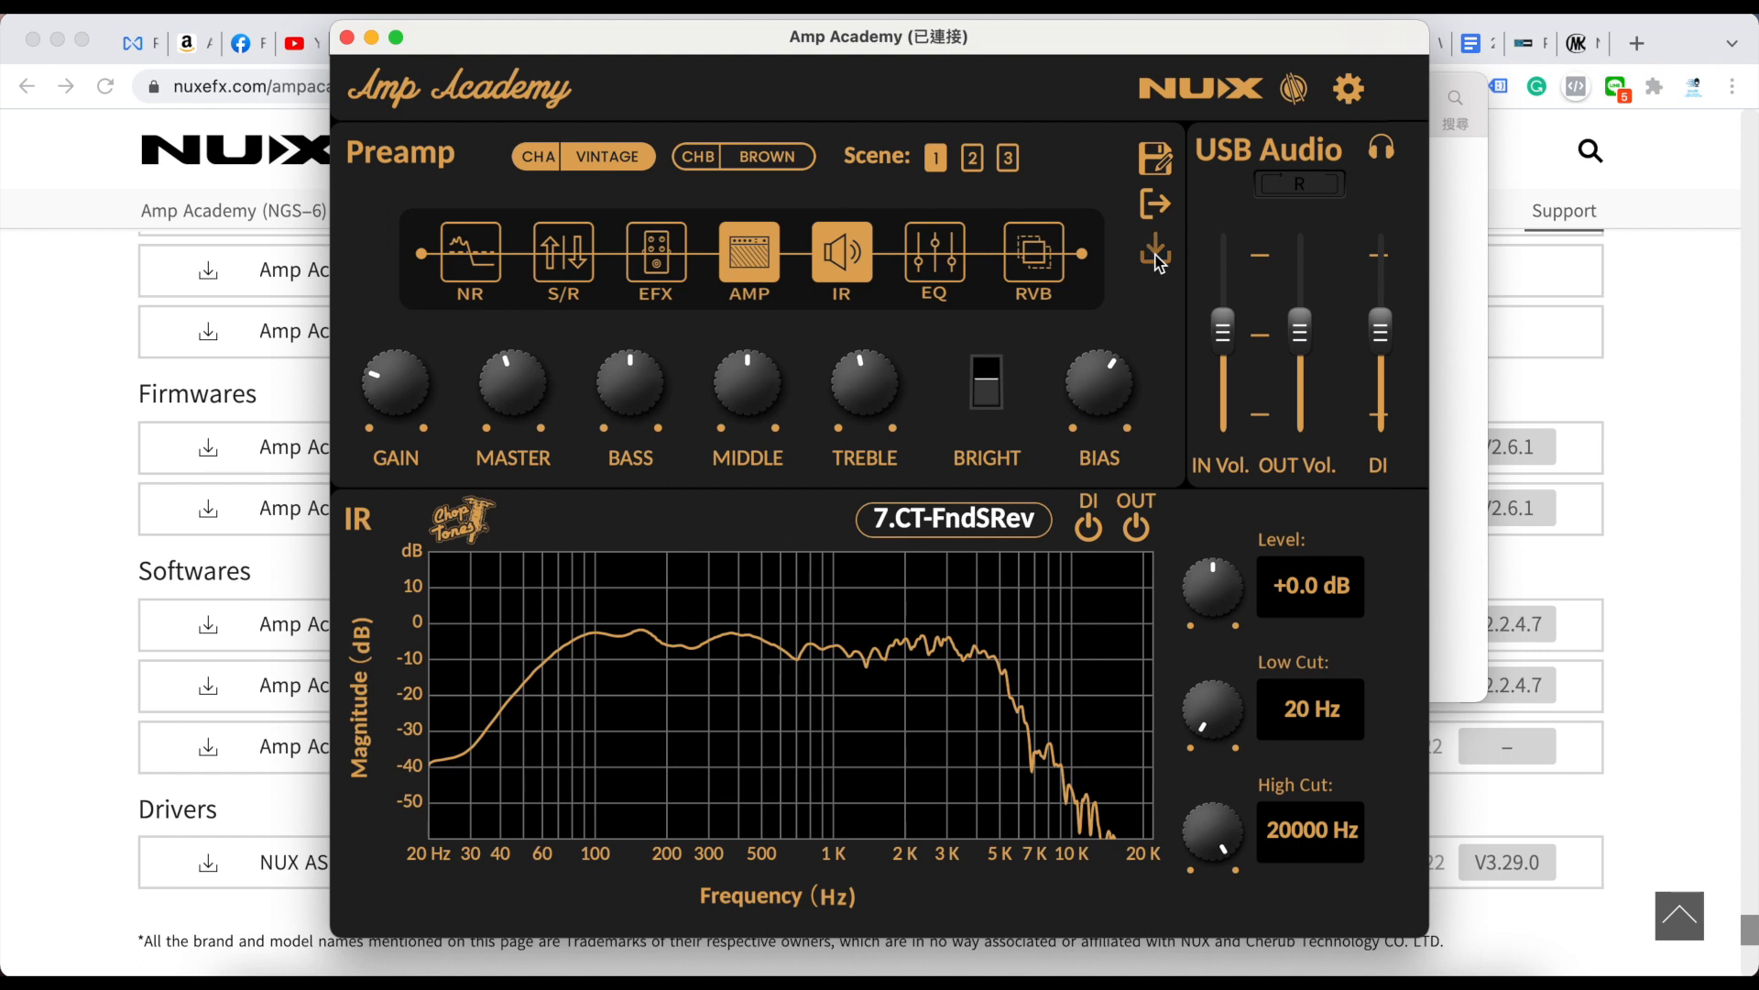
- Import the Super Rvb patch file back onto the device
left_click(1156, 254)
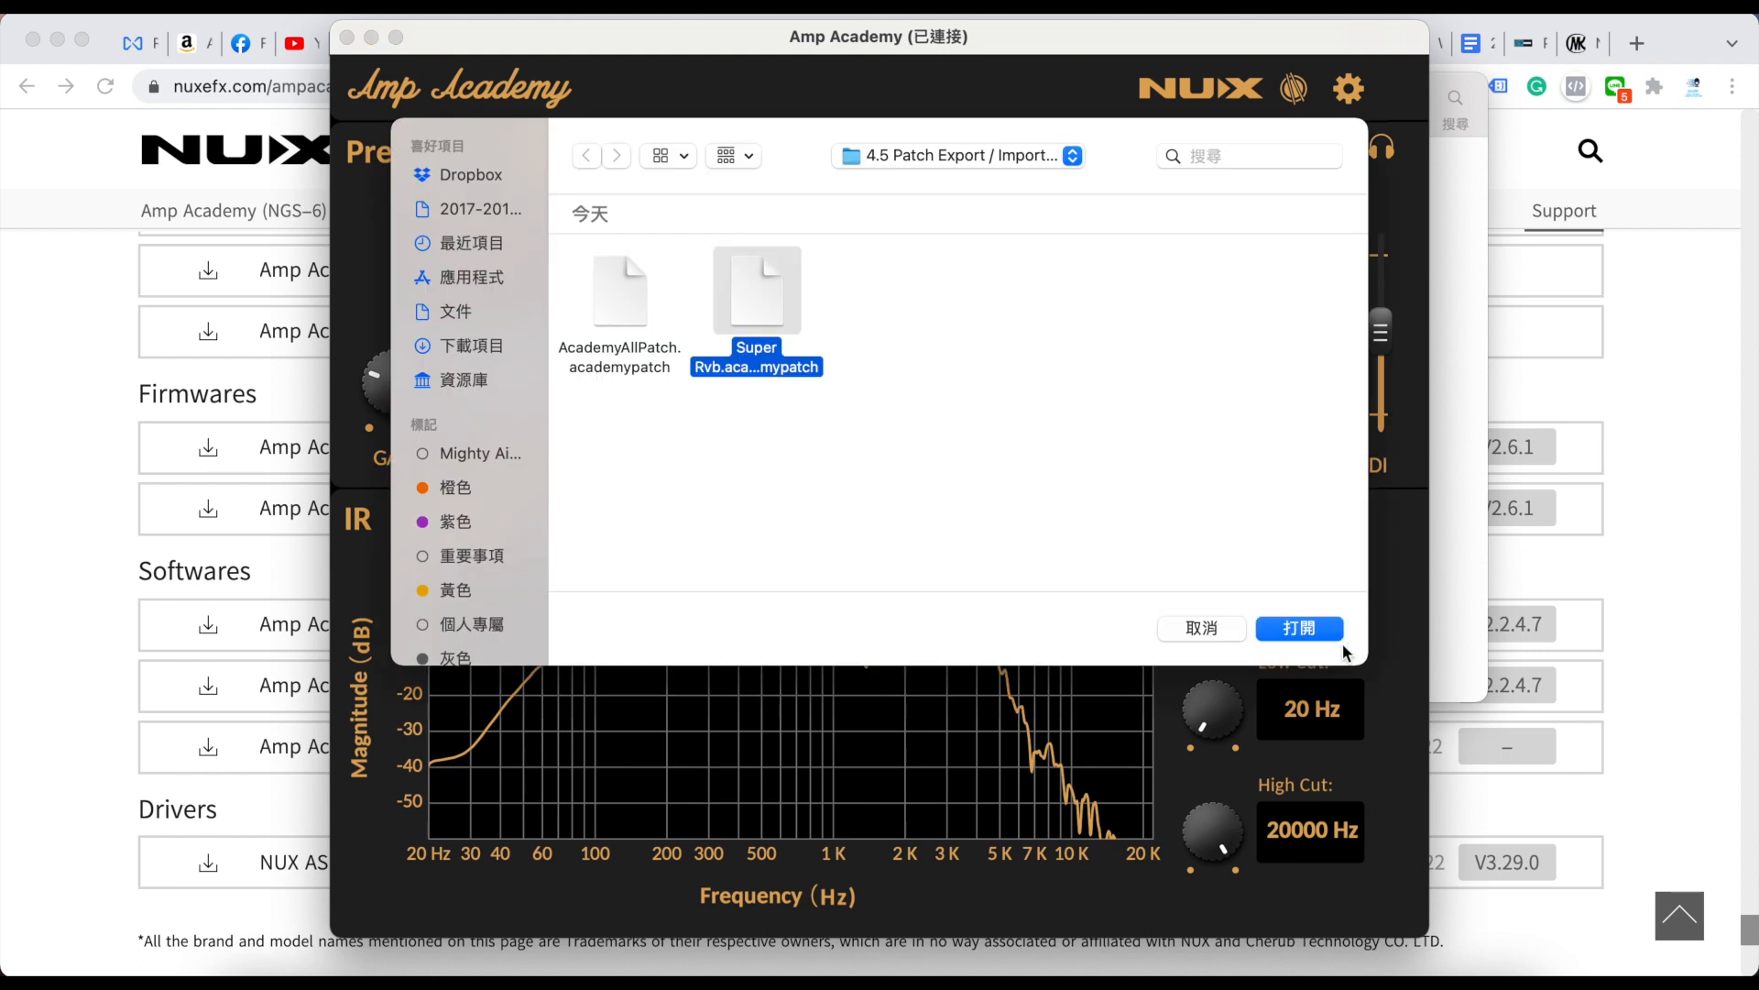
left_click(1299, 627)
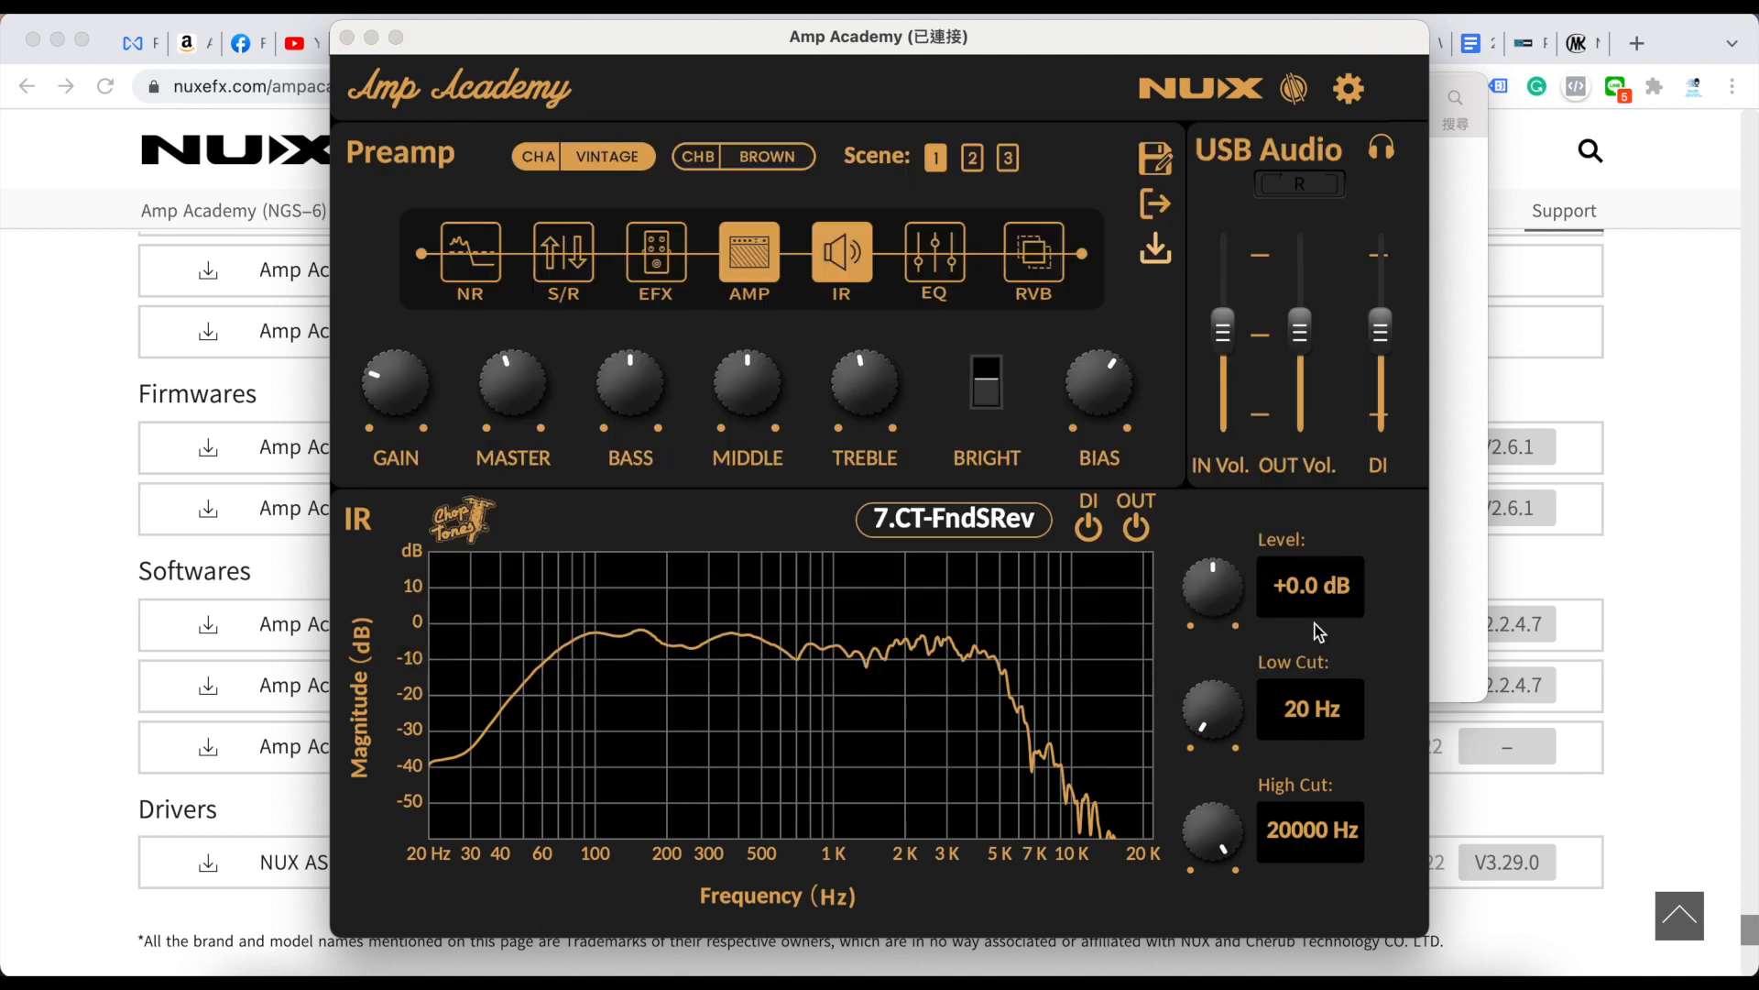
left_click(1155, 249)
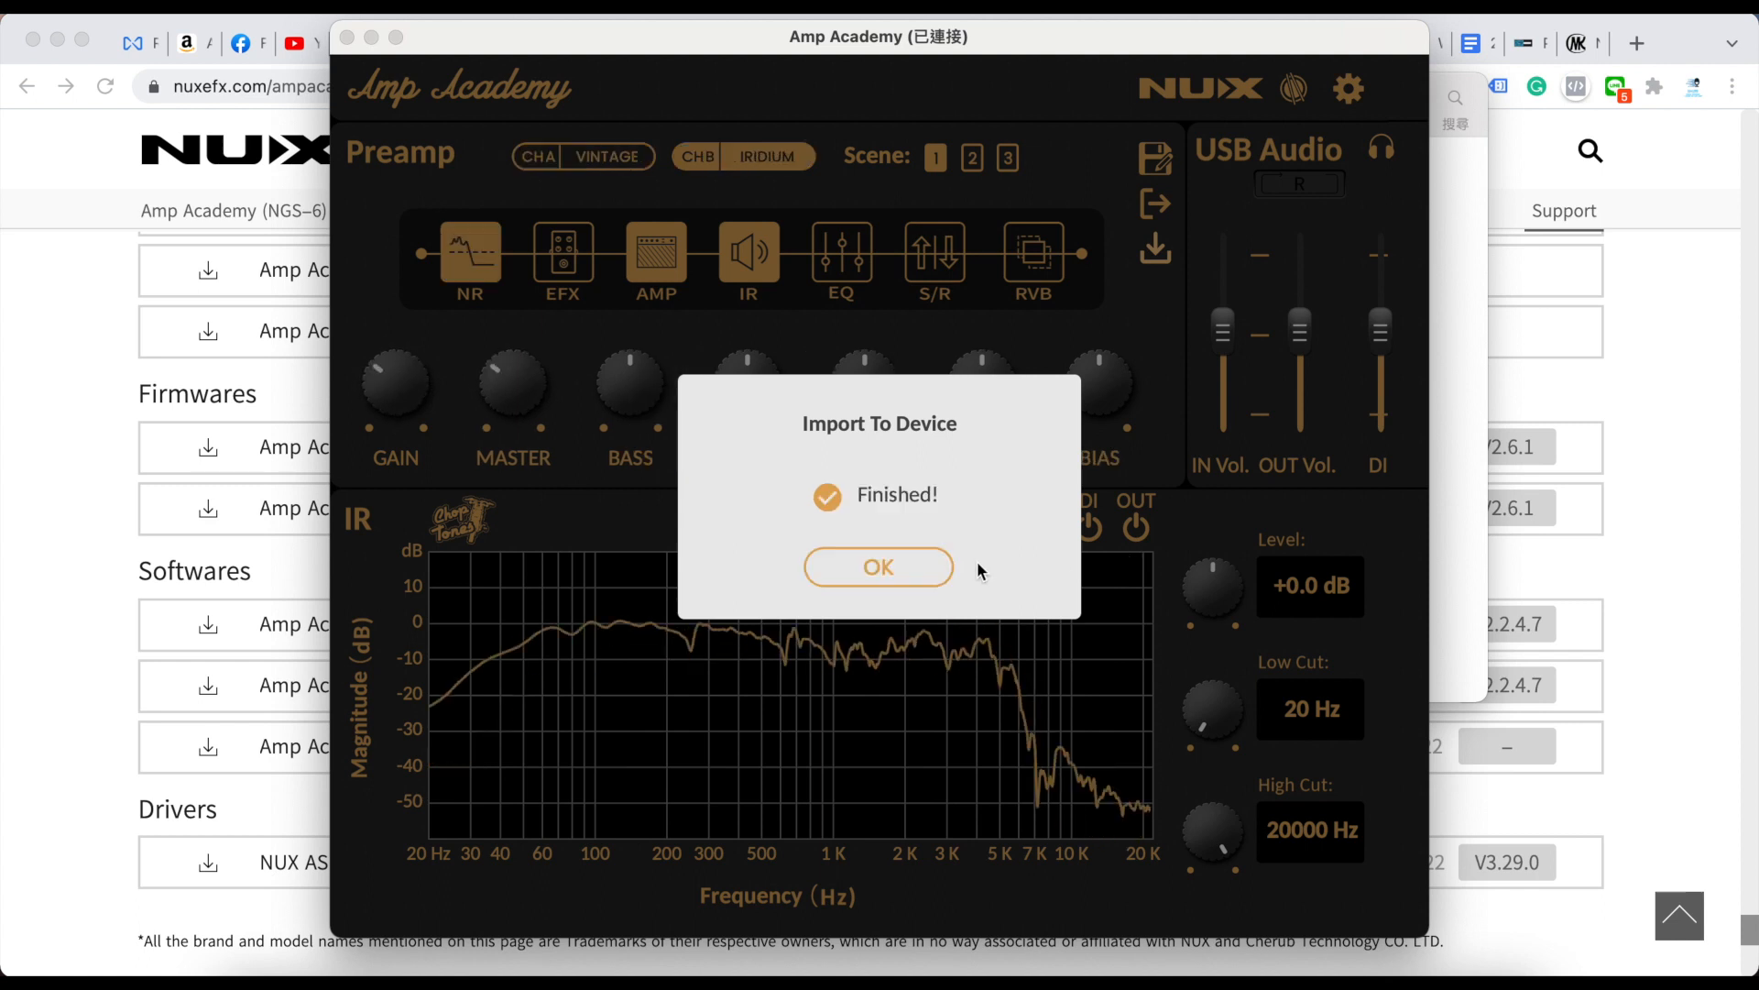
left_click(879, 567)
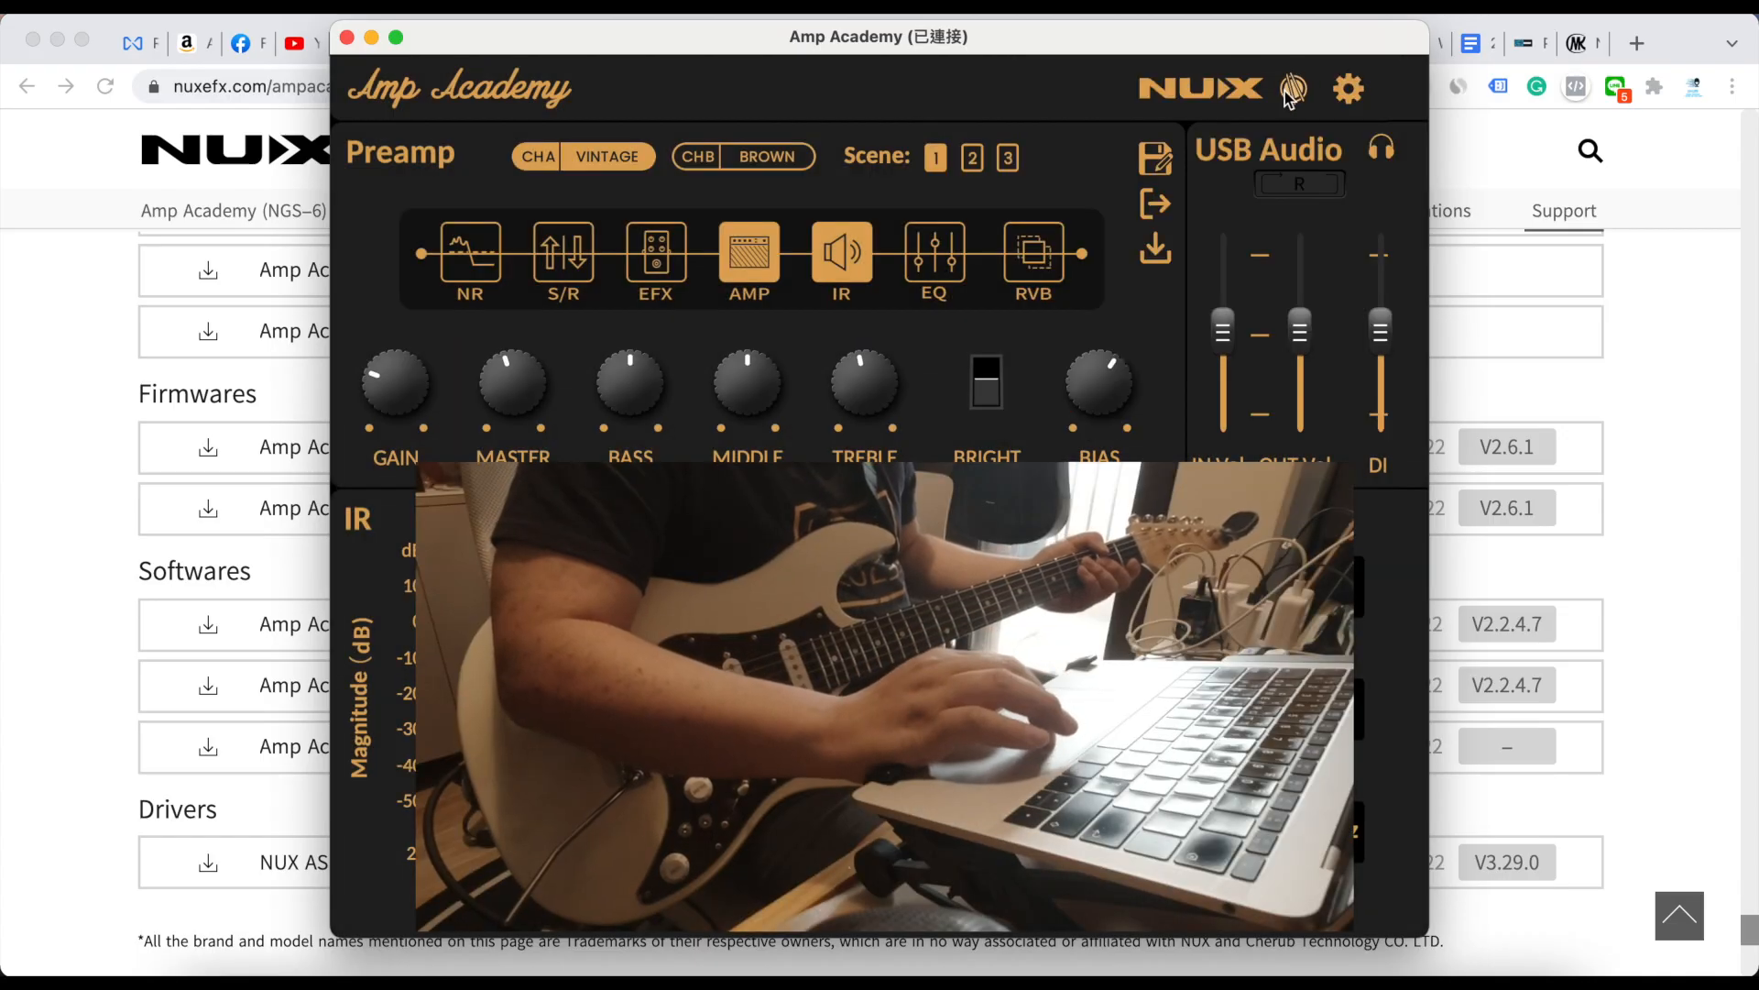
- Open the drum/looper panel and pause the 02 Santeria beat at tempo 68
left_click(1292, 89)
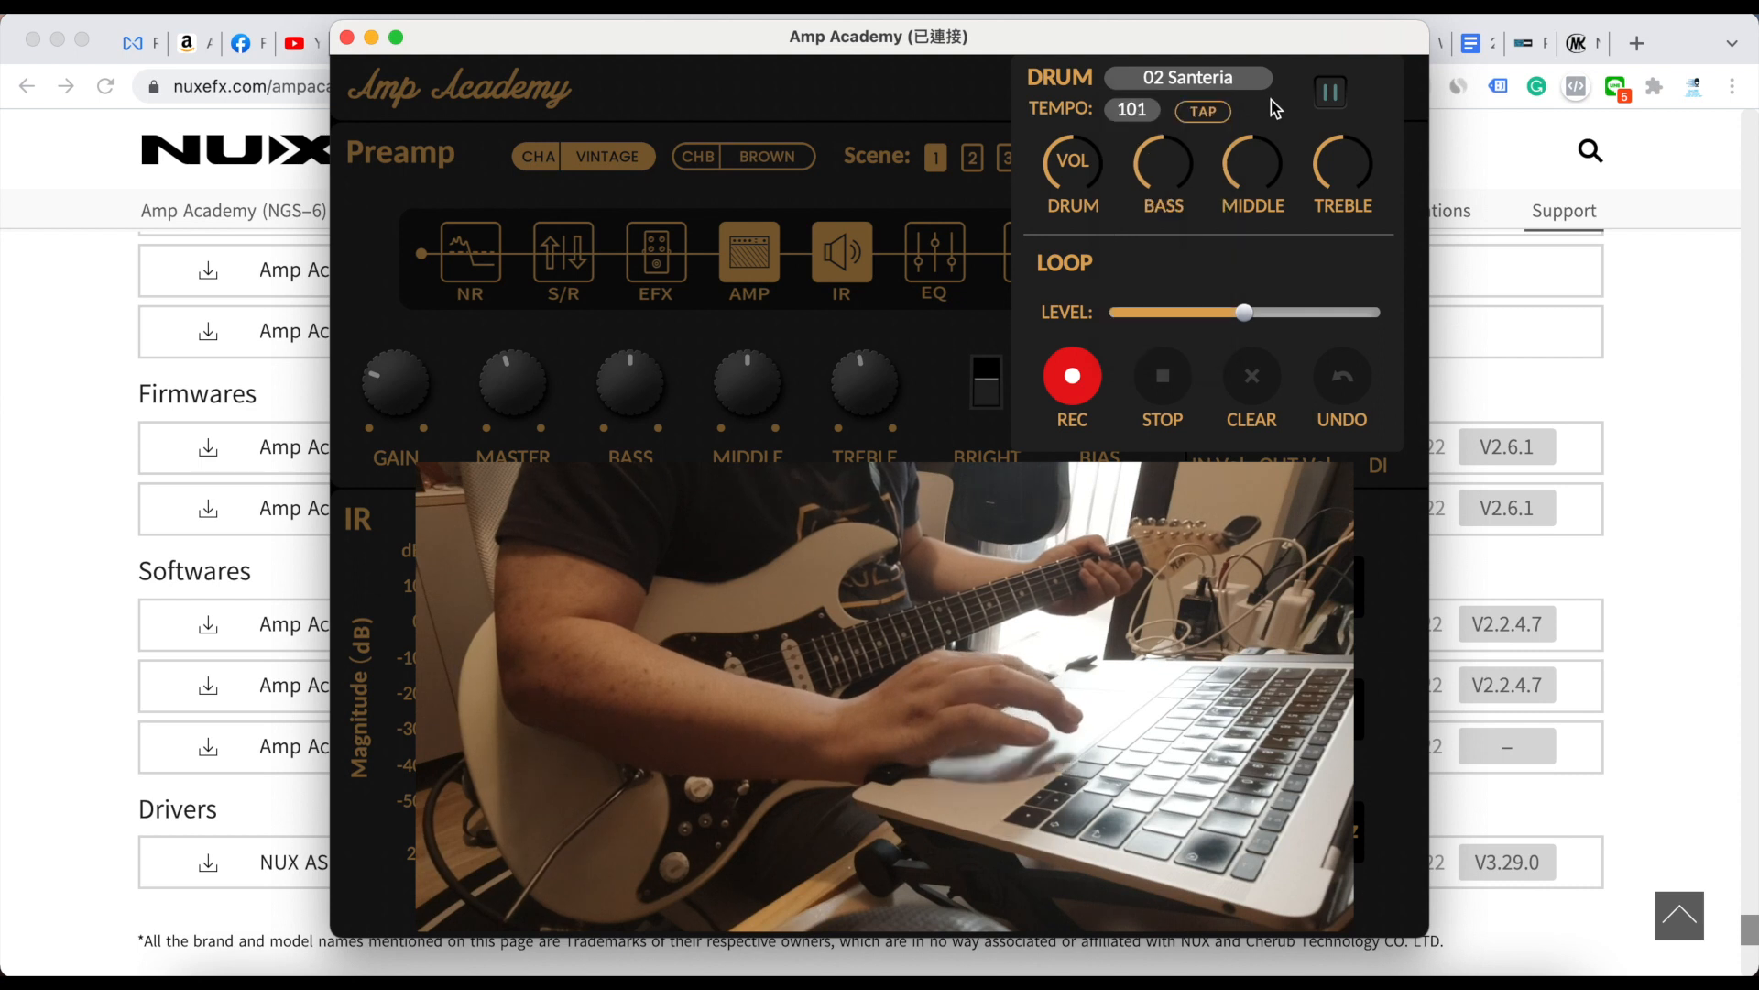
left_click(1201, 111)
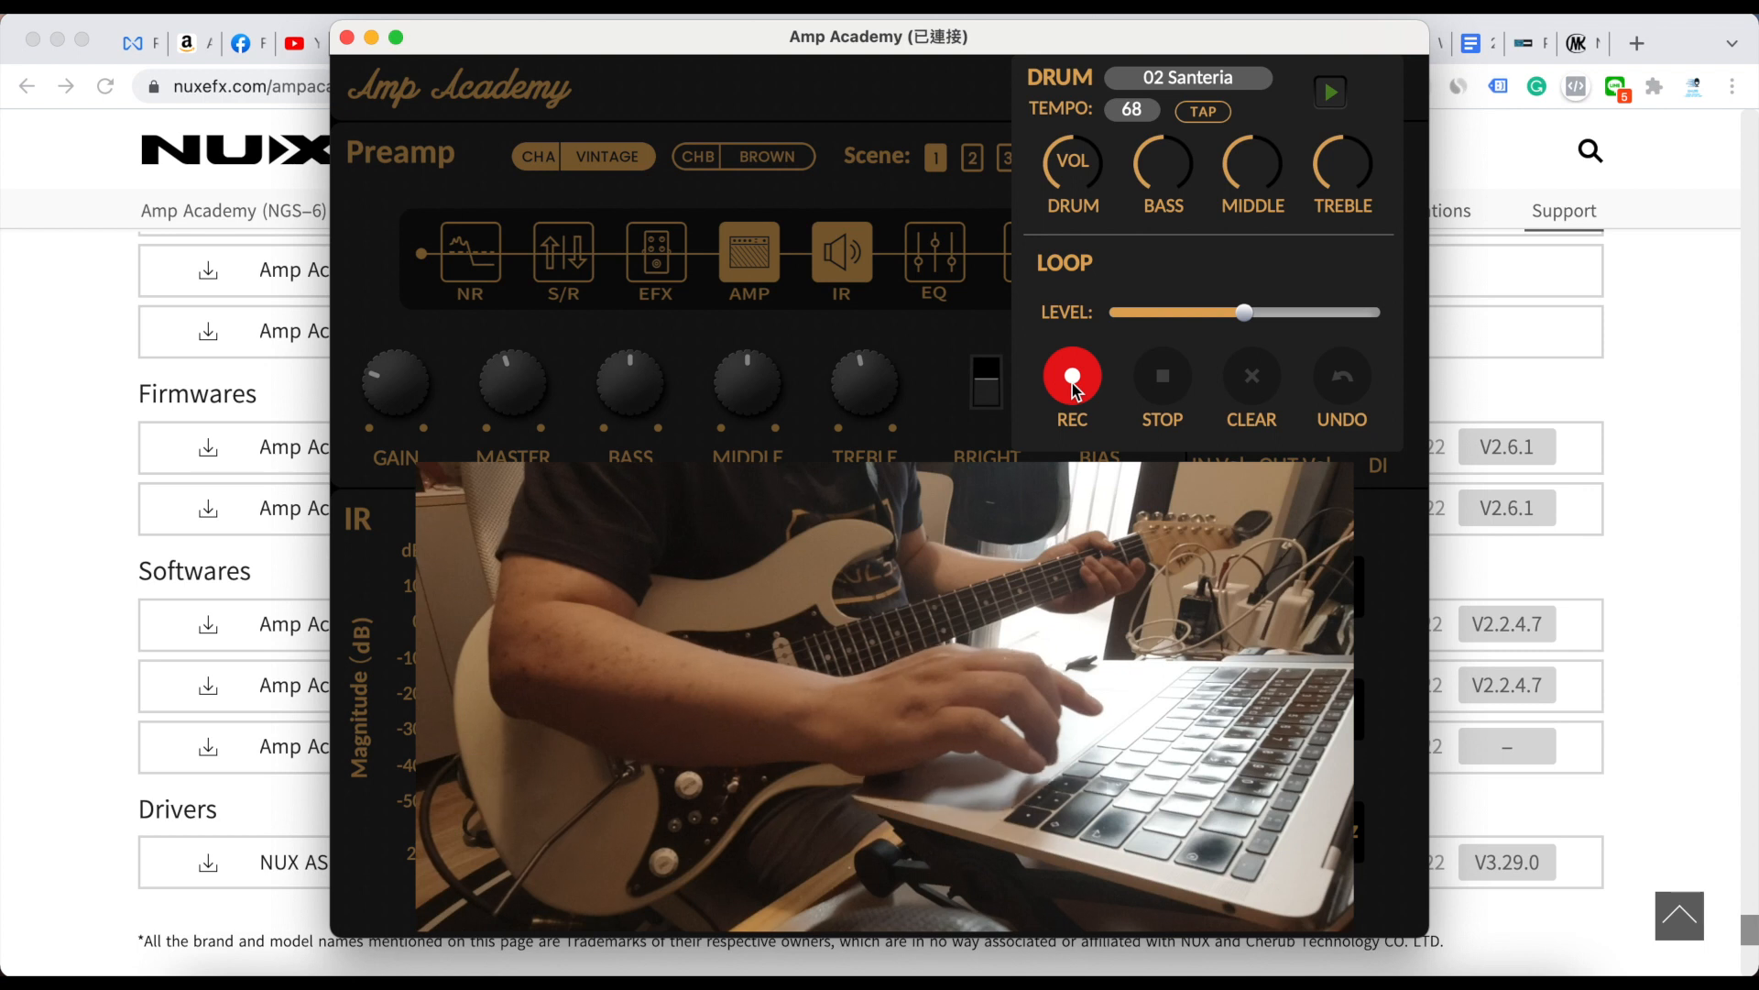
- Arm Wait Rec, record the guitar phrase, and finish the loop
left_click(1071, 376)
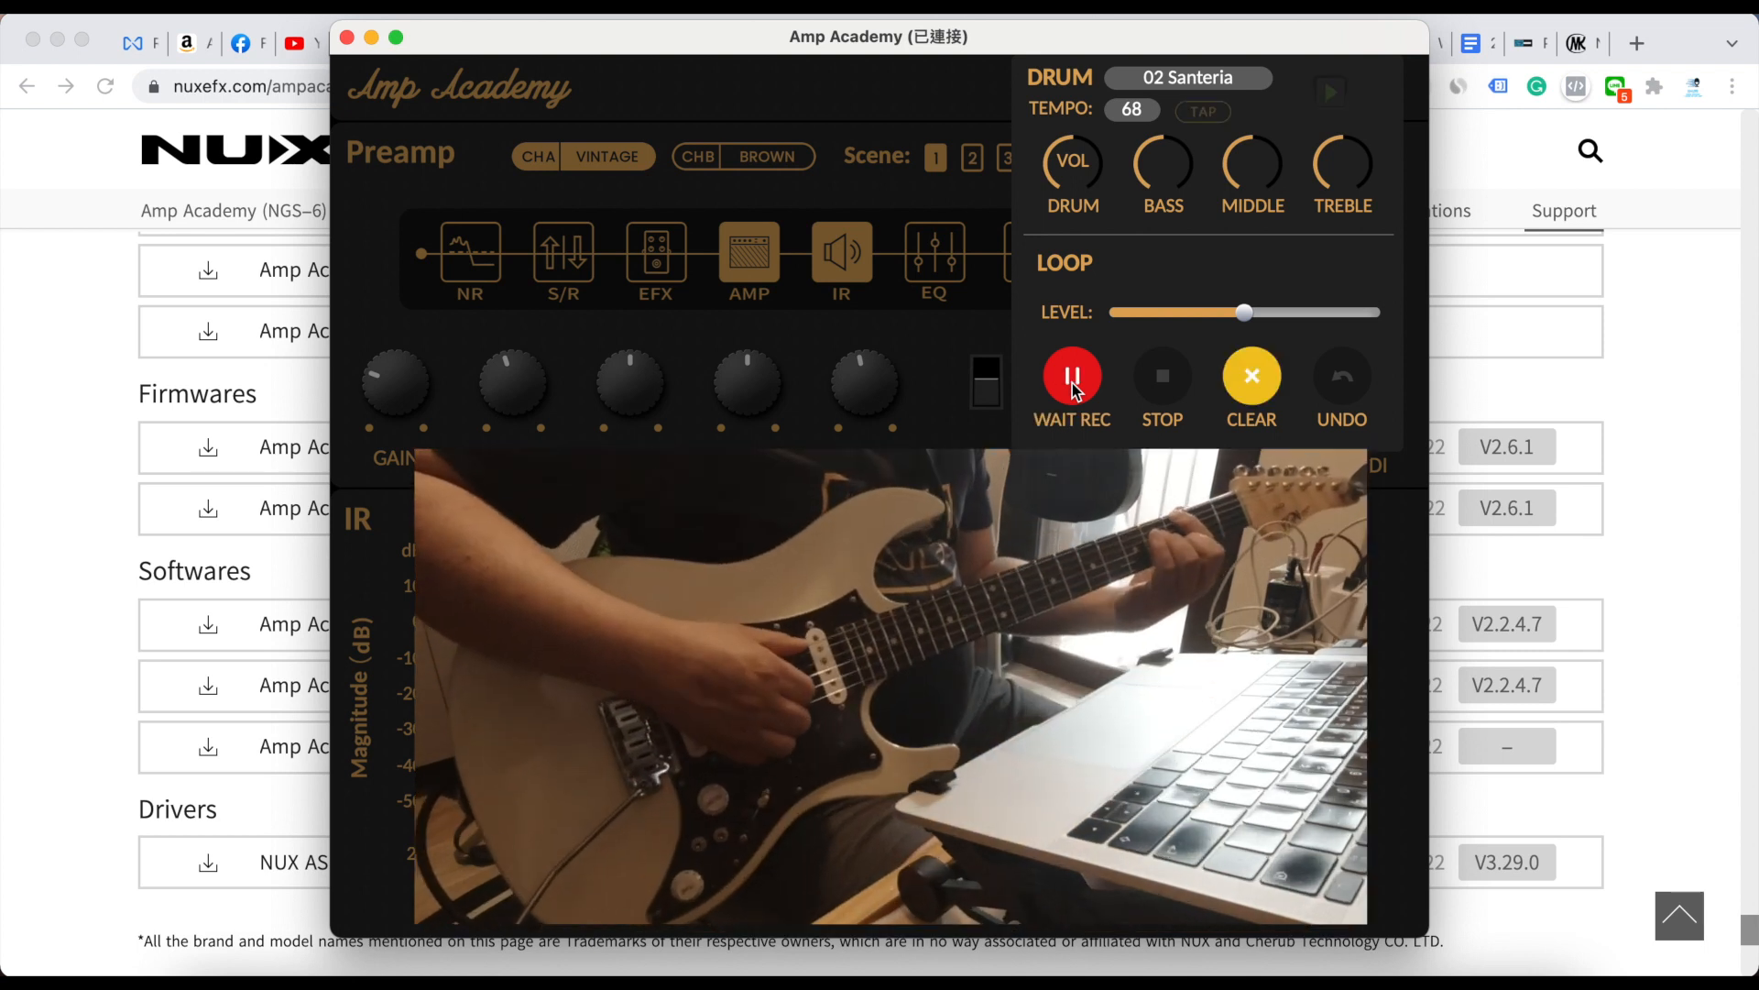
left_click(1071, 376)
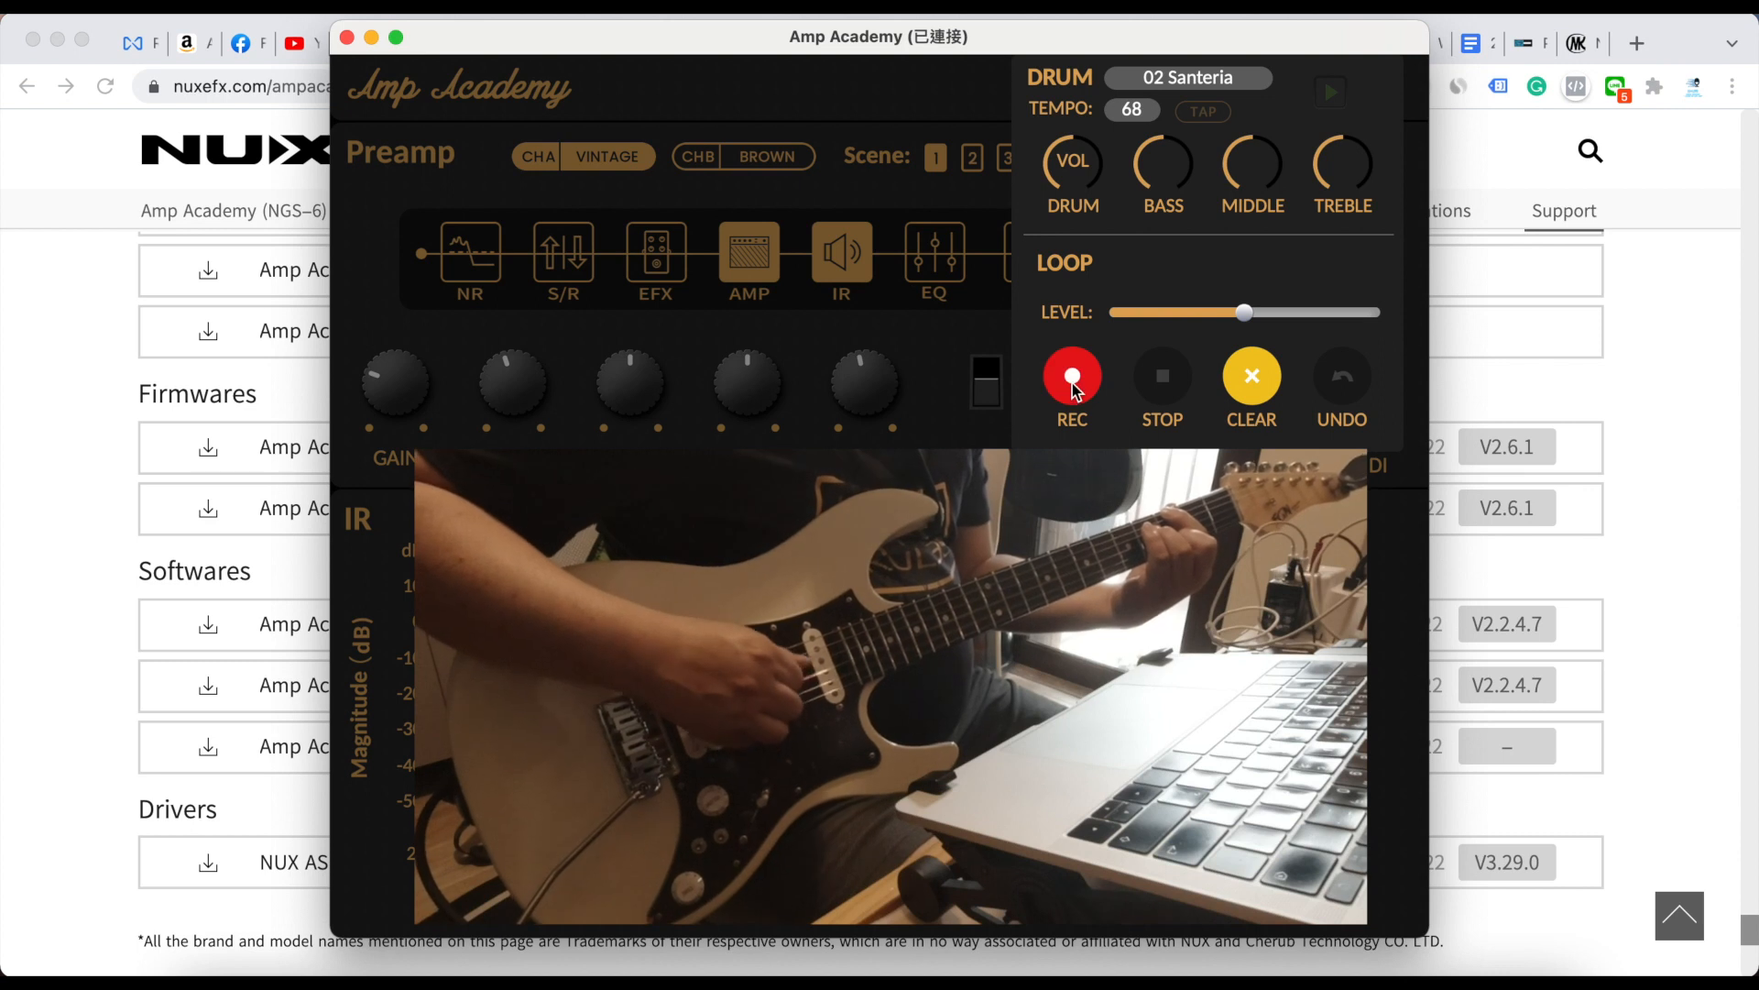
left_click(1071, 377)
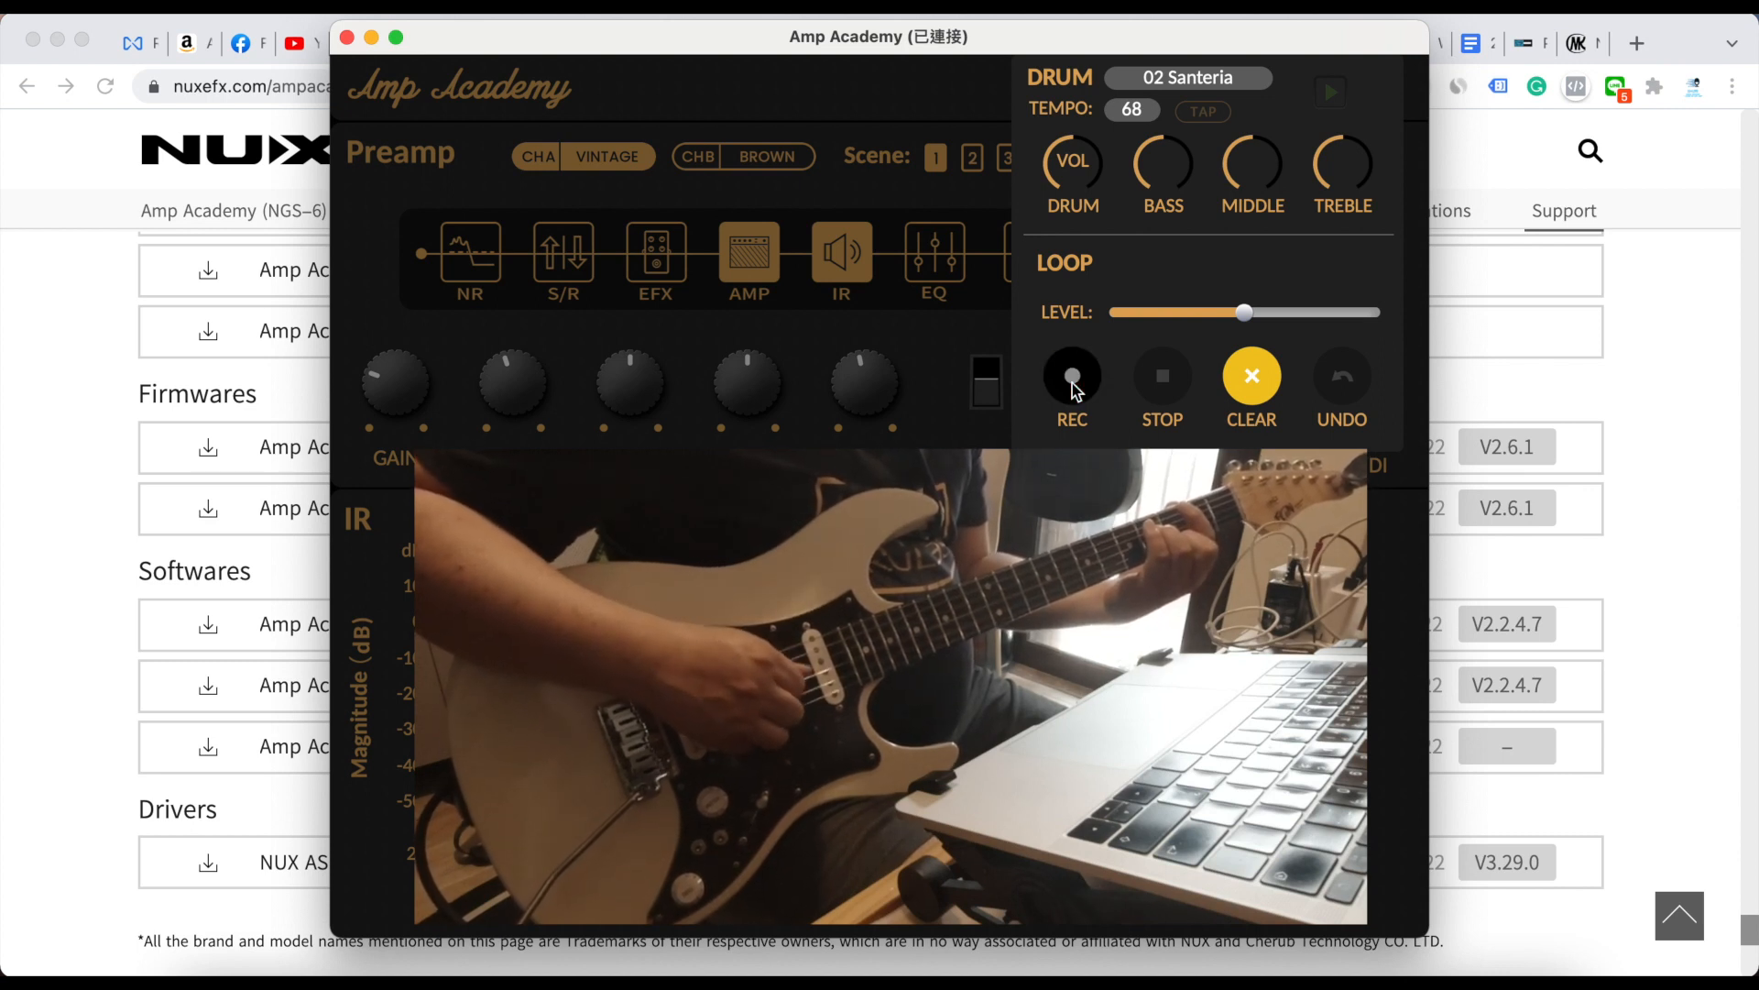
left_click(1071, 376)
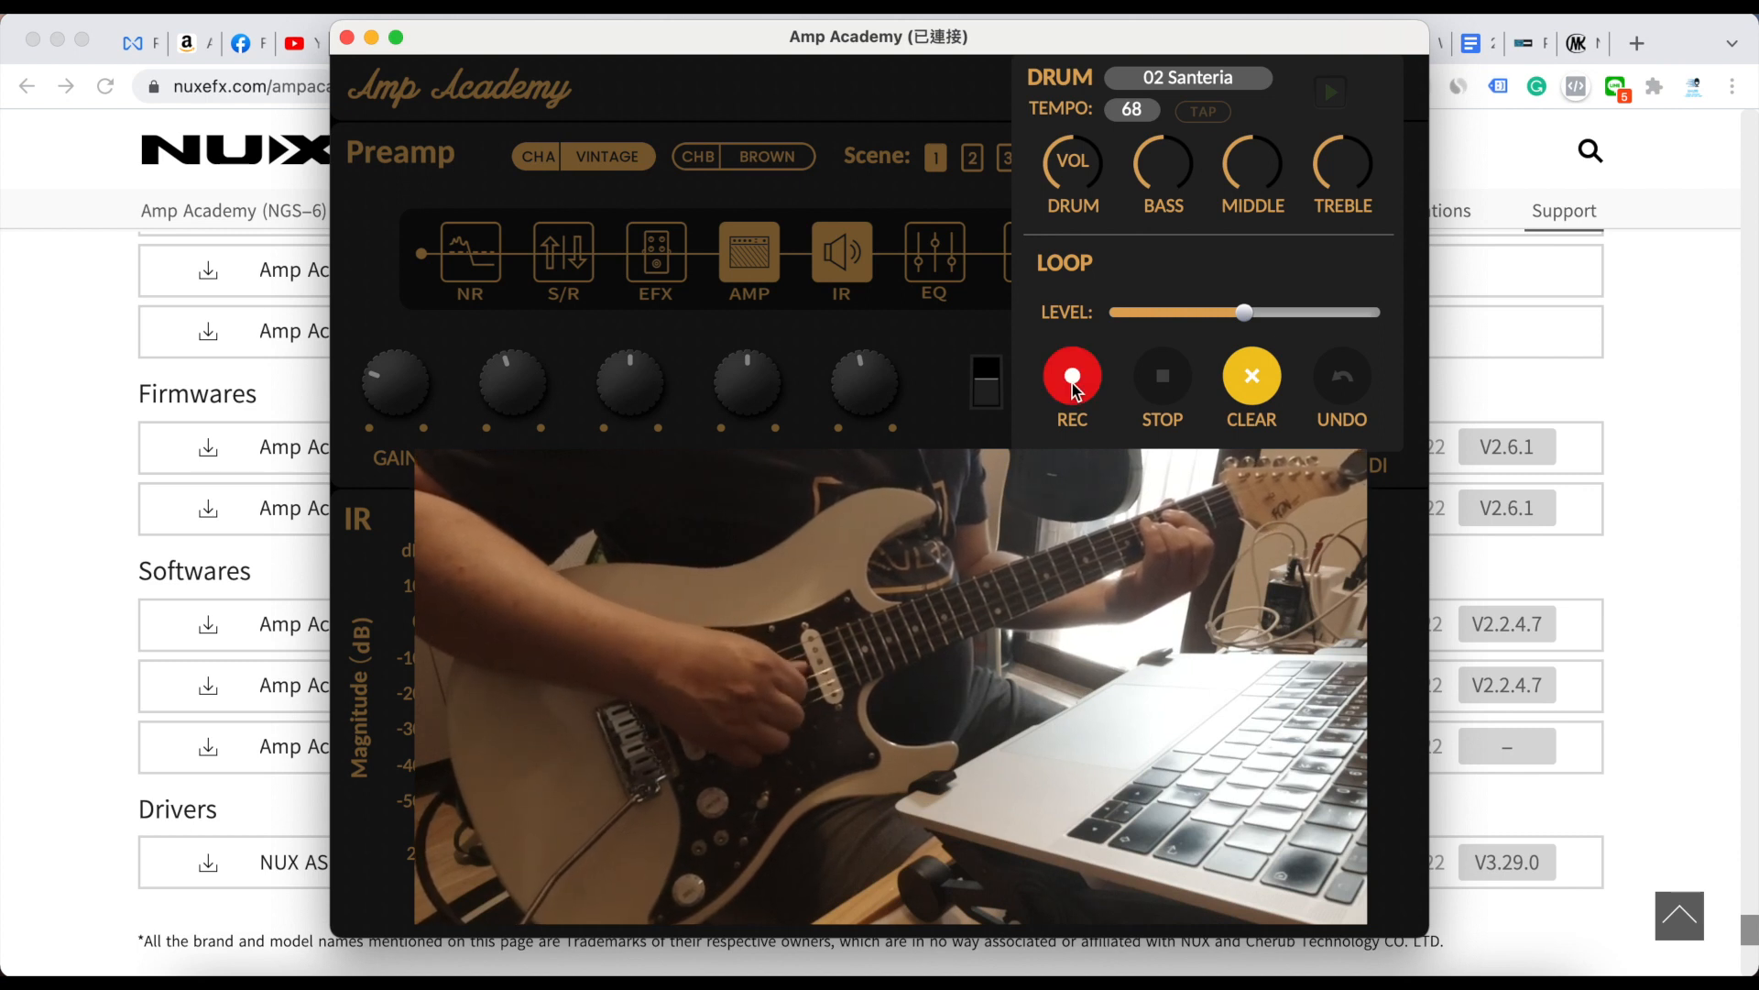
left_click(1072, 376)
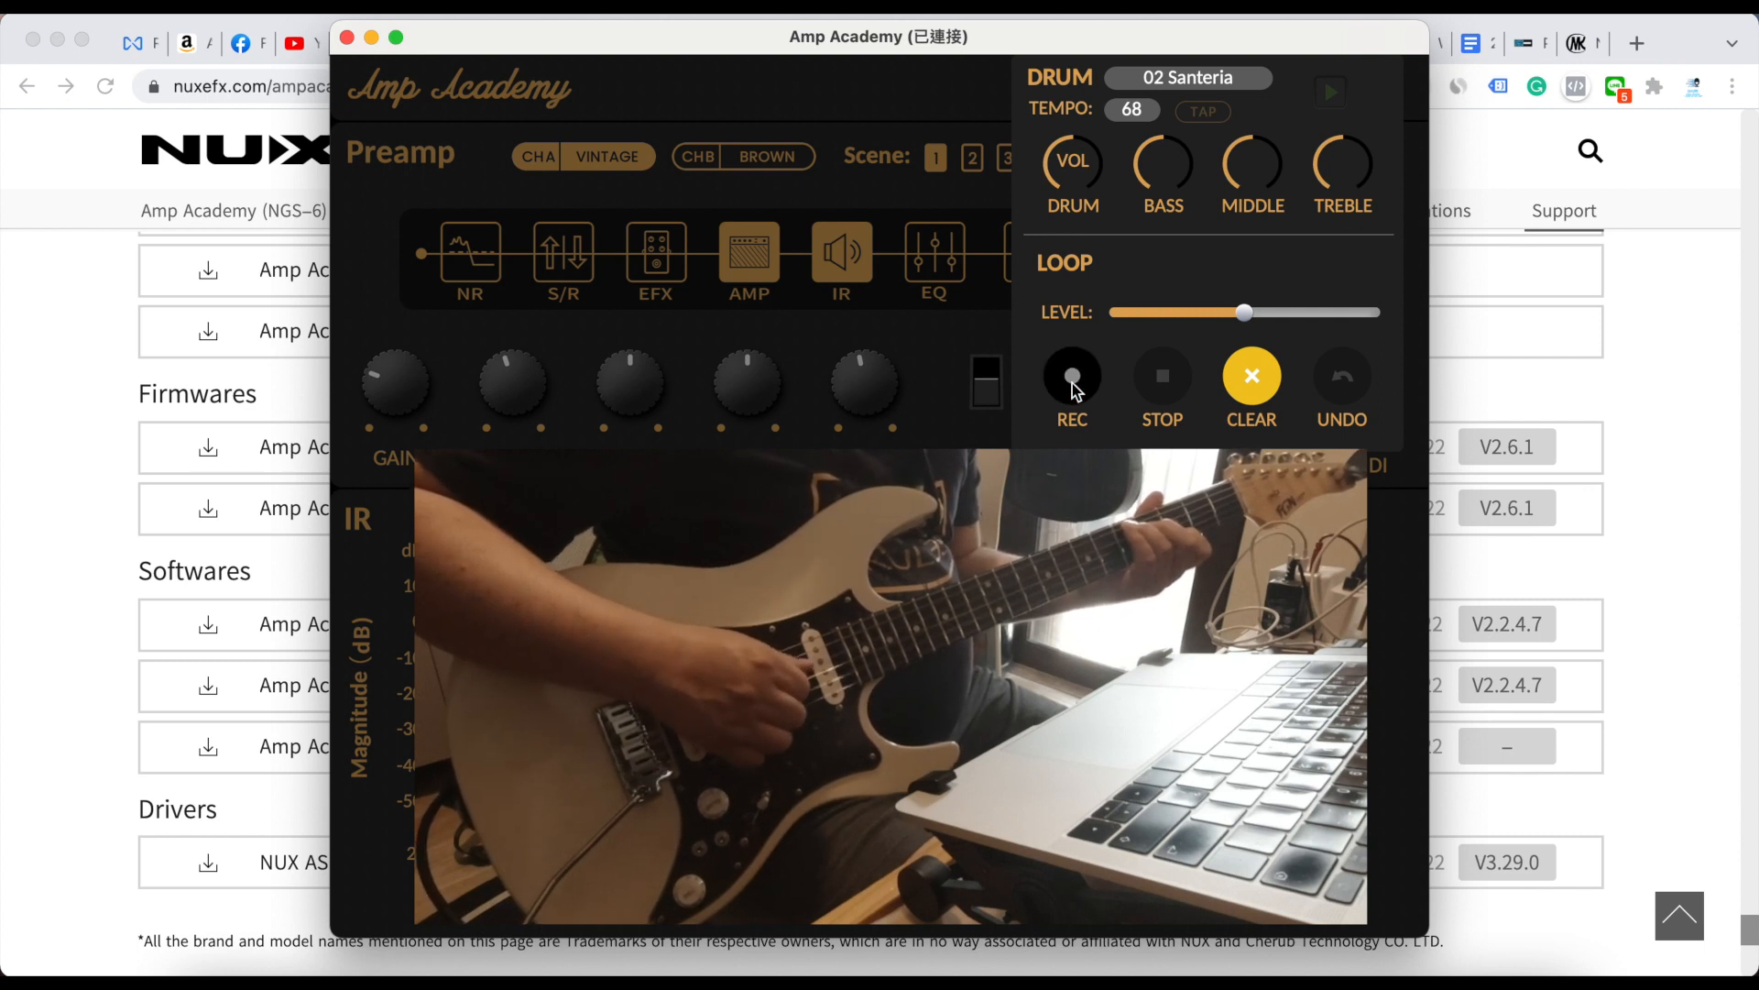
left_click(1071, 376)
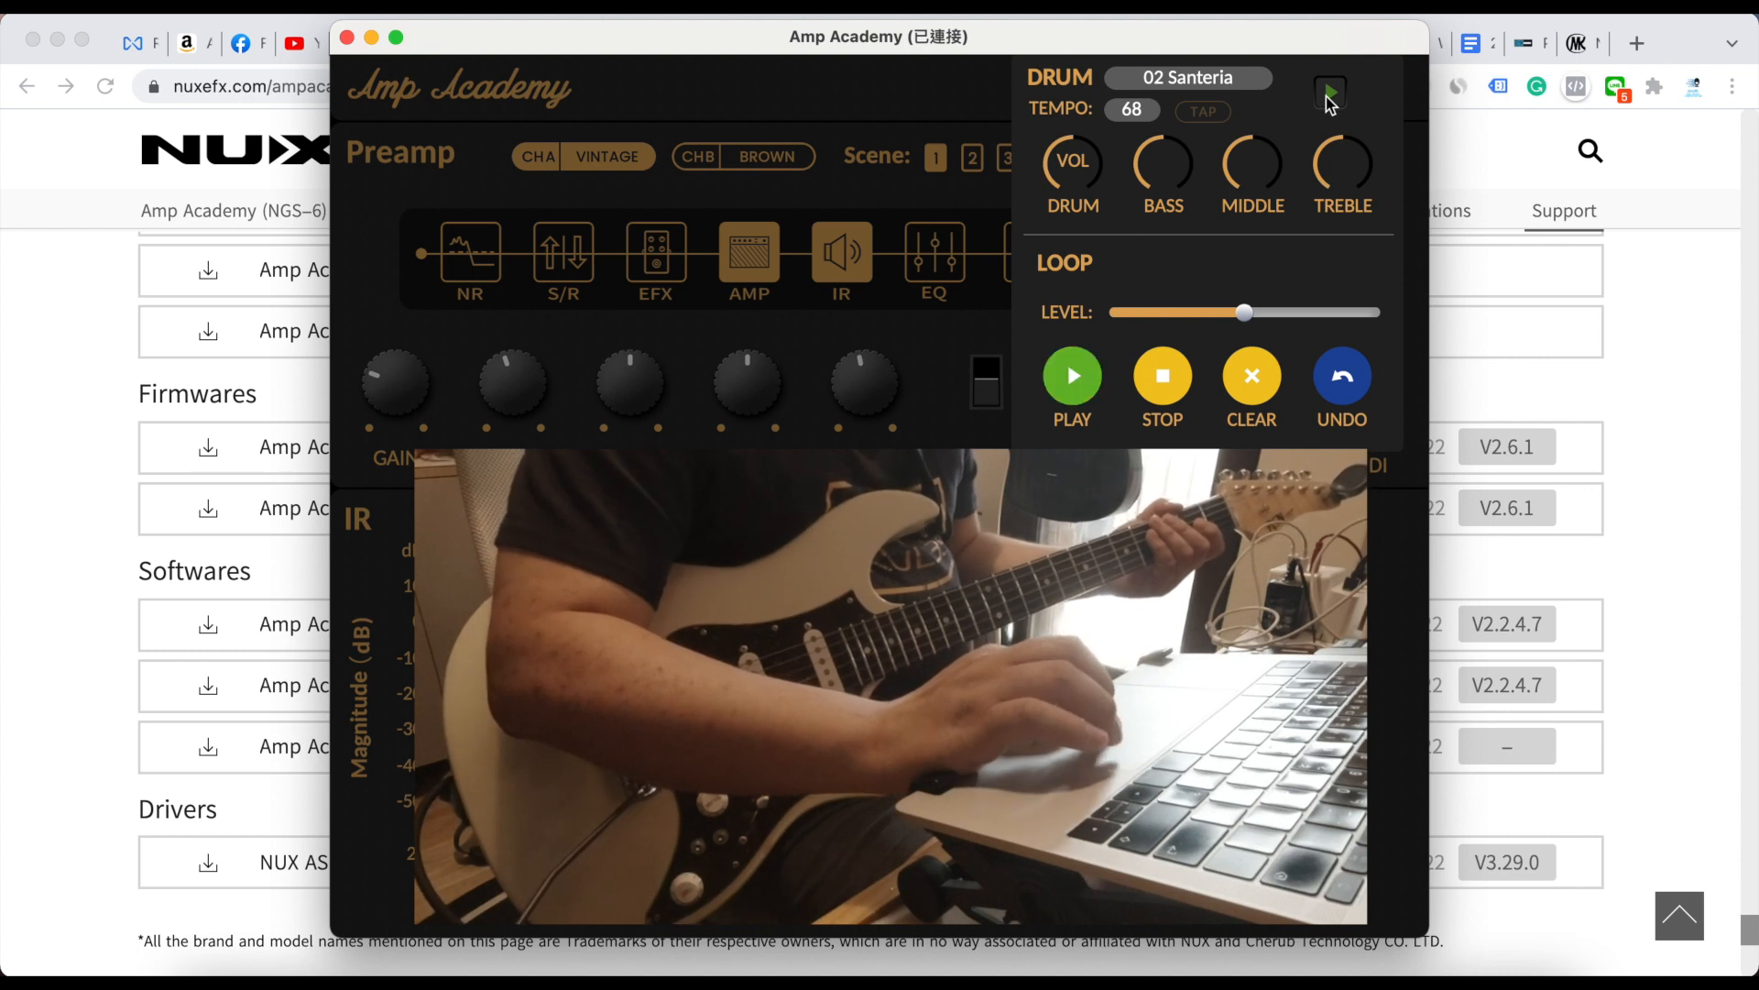
- Play the Santeria drum pattern with the recorded loop layered over it
left_click(1070, 373)
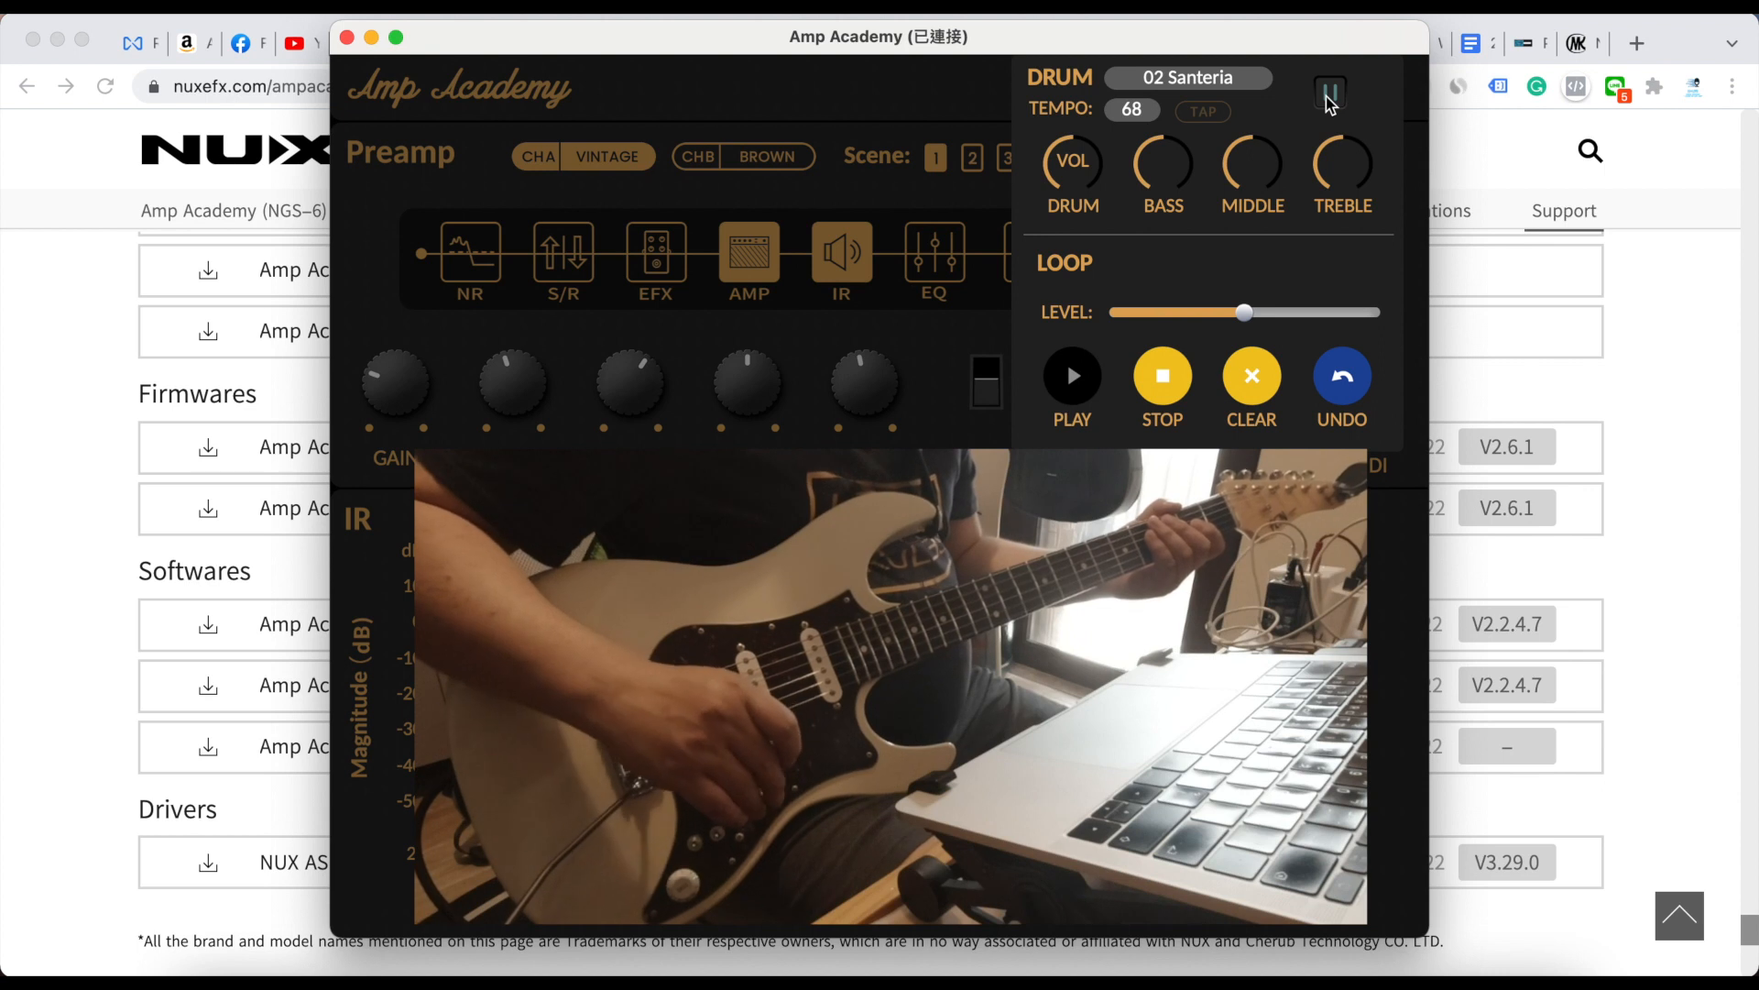
left_click(1070, 376)
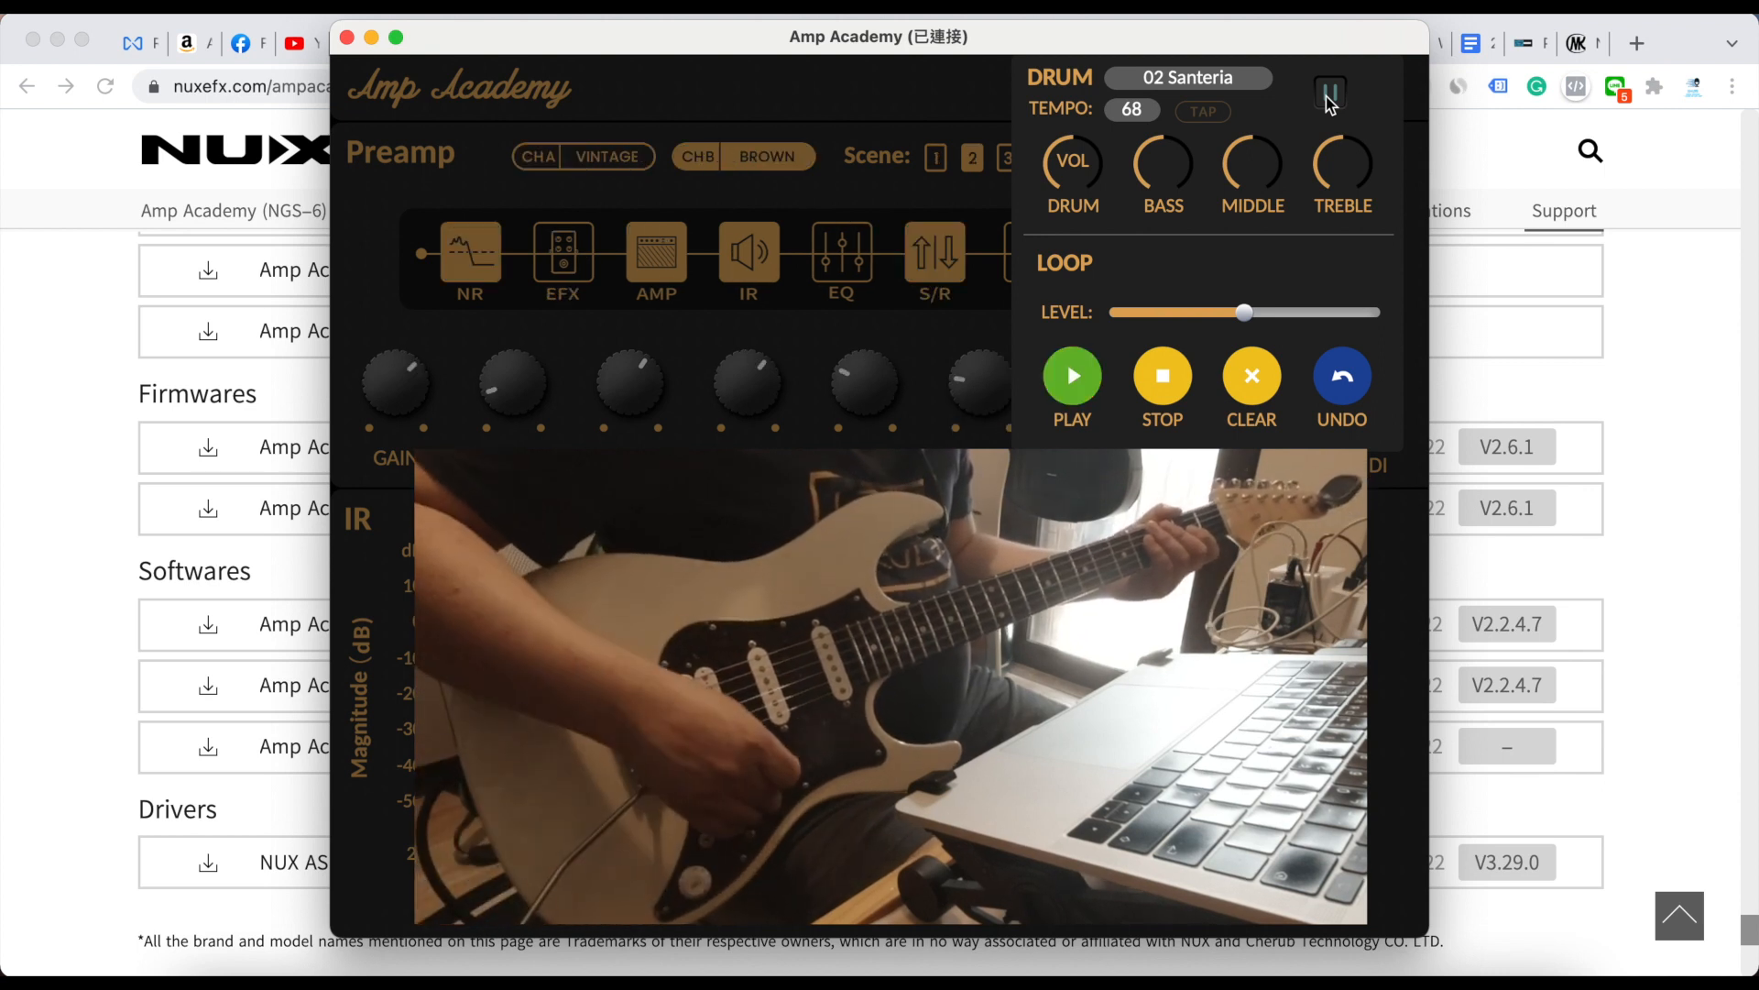
left_click(1072, 374)
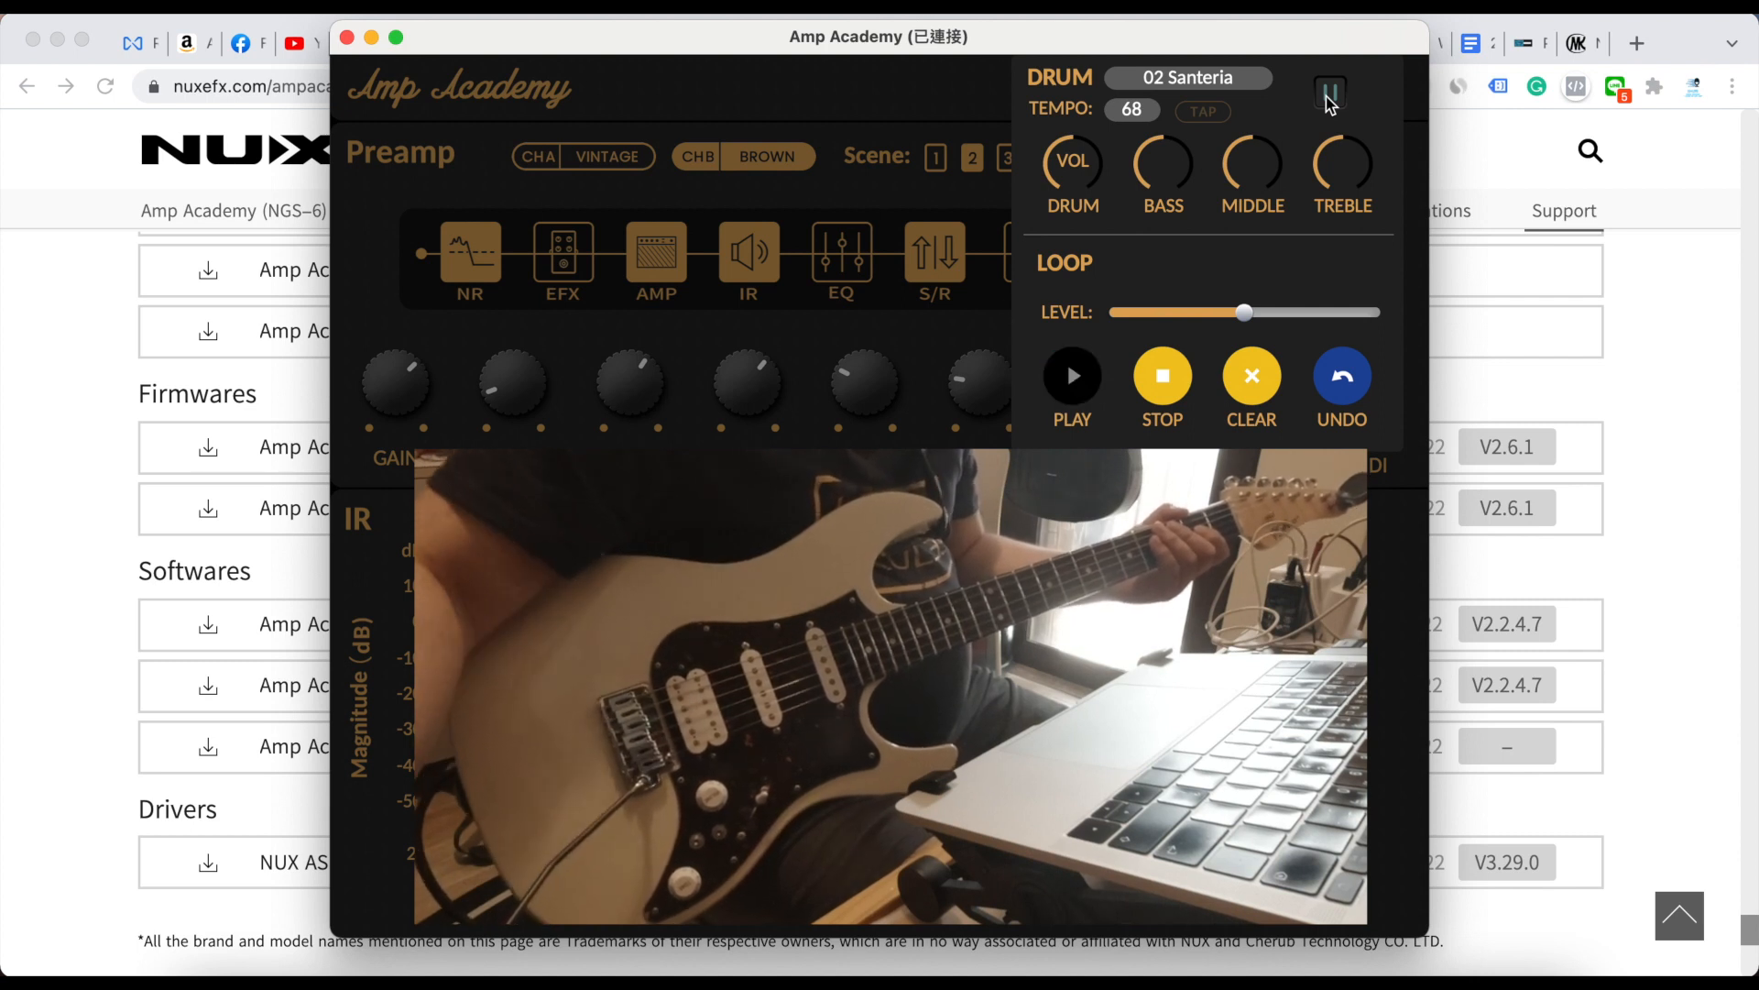
left_click(1070, 376)
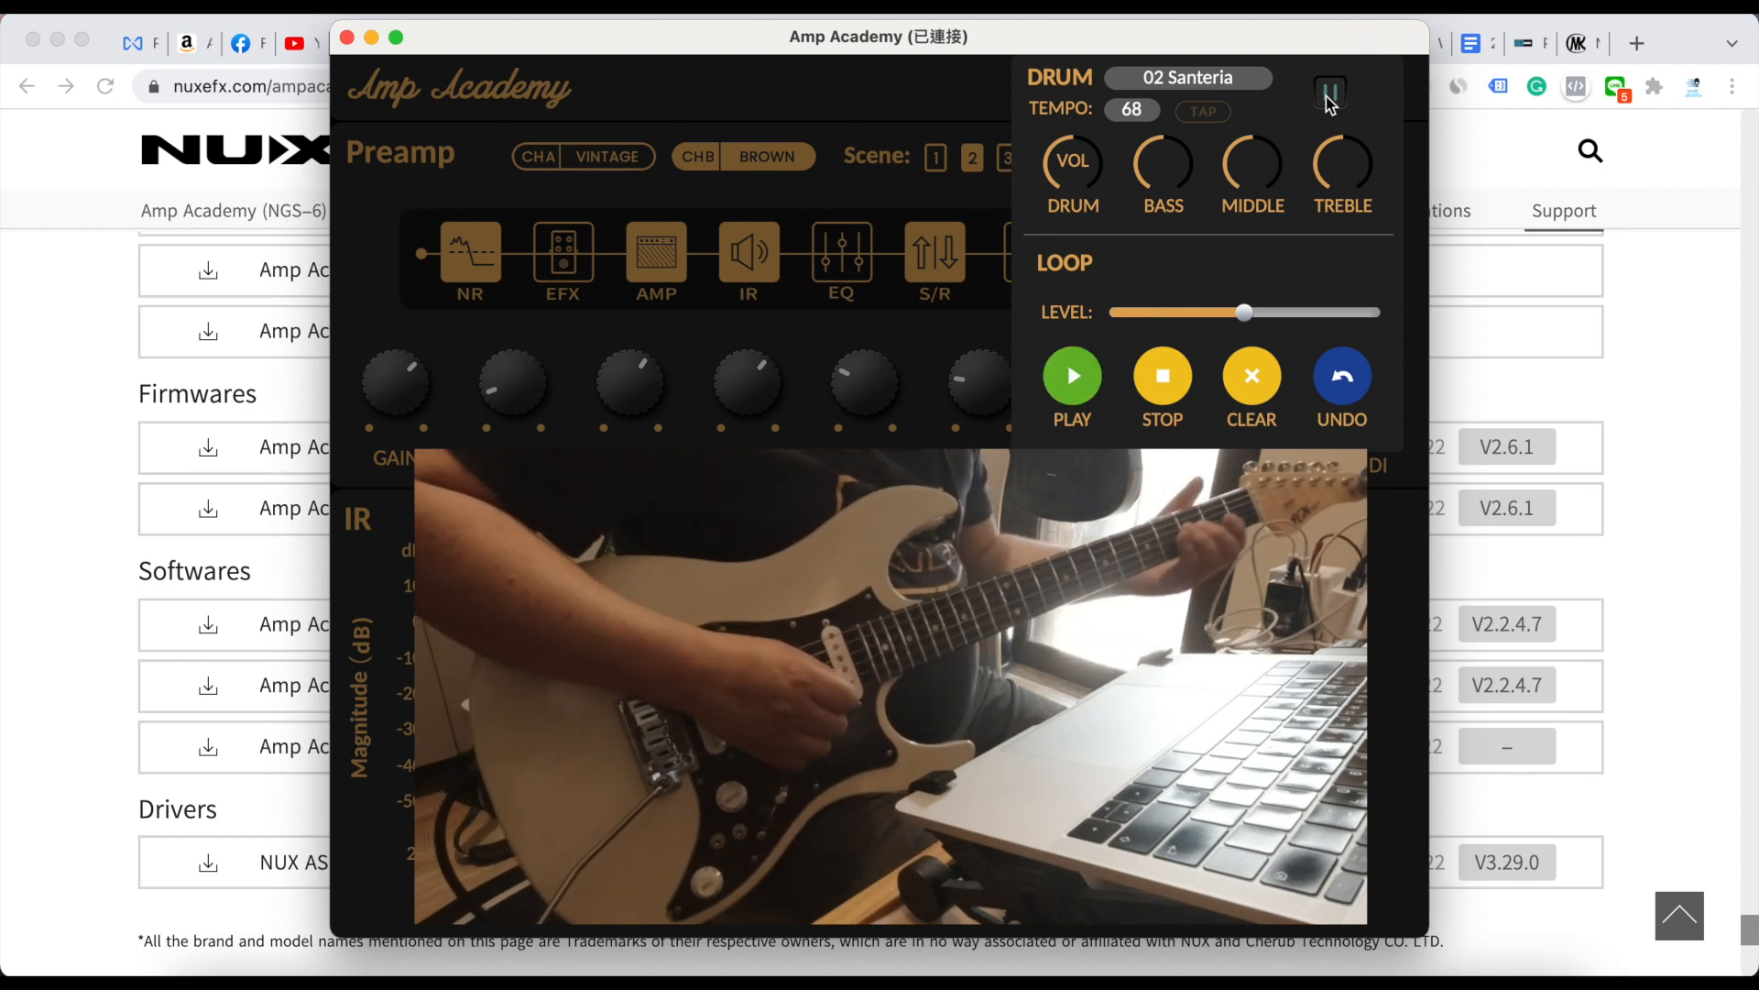
left_click(1070, 371)
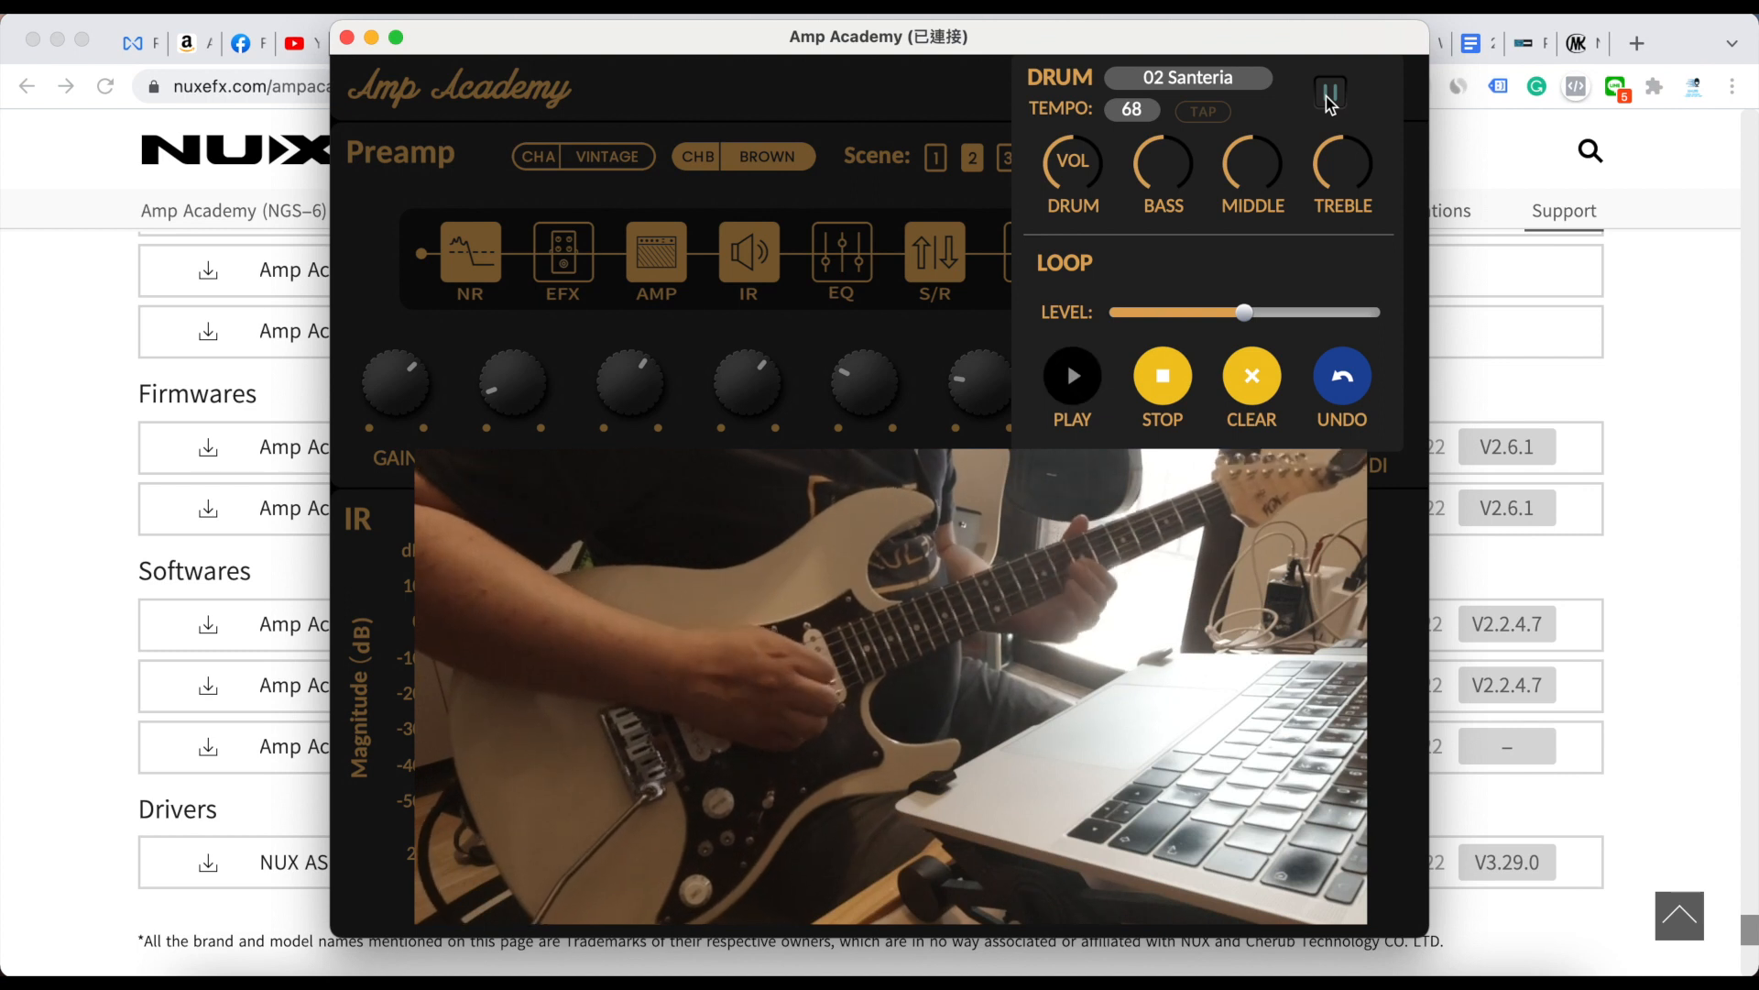
left_click(1071, 375)
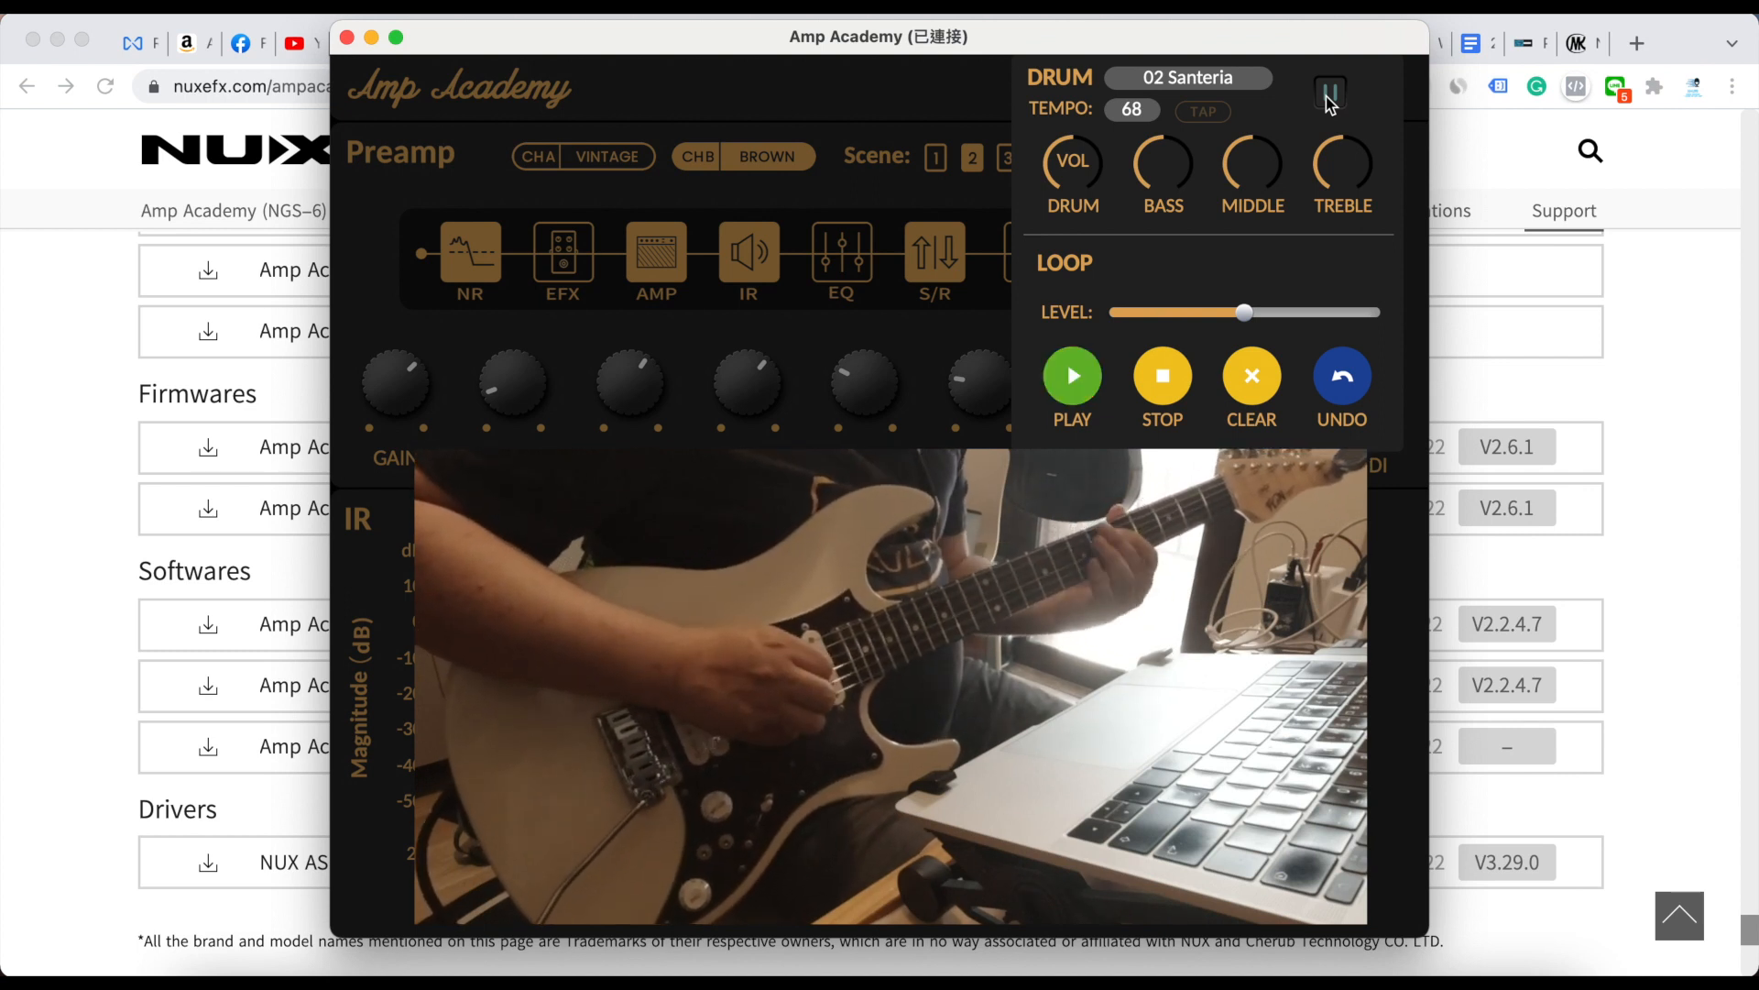
left_click(1071, 375)
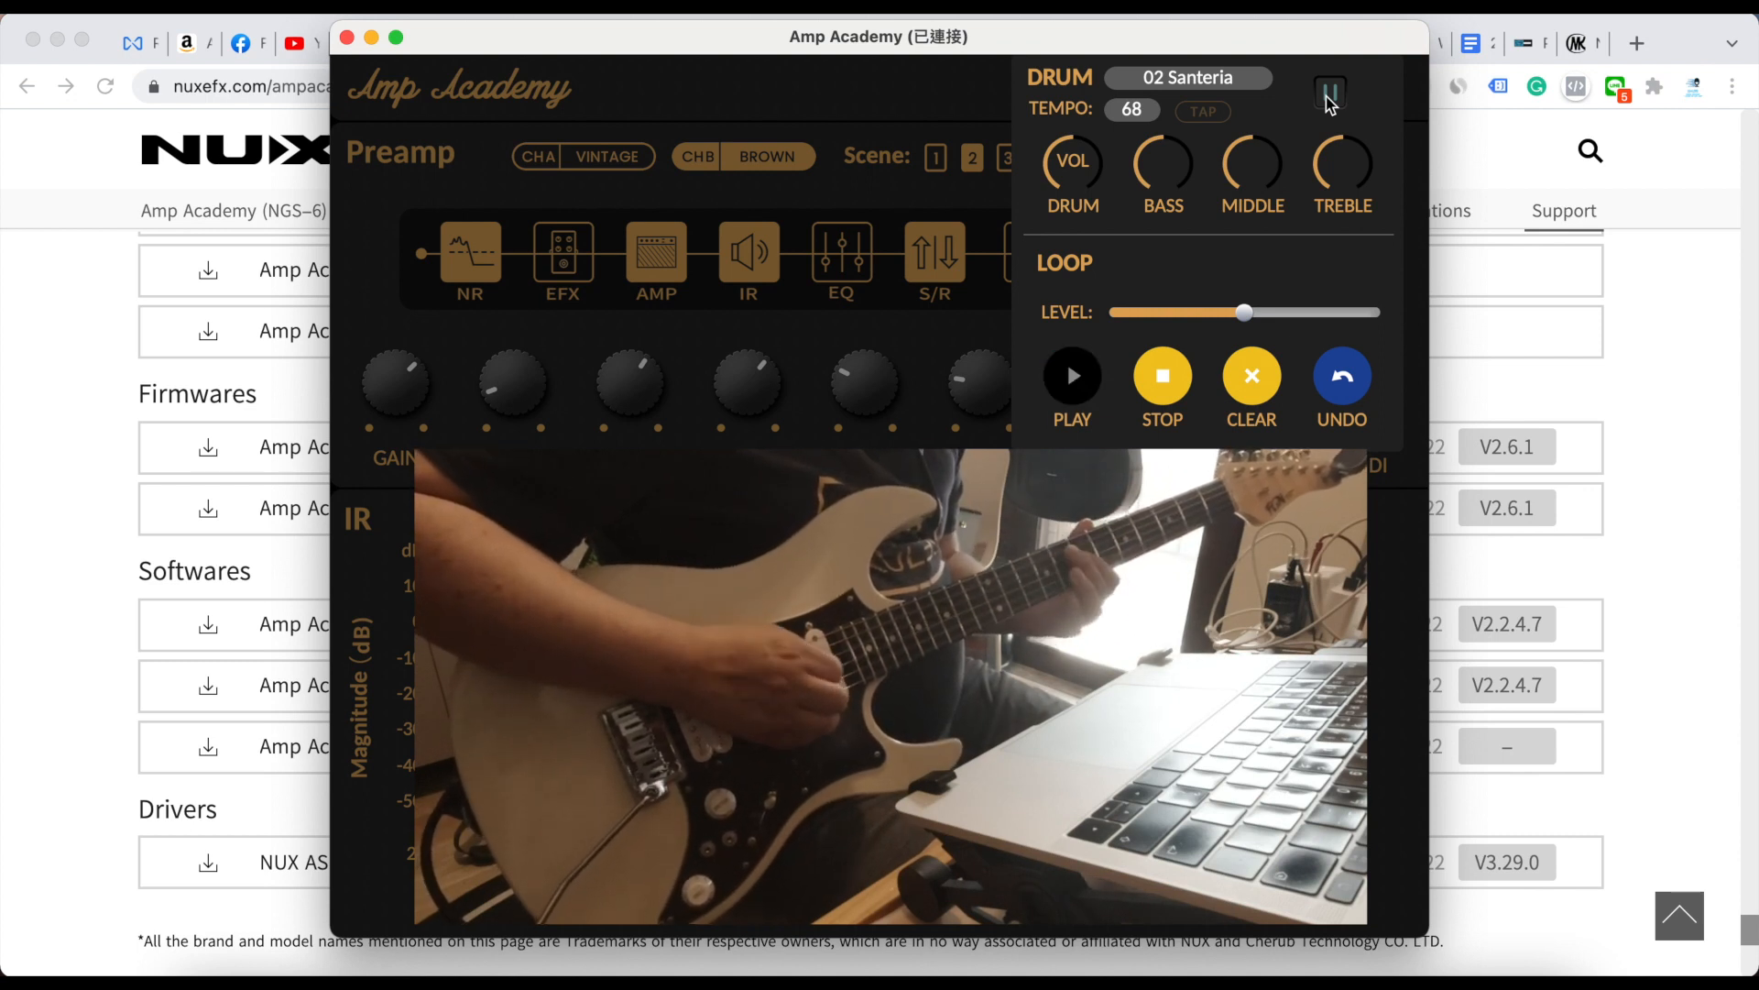
left_click(1070, 376)
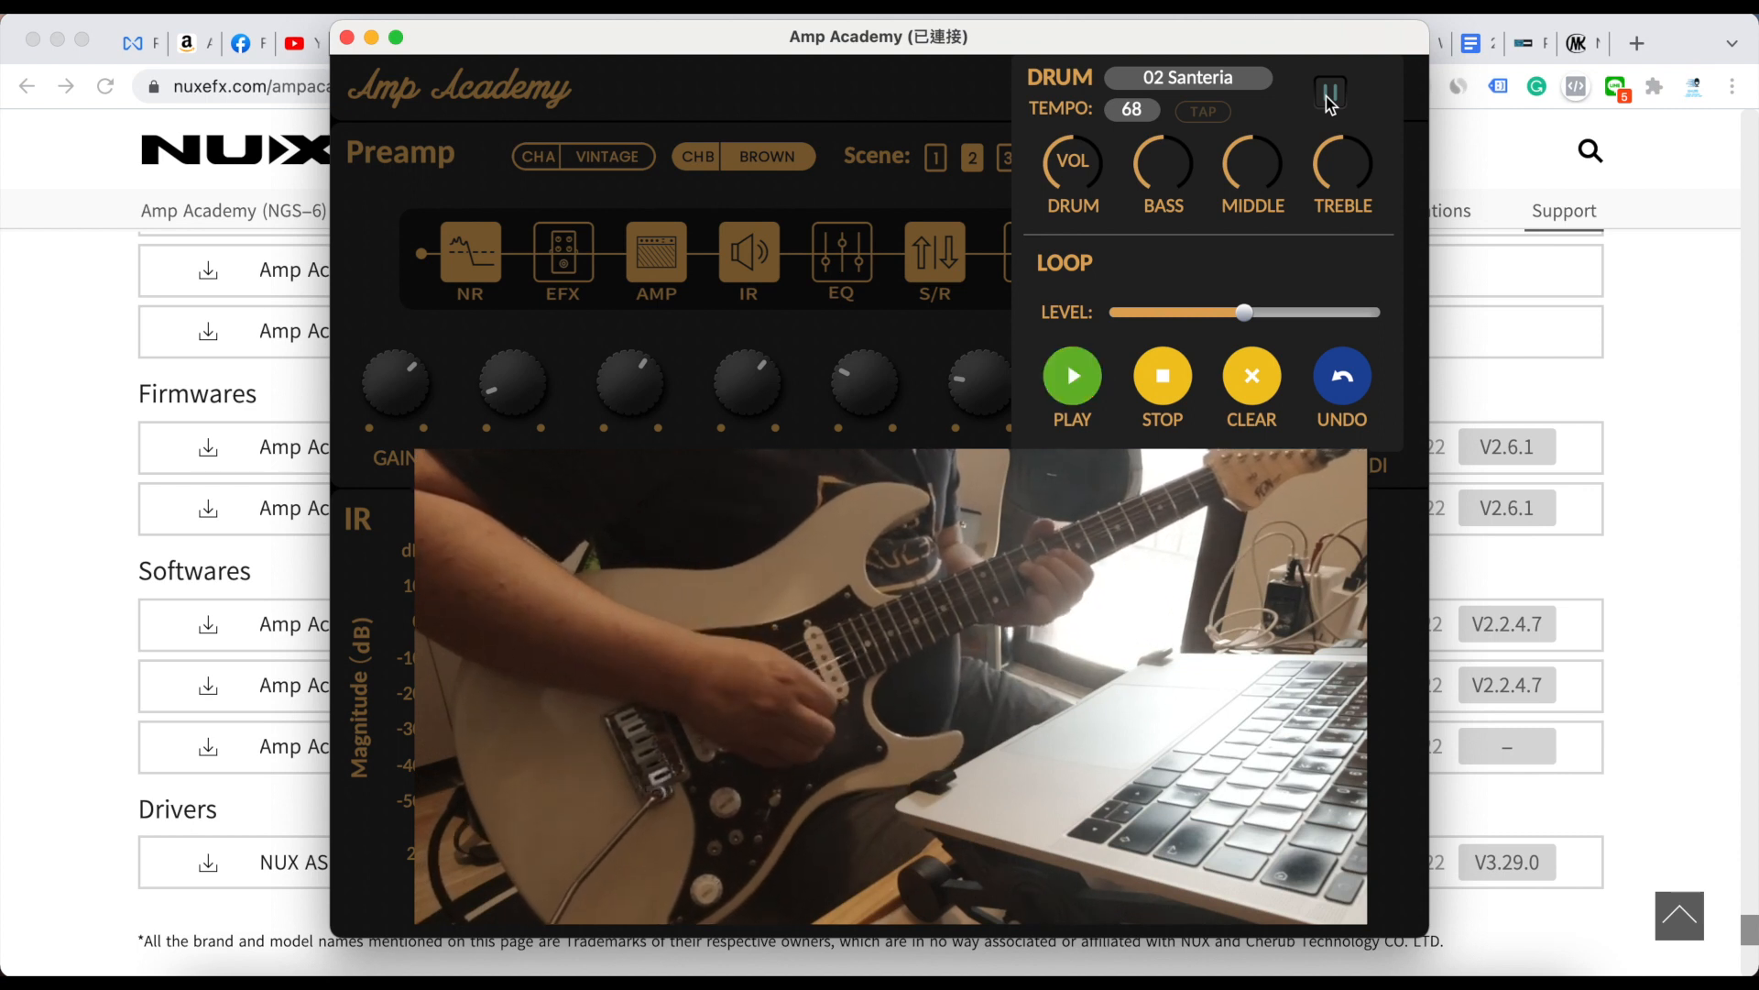
left_click(1071, 374)
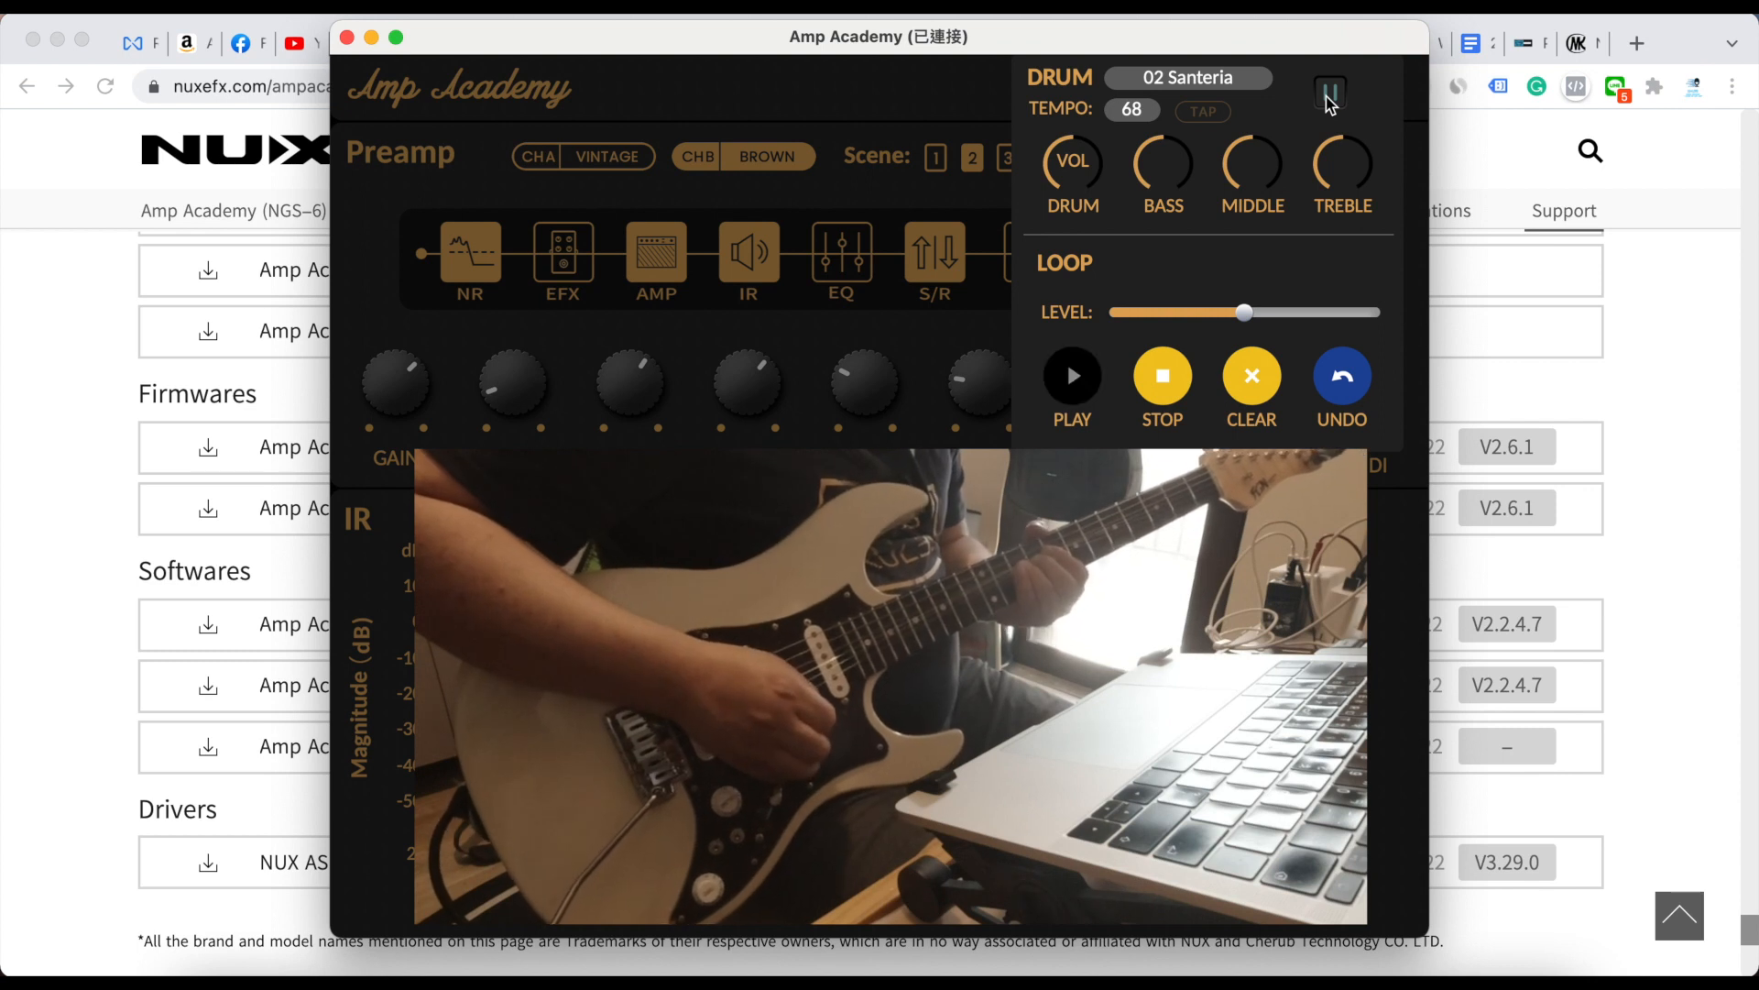
left_click(1071, 375)
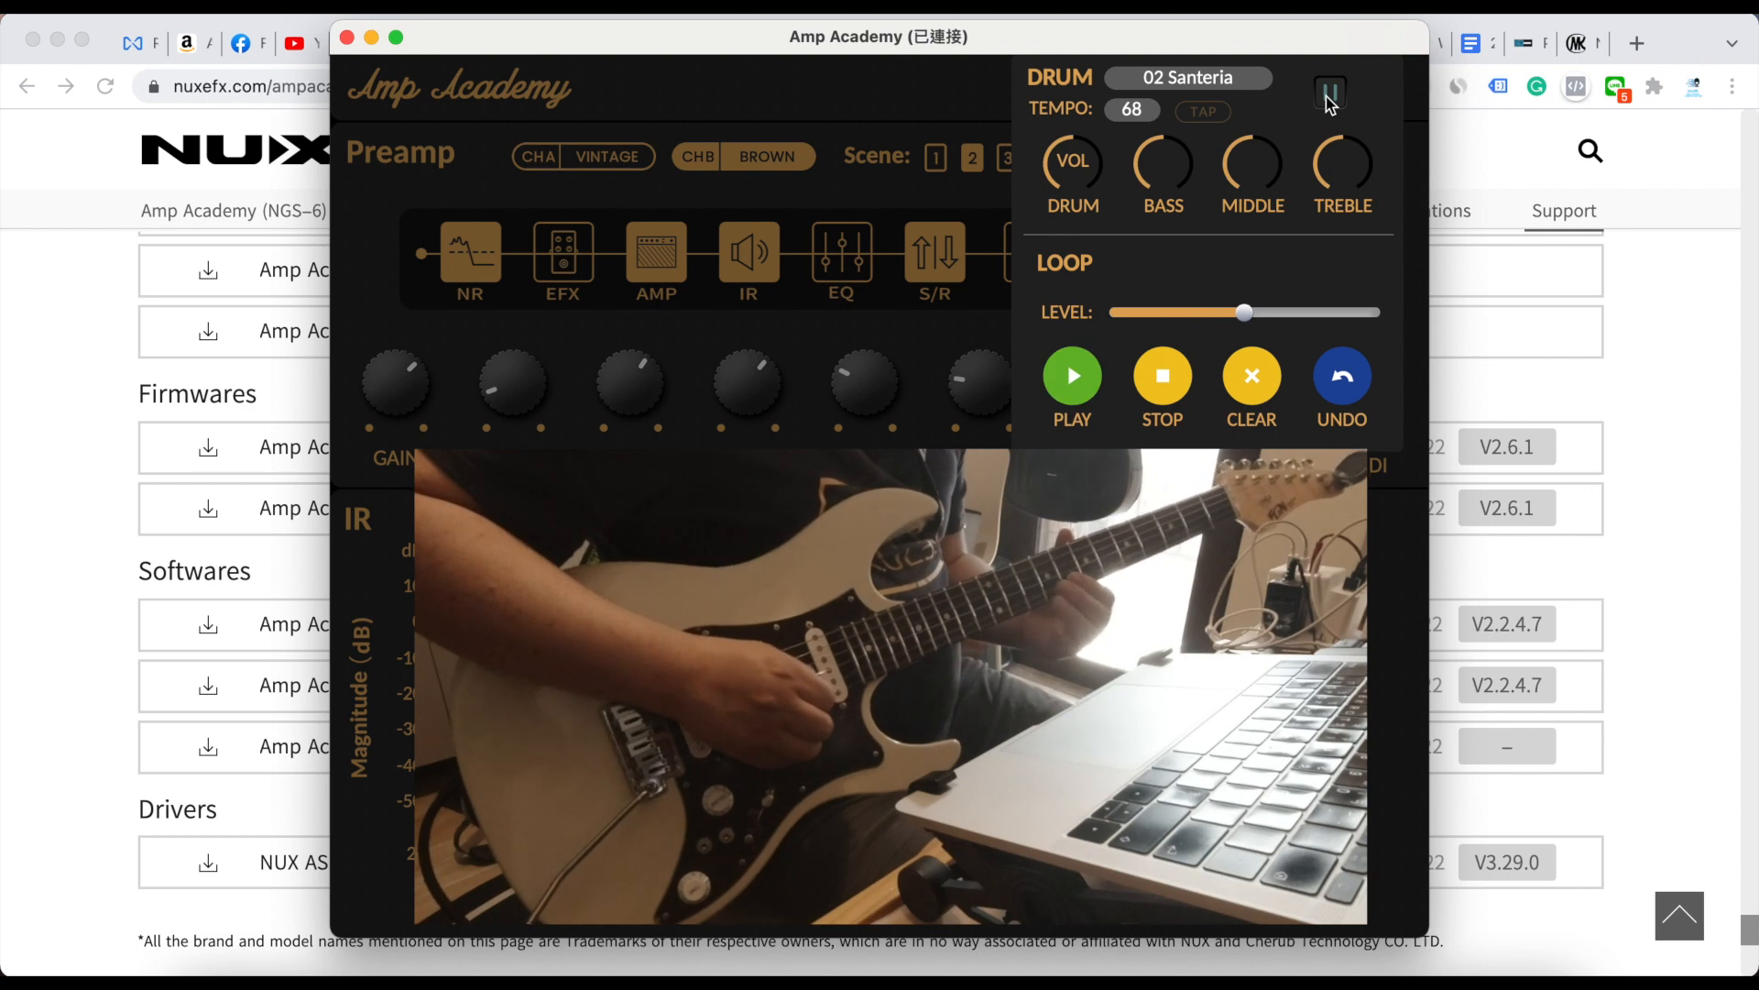
left_click(1070, 375)
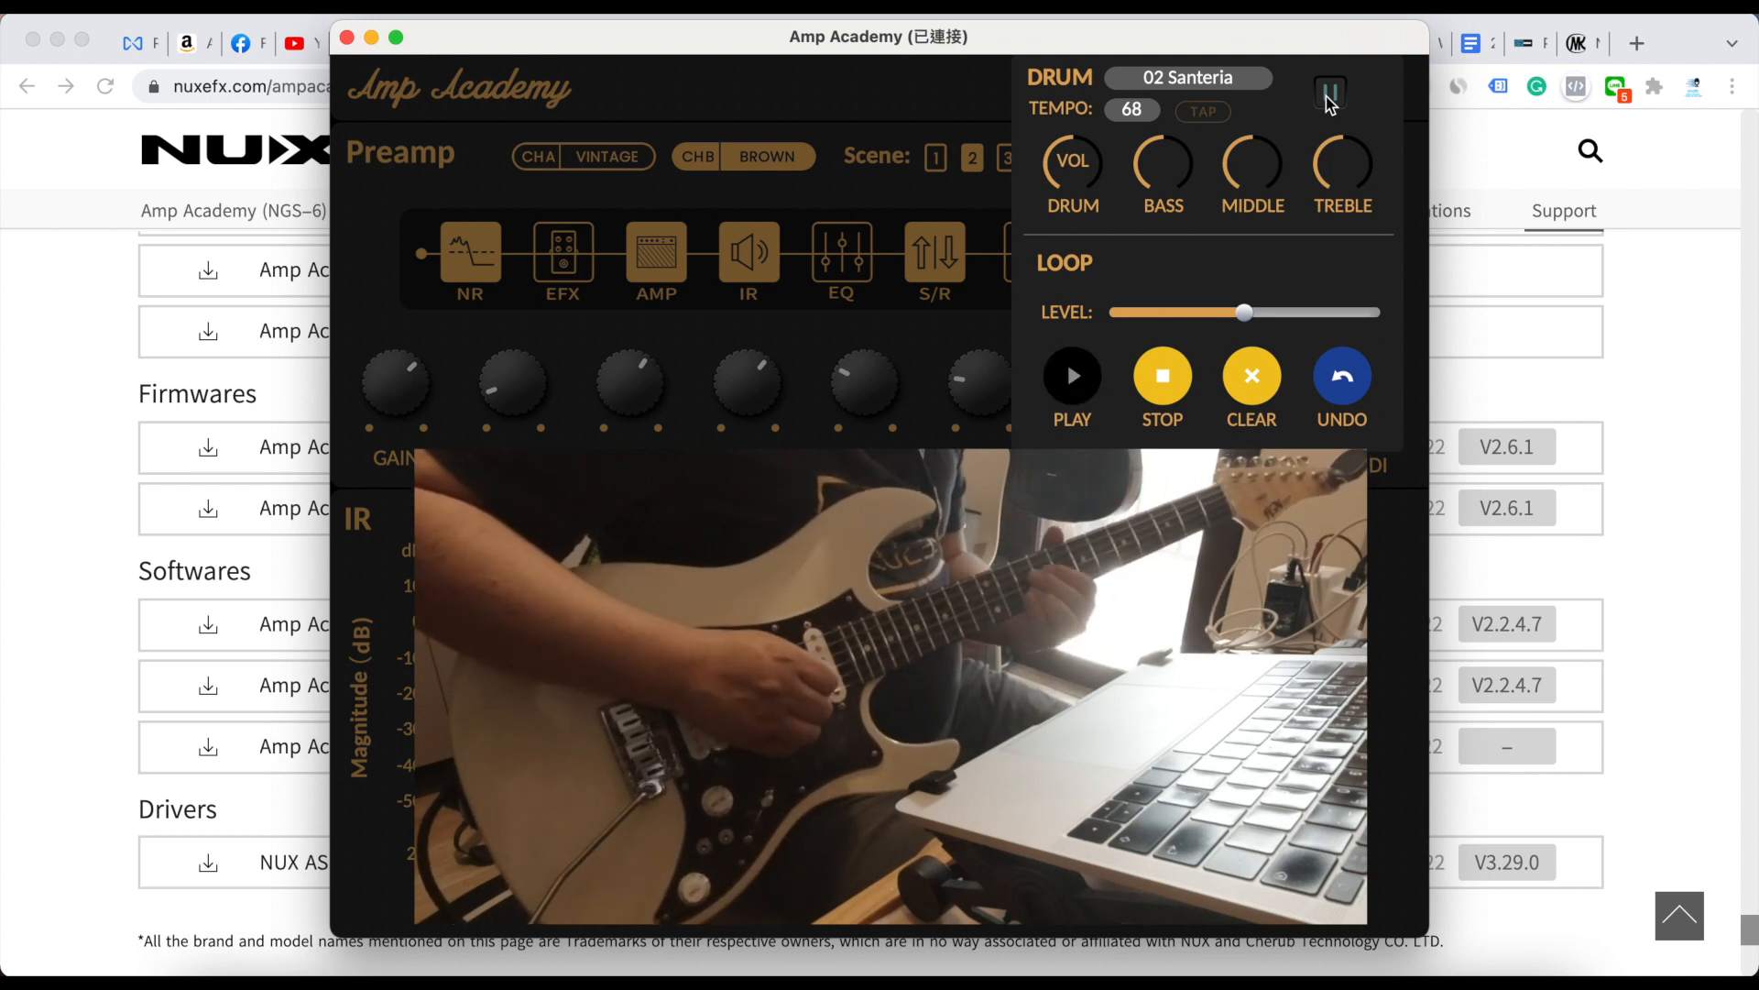
left_click(1071, 375)
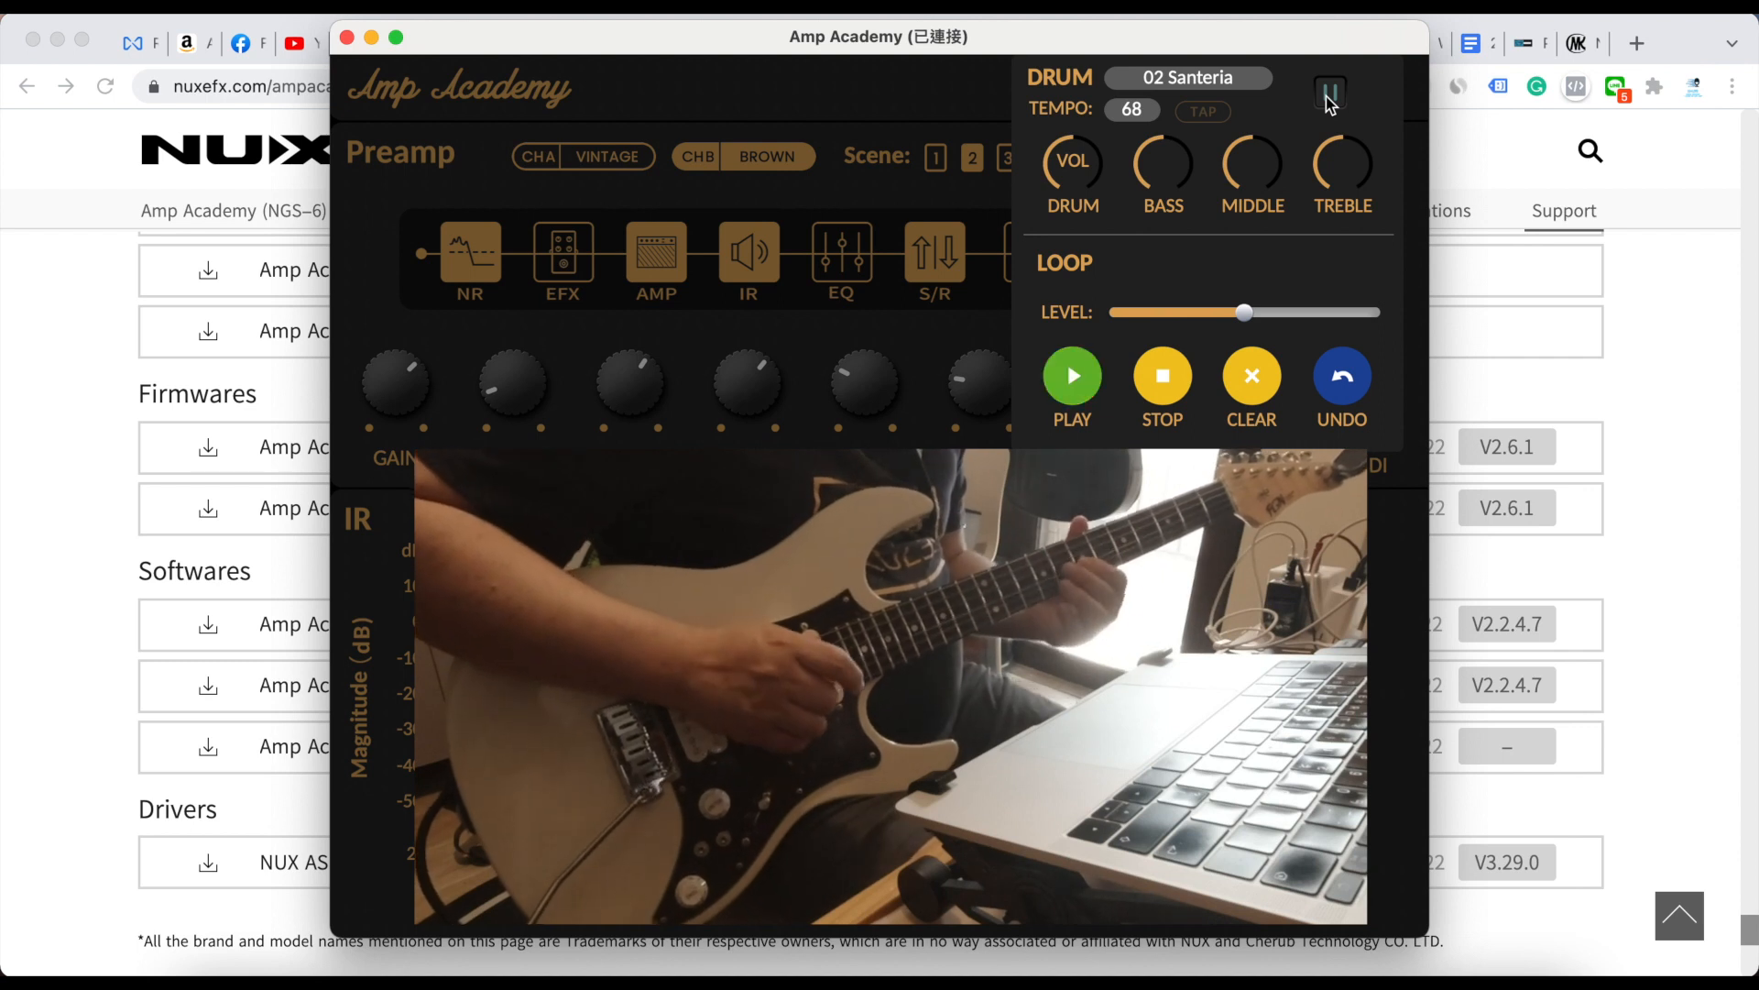
- Pause the drums and close the Drum/Loop panel to return to the main editor
left_click(1331, 90)
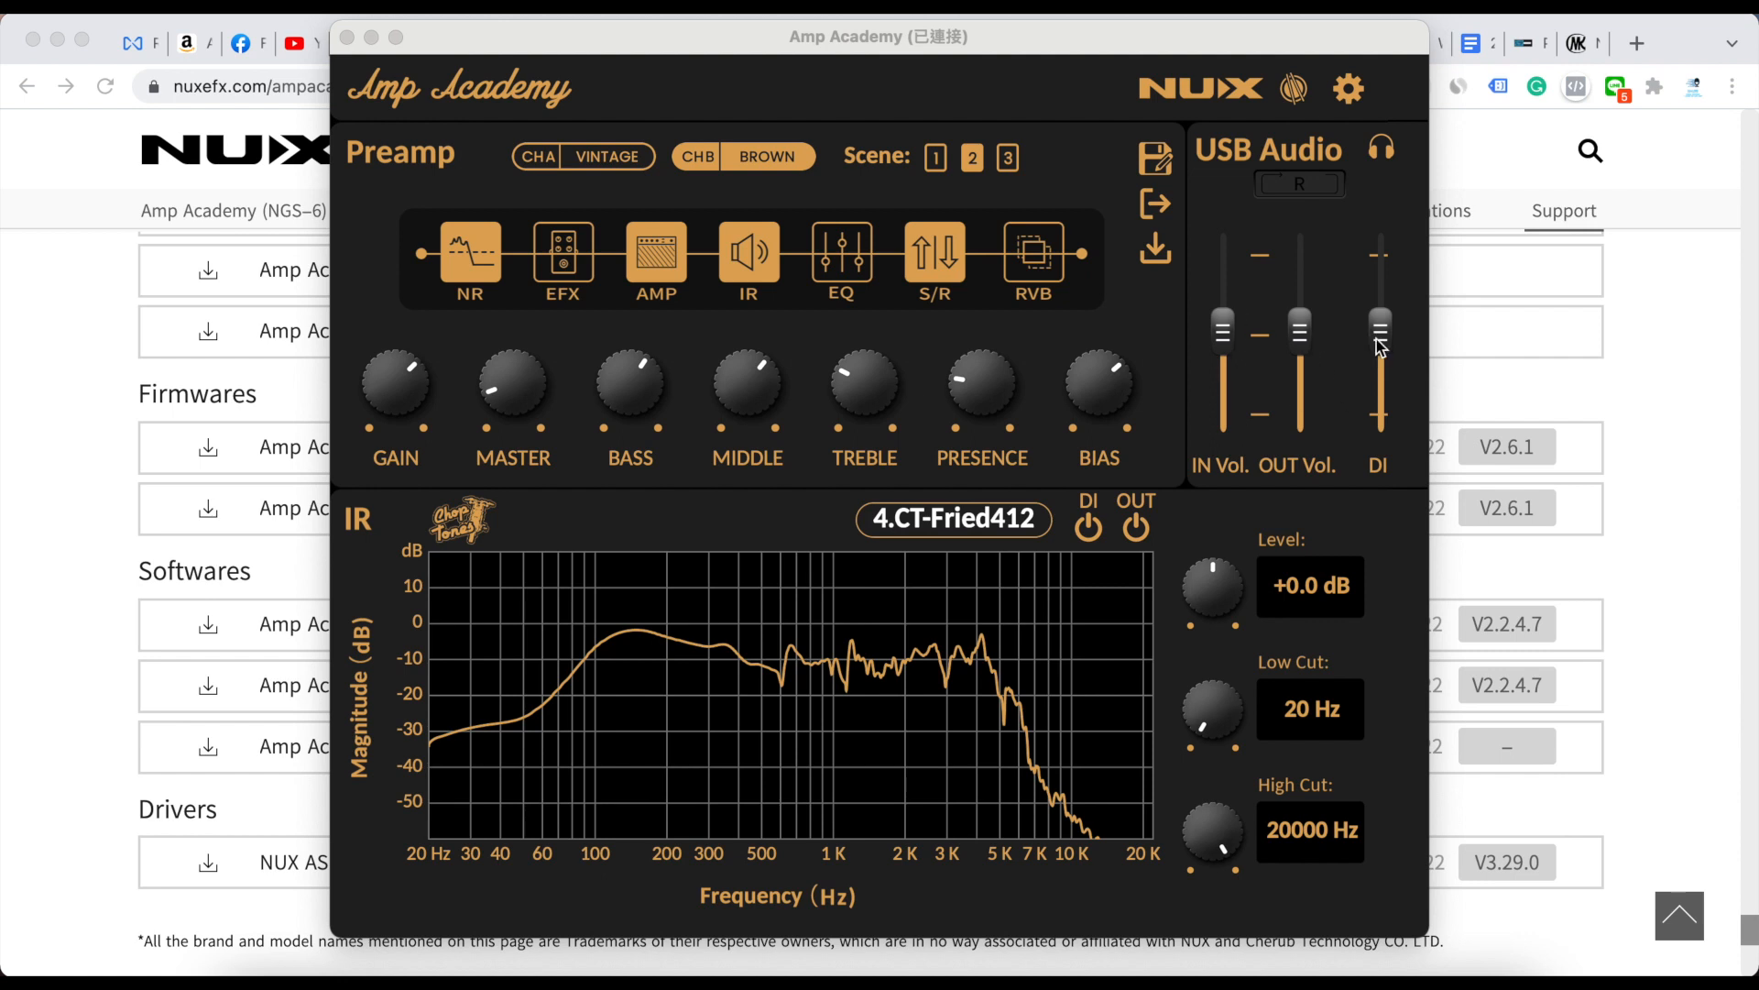
mouse_move(1368, 301)
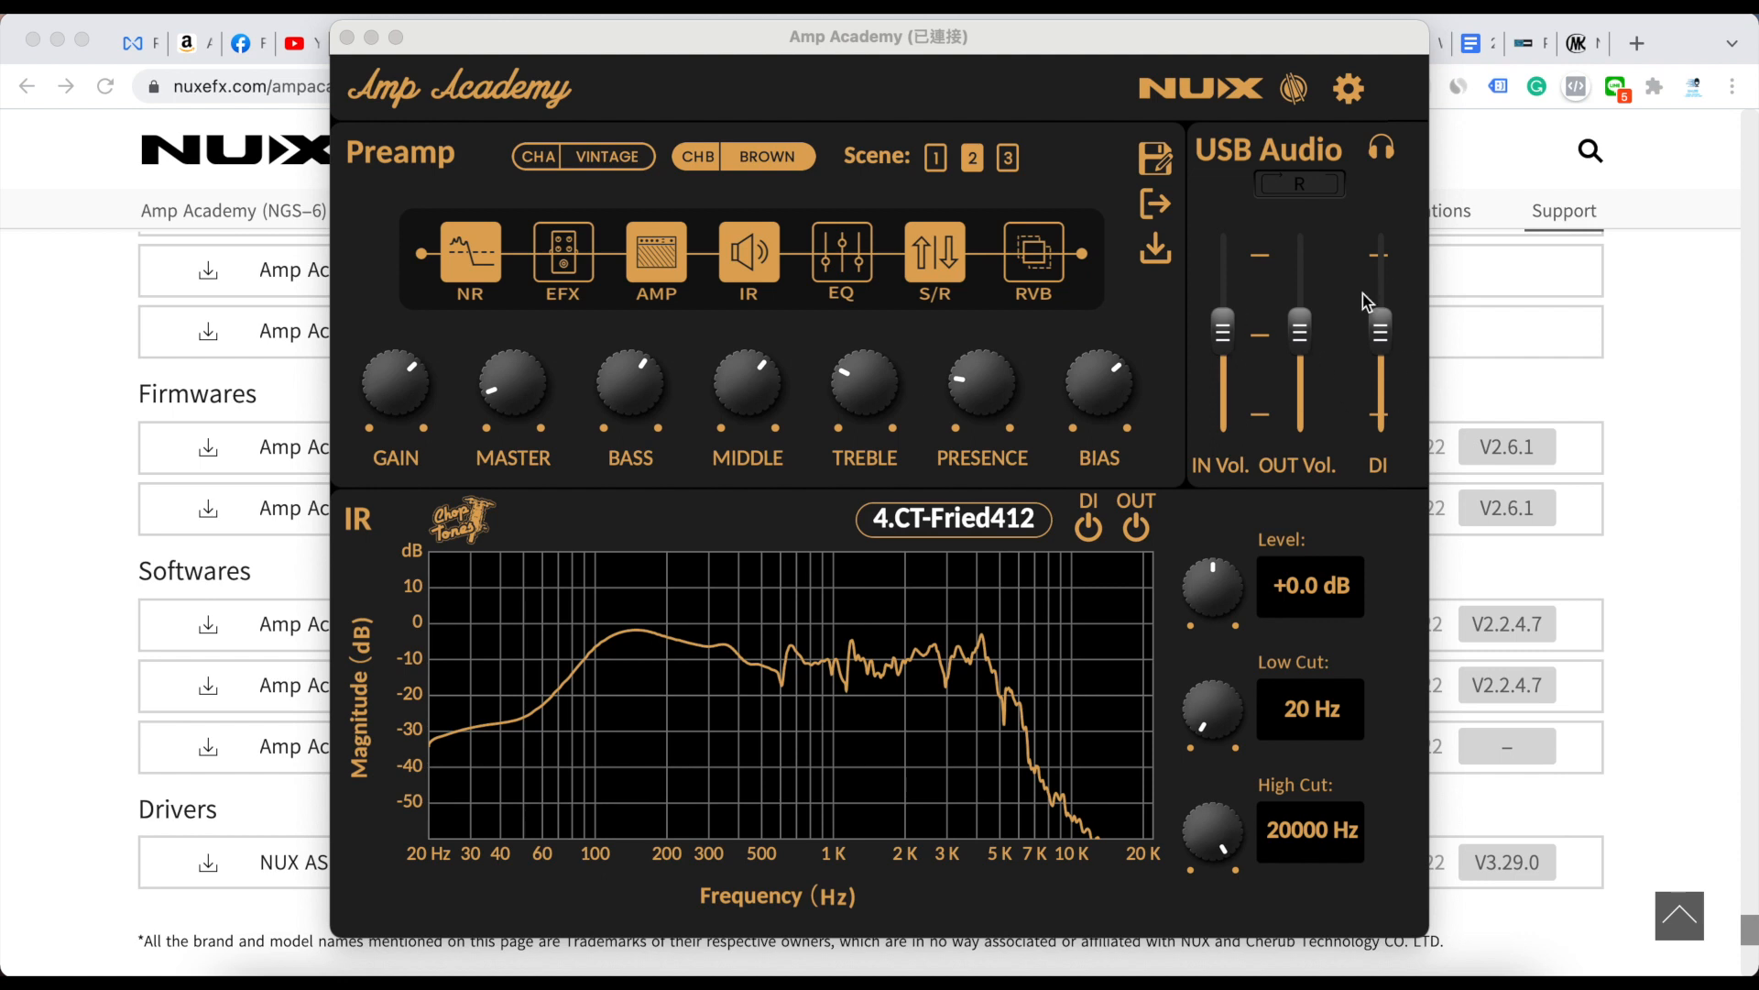
mouse_move(1329, 245)
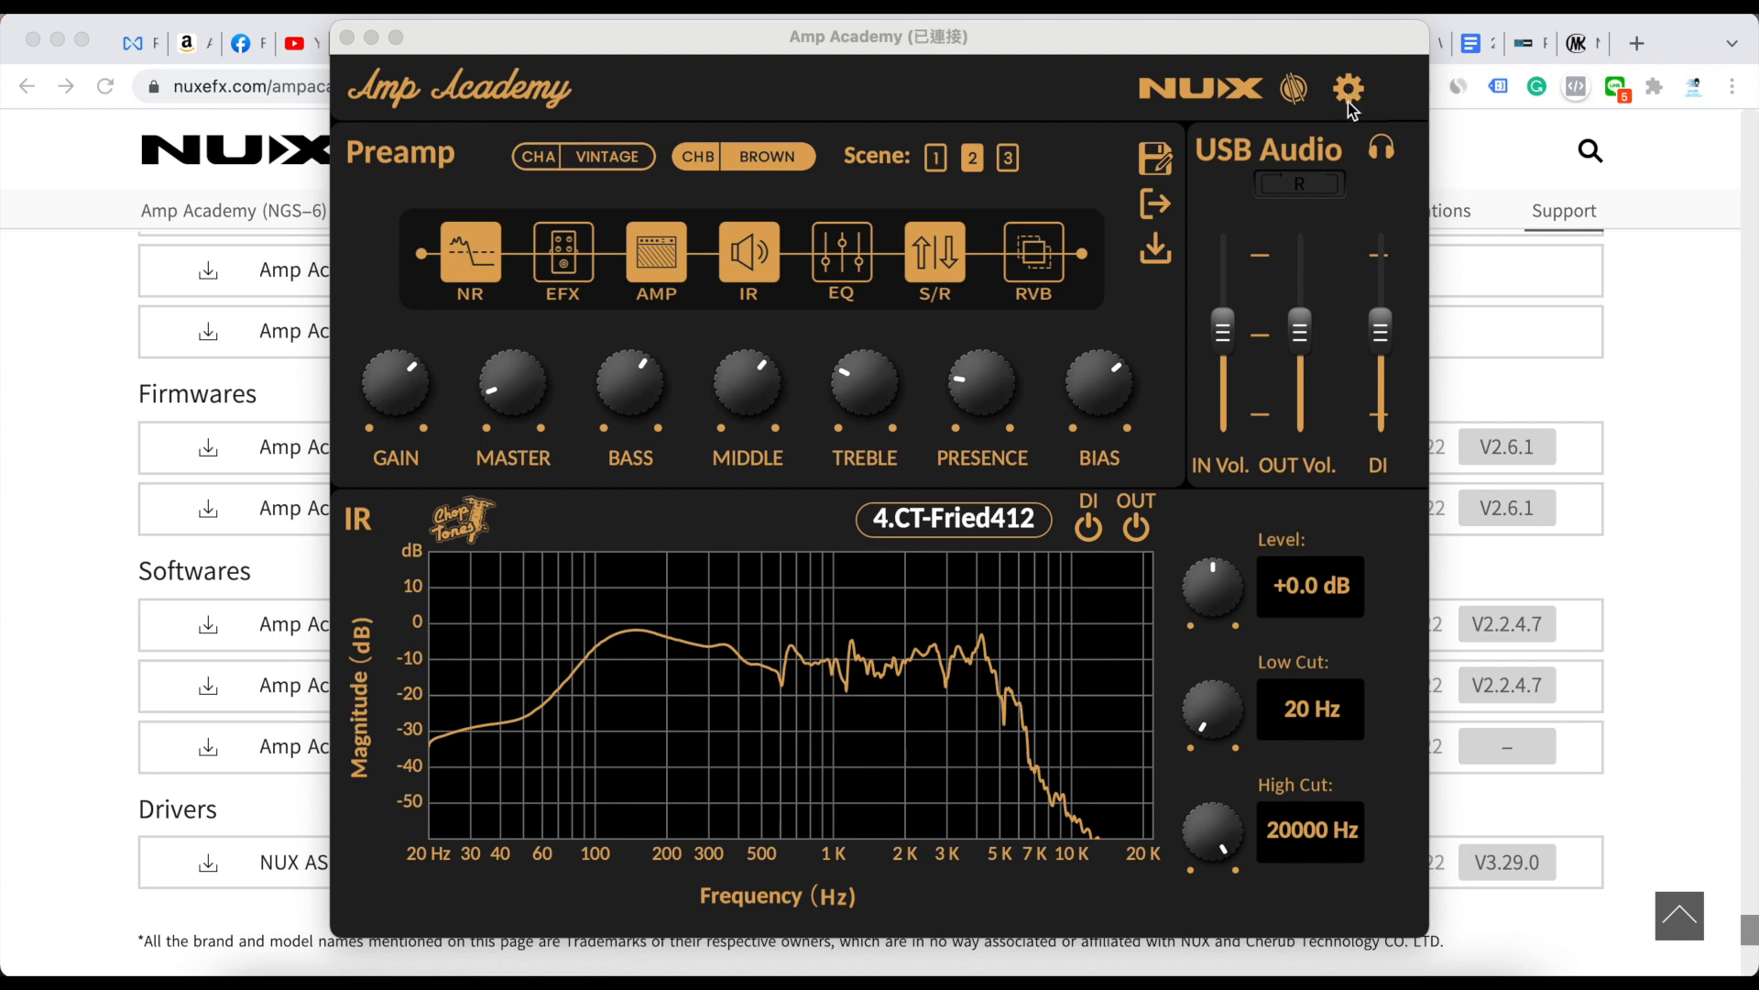
- Tick Para Follow Enabled in Settings and confirm with OK
left_click(1348, 89)
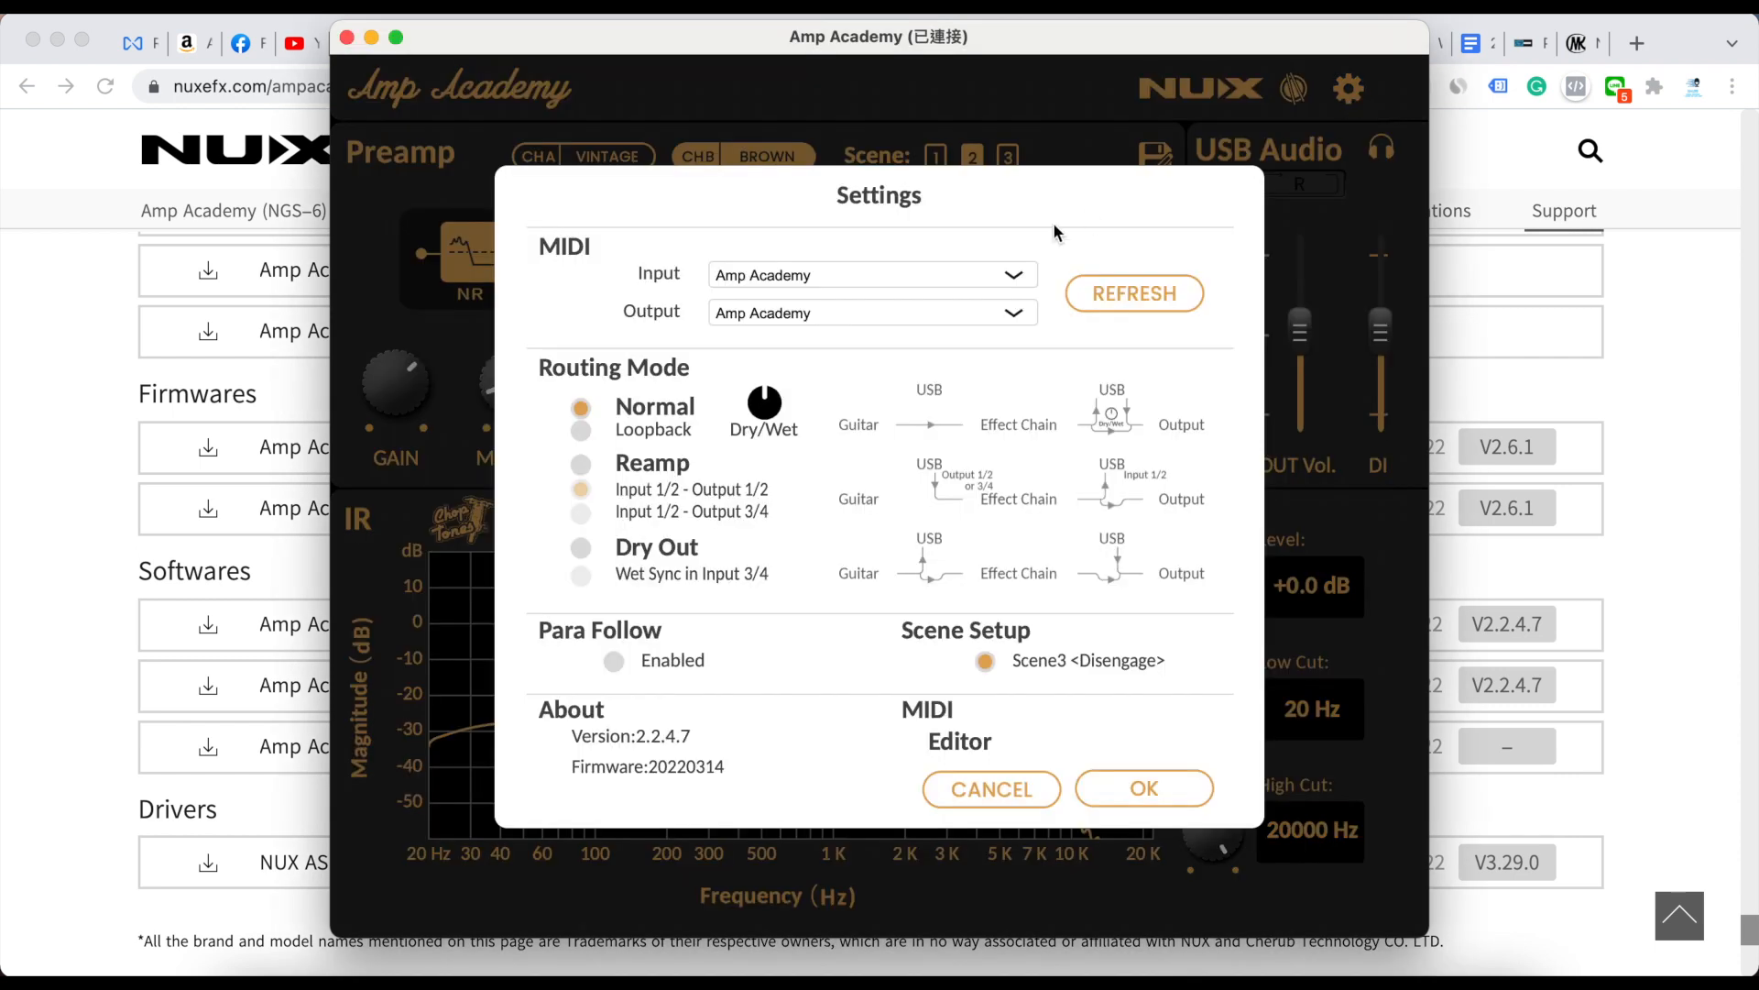
mouse_move(693, 406)
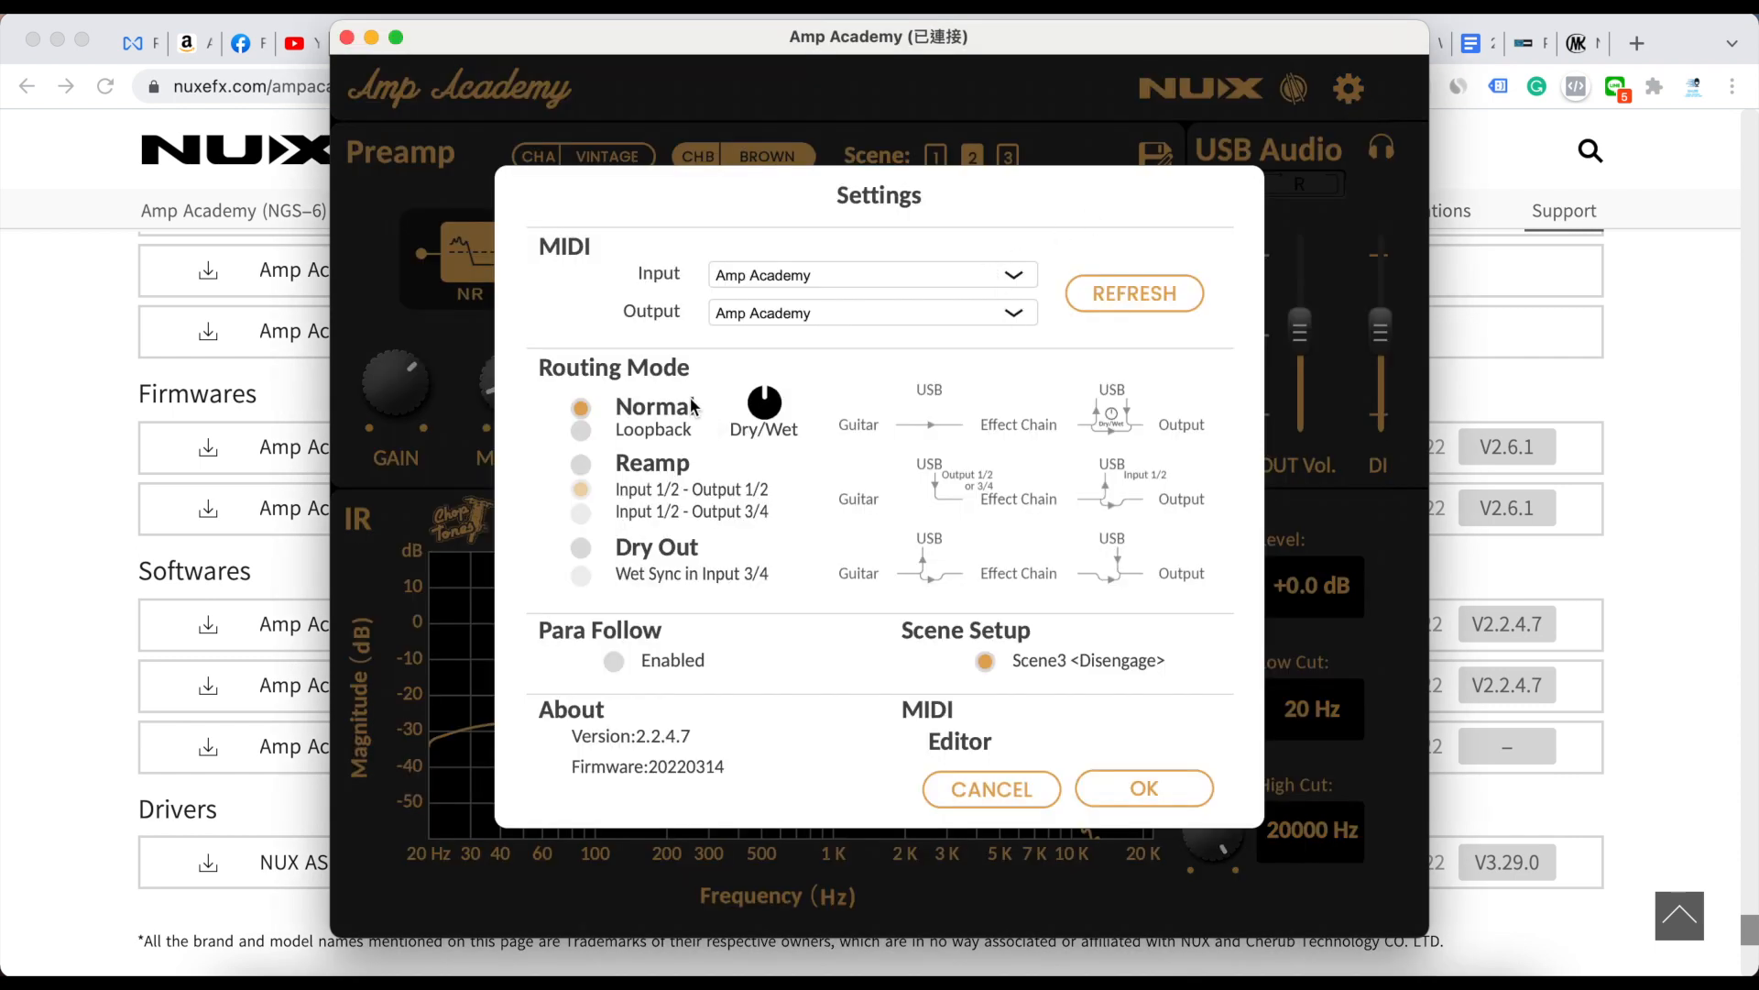
mouse_move(1202, 548)
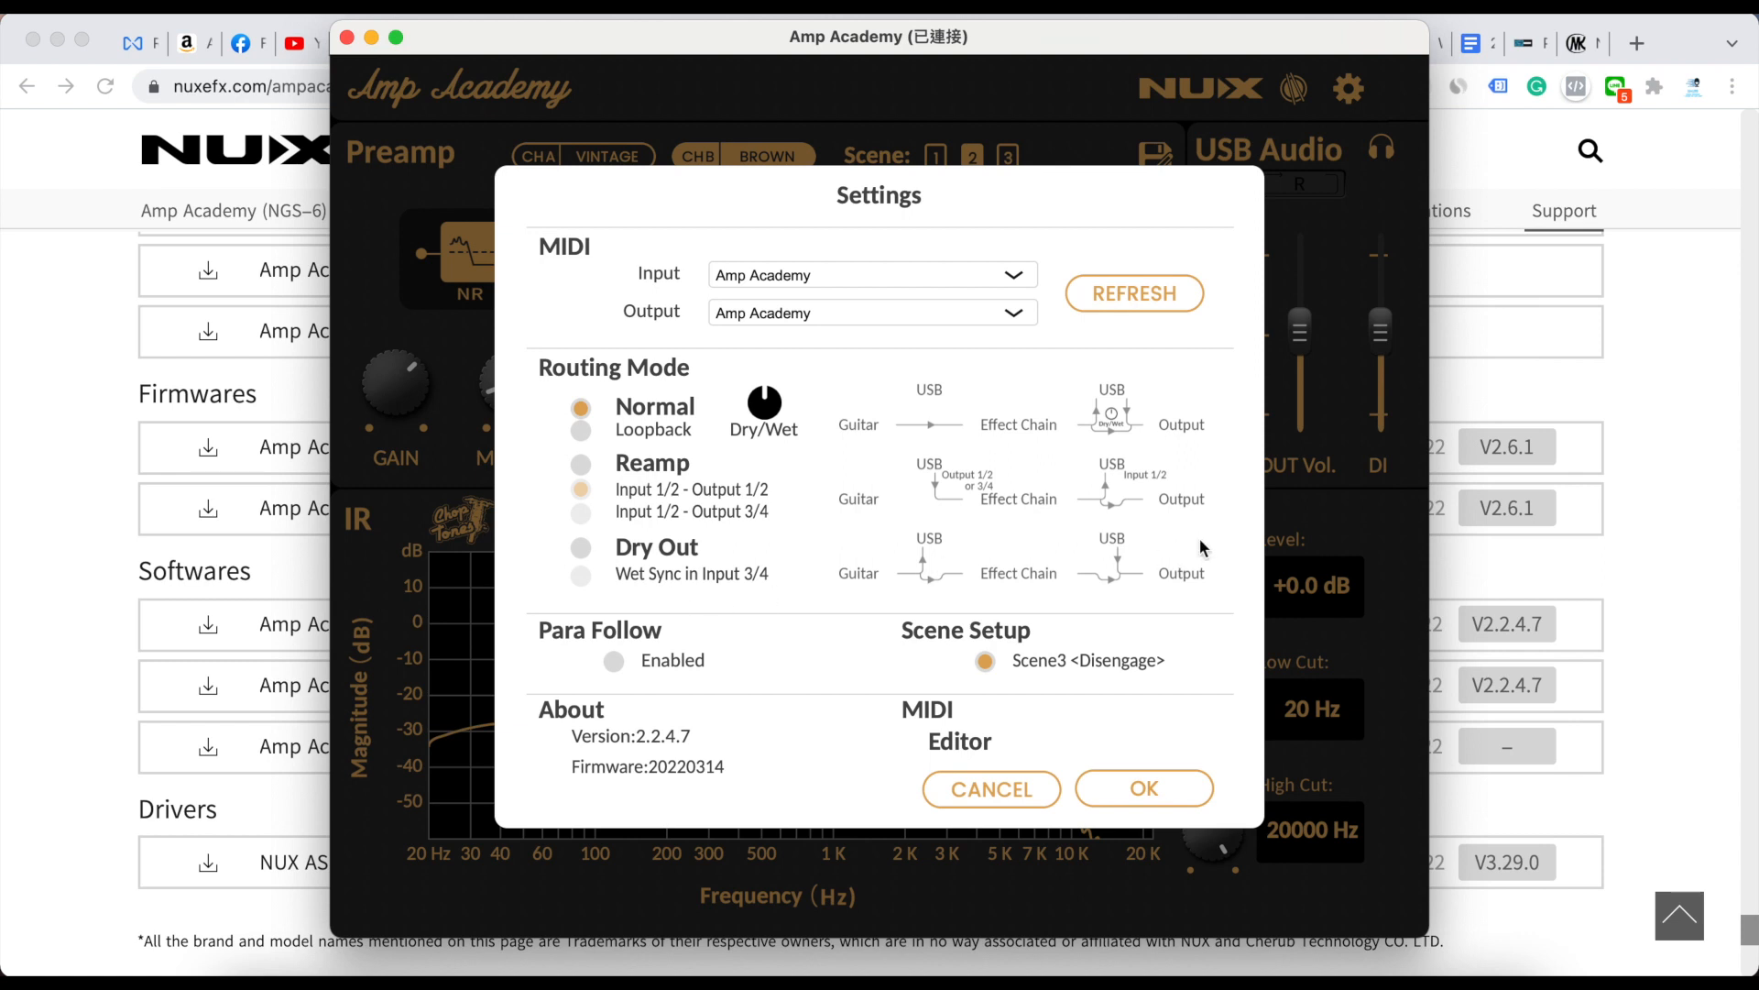
mouse_move(671, 425)
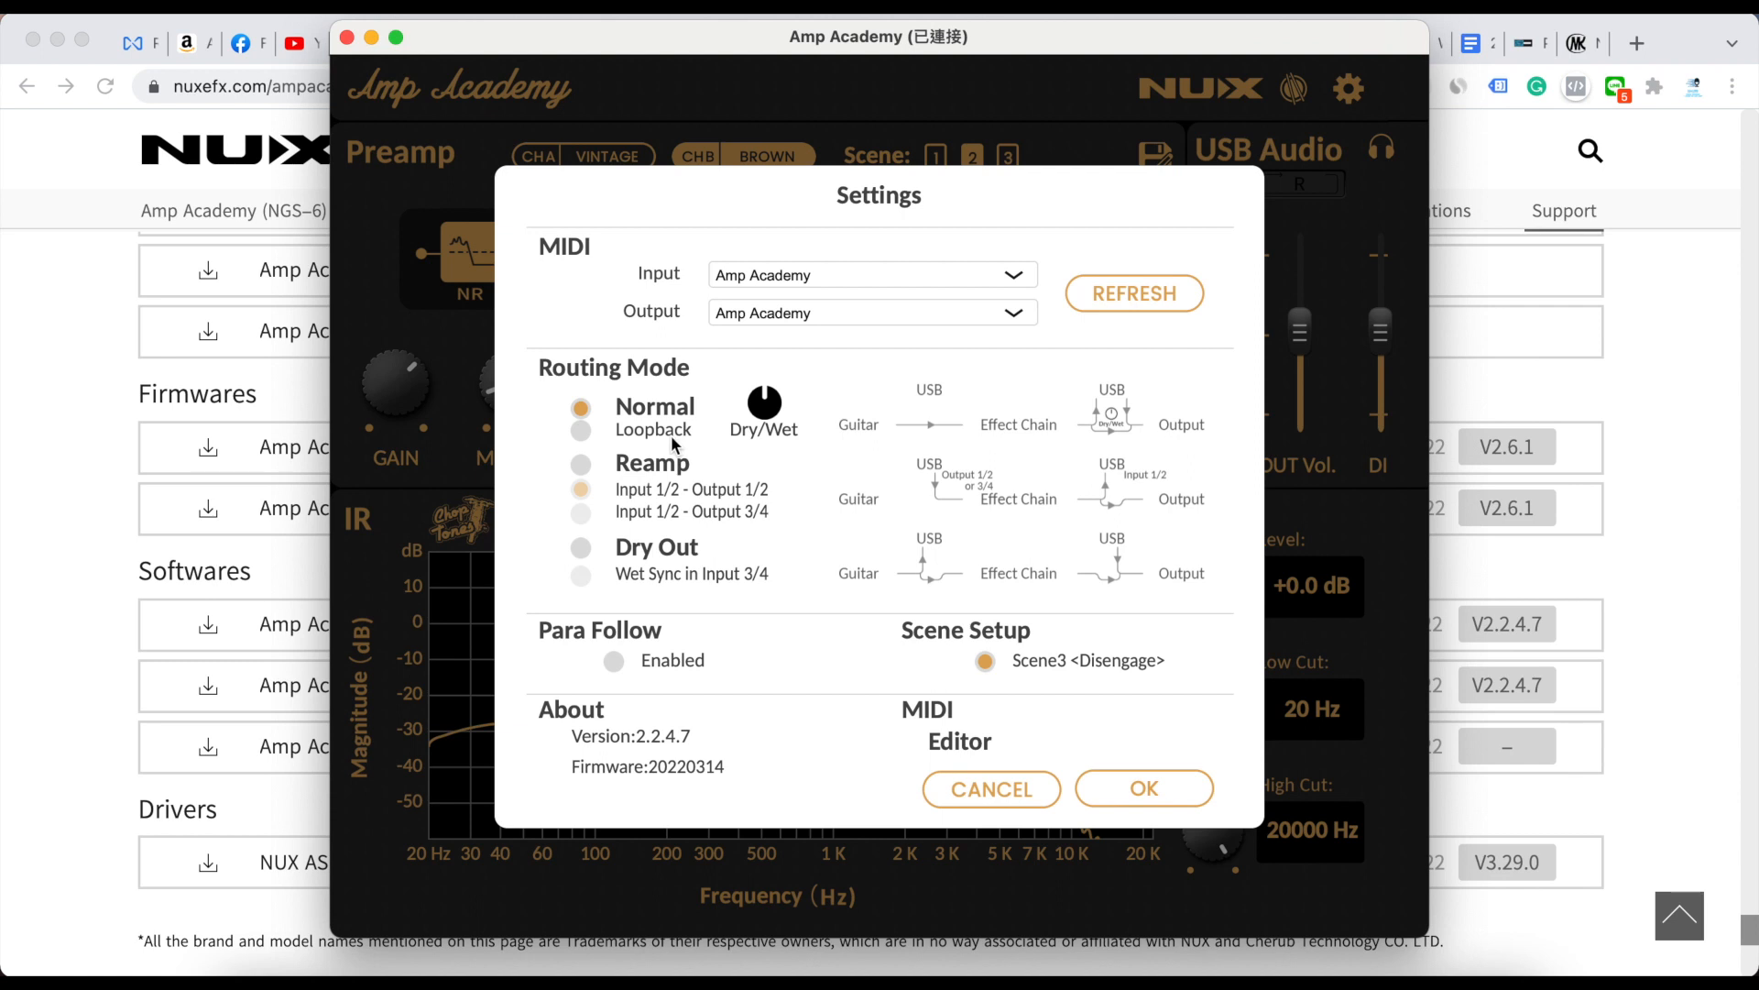
mouse_move(778, 406)
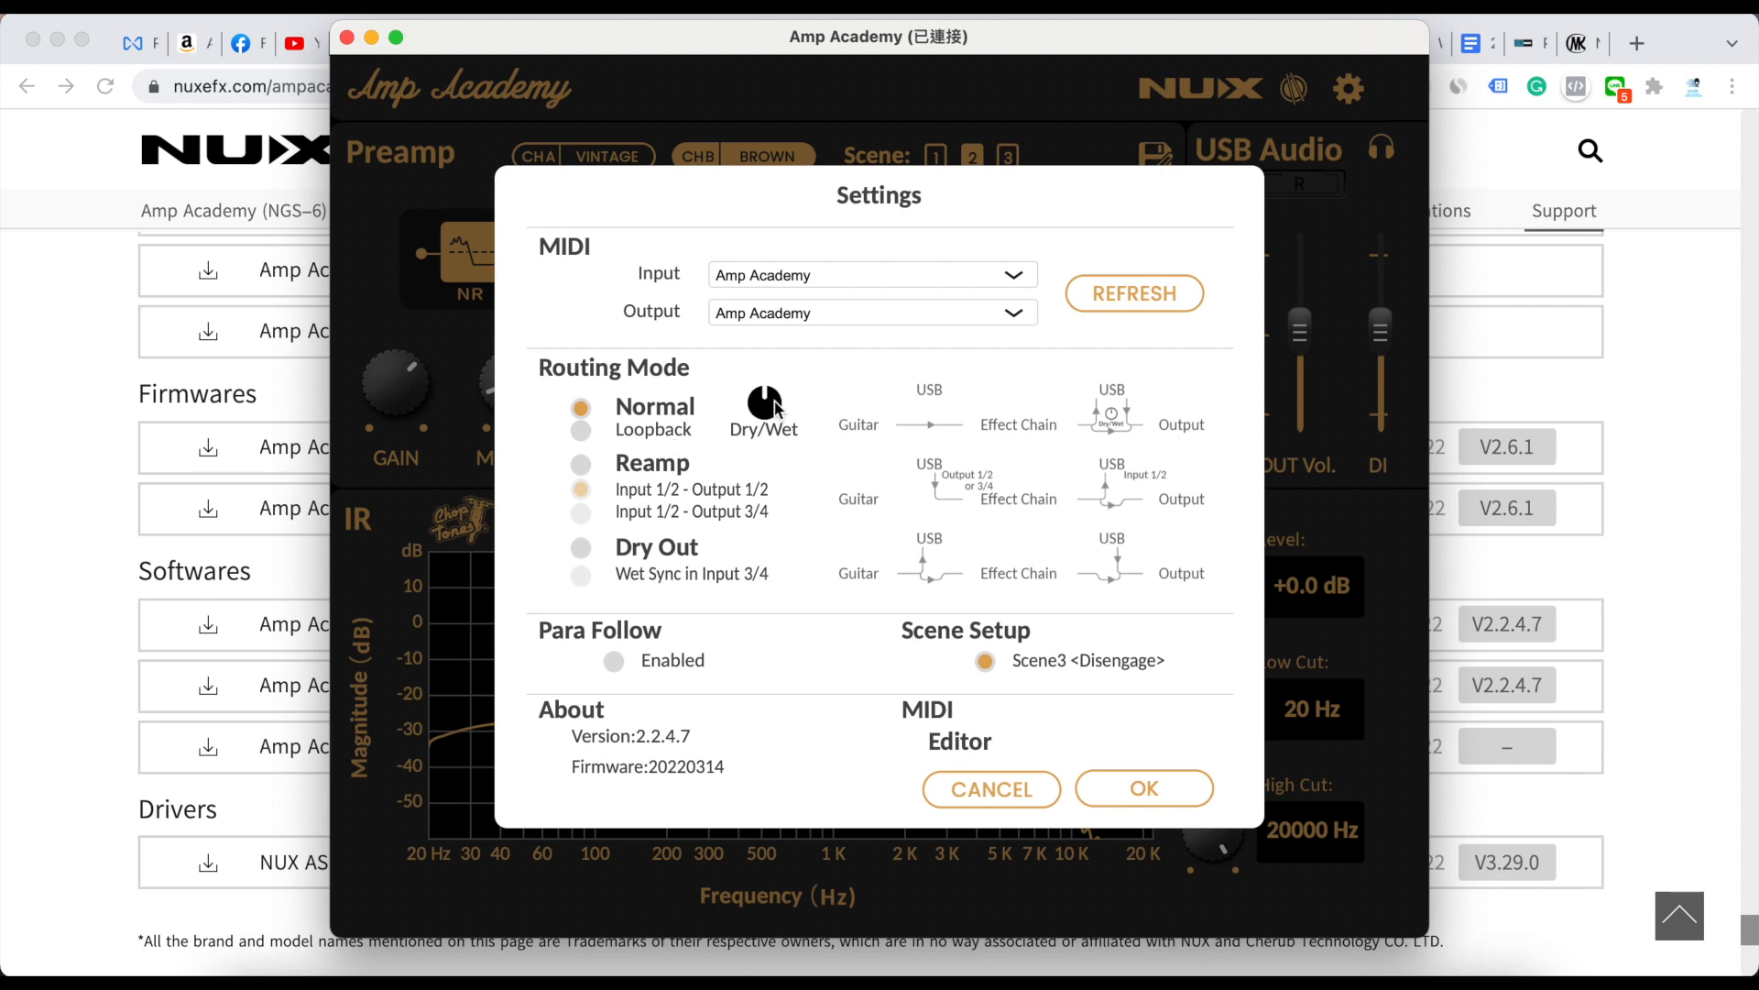
mouse_move(800, 430)
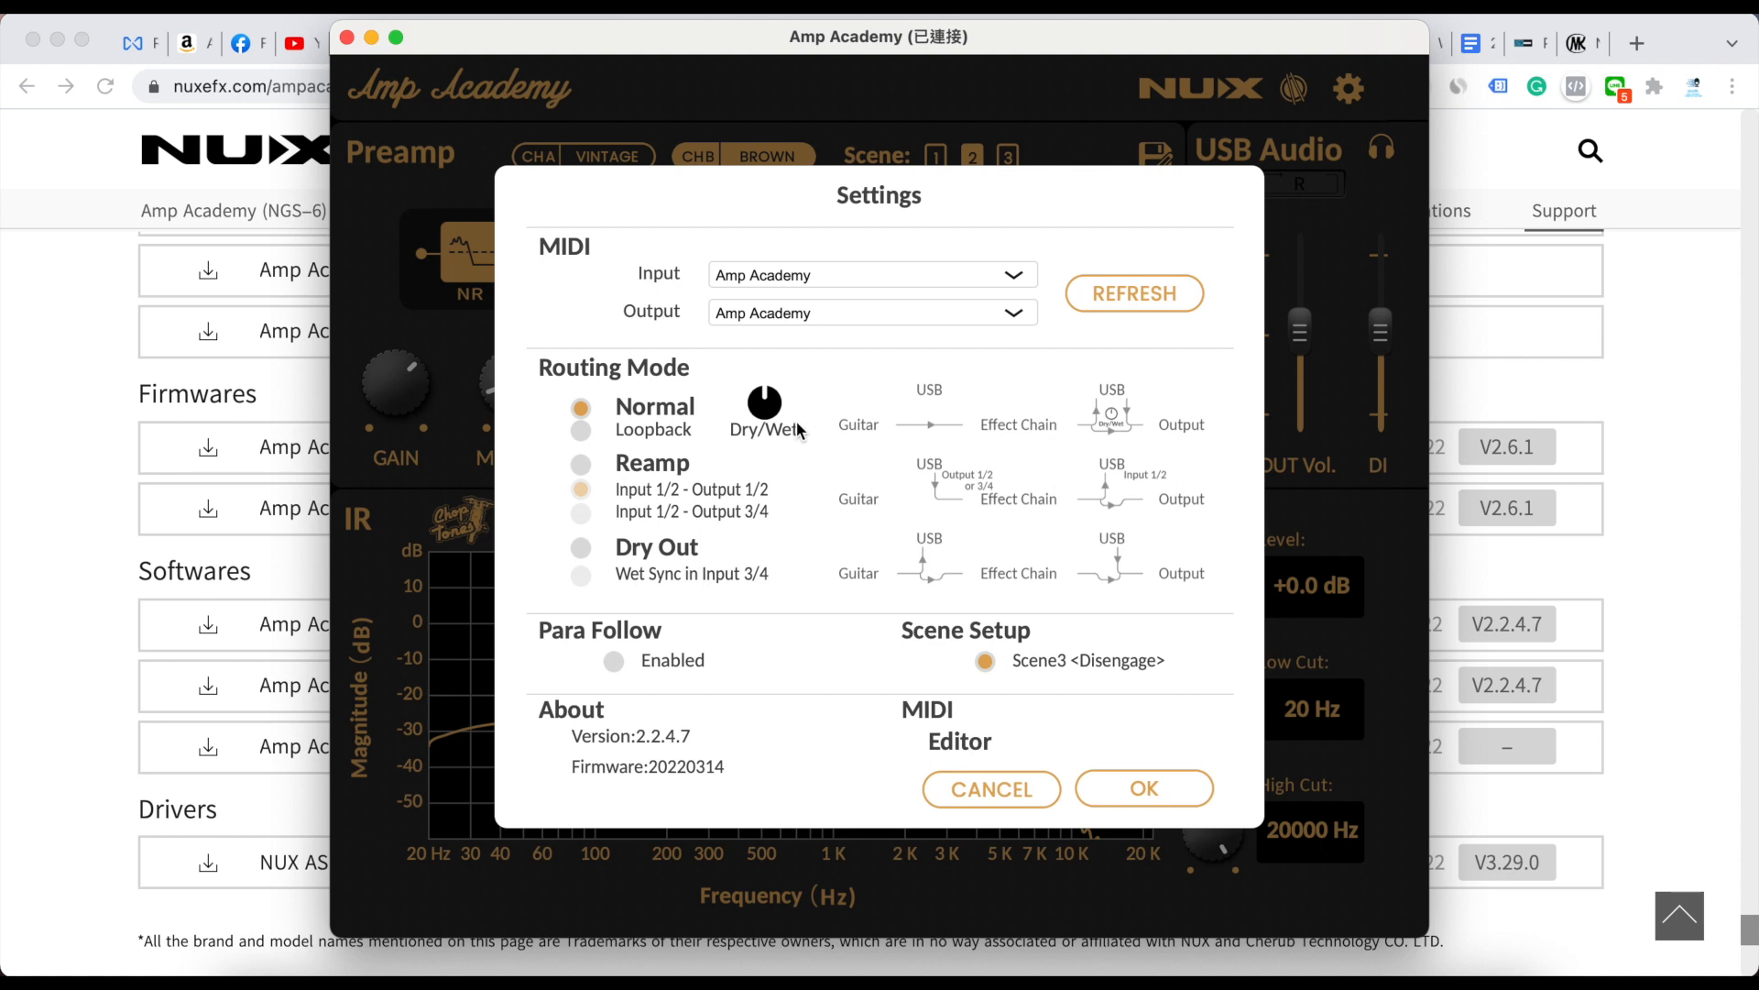
mouse_move(684, 533)
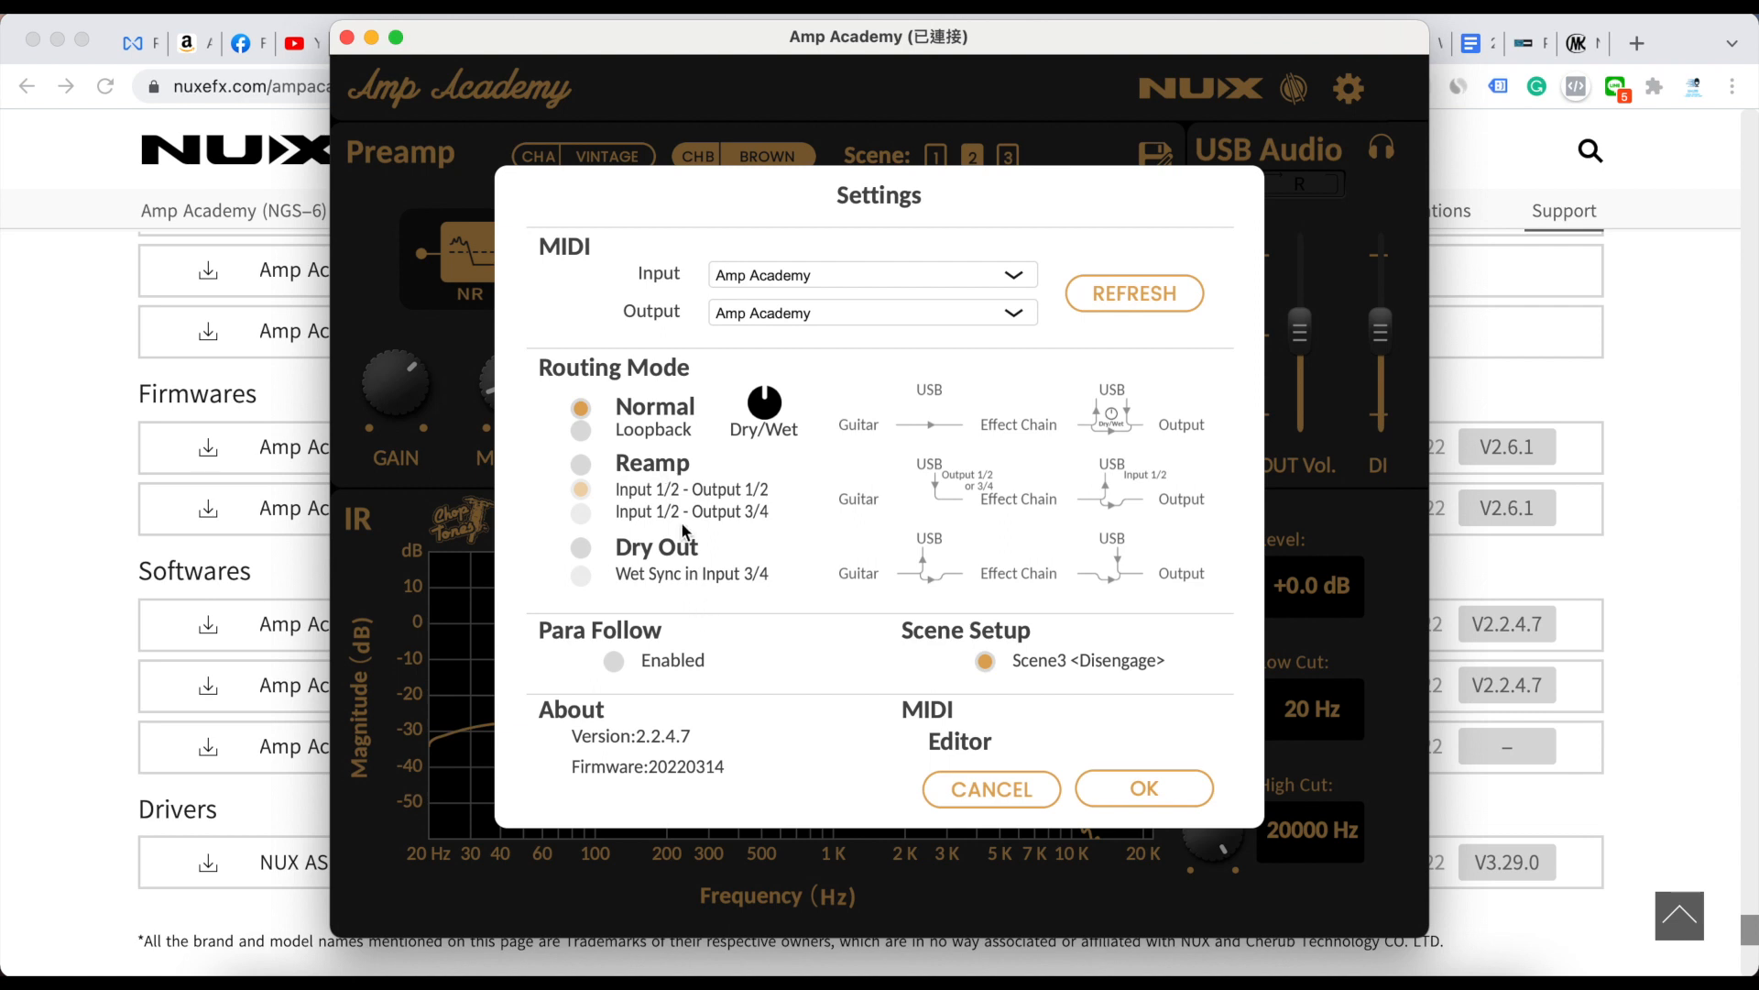
mouse_move(685, 570)
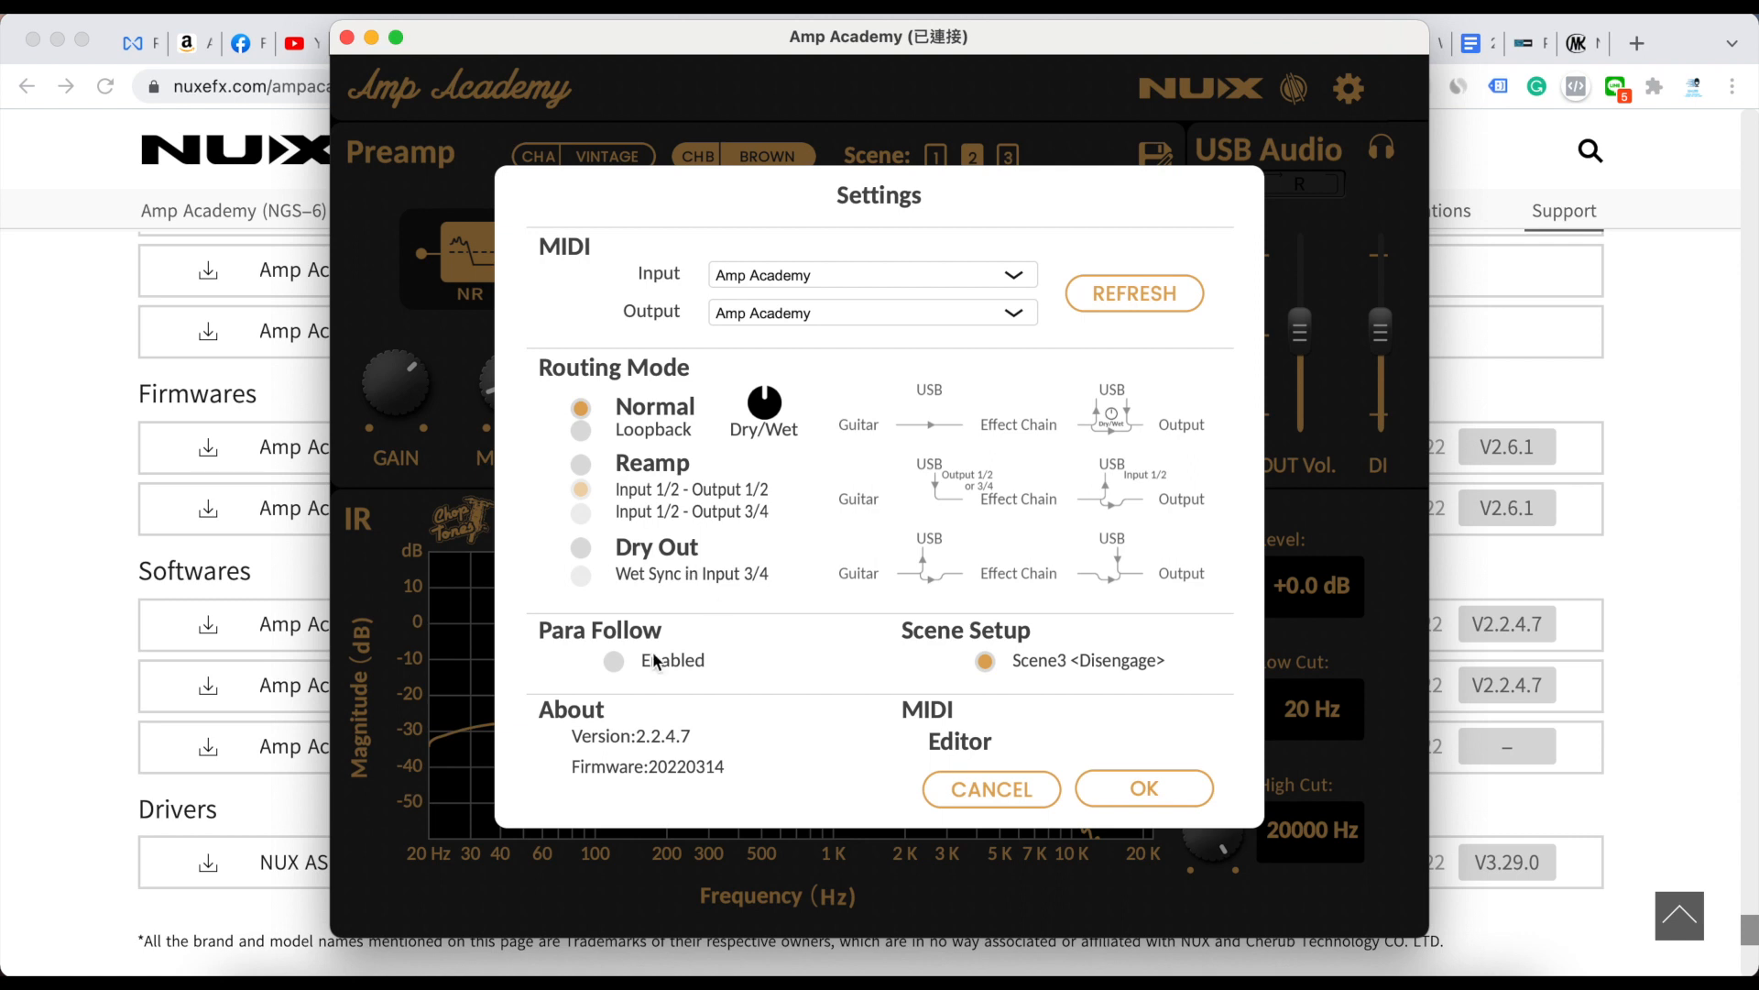
left_click(614, 659)
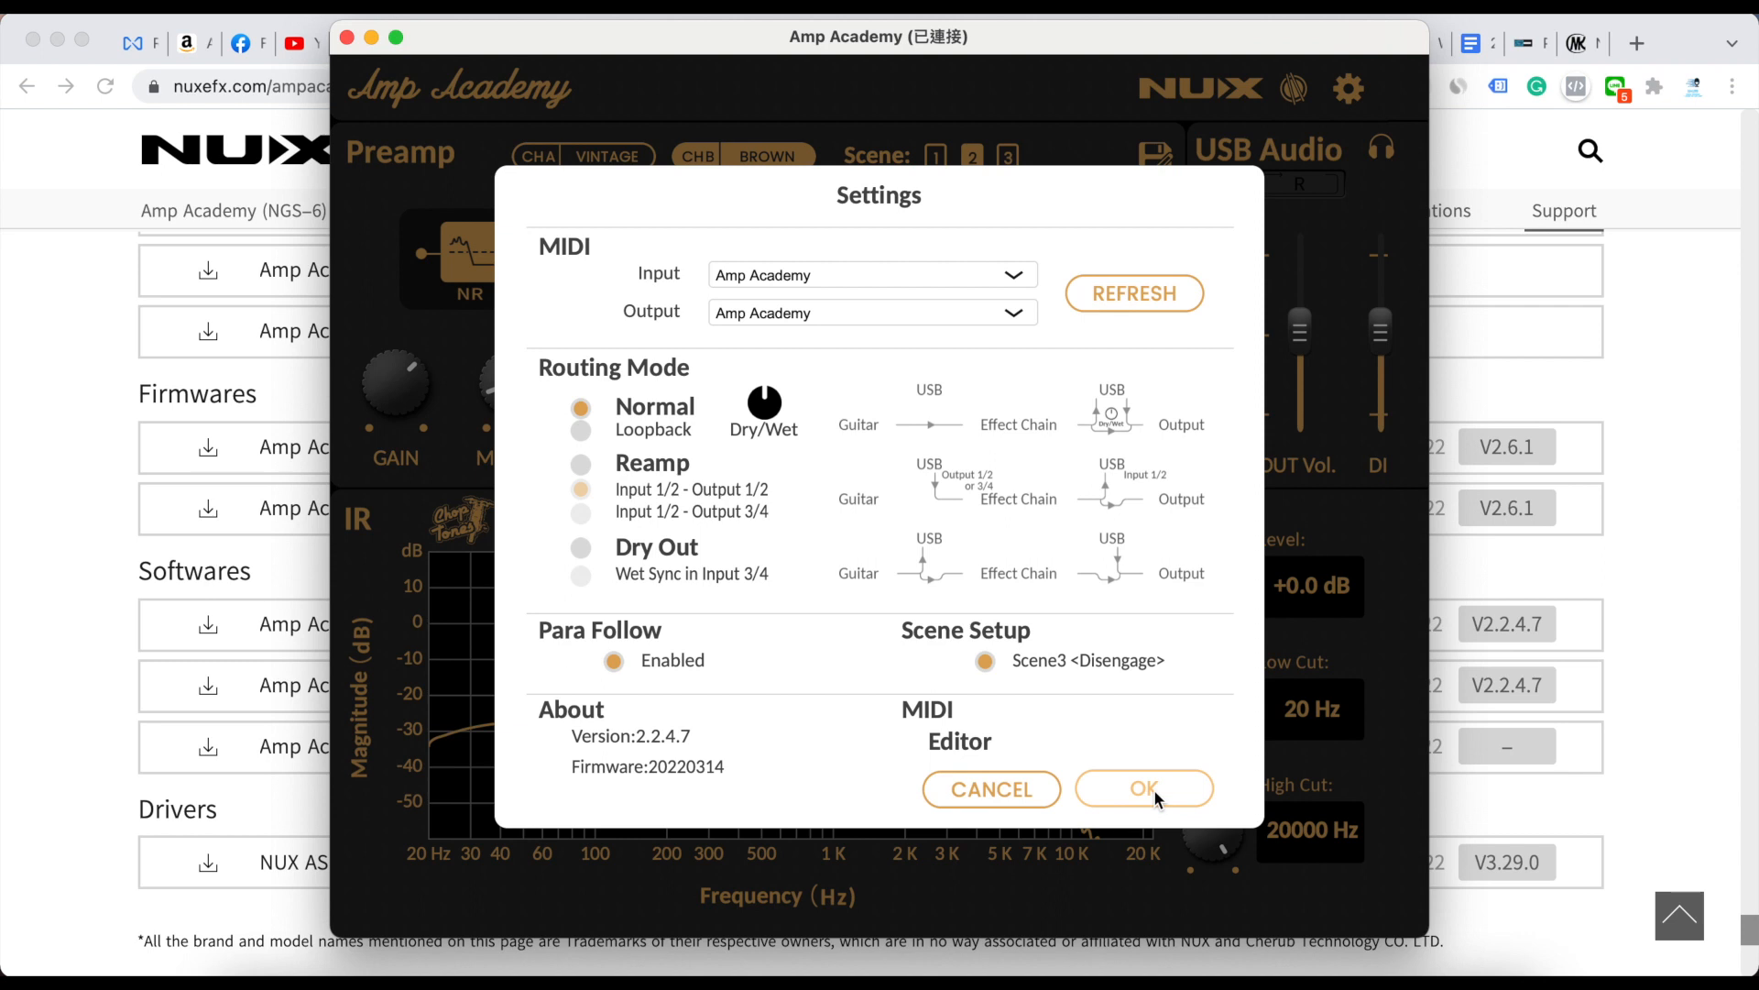
left_click(1143, 788)
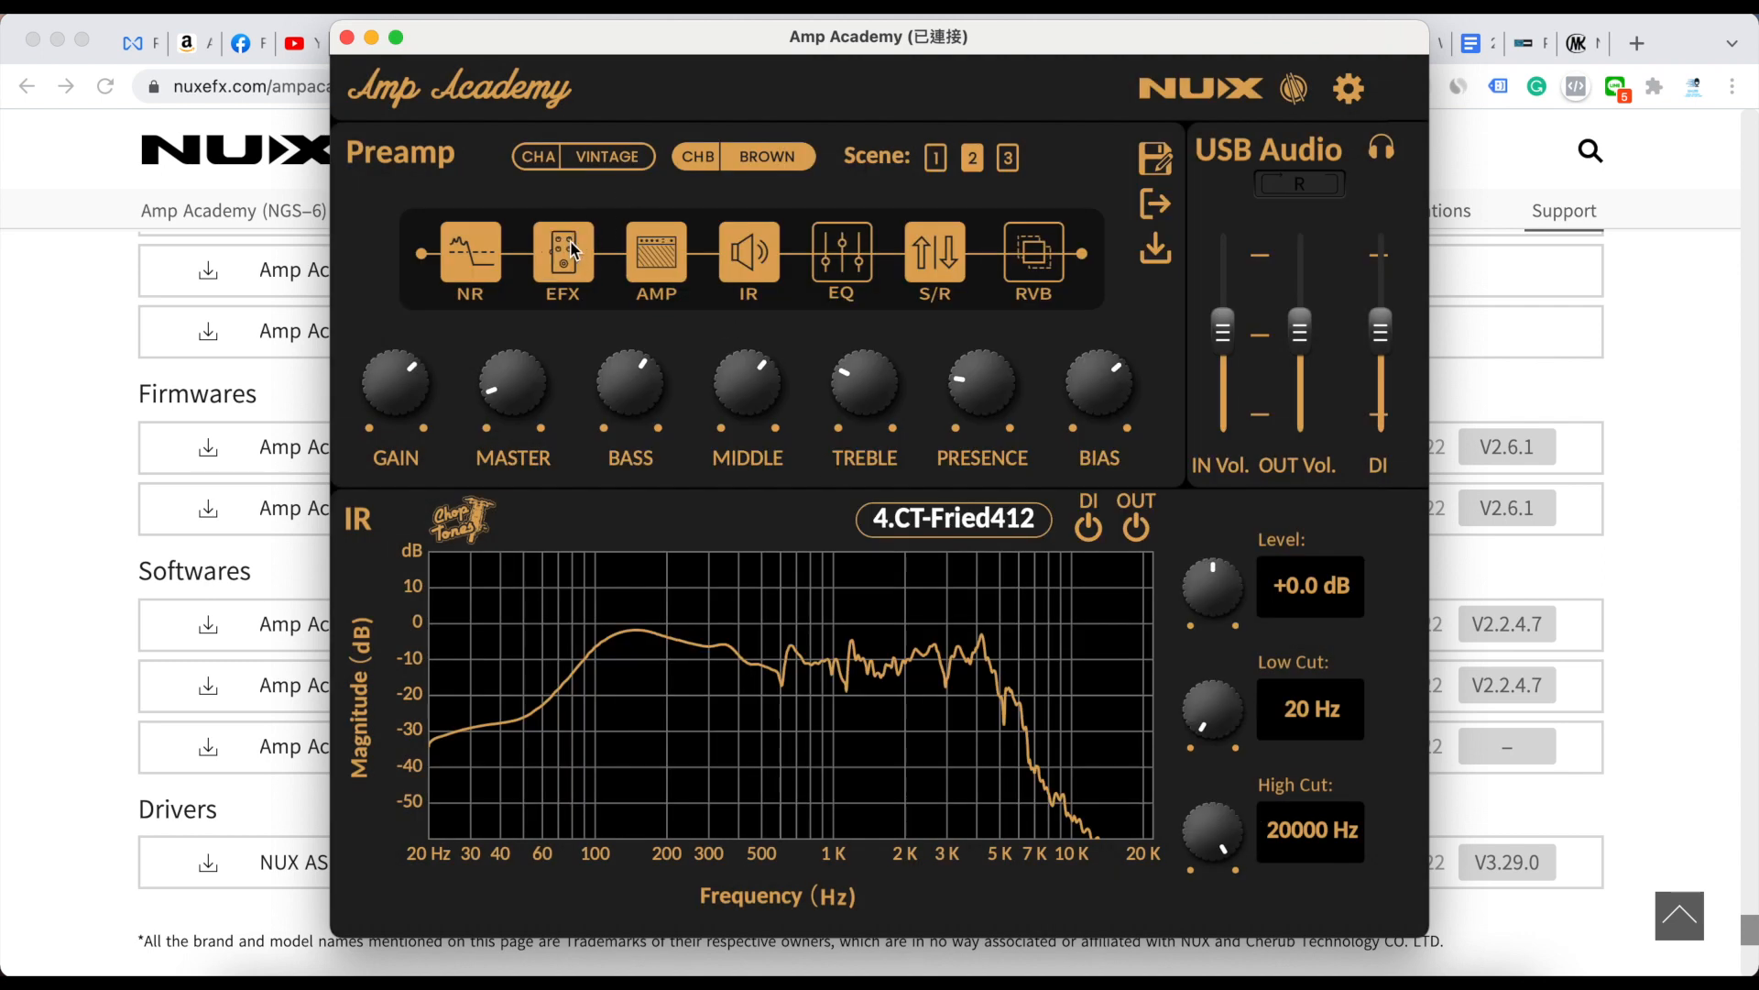
- Replace scene 2's K Comp effect pedal with AC BOOST and close the effect panel
left_click(562, 251)
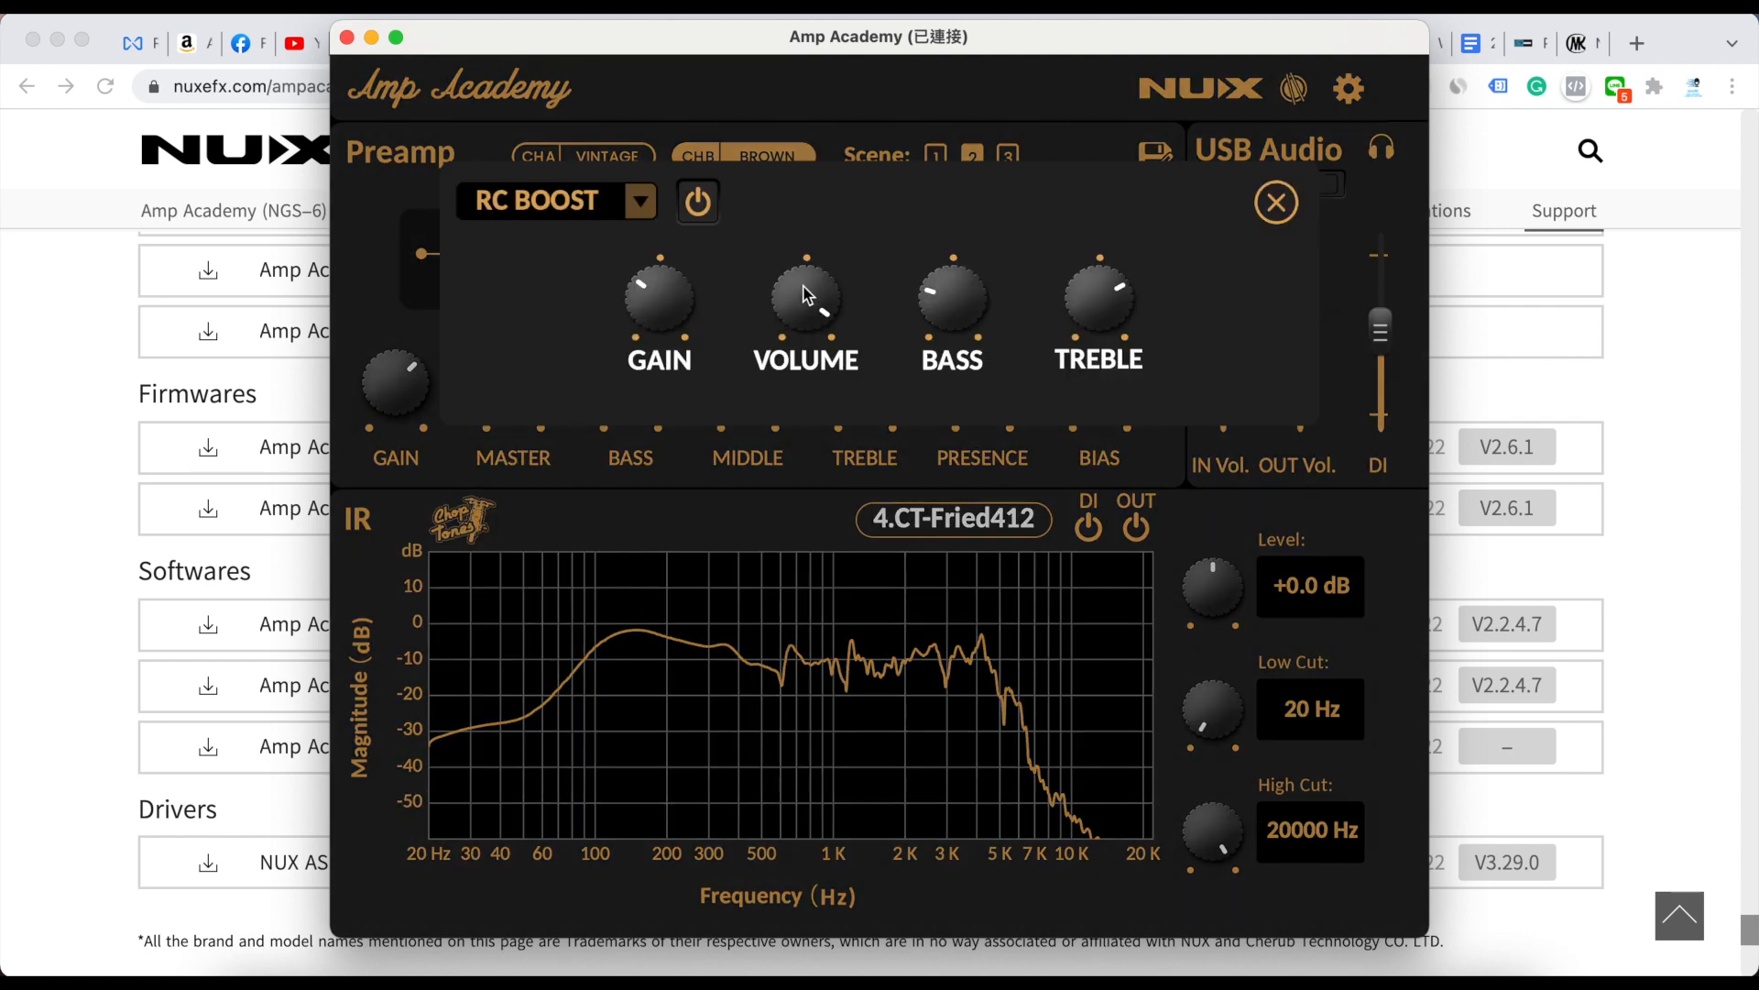
mouse_move(1204, 226)
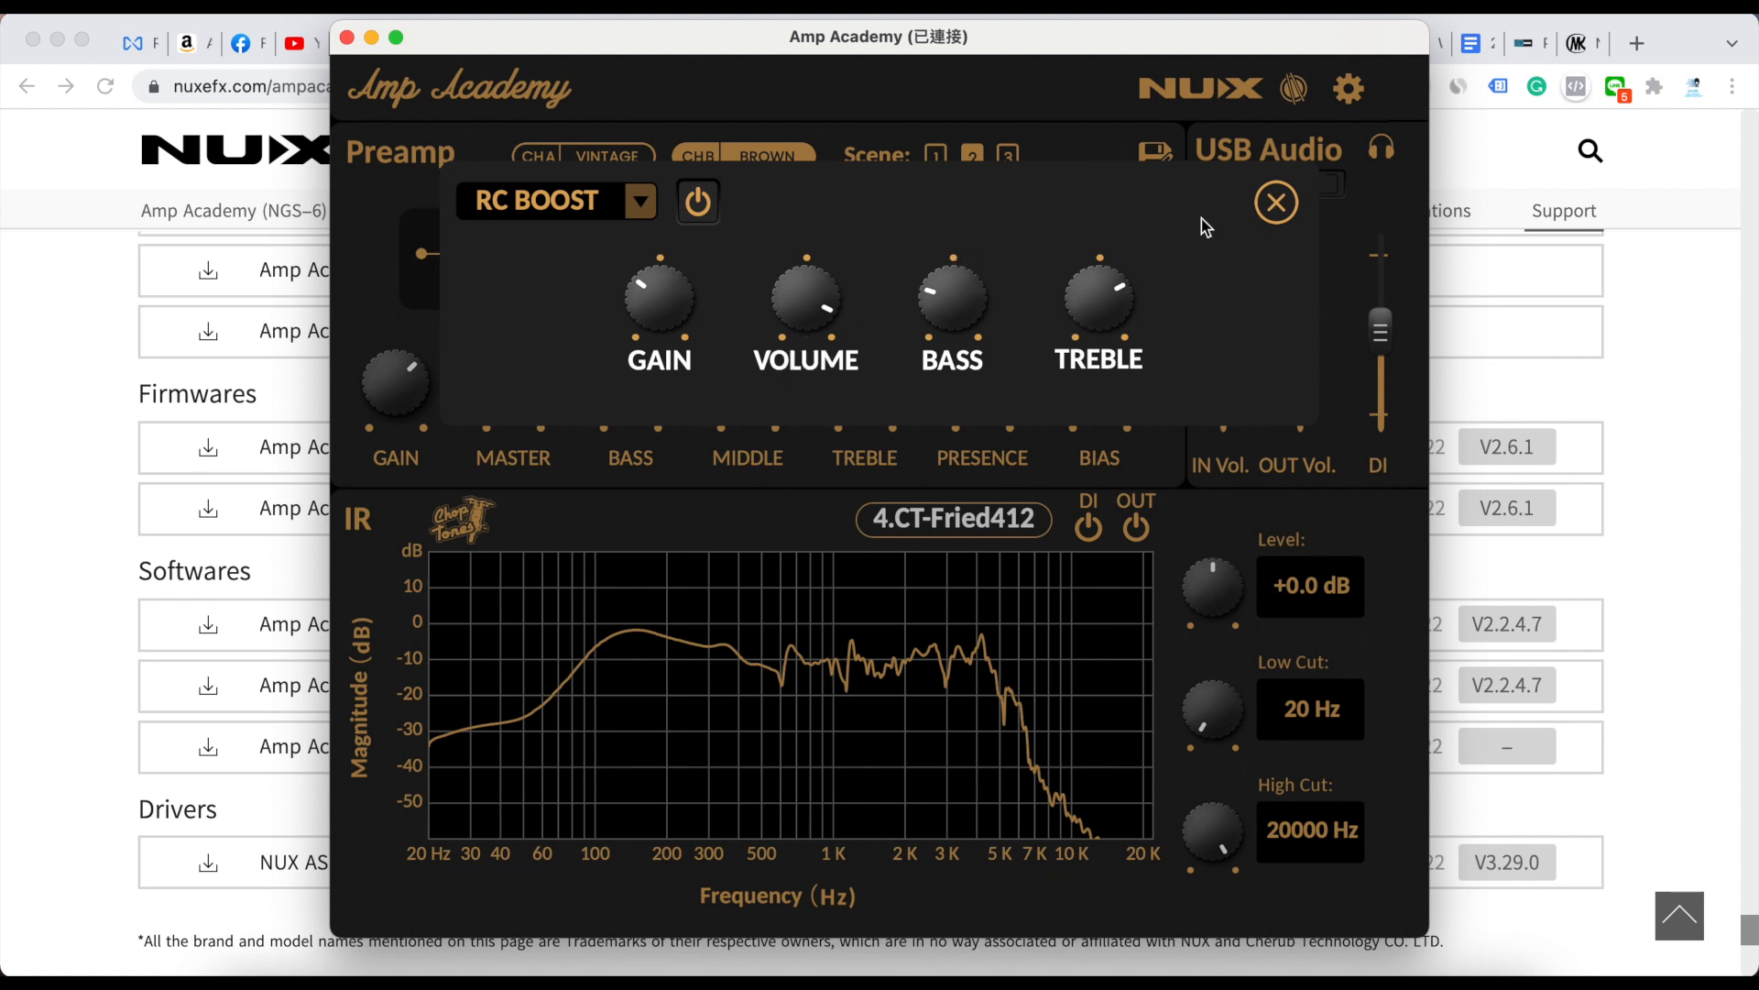
left_click(1275, 202)
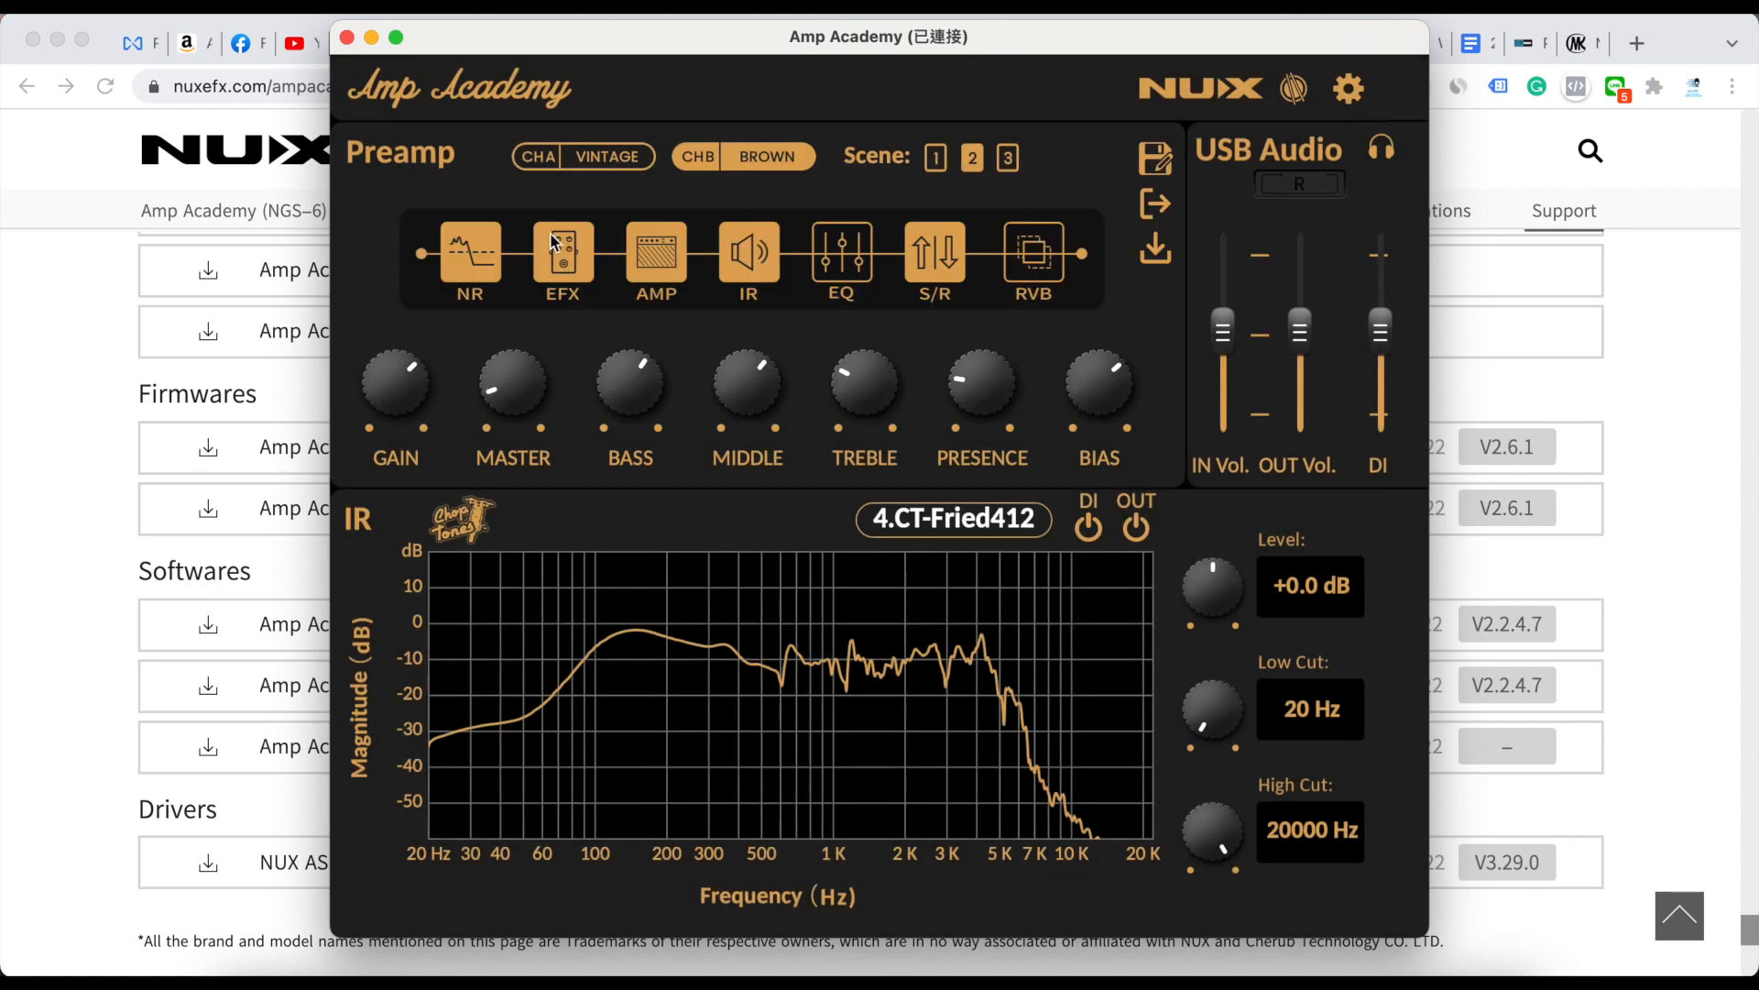
left_click(564, 253)
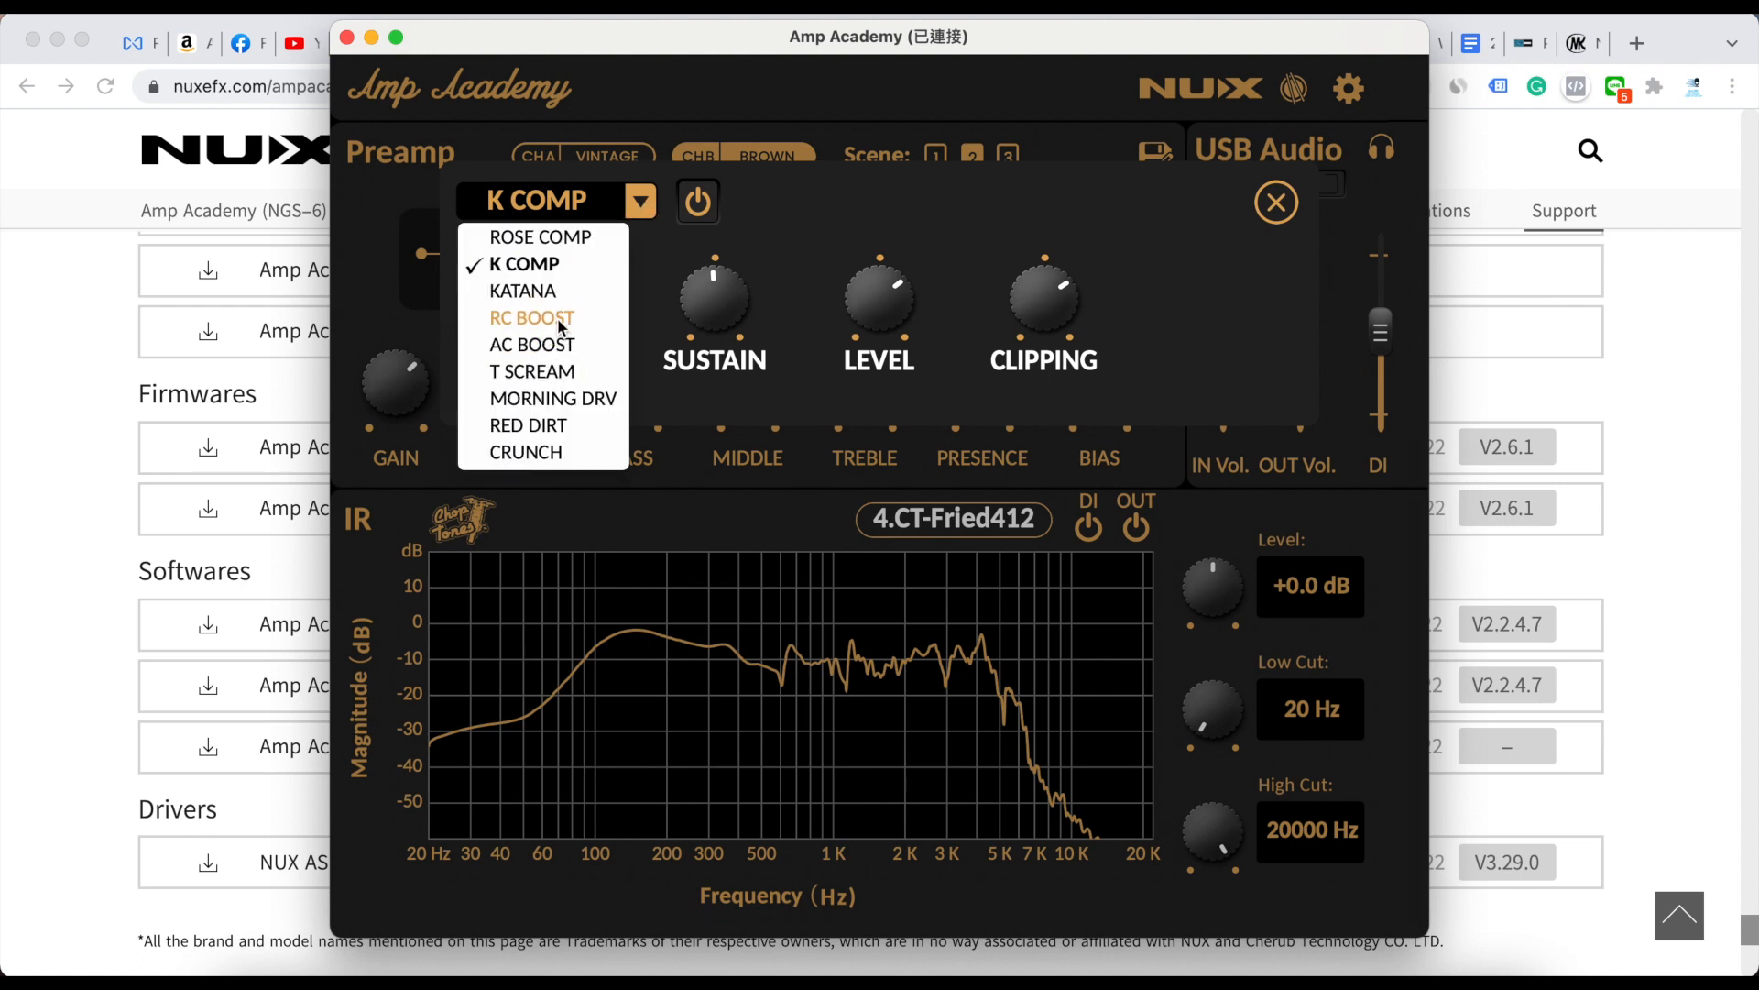
left_click(530, 318)
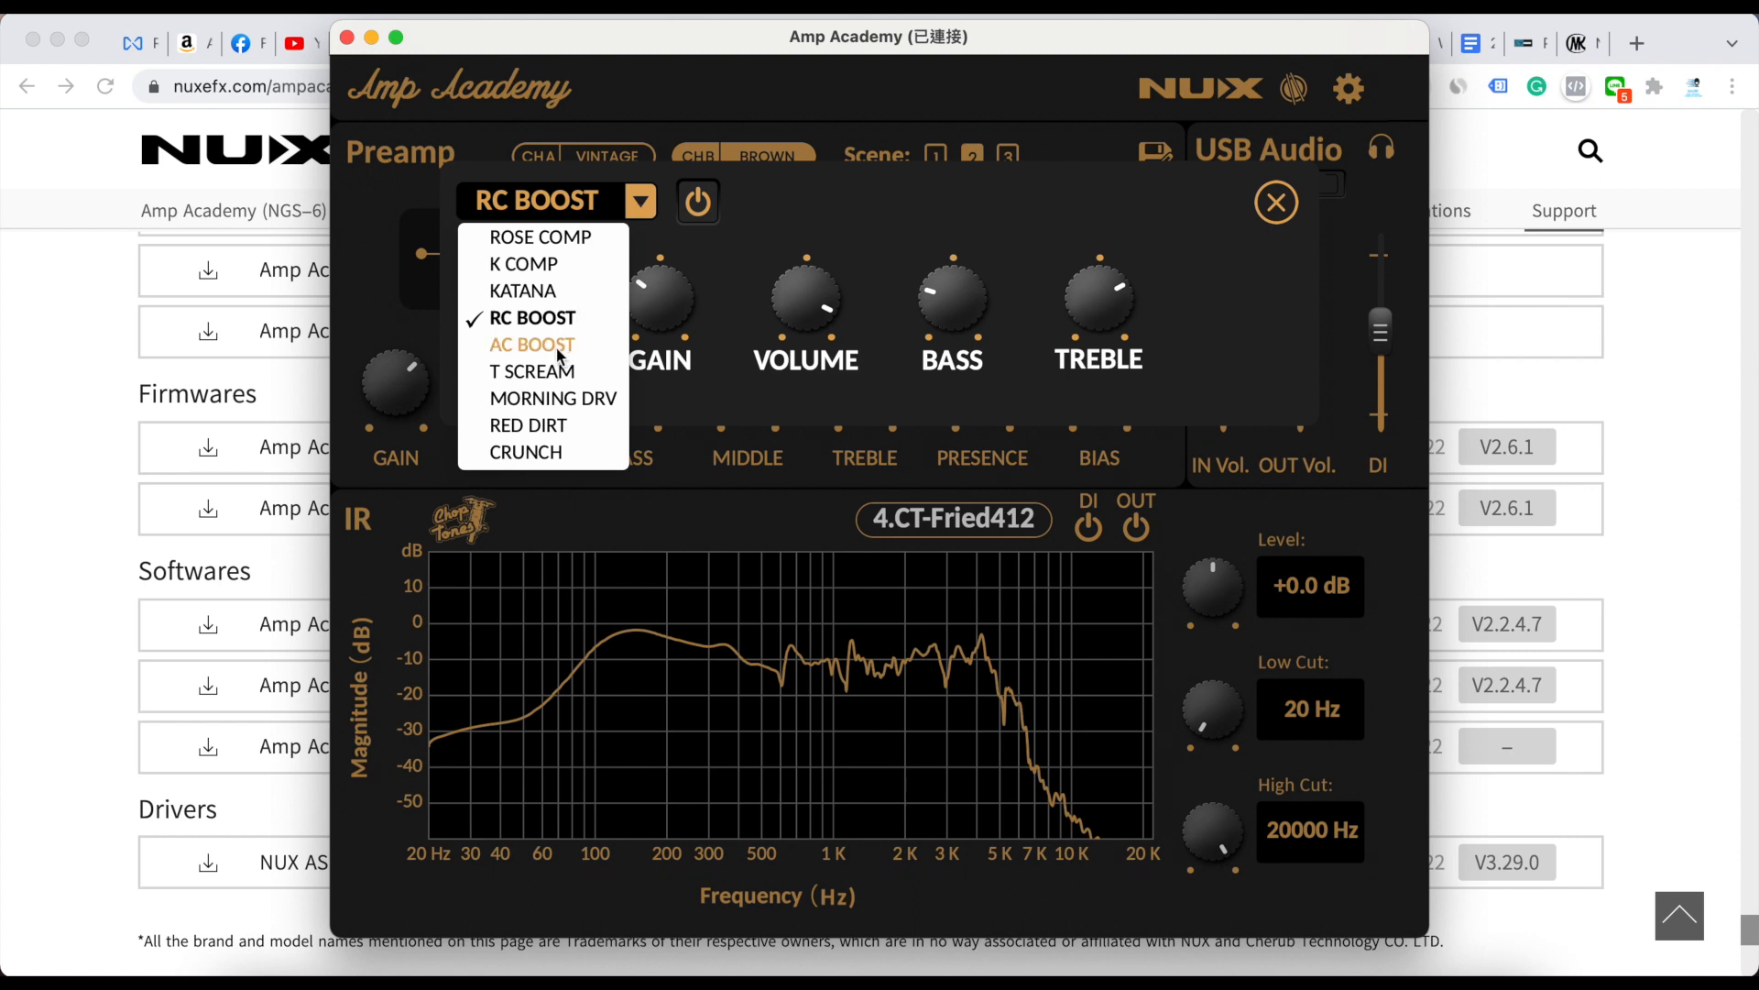
left_click(532, 345)
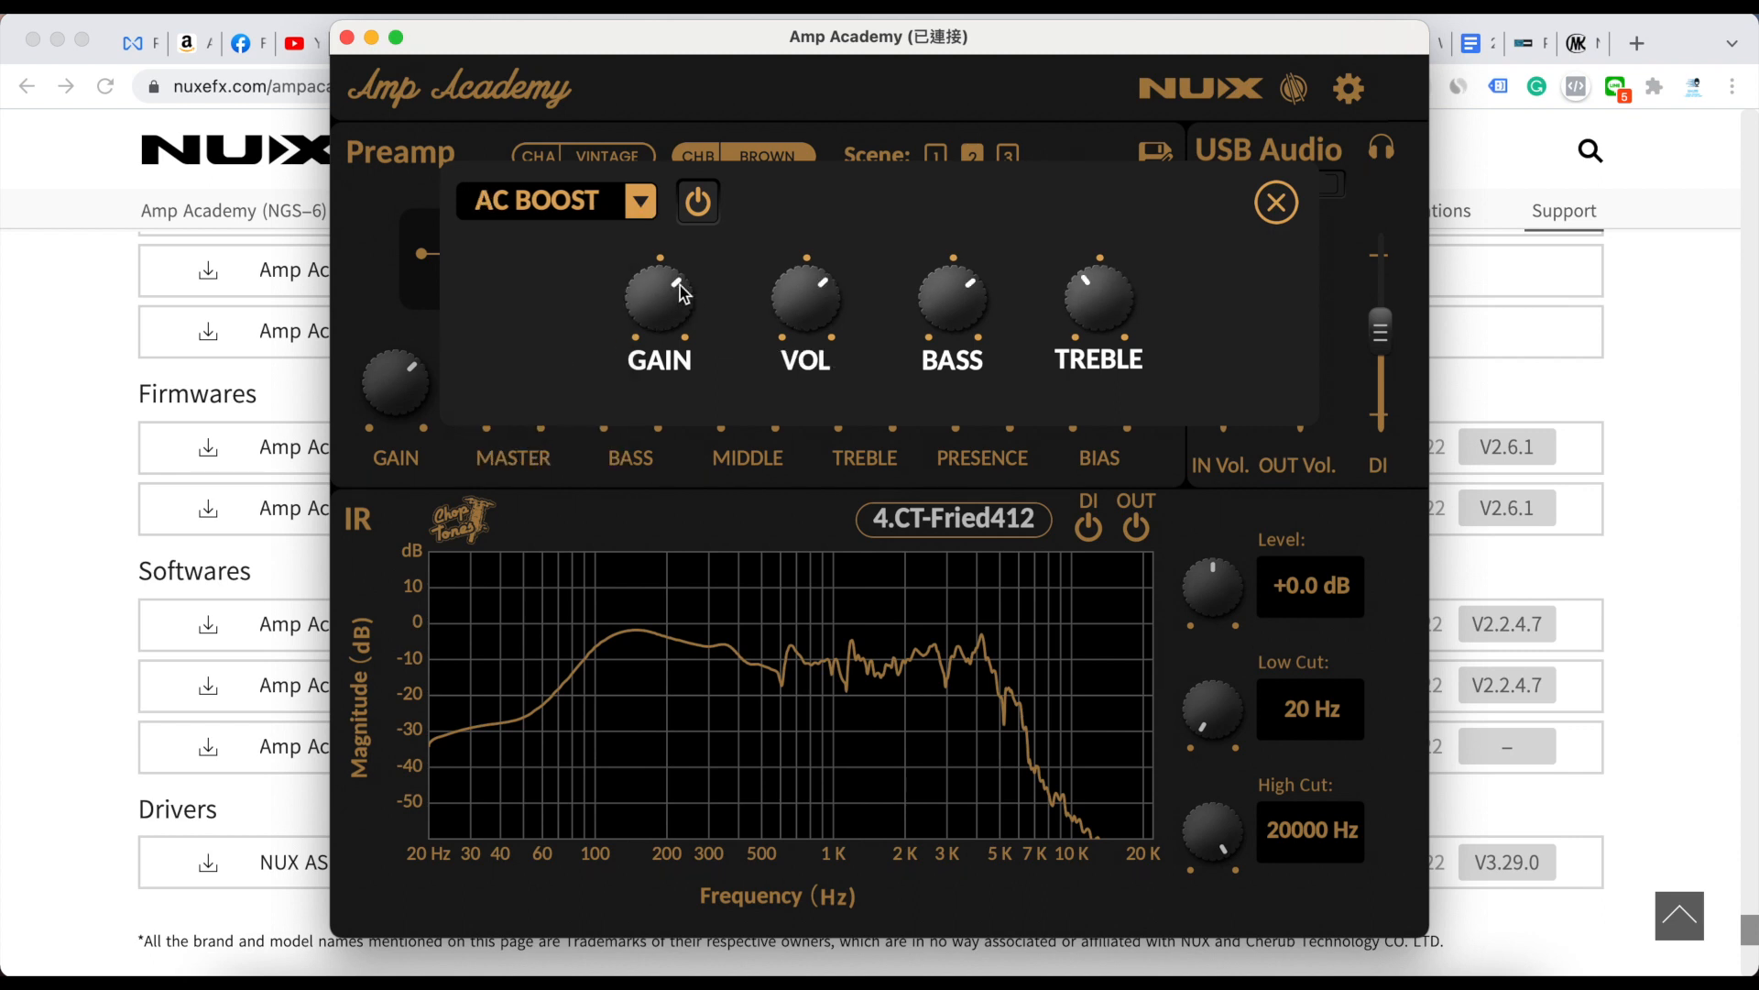
left_click(640, 201)
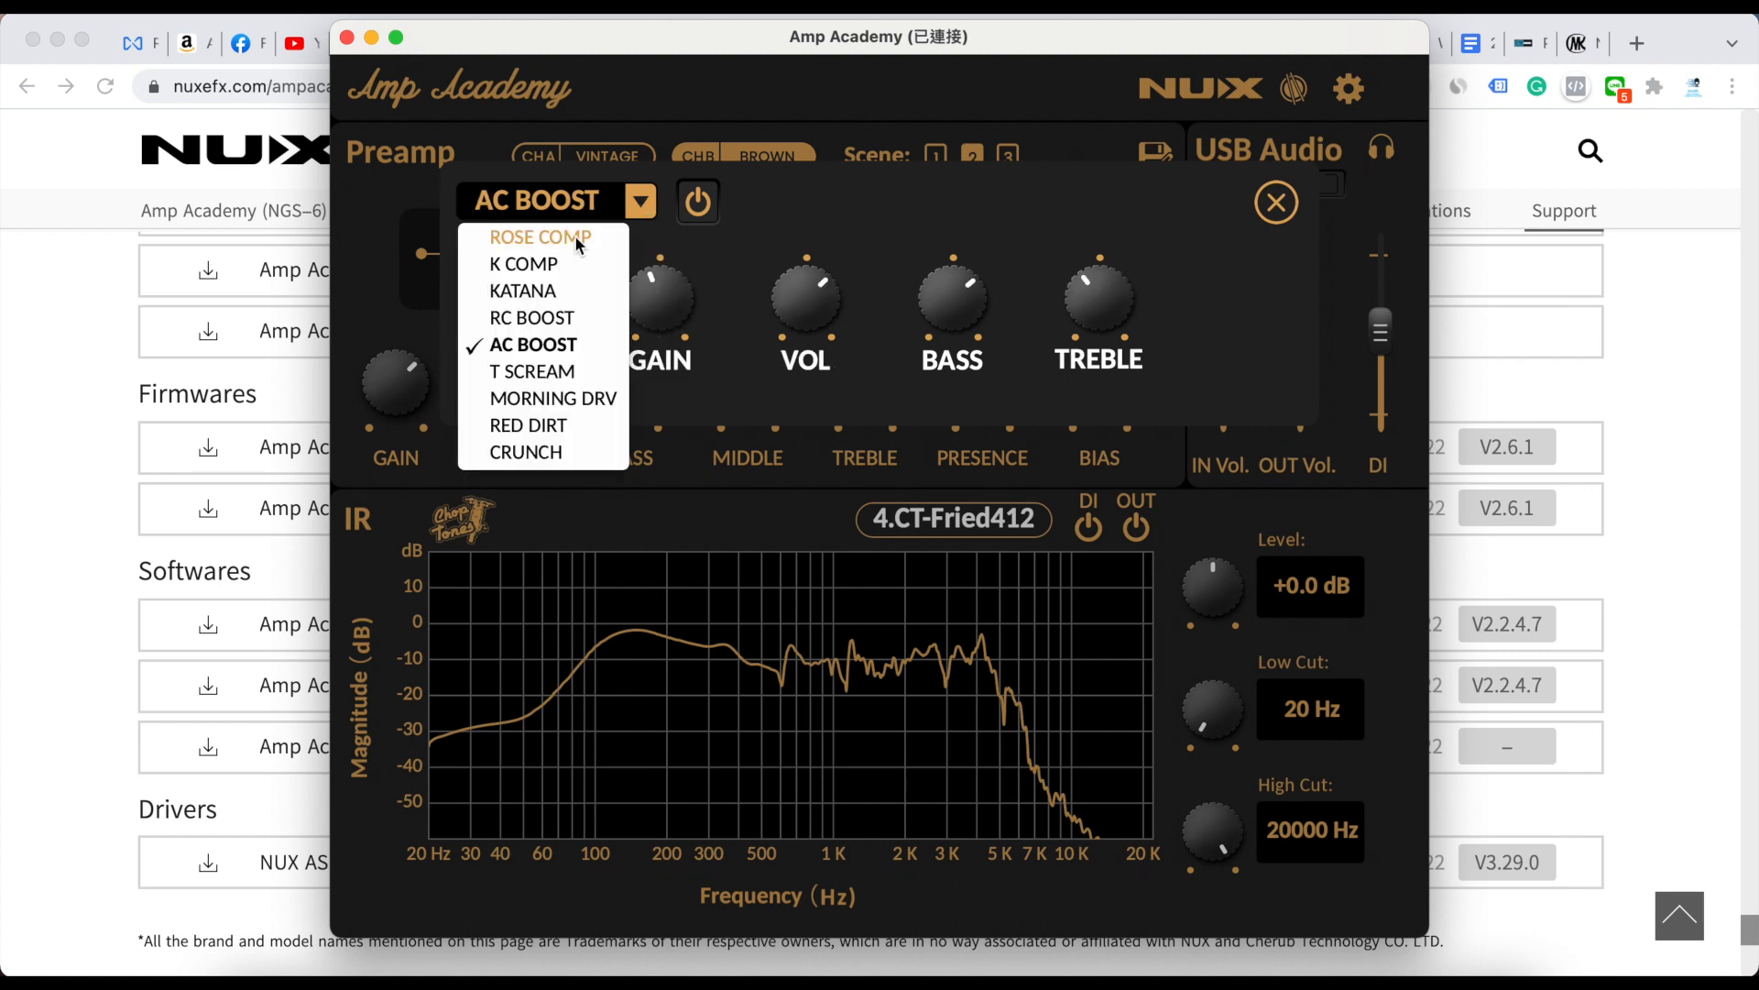
left_click(536, 344)
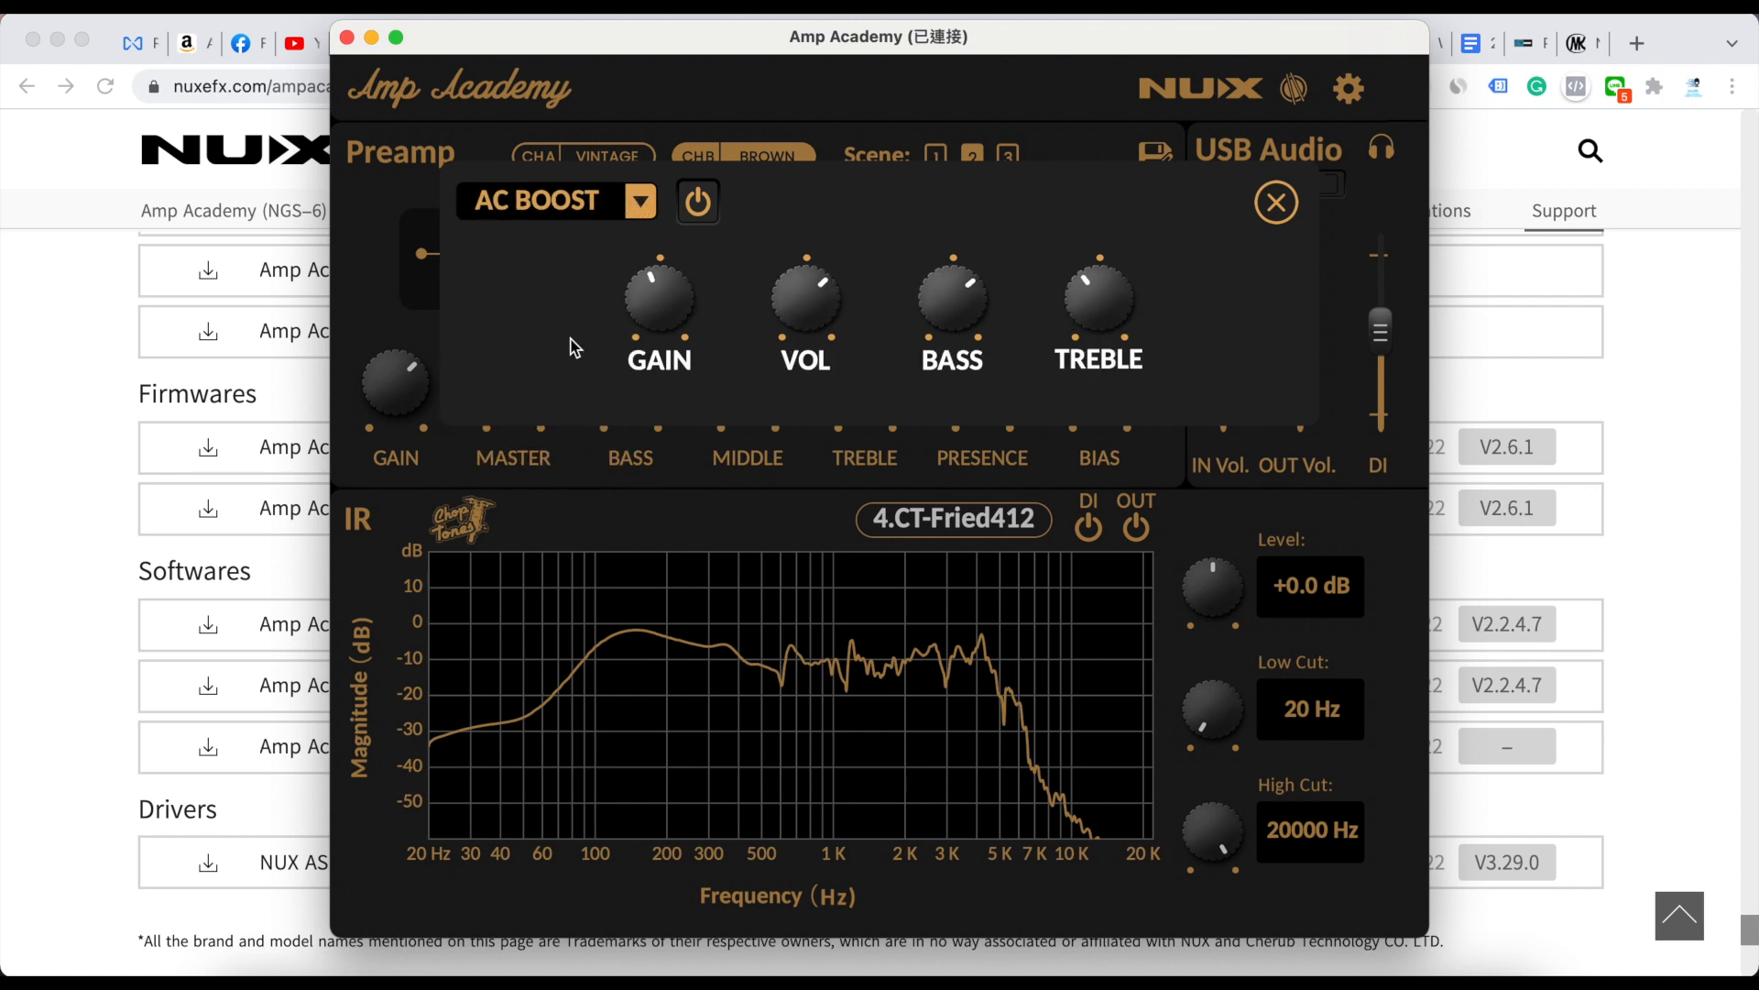
mouse_move(700, 251)
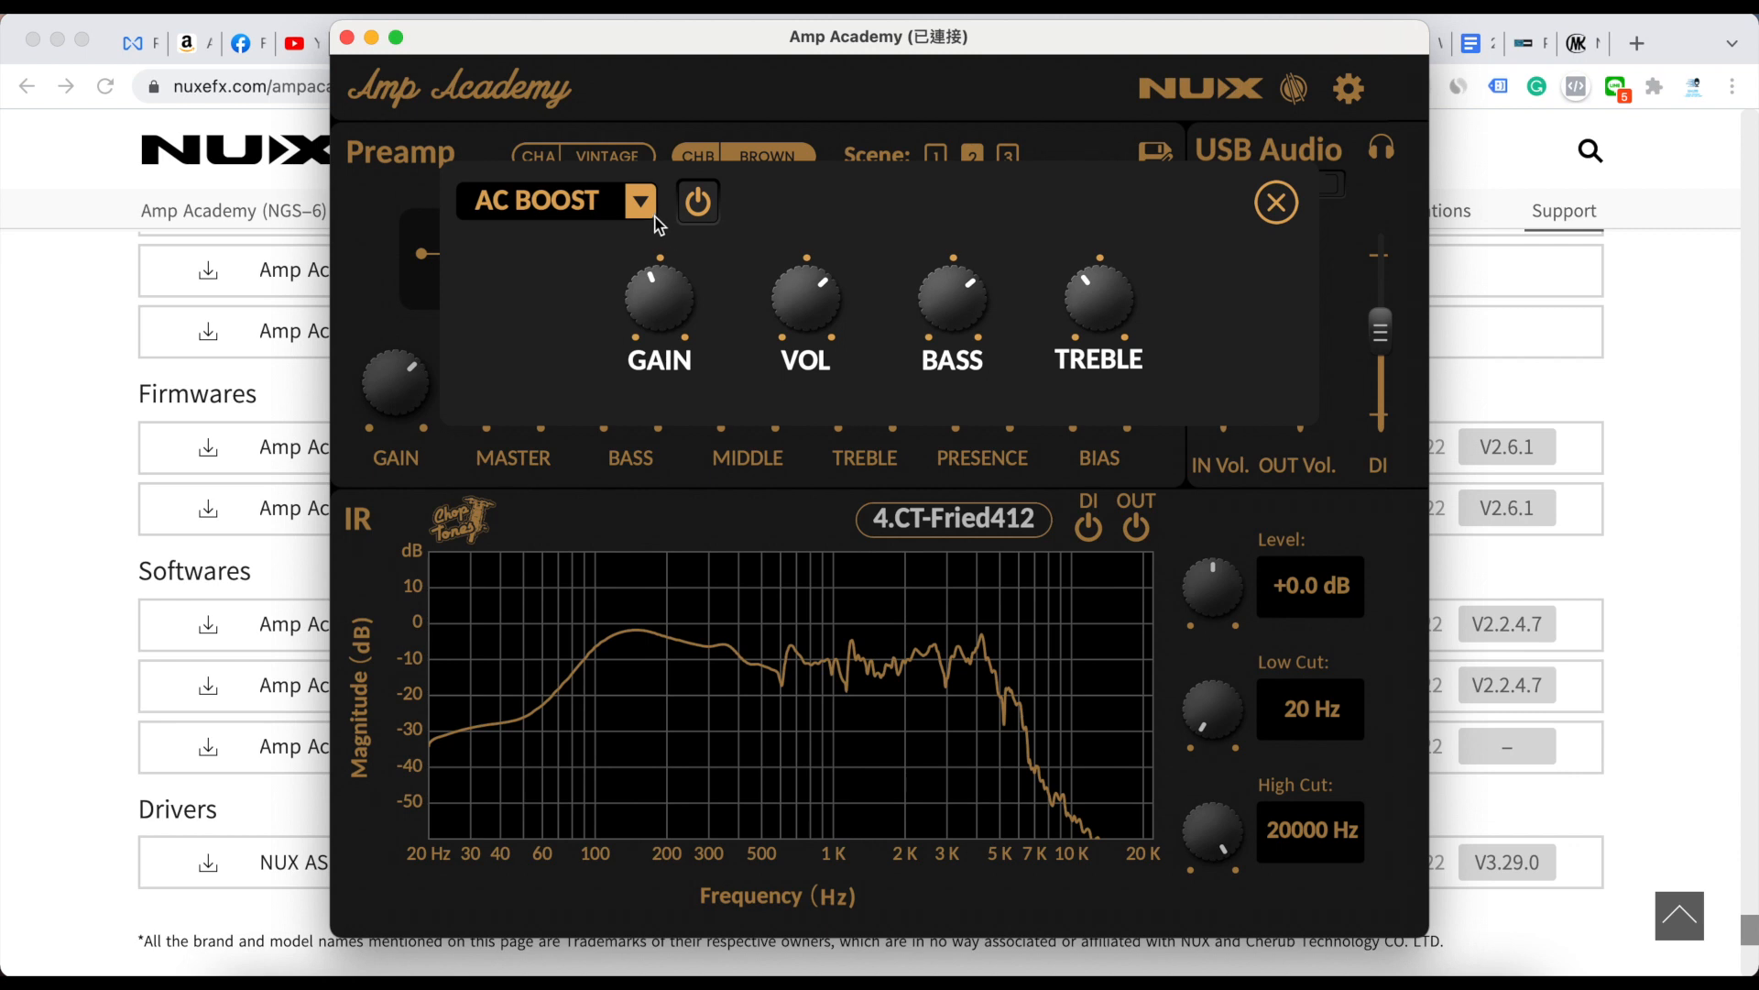
mouse_move(1276, 201)
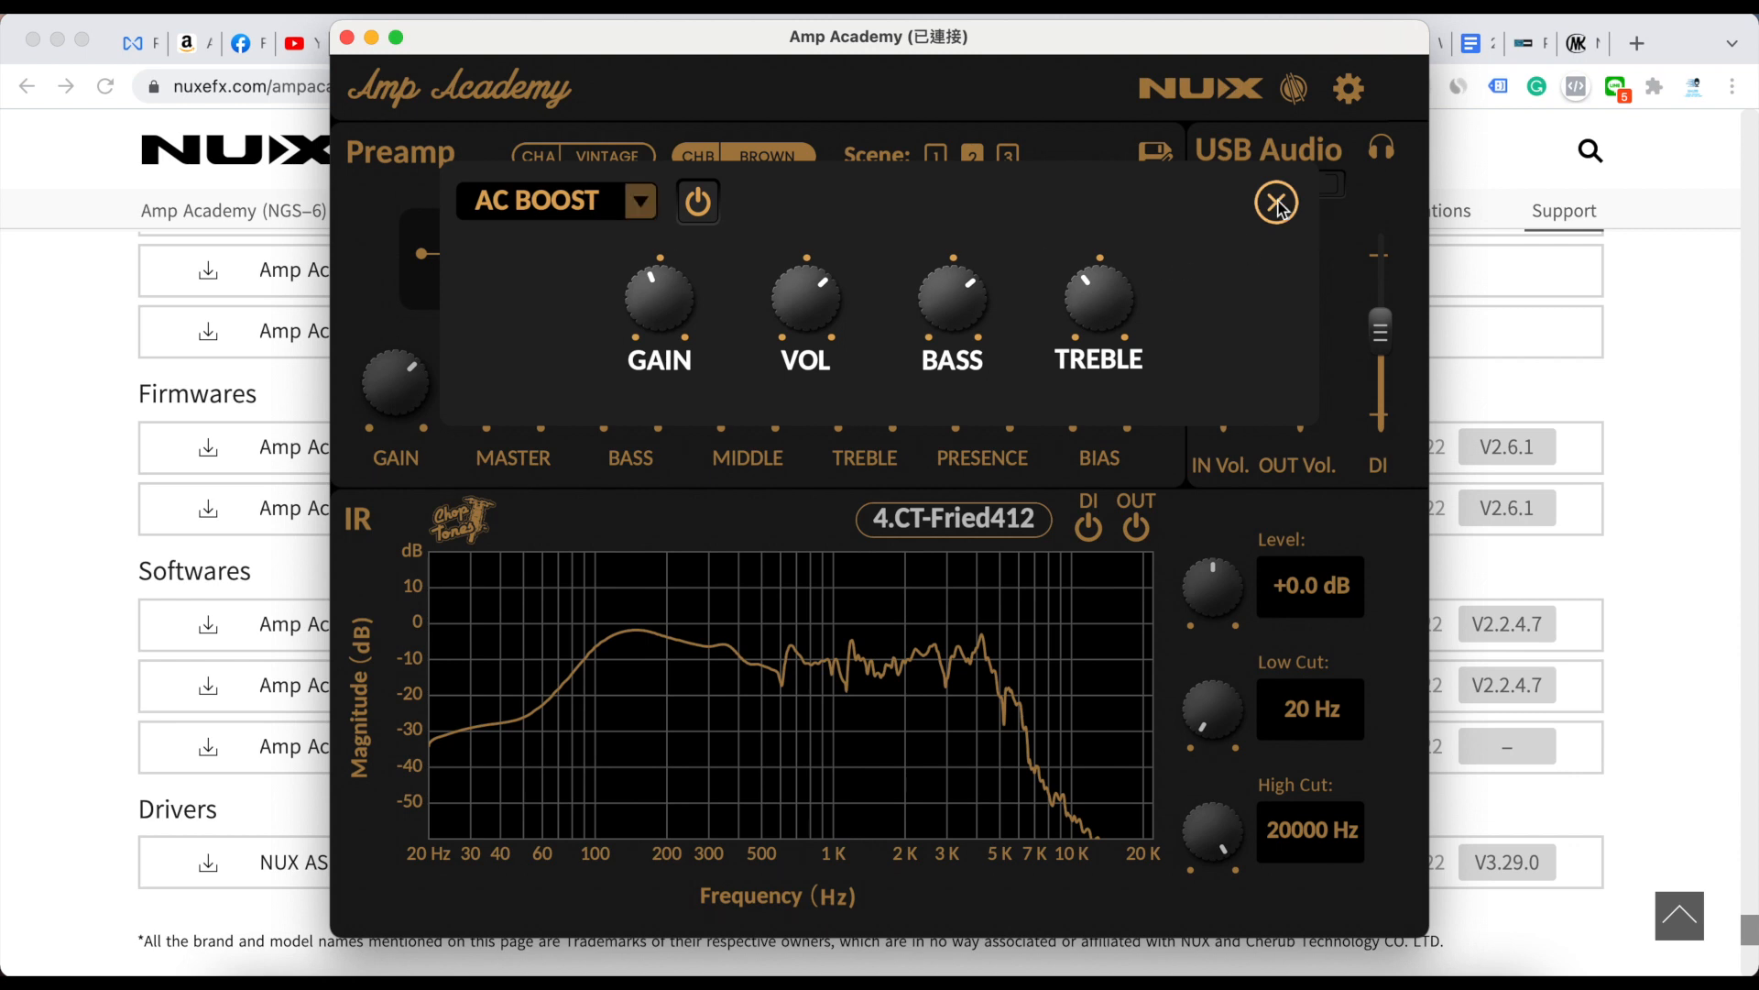
left_click(1276, 201)
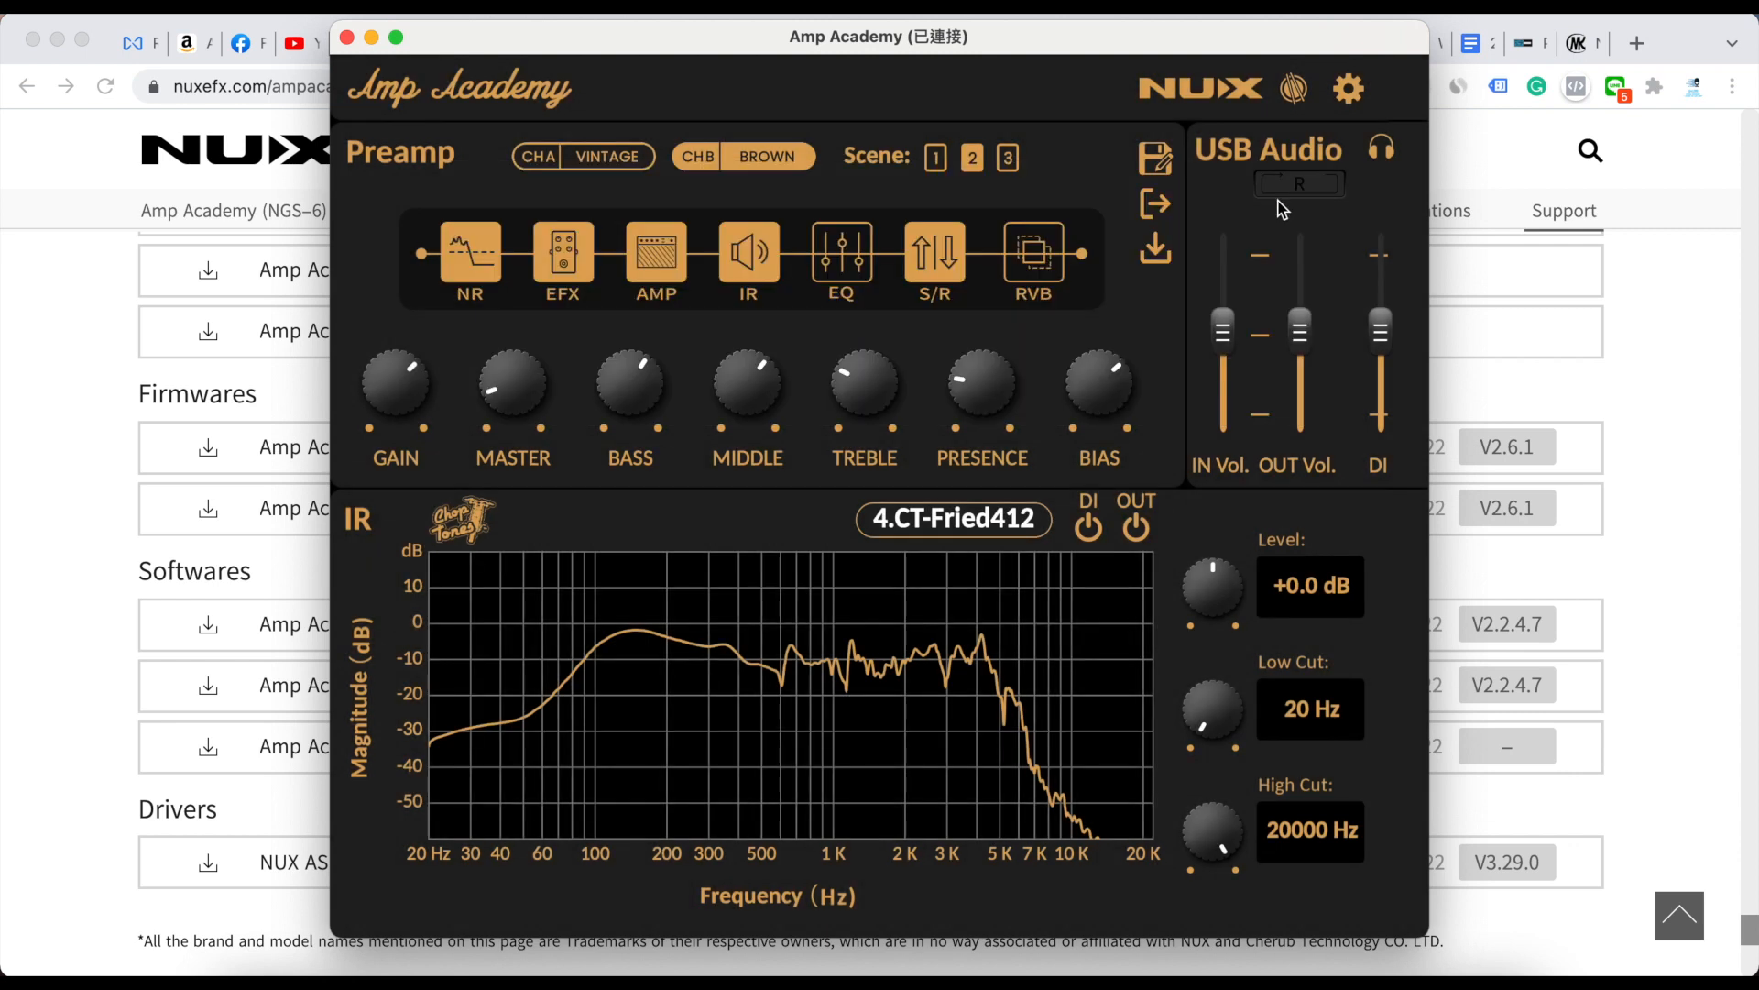
- Open the Settings dialog from the top-right gear icon
left_click(1346, 89)
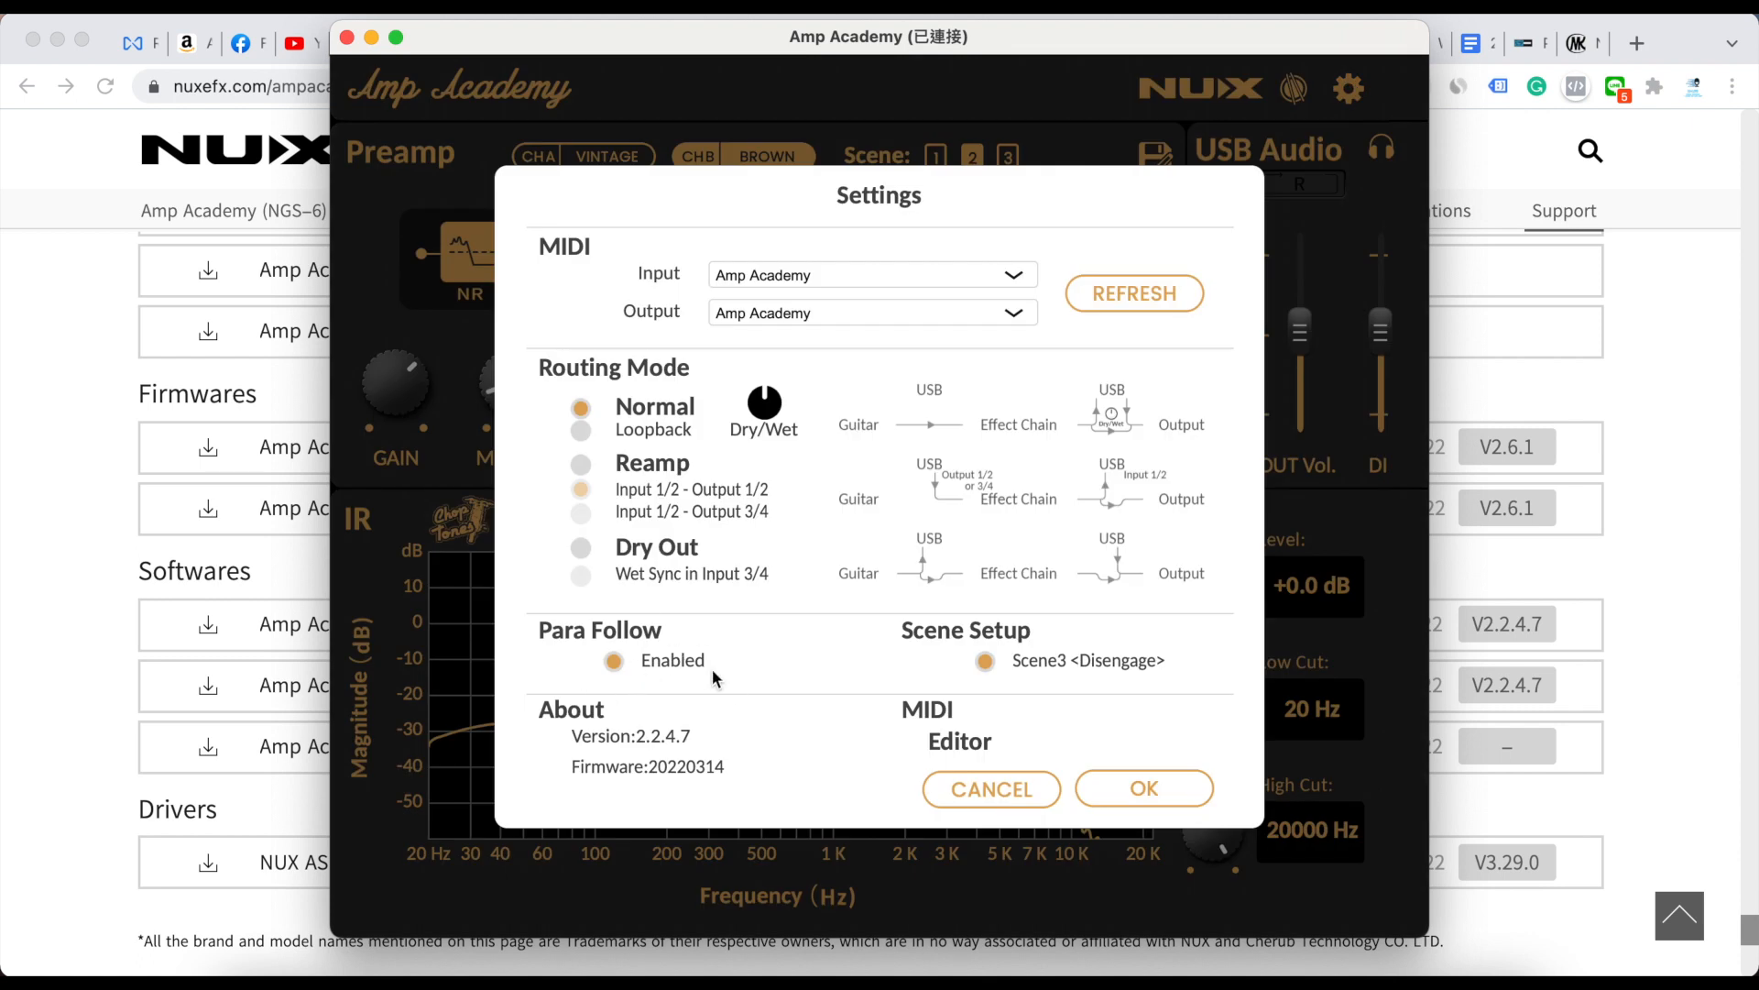
mouse_move(1074, 681)
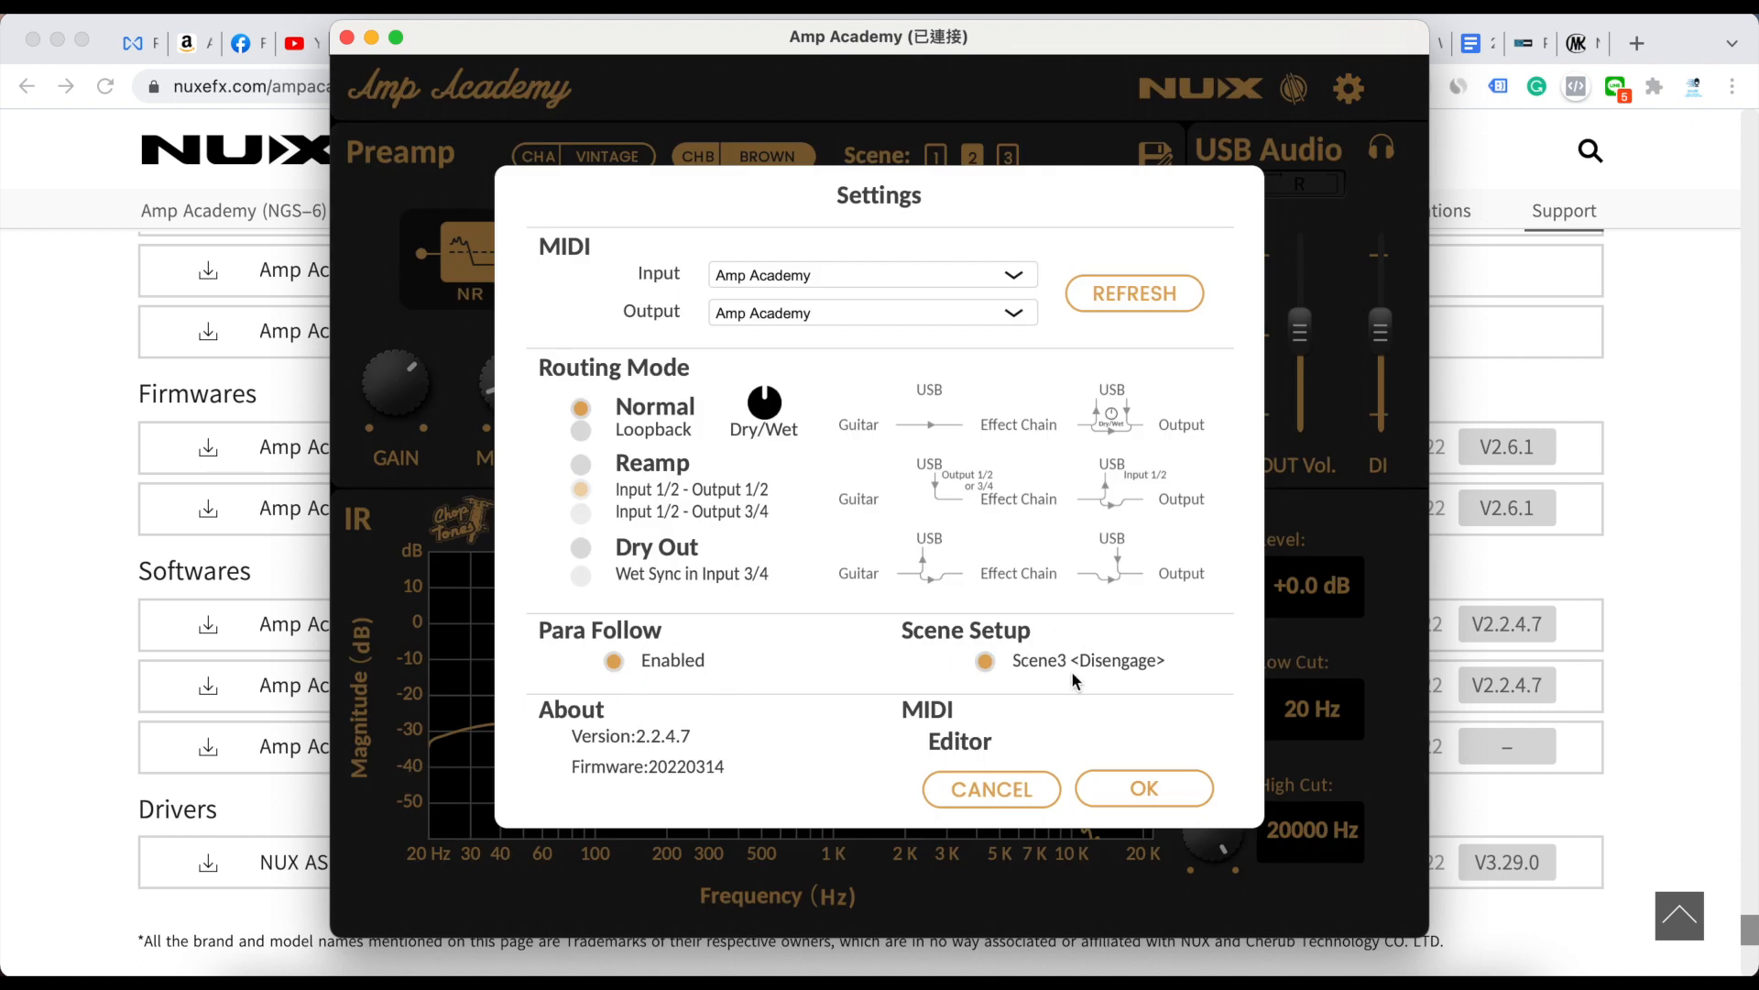
mouse_move(1100, 670)
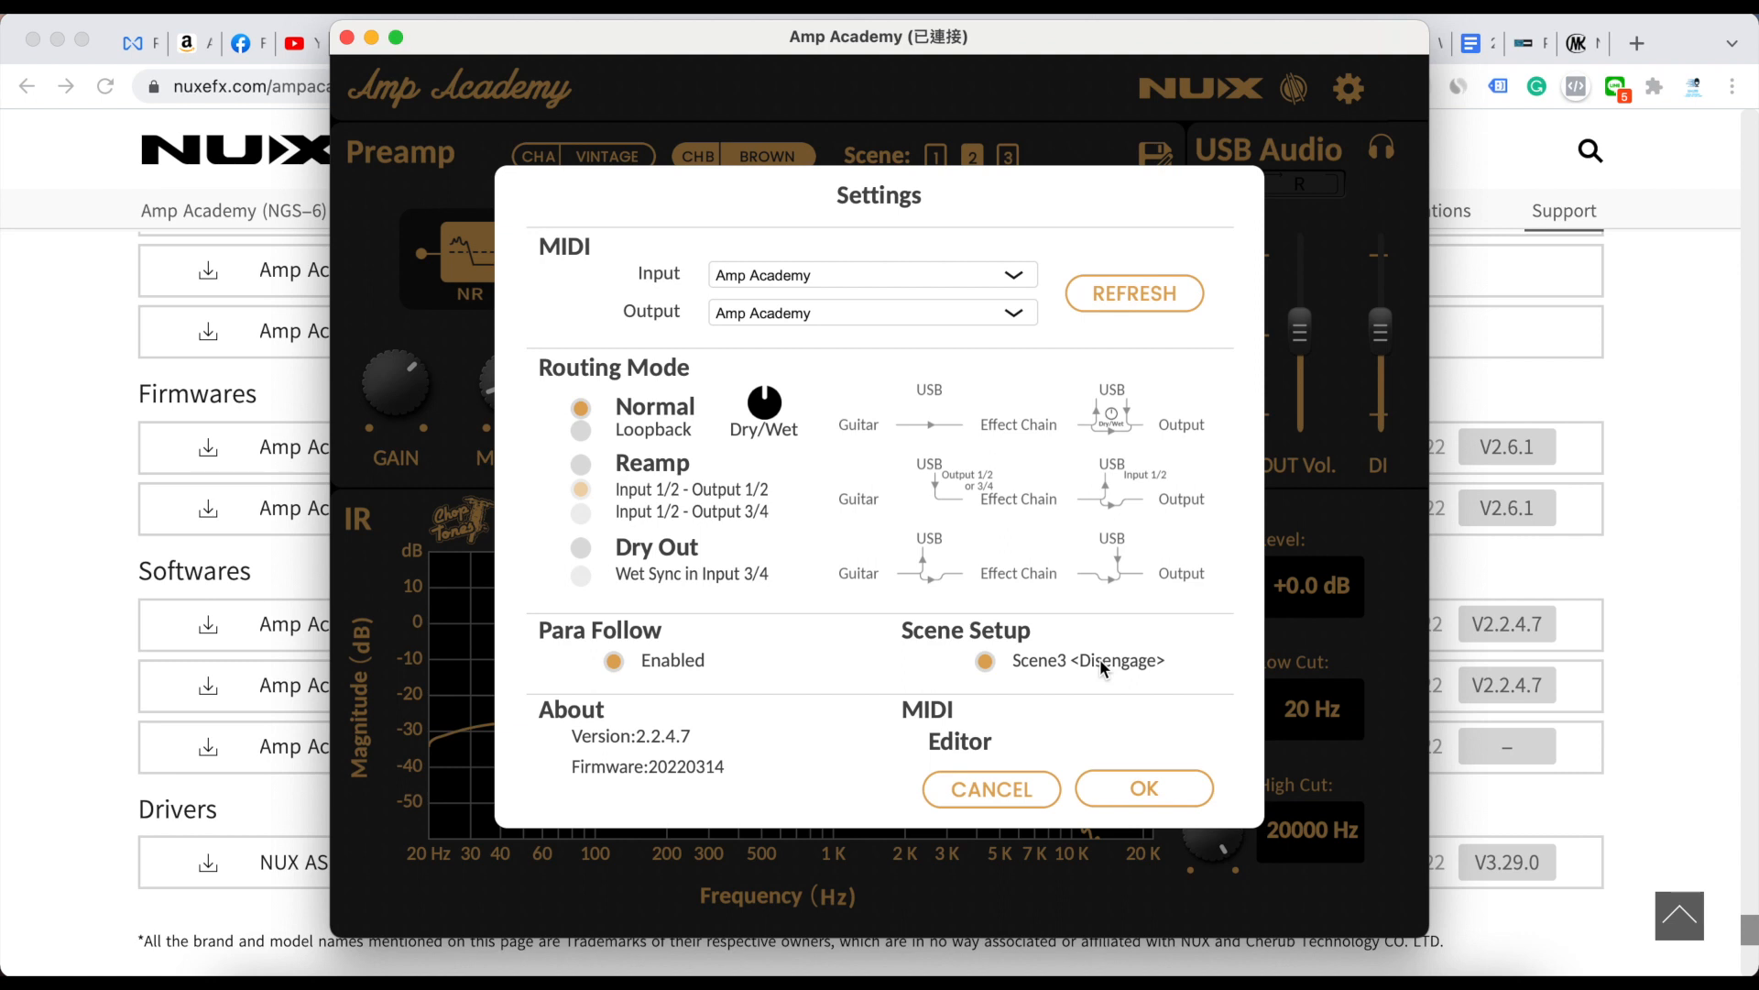
mouse_move(1036, 670)
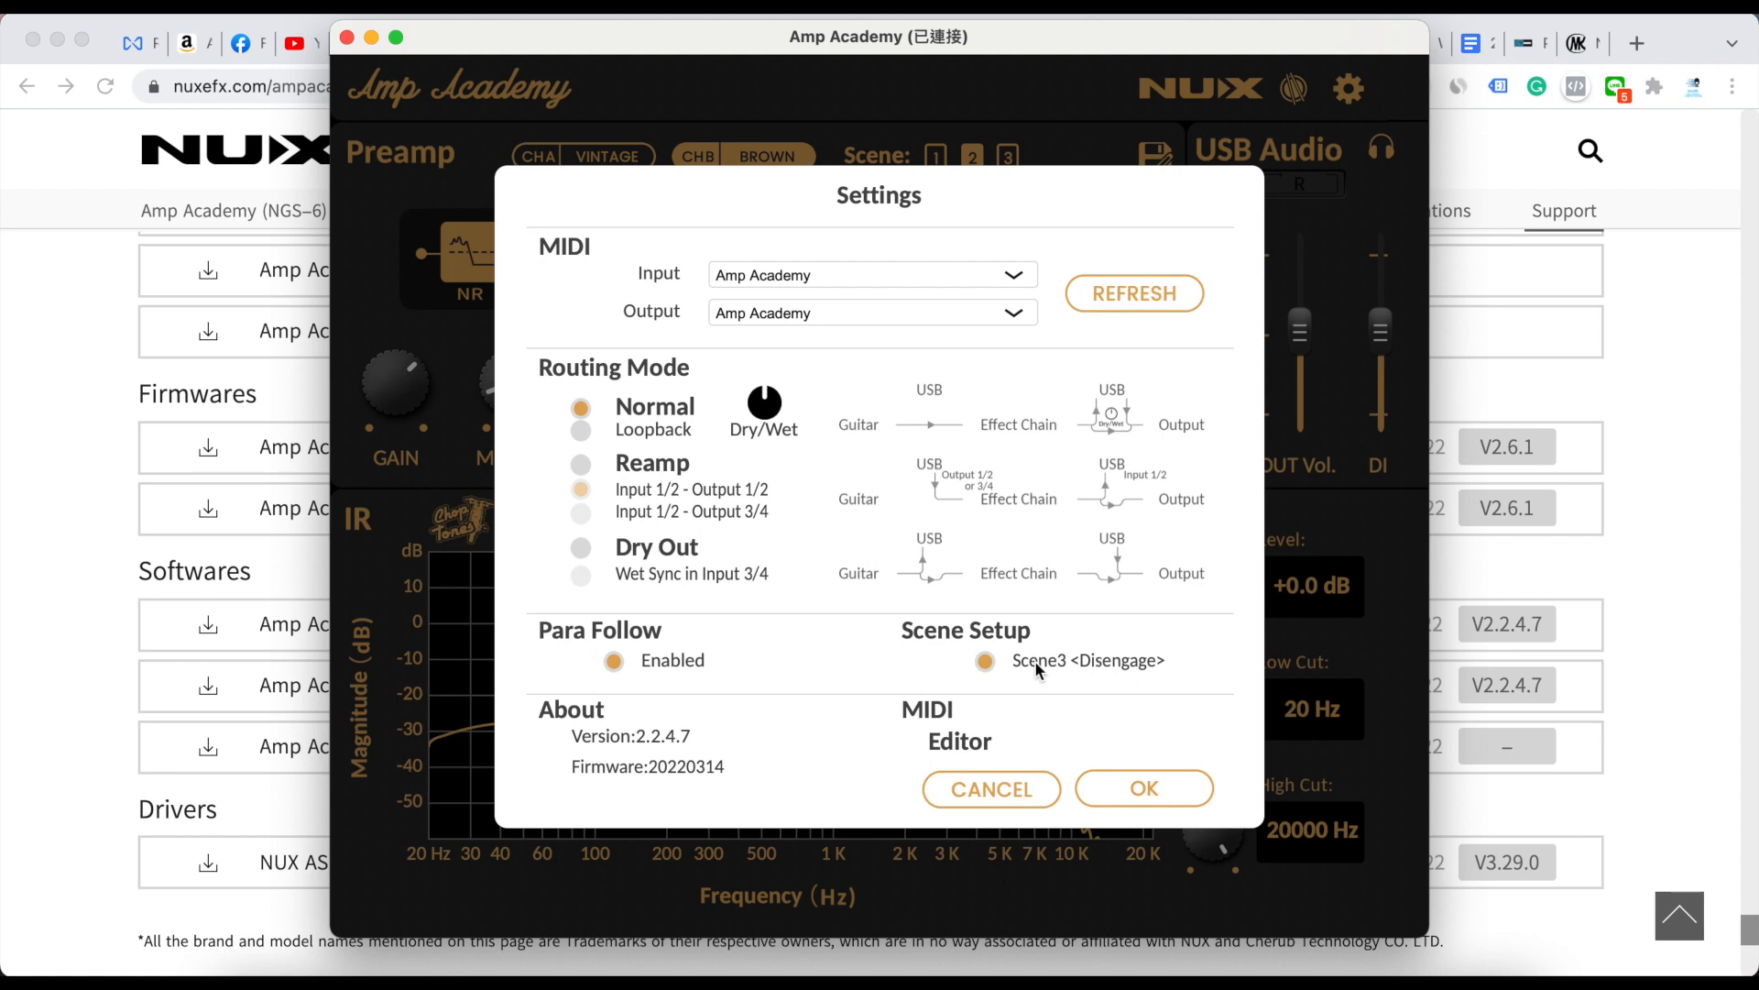
mouse_move(1080, 679)
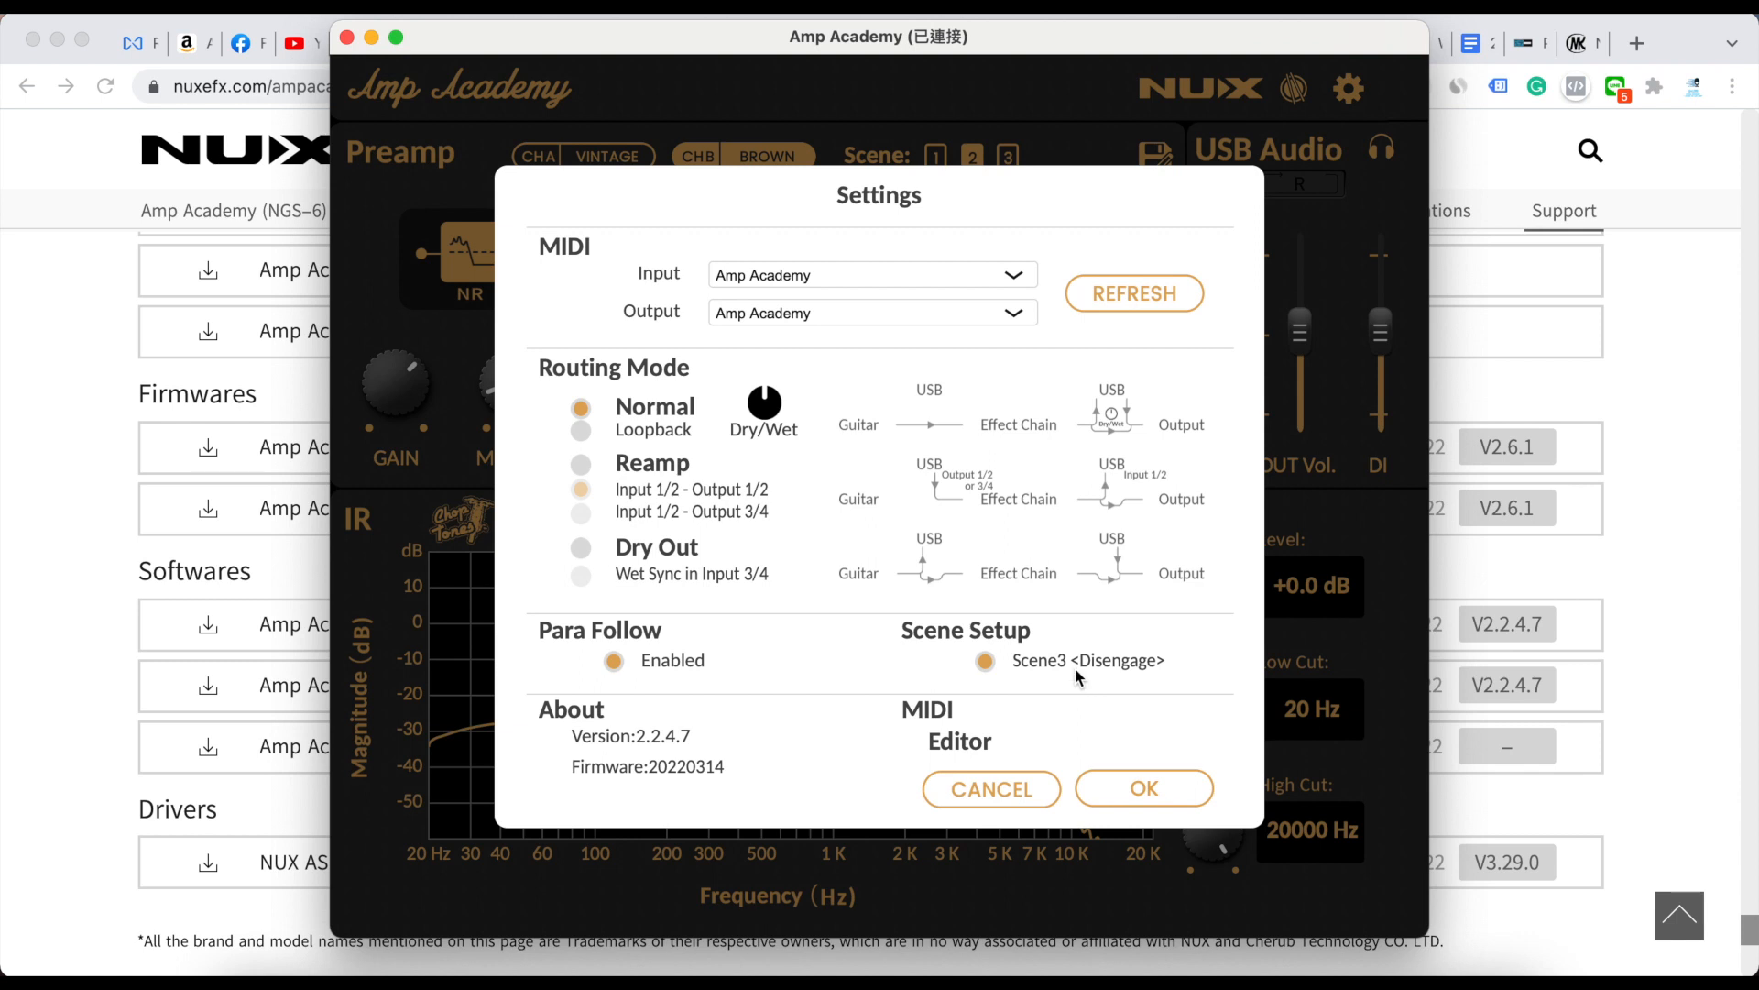
mouse_move(1105, 678)
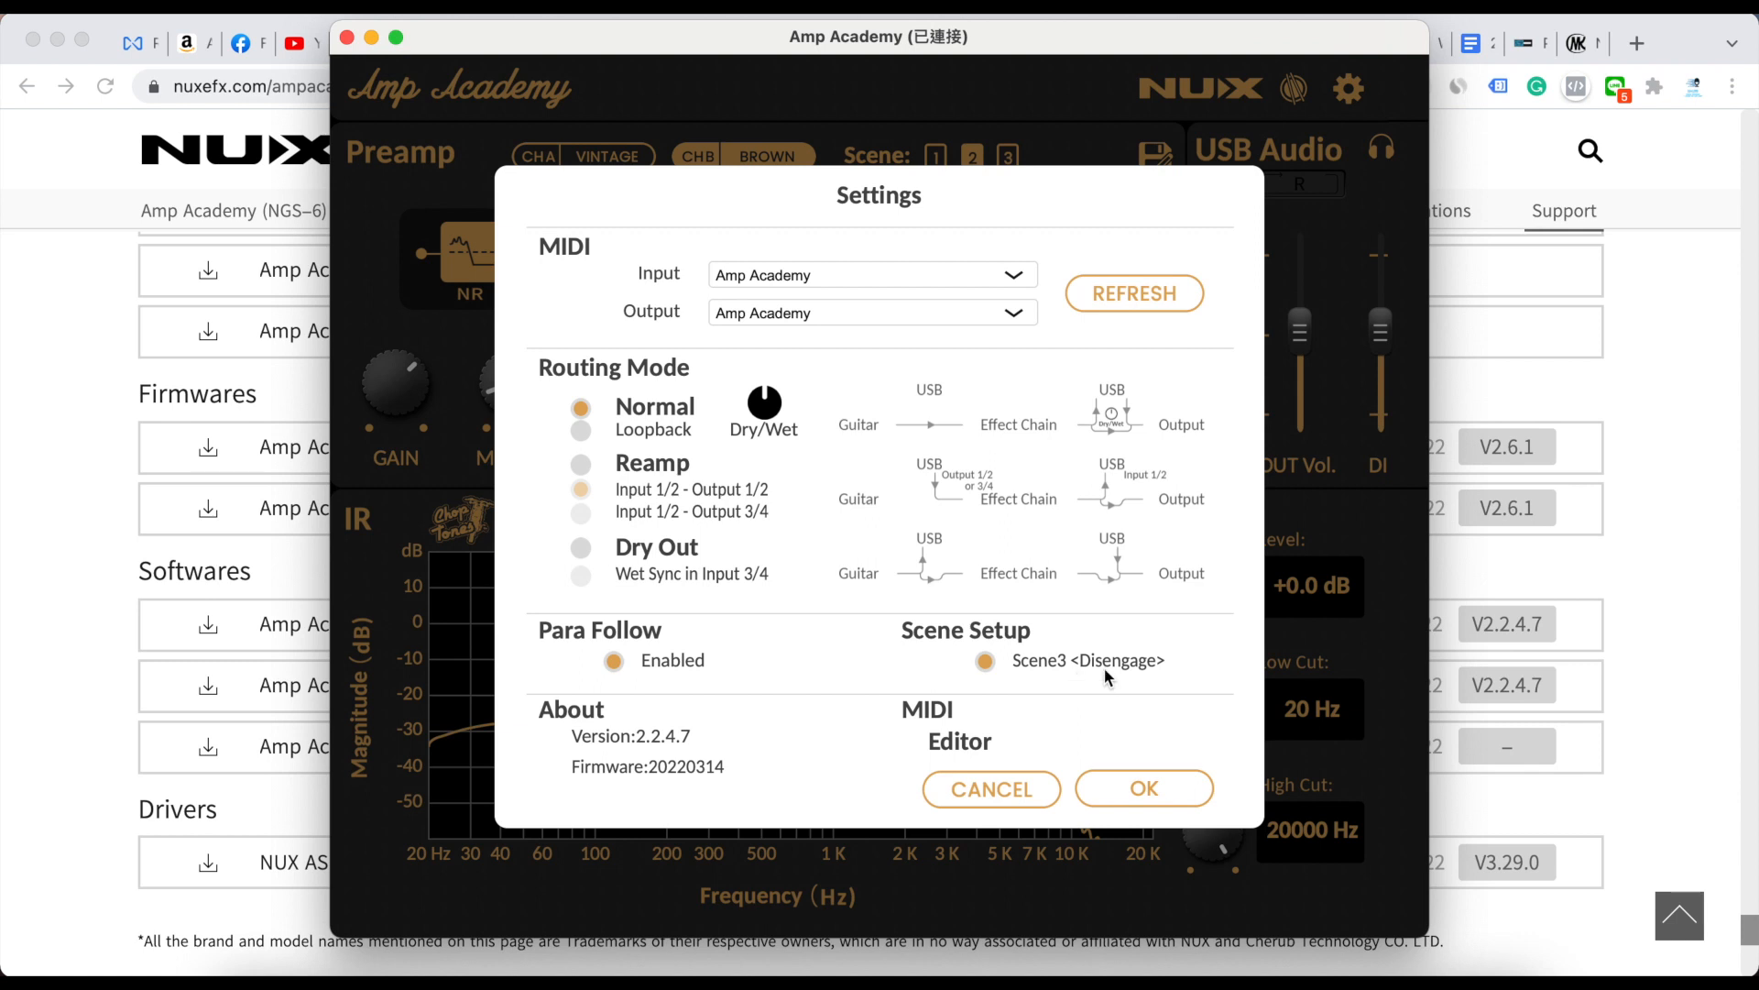
mouse_move(985, 679)
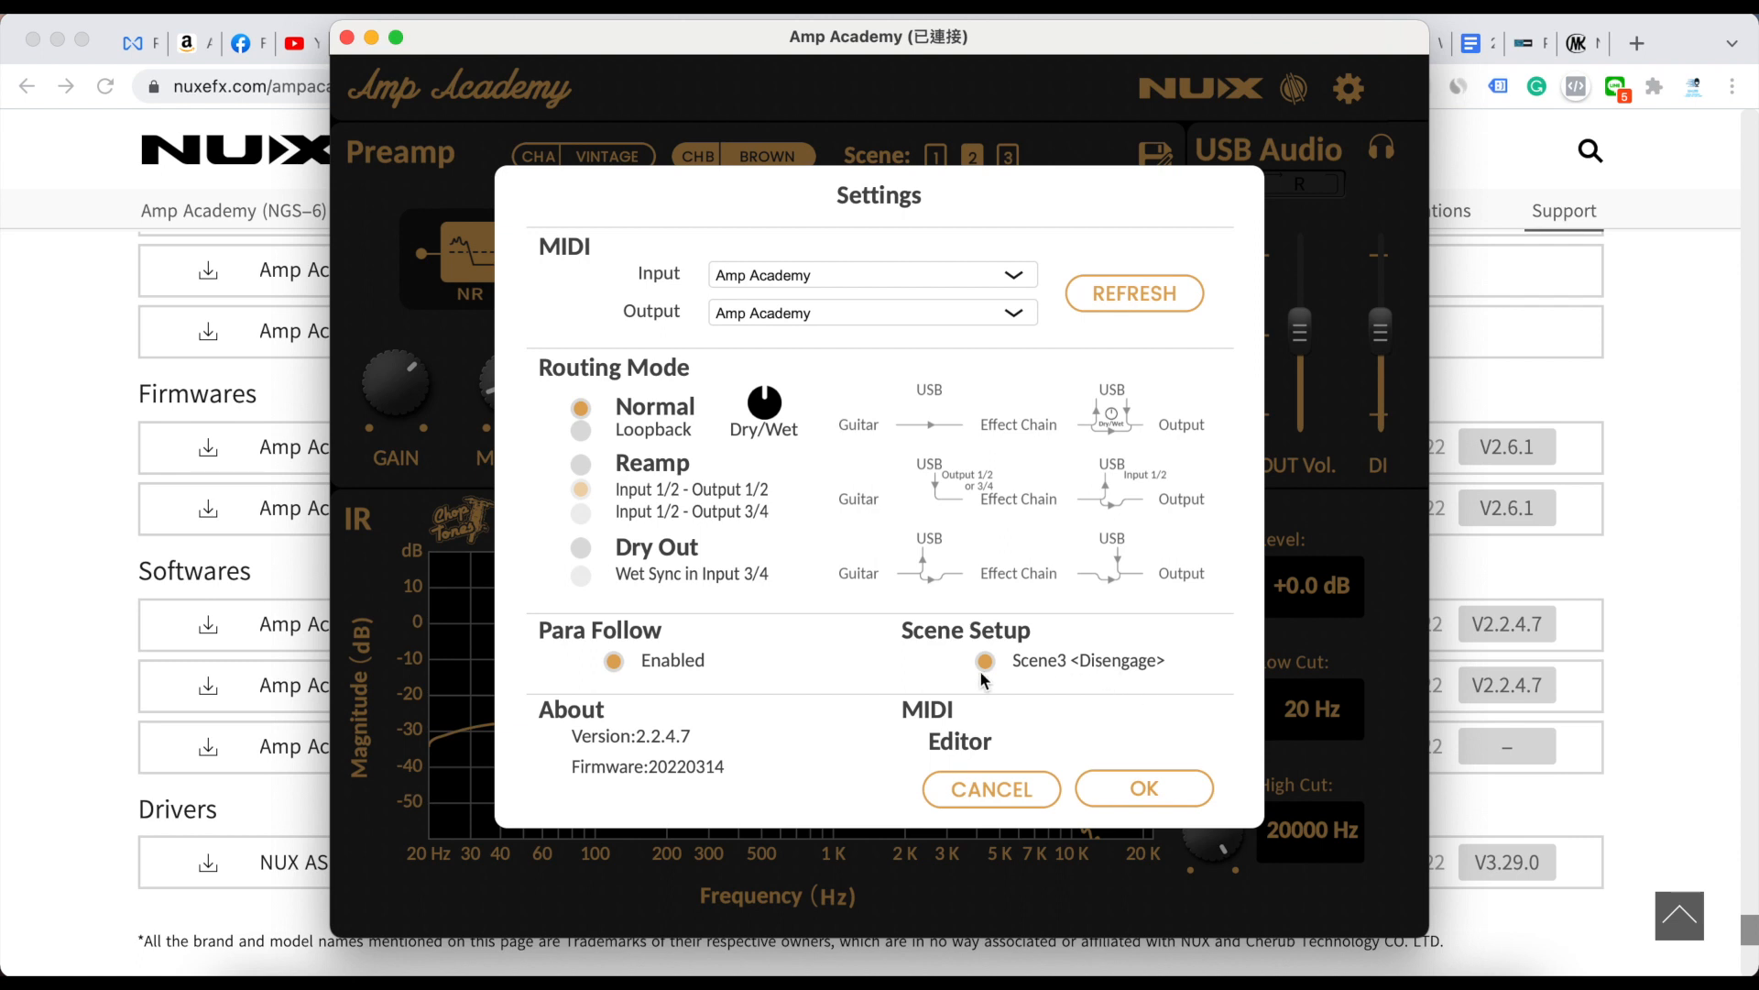
mouse_move(943, 718)
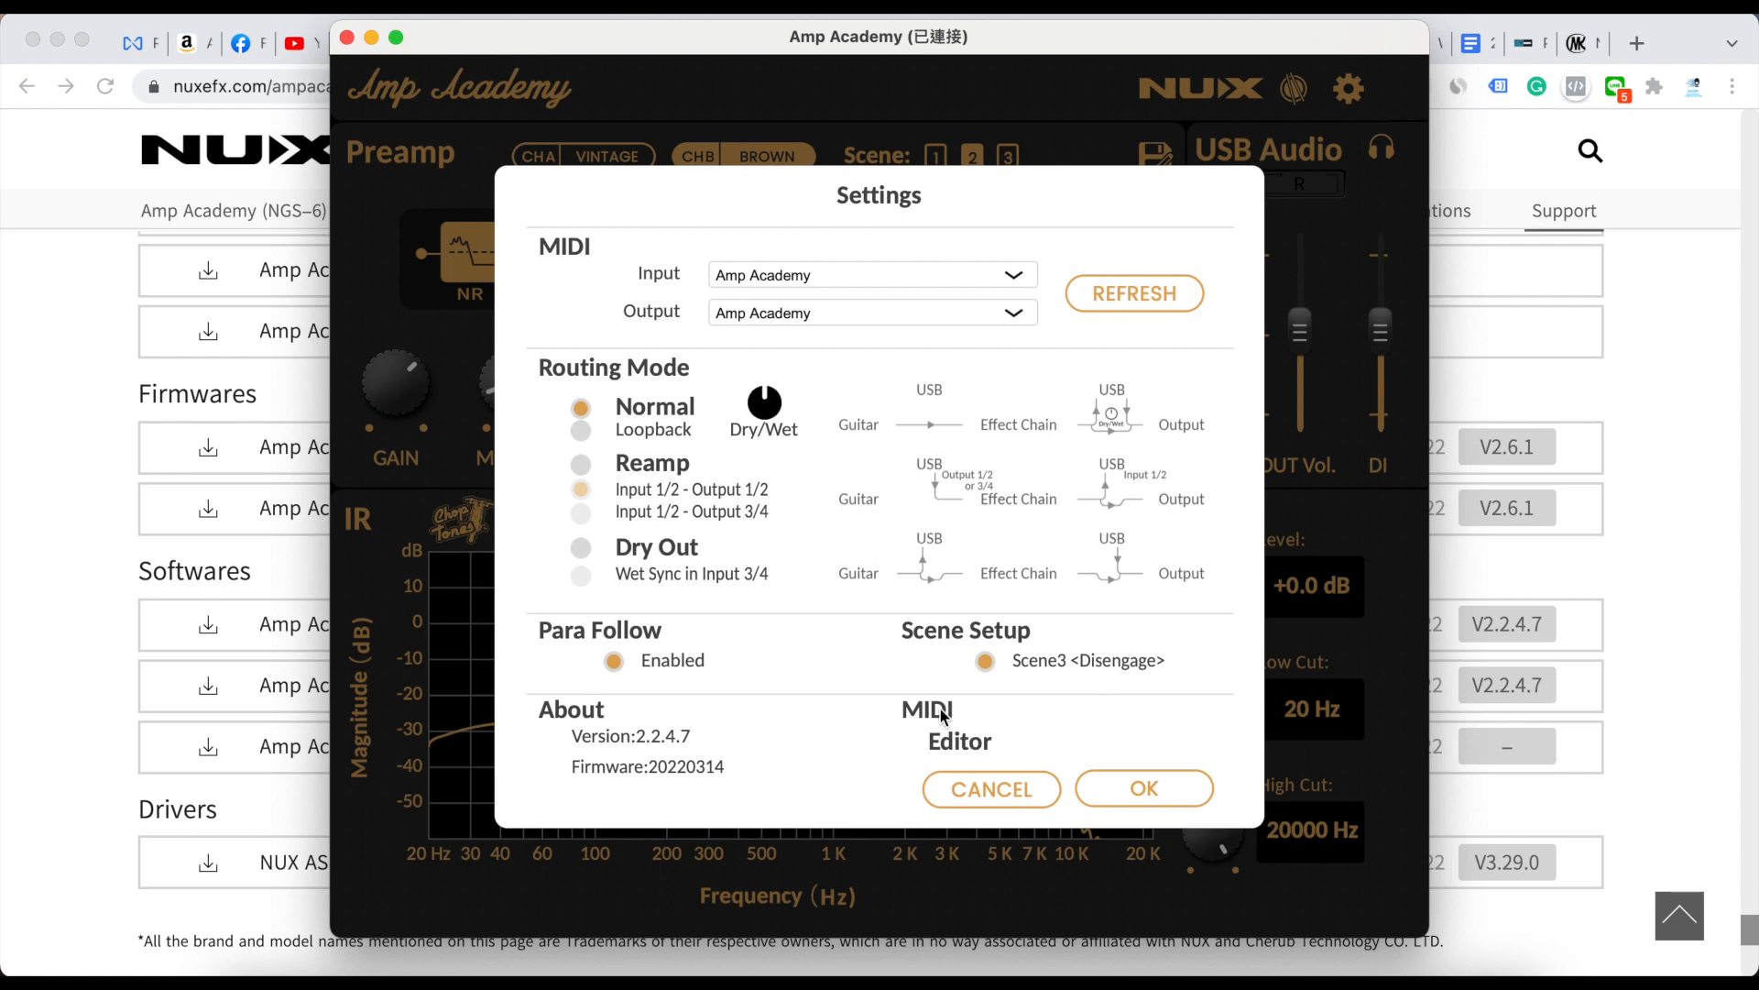
- Open the MIDI Editor from Settings to show each block's original and new CC numbers
left_click(960, 725)
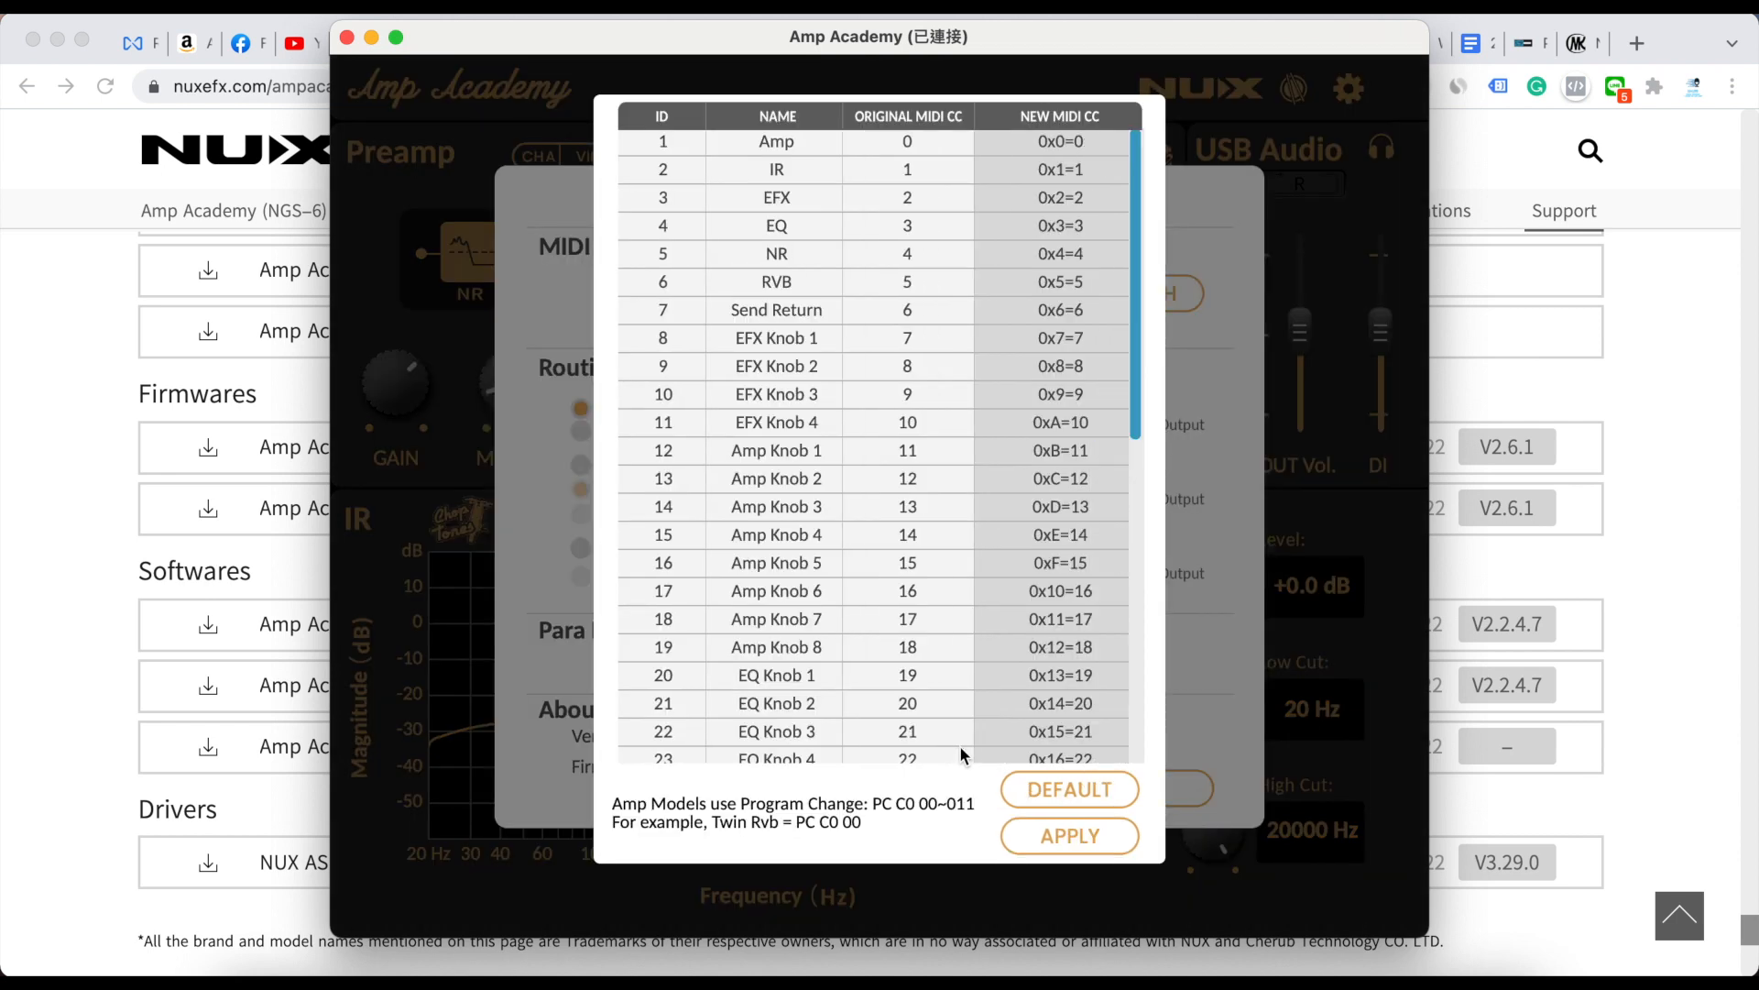
mouse_move(901, 435)
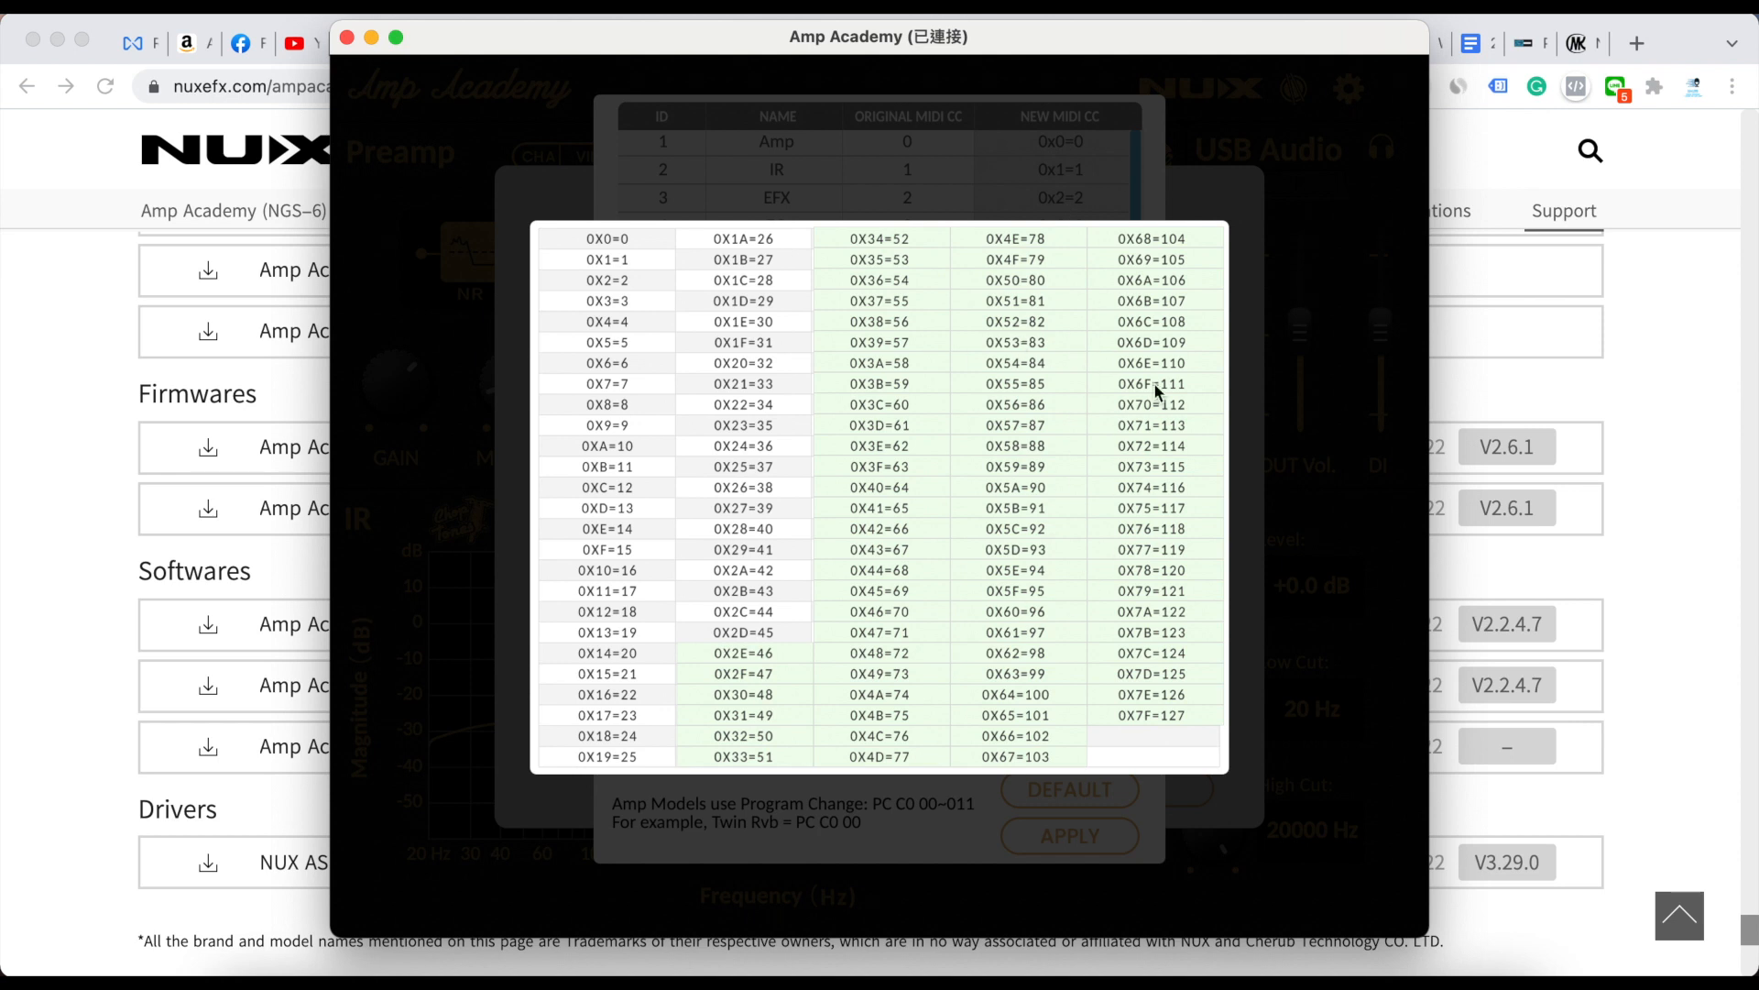
mouse_move(1053, 300)
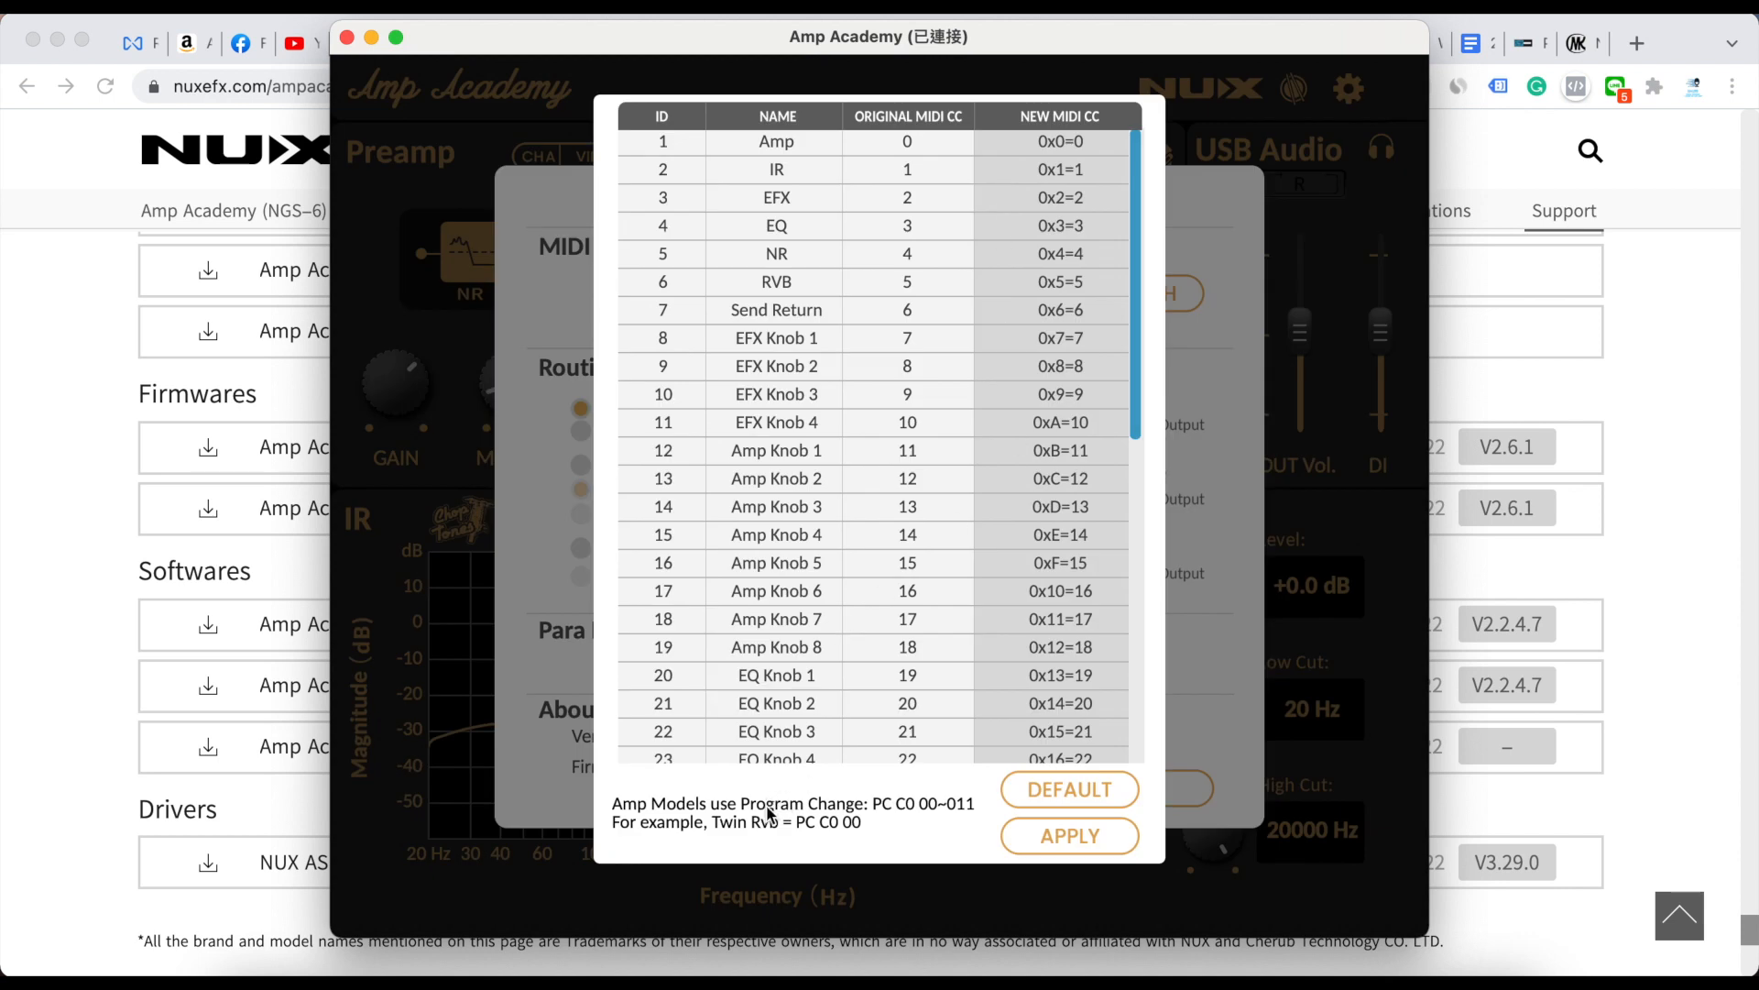
mouse_move(693, 826)
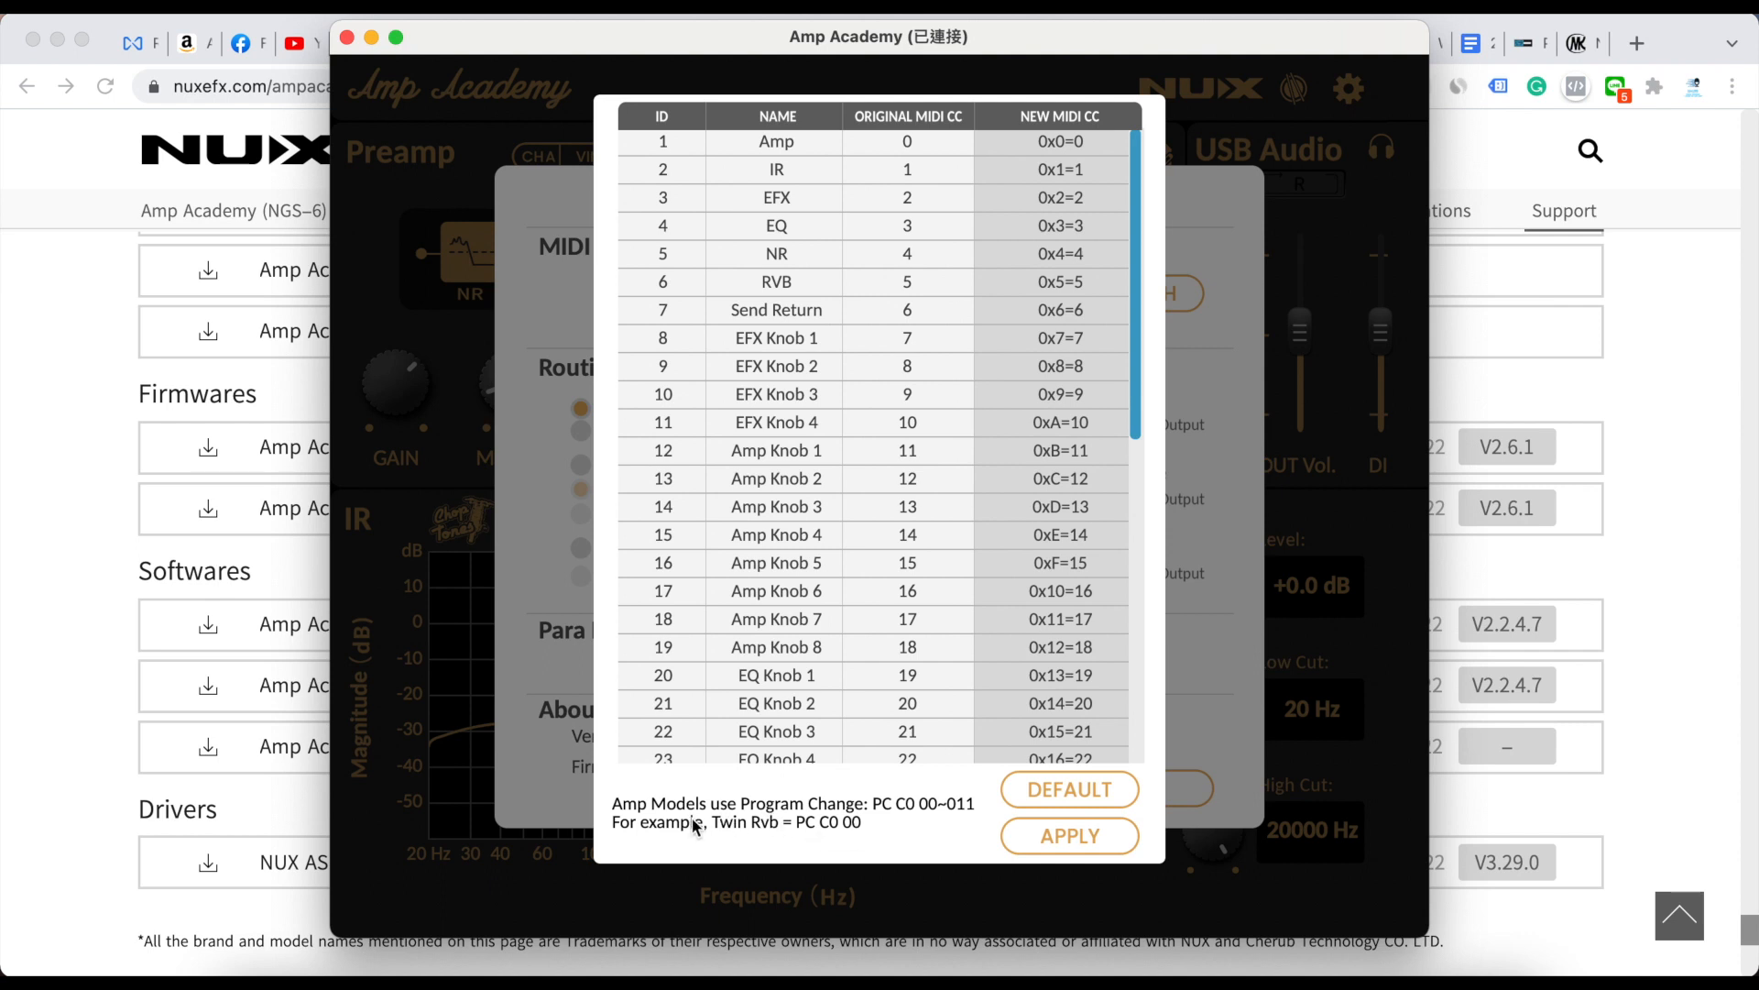
mouse_move(713, 816)
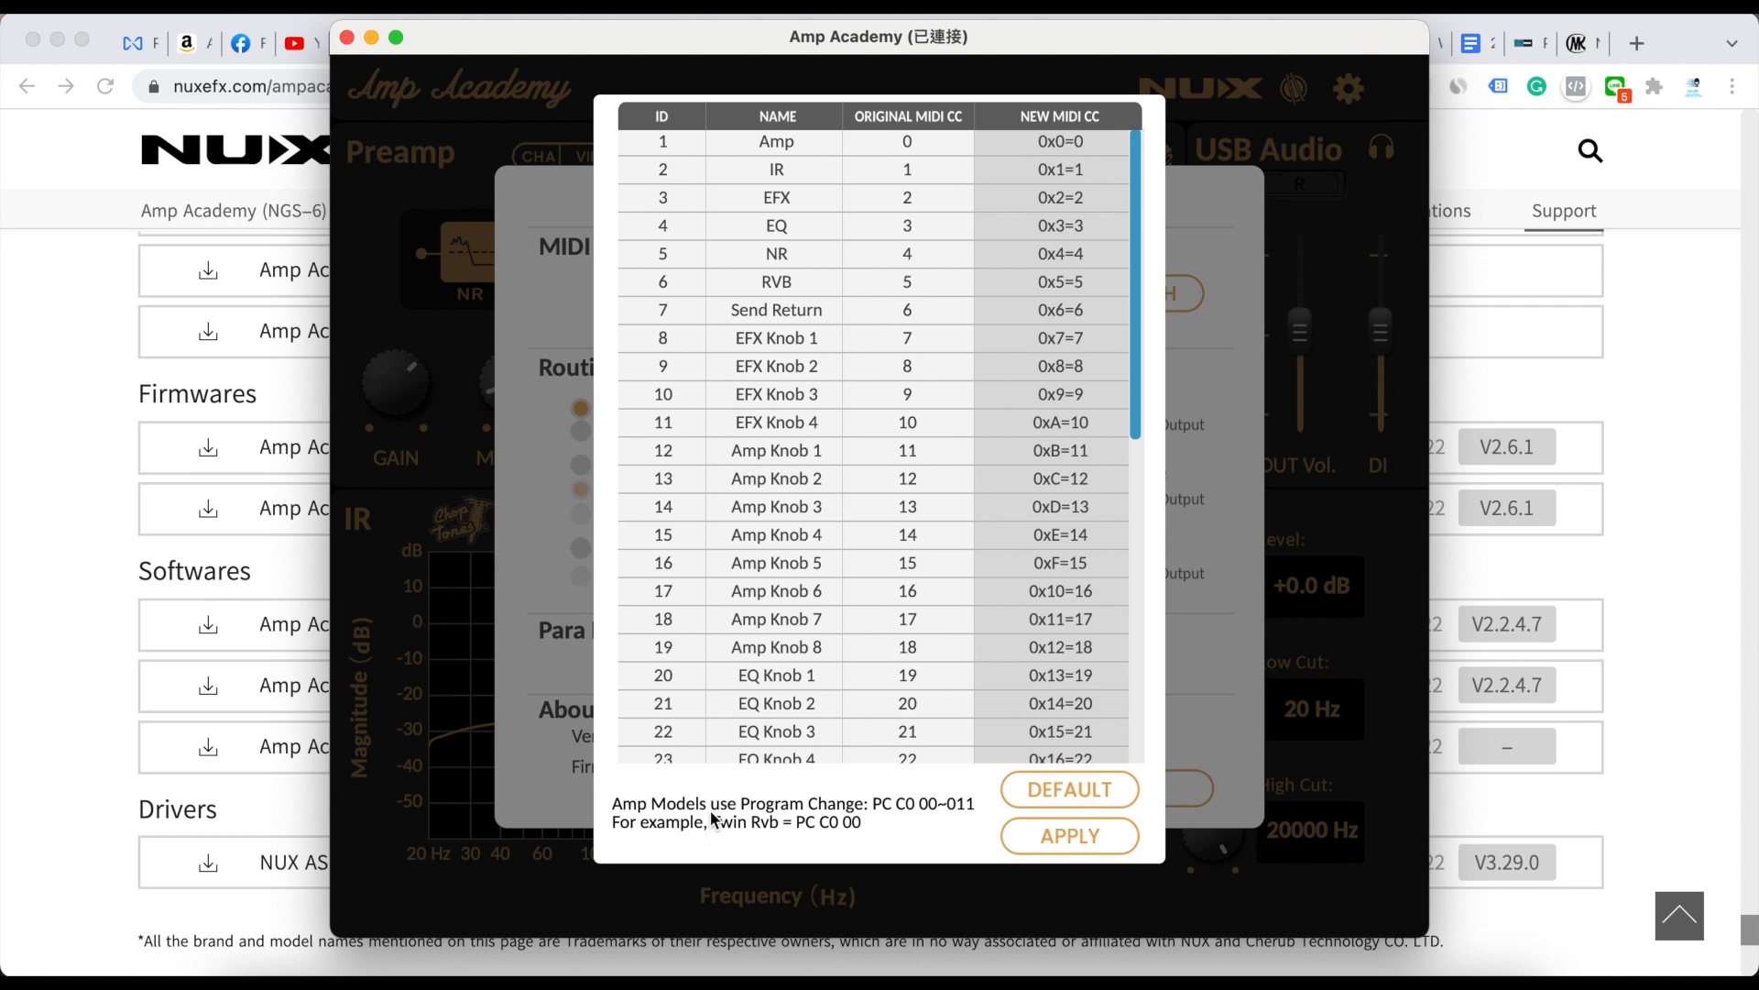
mouse_move(919, 817)
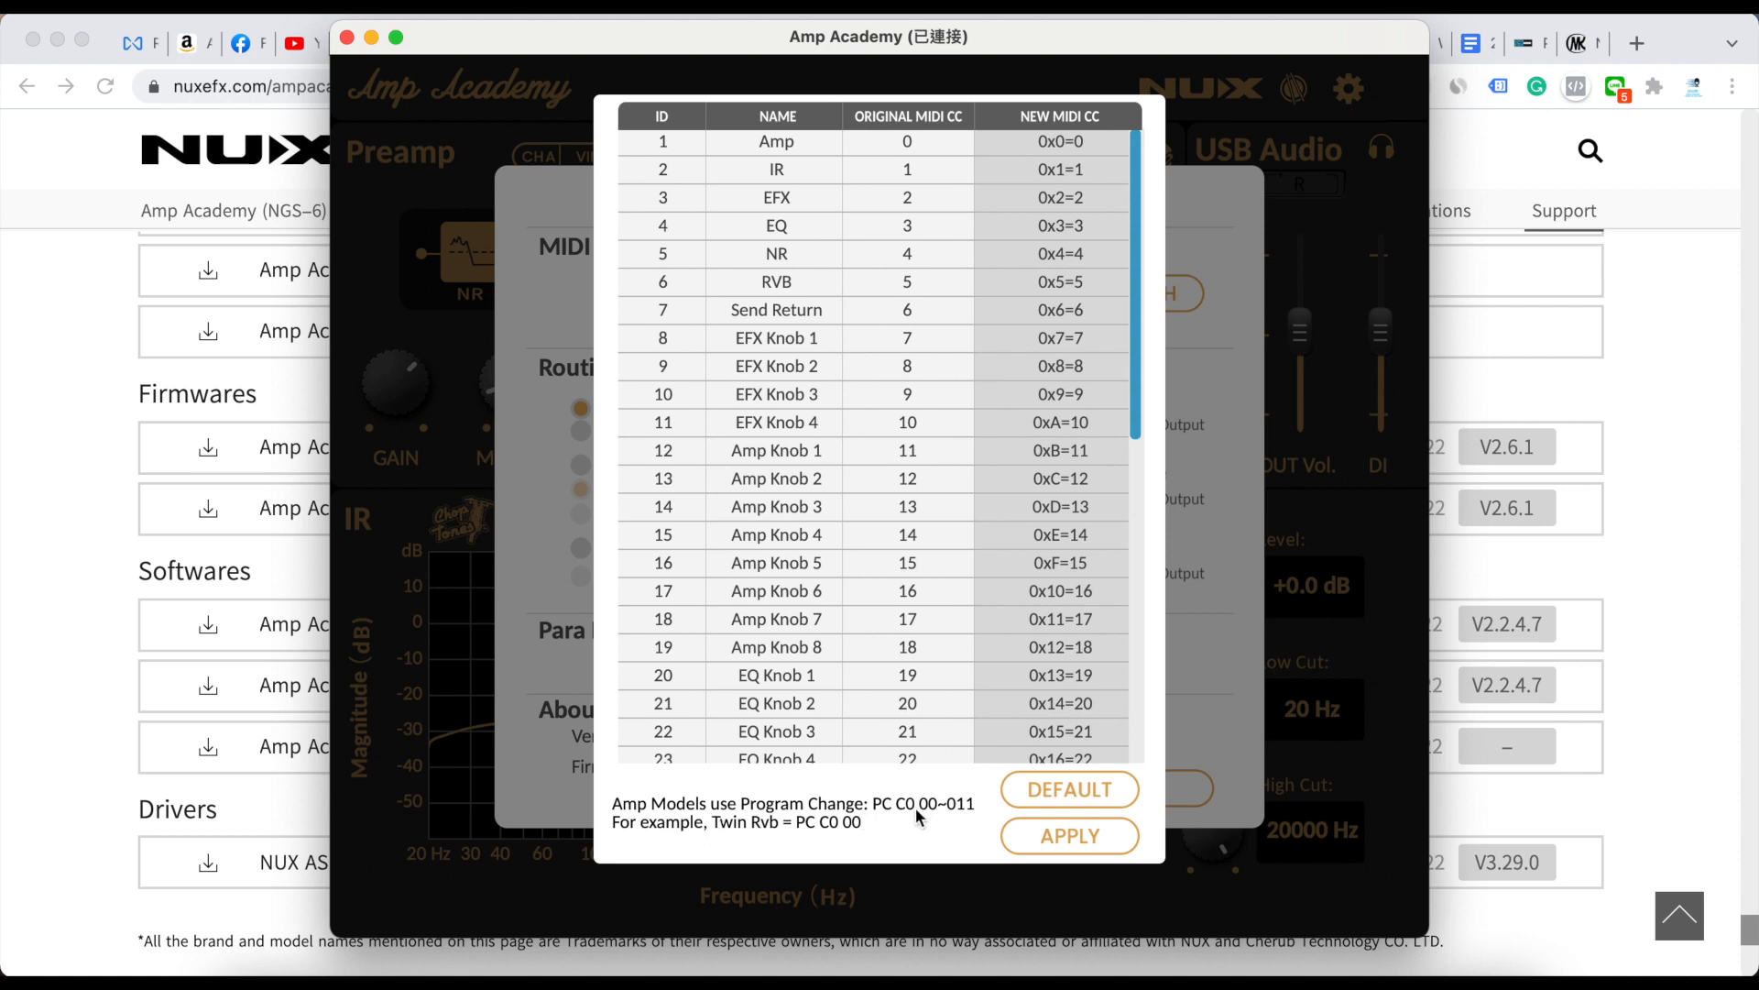
mouse_move(937, 819)
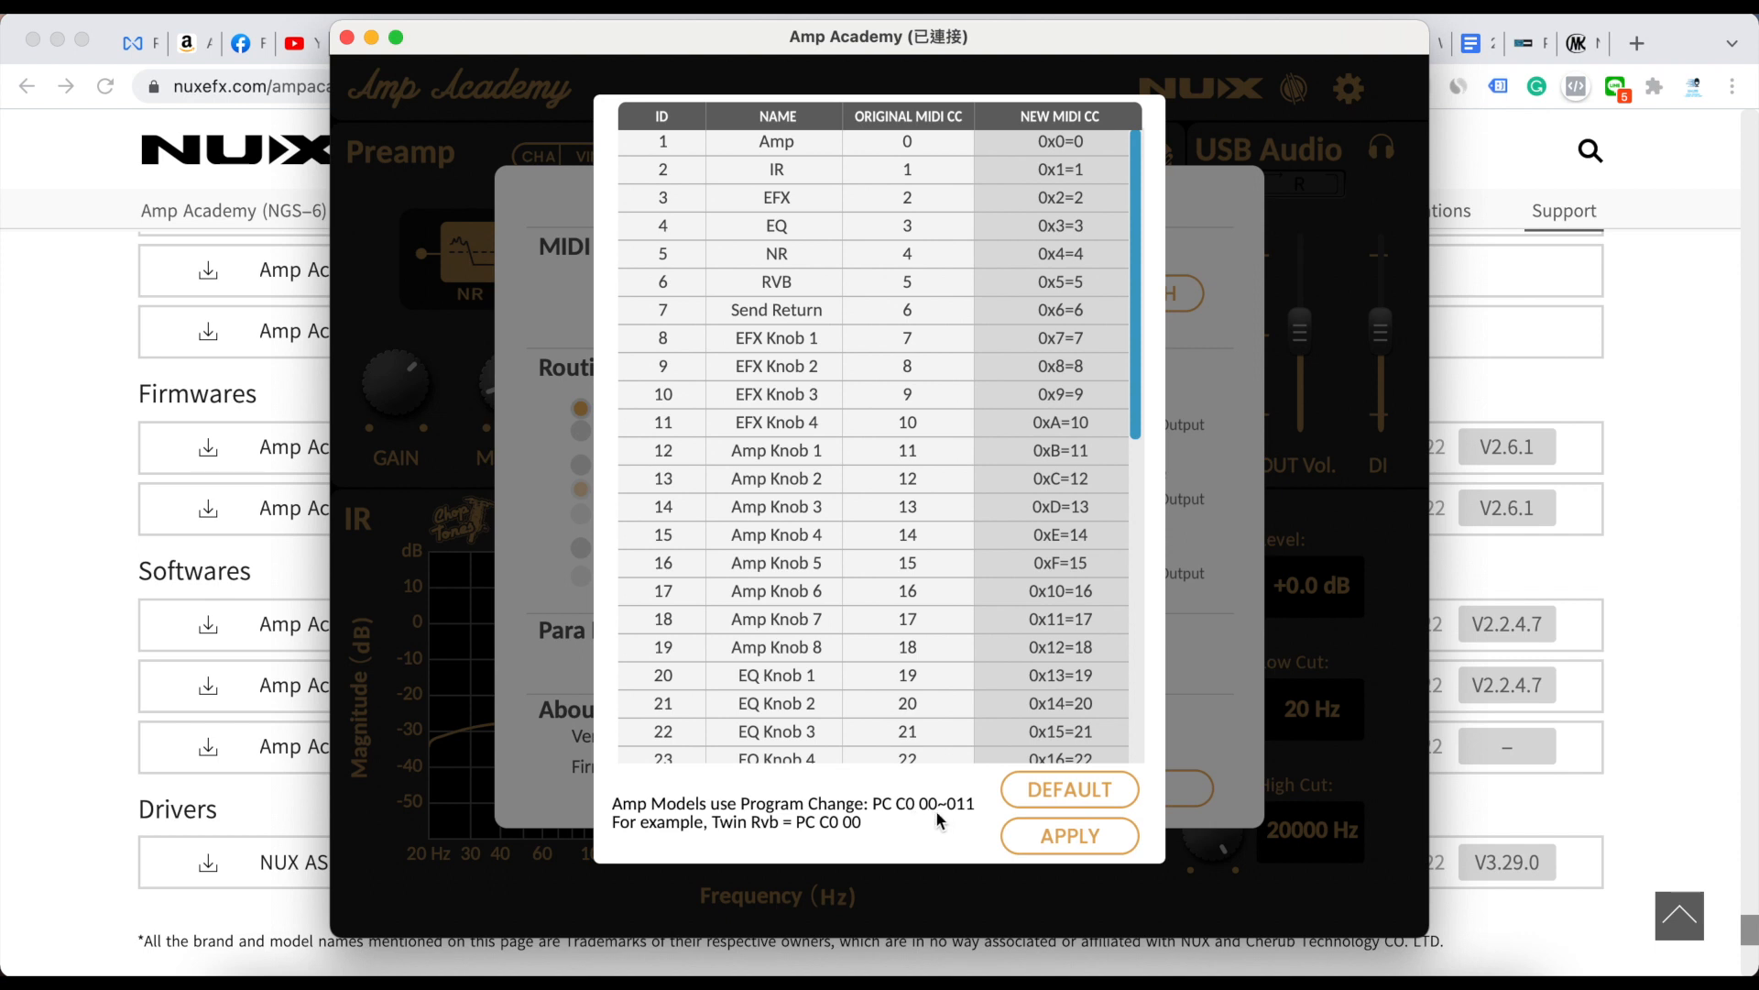
mouse_move(970, 816)
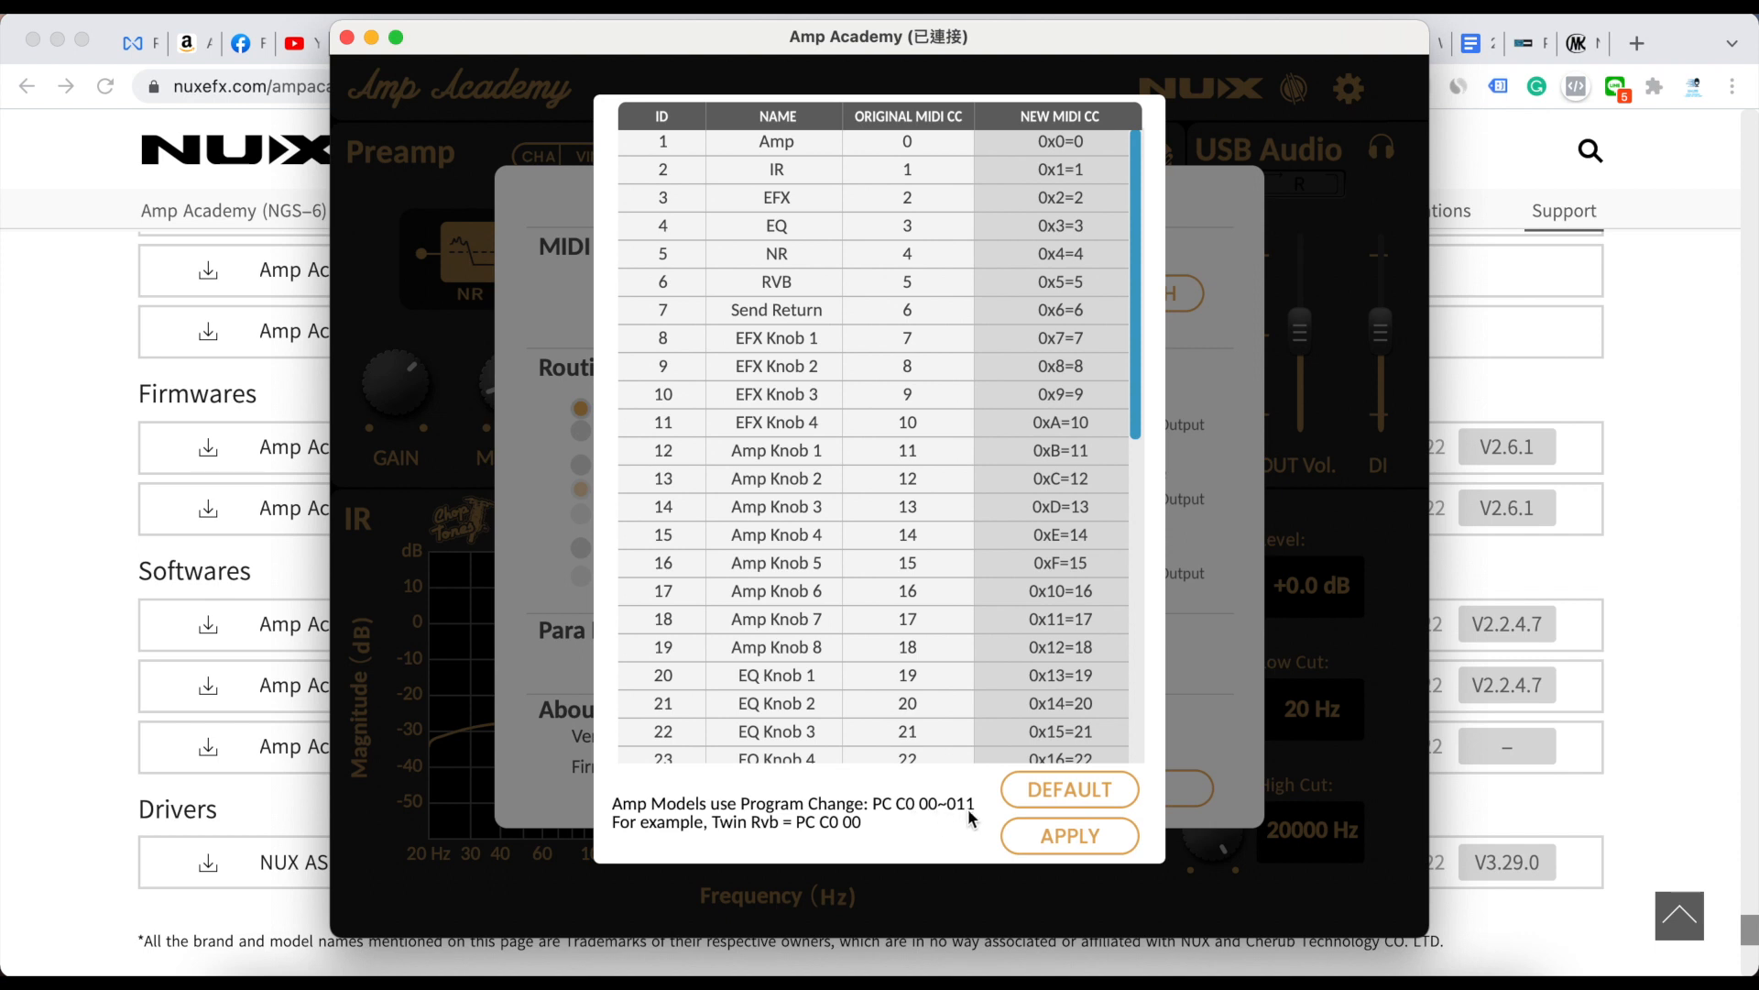
mouse_move(959, 816)
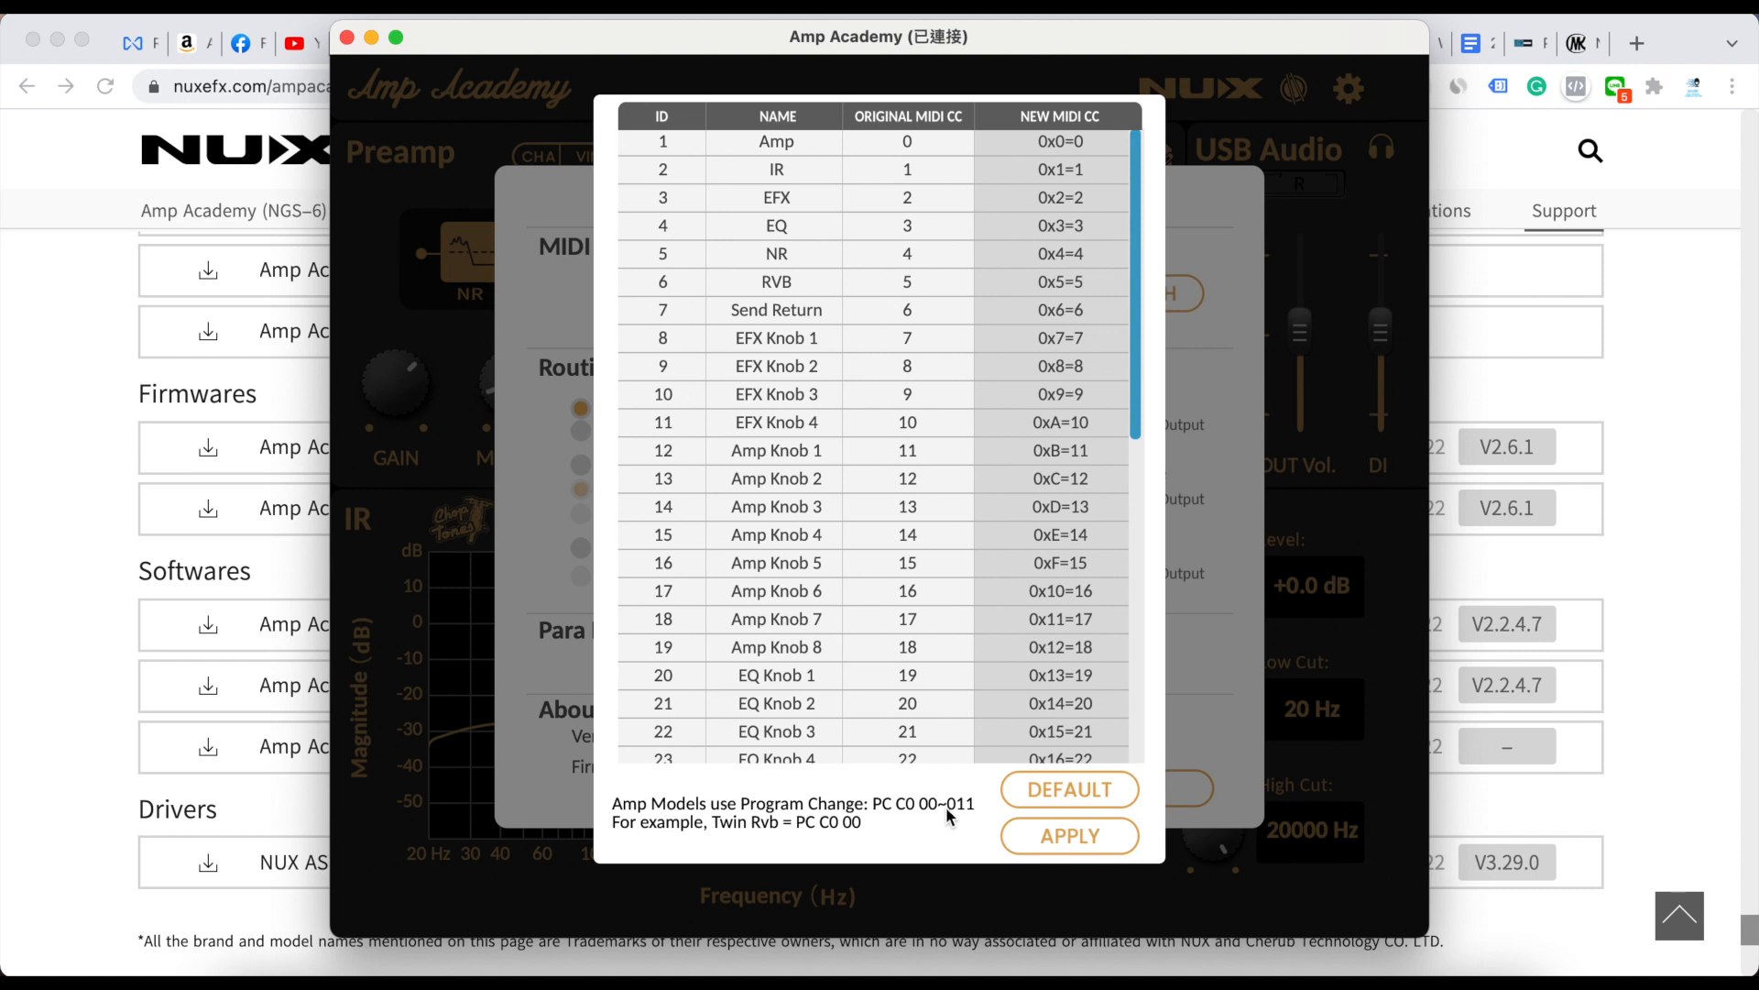
mouse_move(1069, 835)
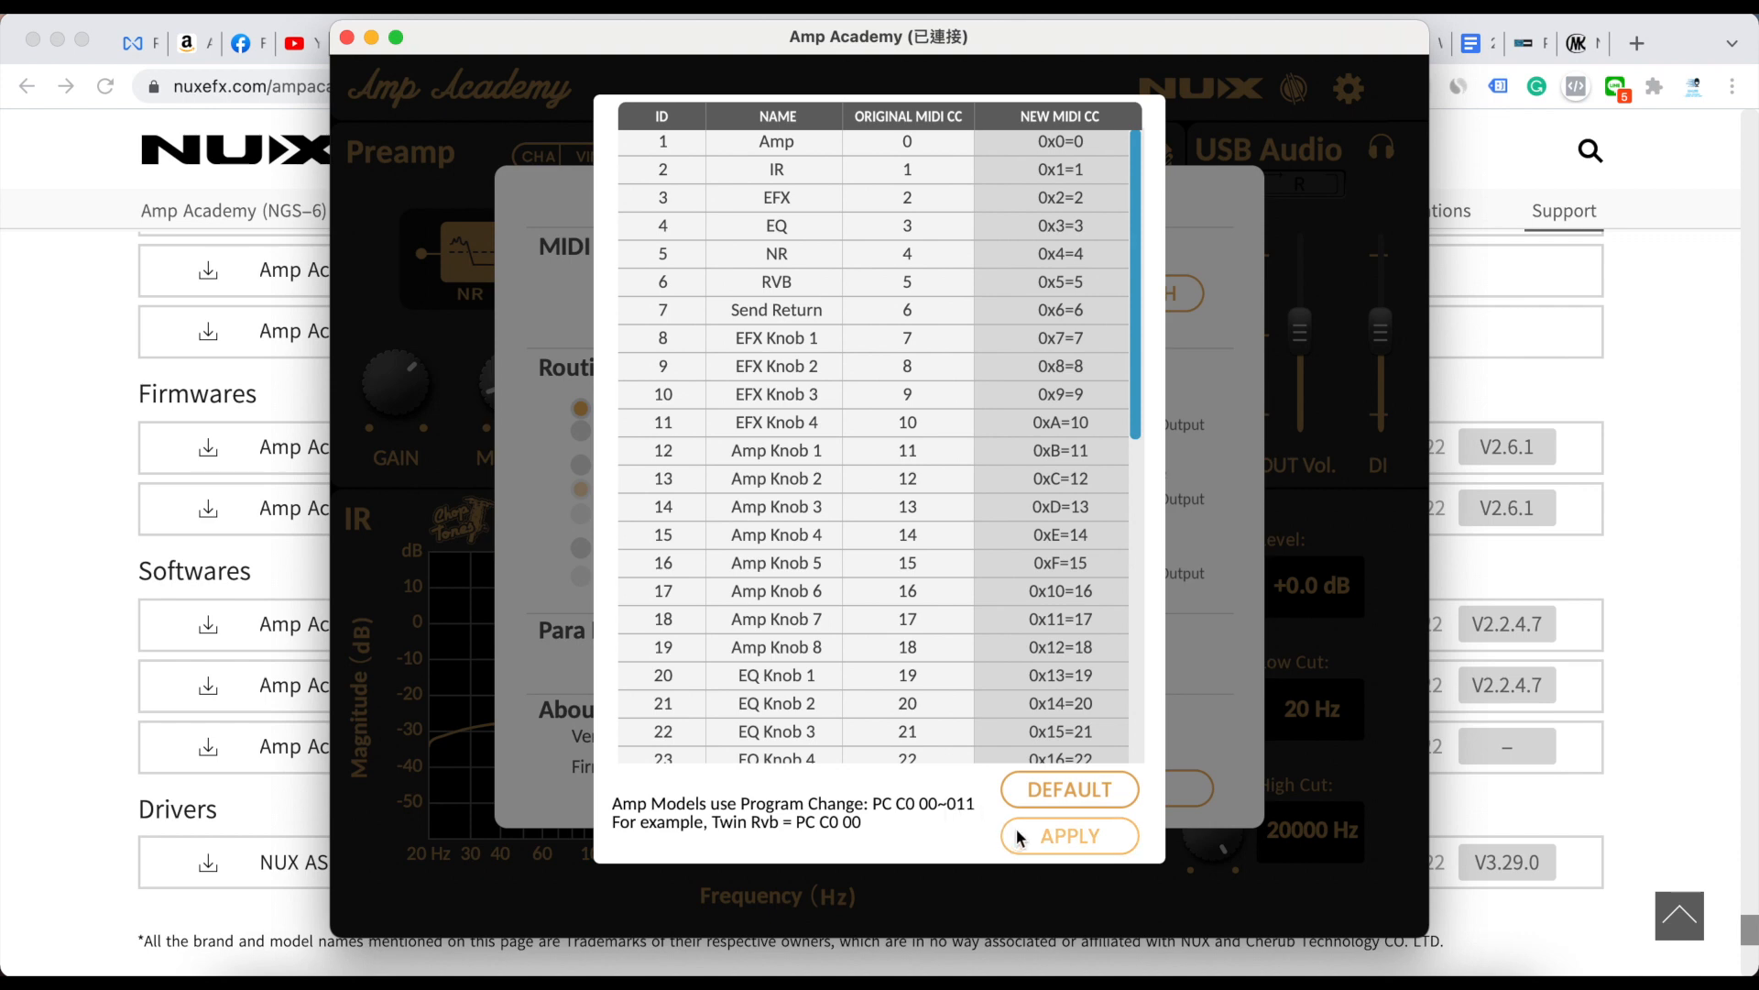